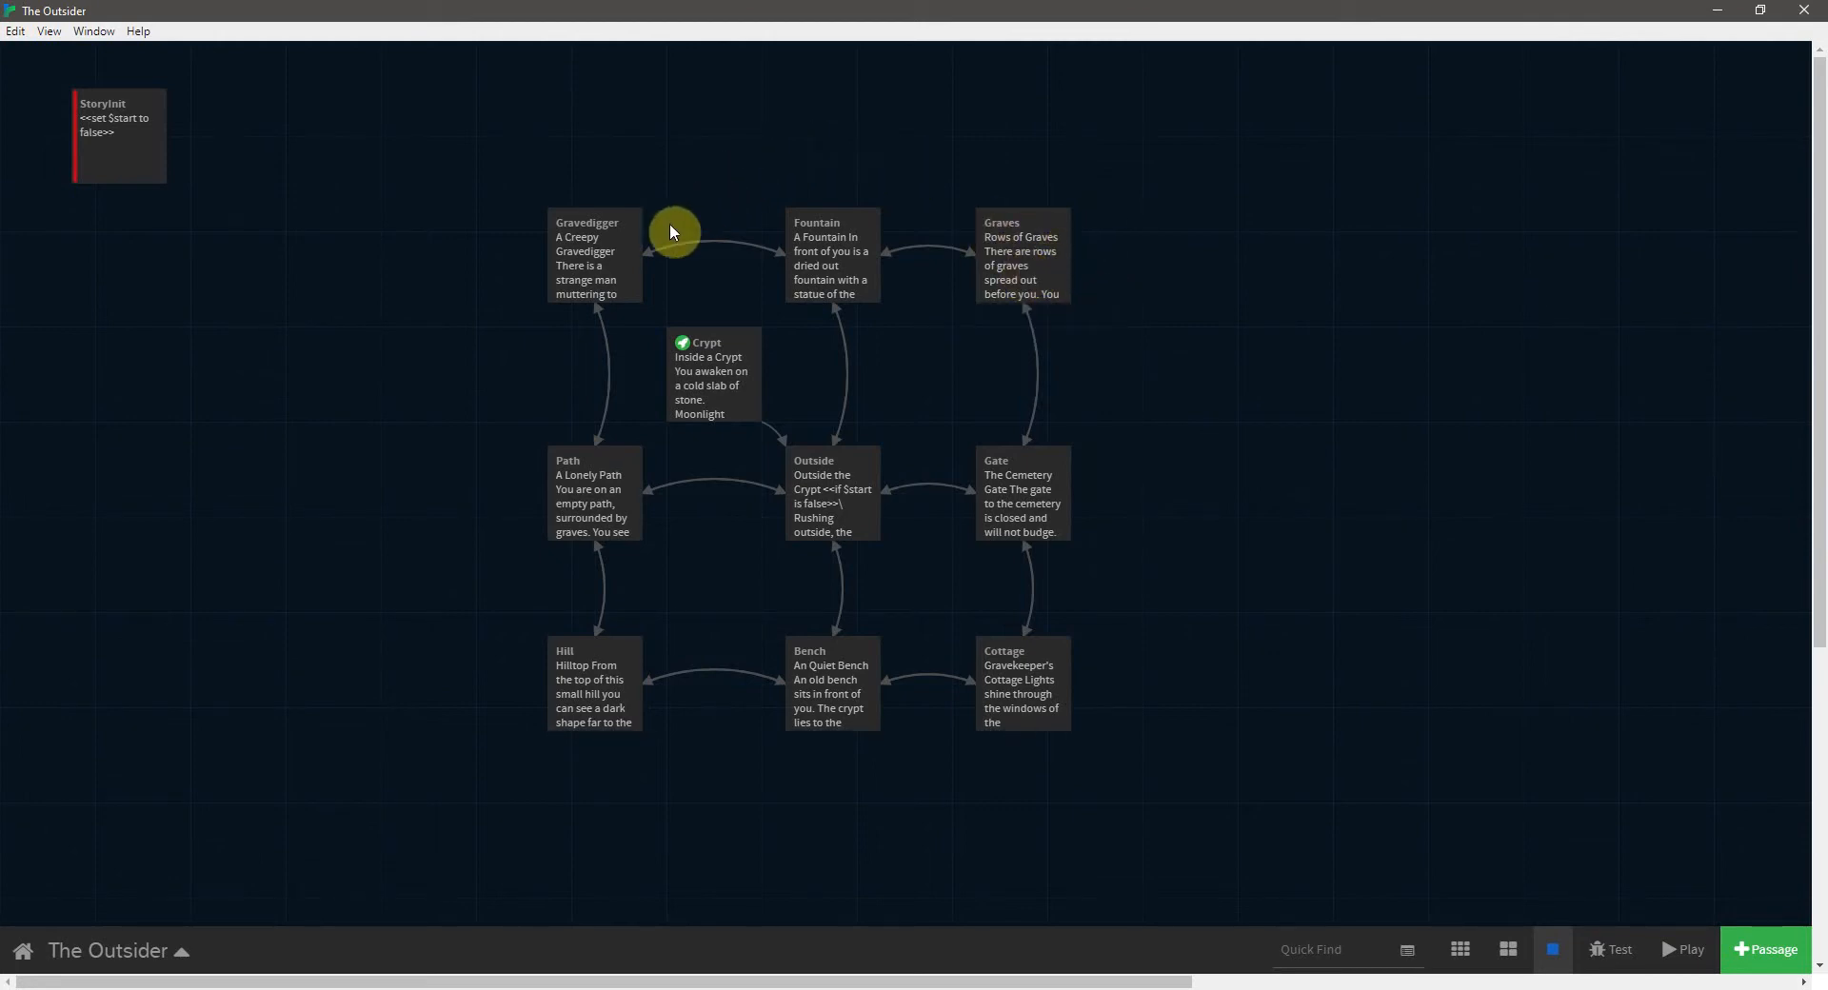
- Add an opening <<linkreplace "Take the shovel.">>\ tag below the shovel sentence in Graves
left_click(587, 263)
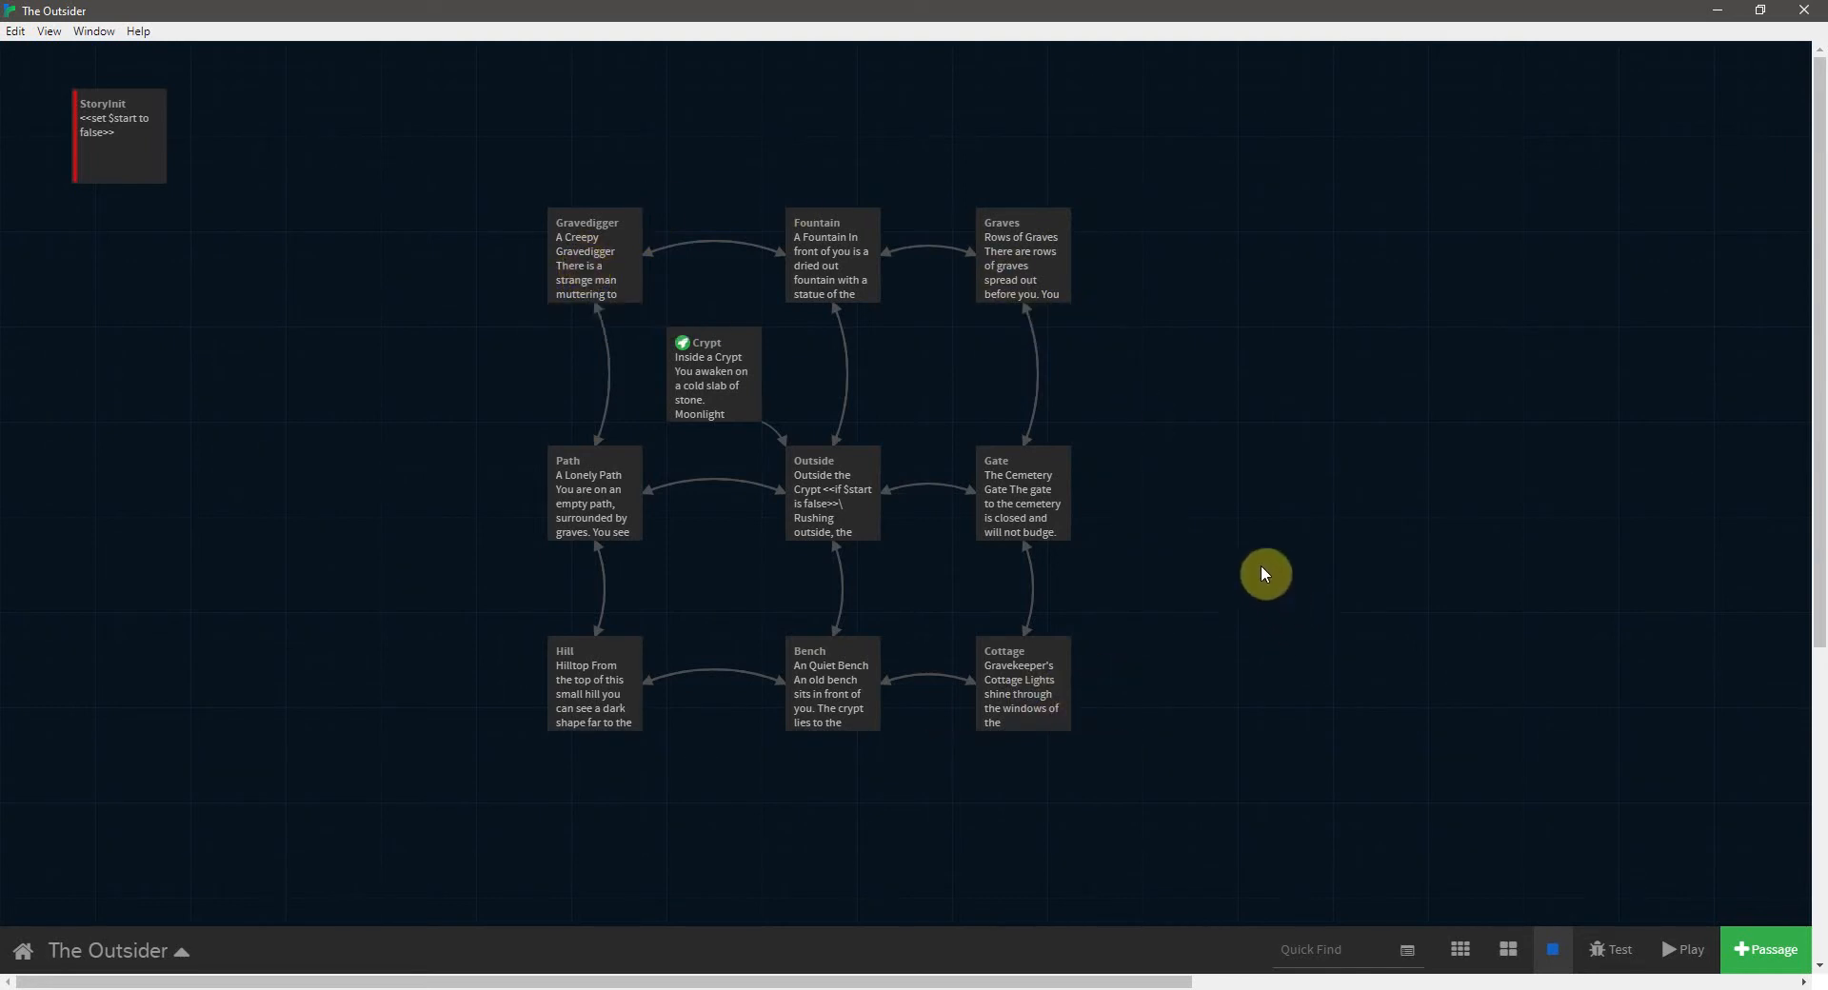
mouse_move(1139, 358)
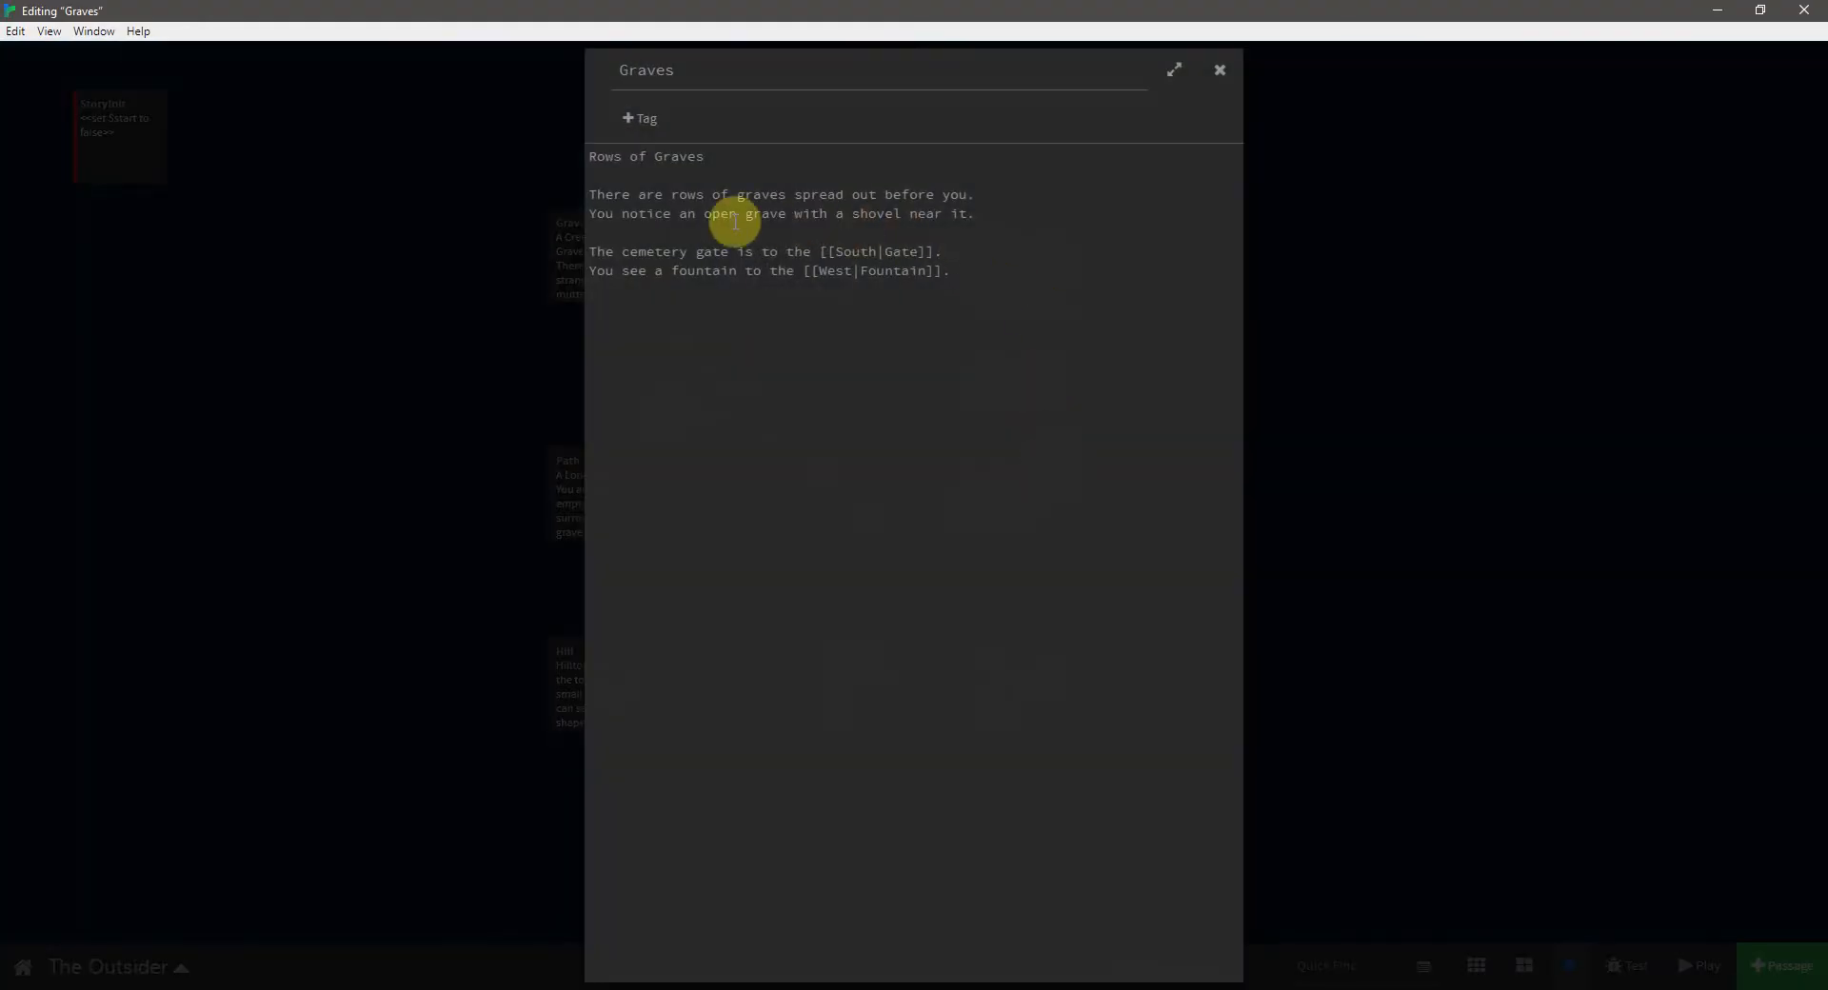
mouse_move(804, 213)
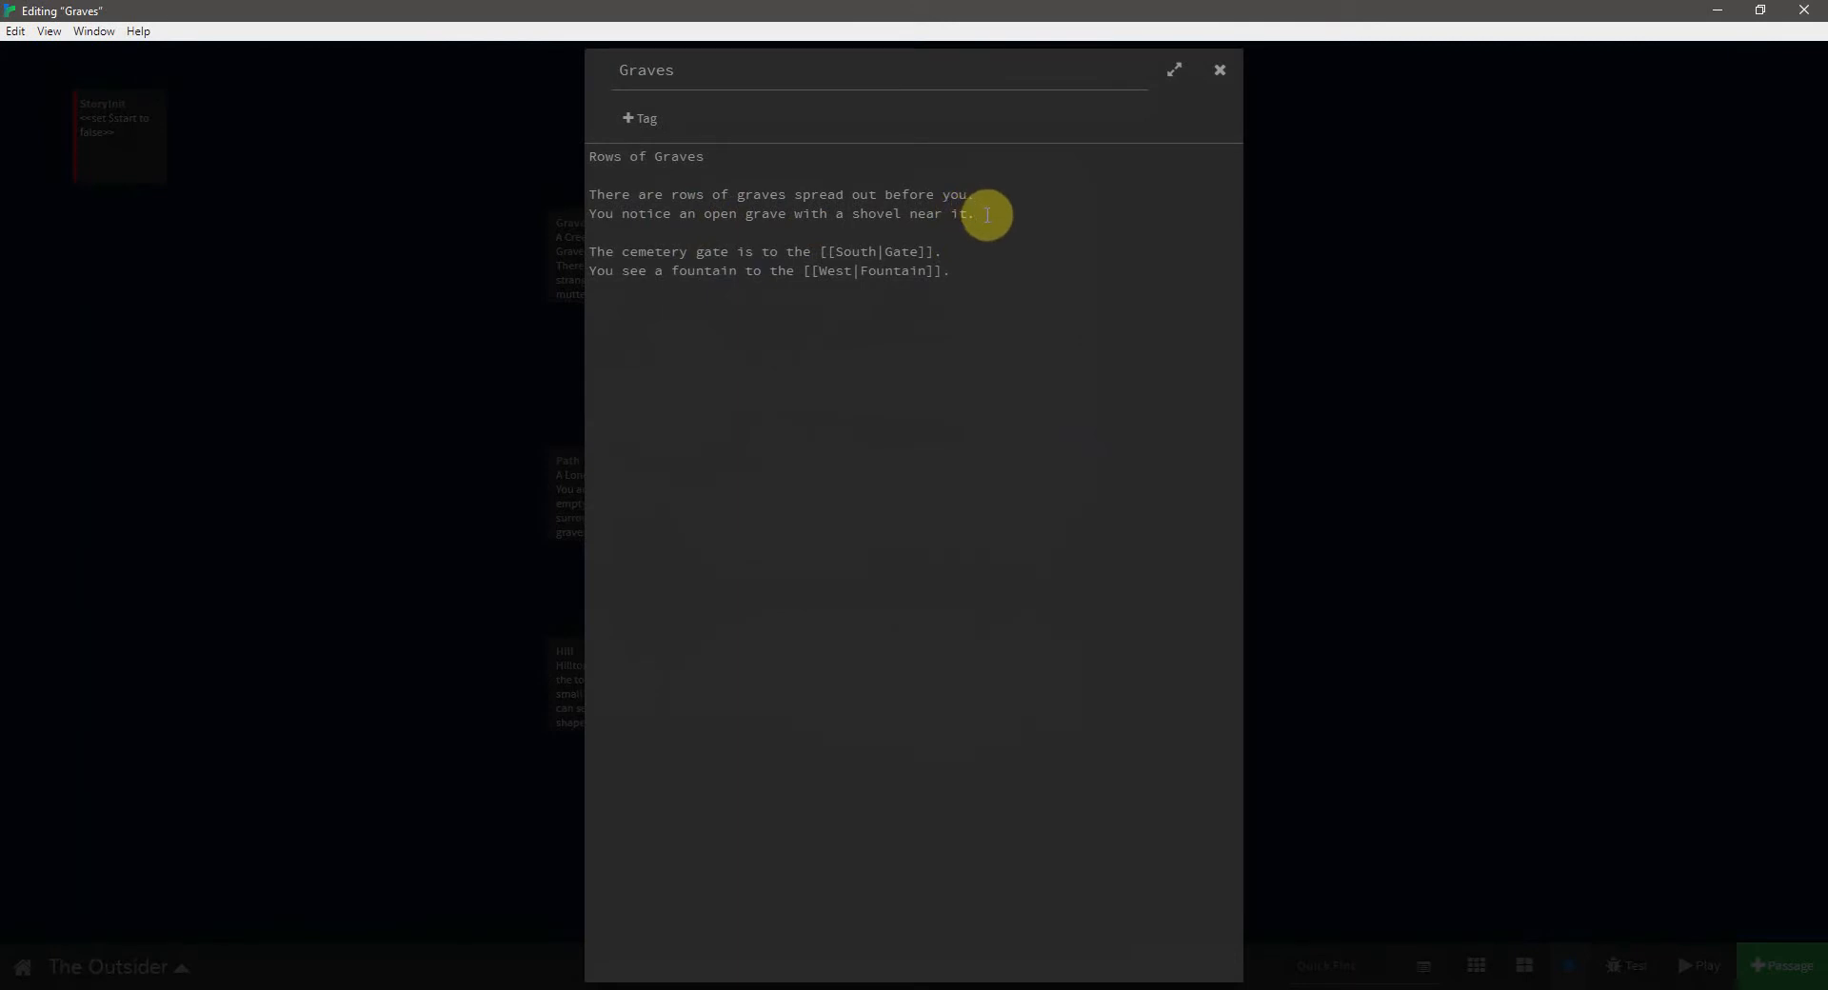
left_click(959, 271)
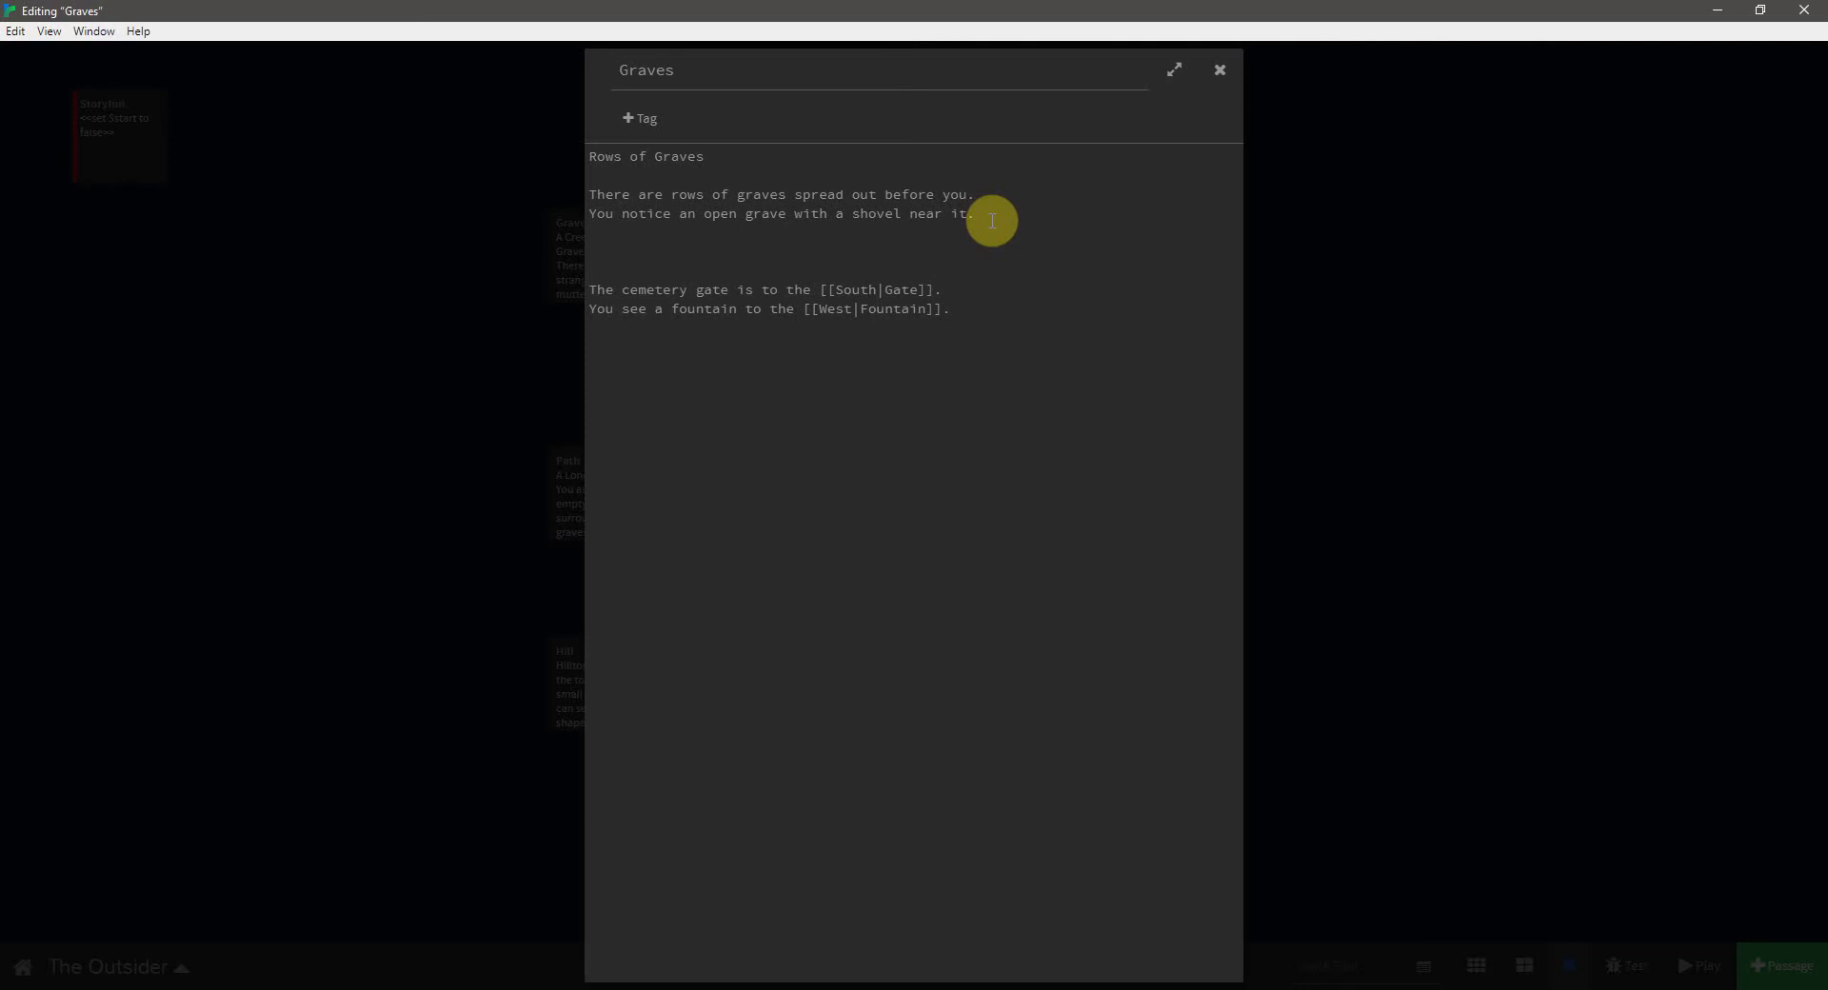
type("<<link")
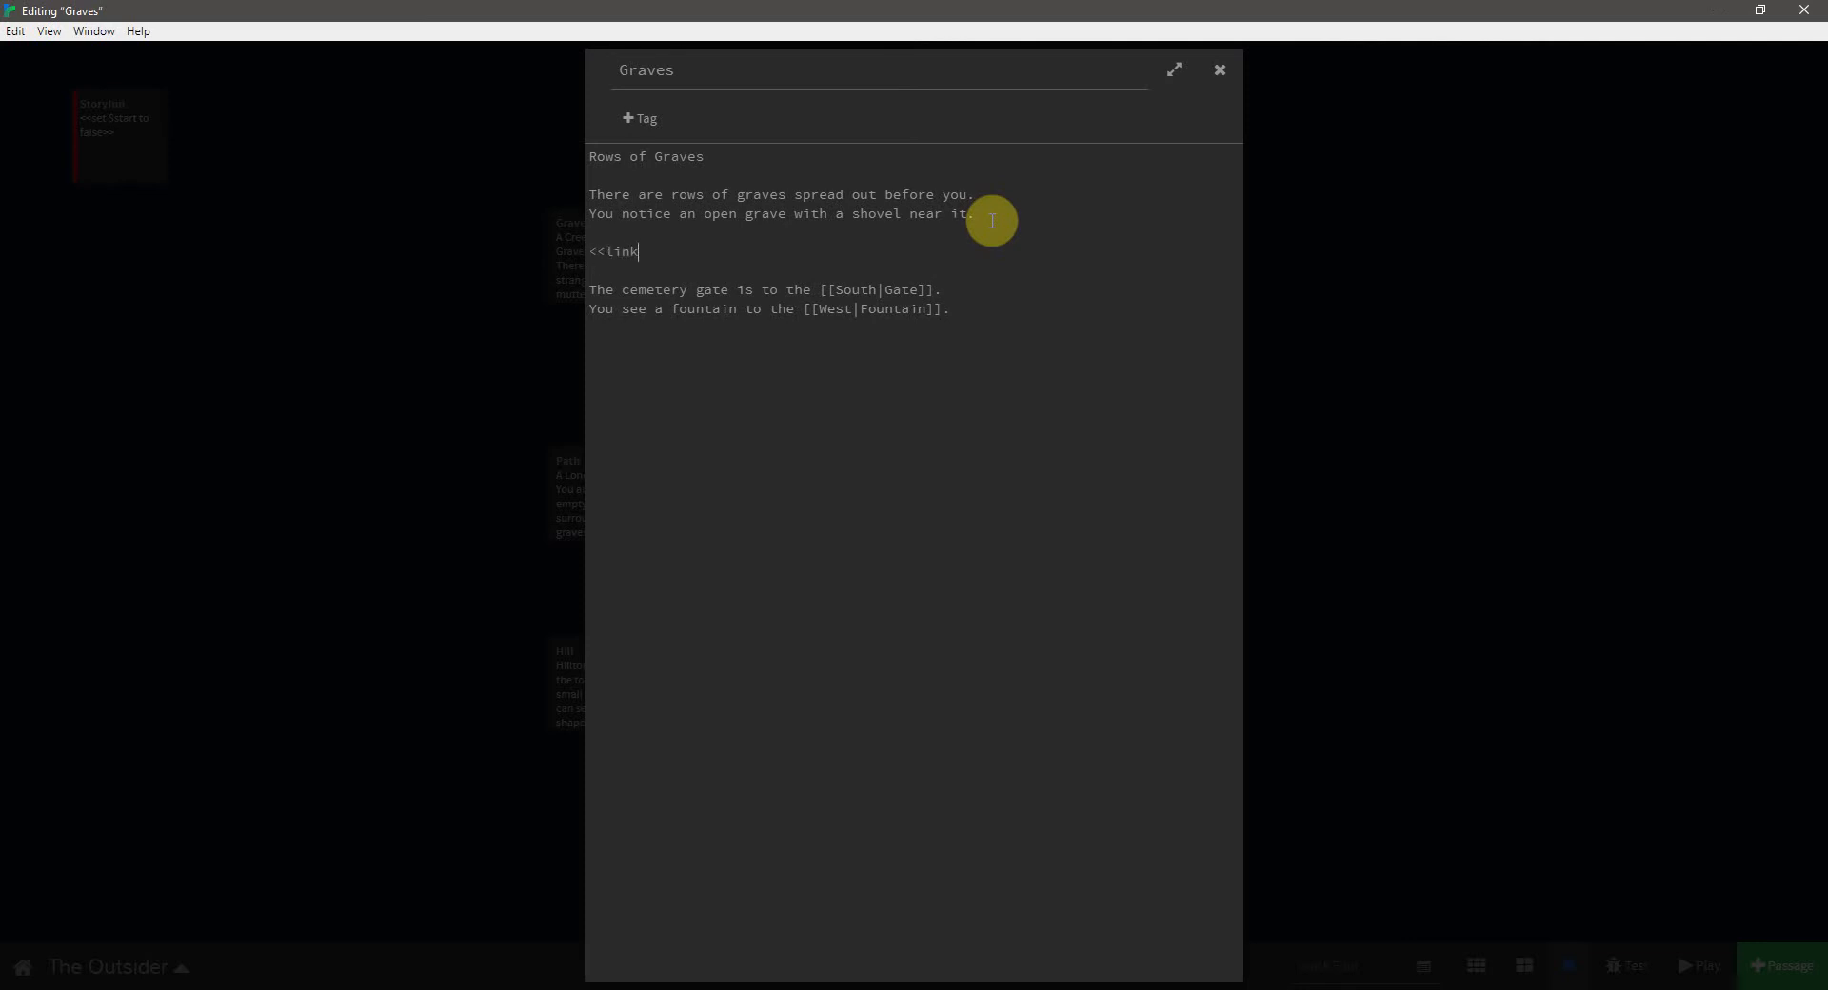
type("replace \"\"")
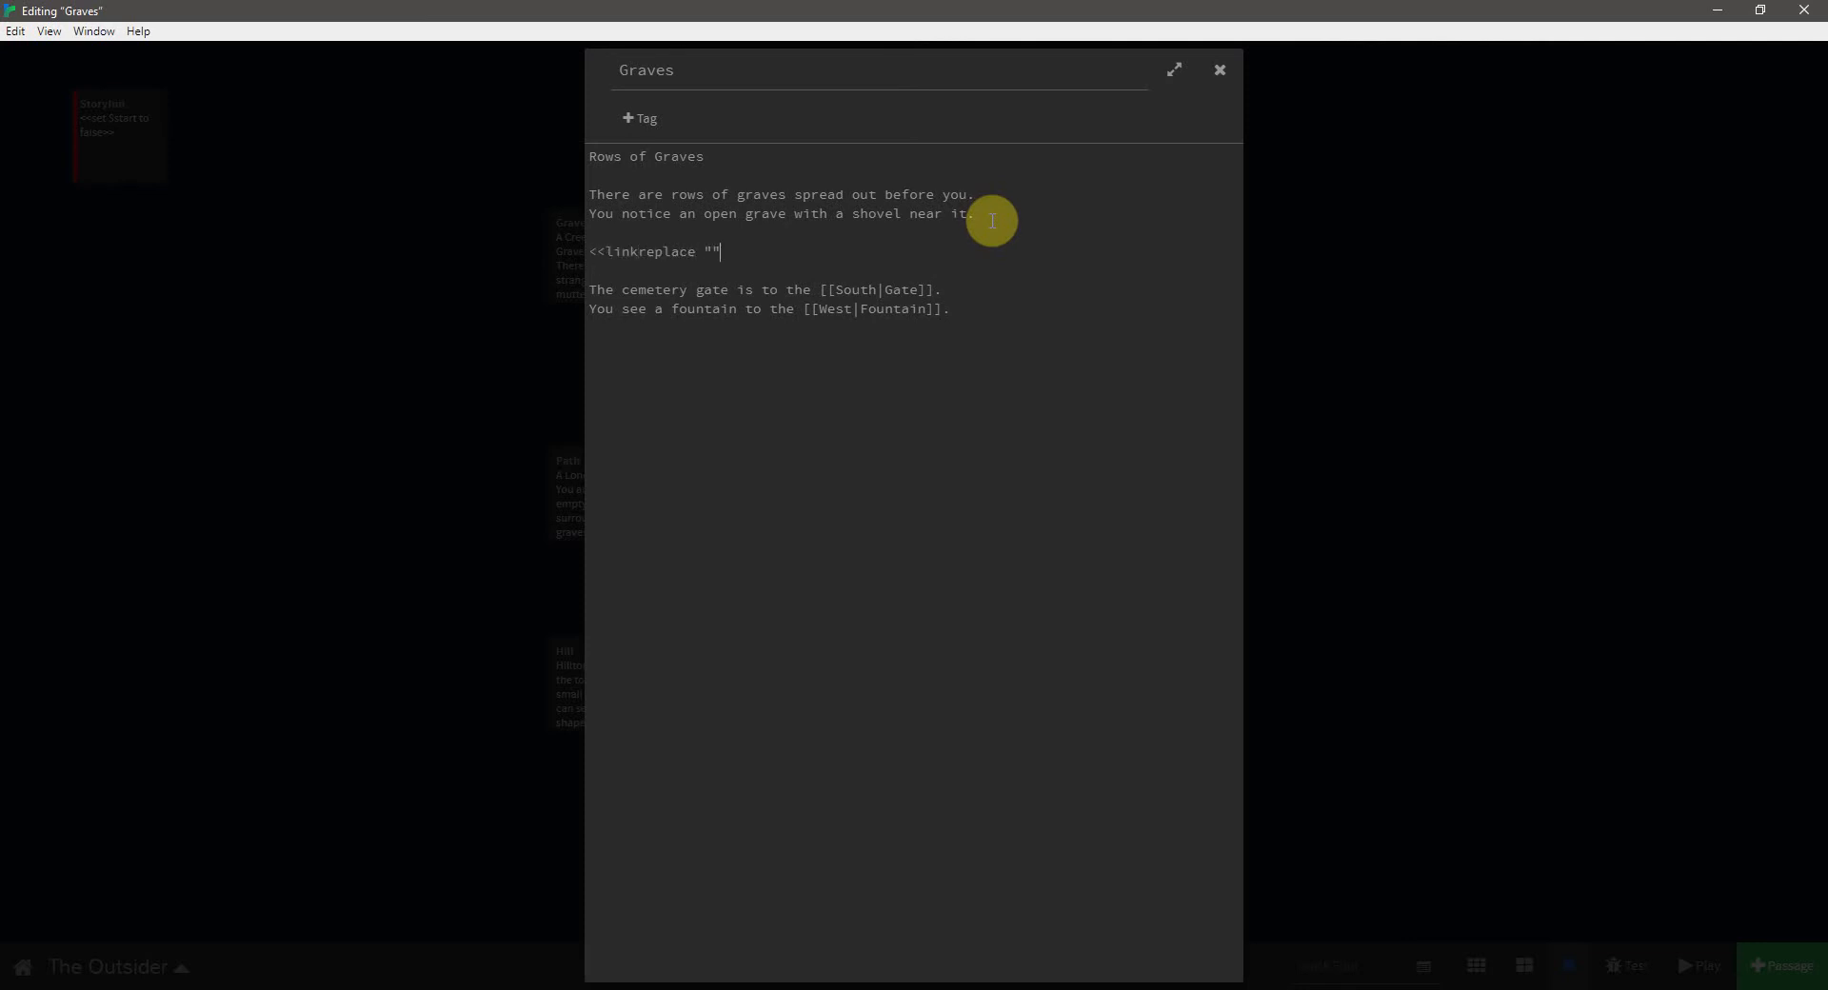
type("Take the s")
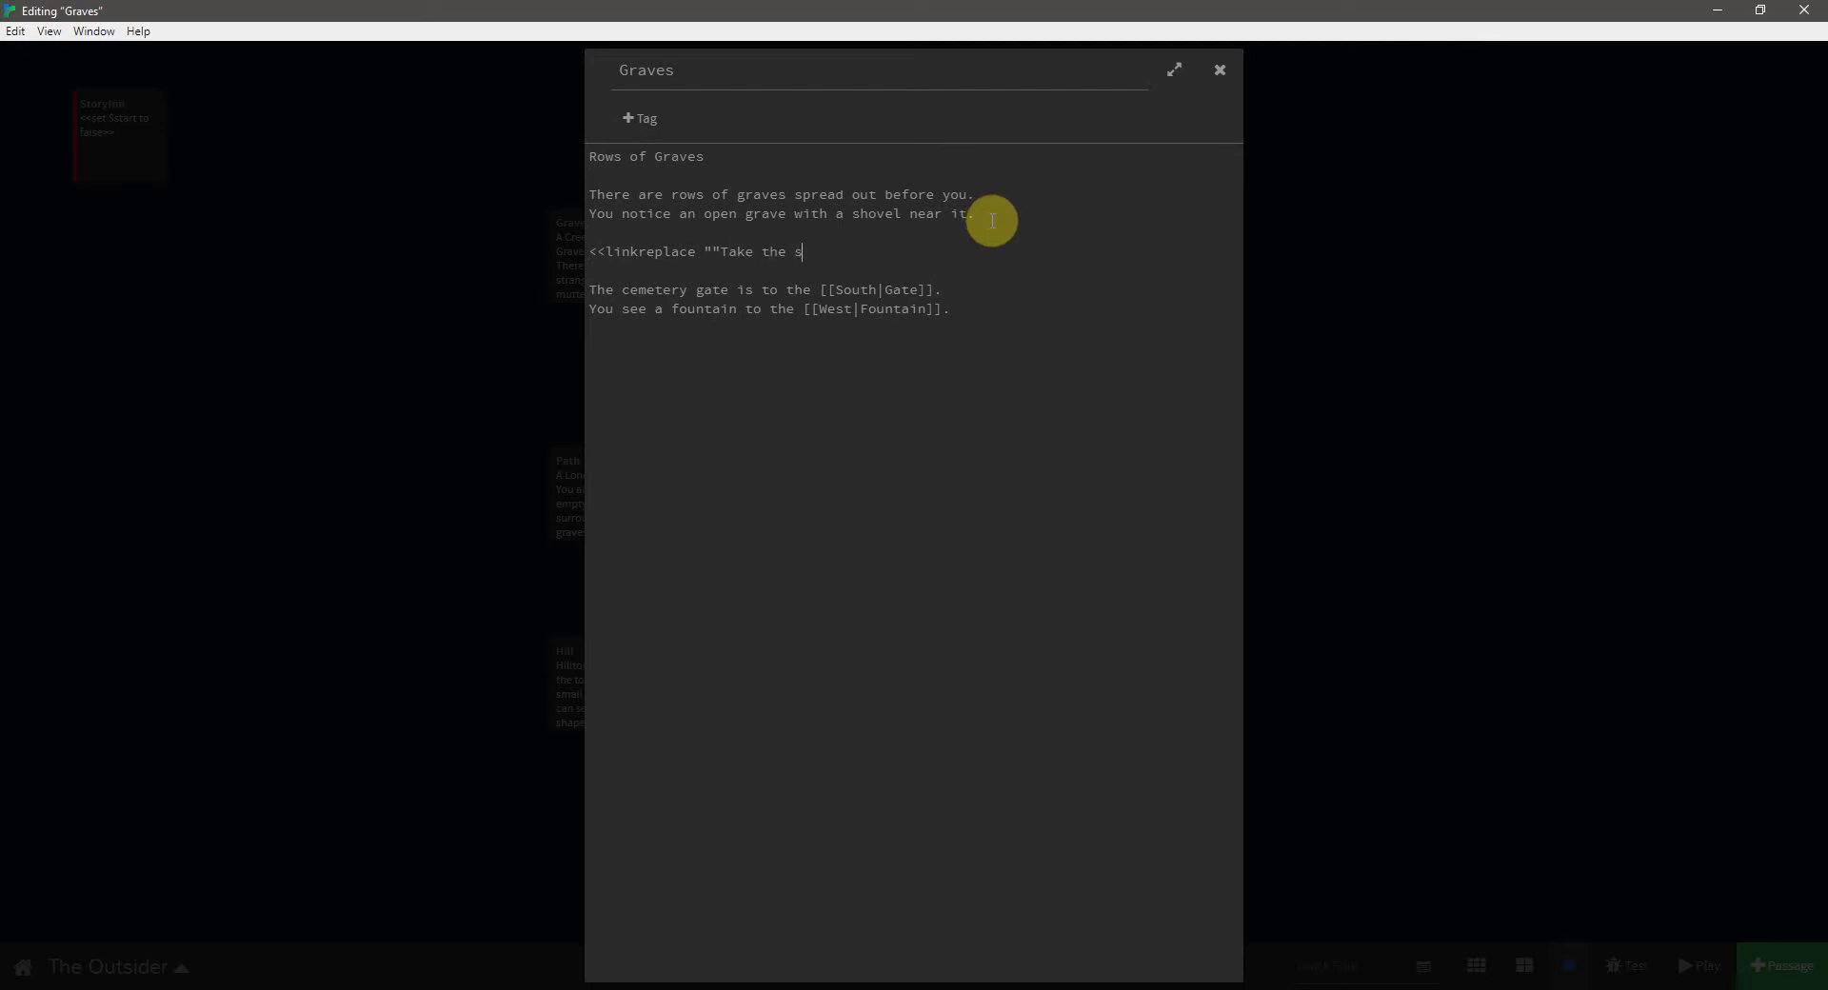
type("hovel.\"")
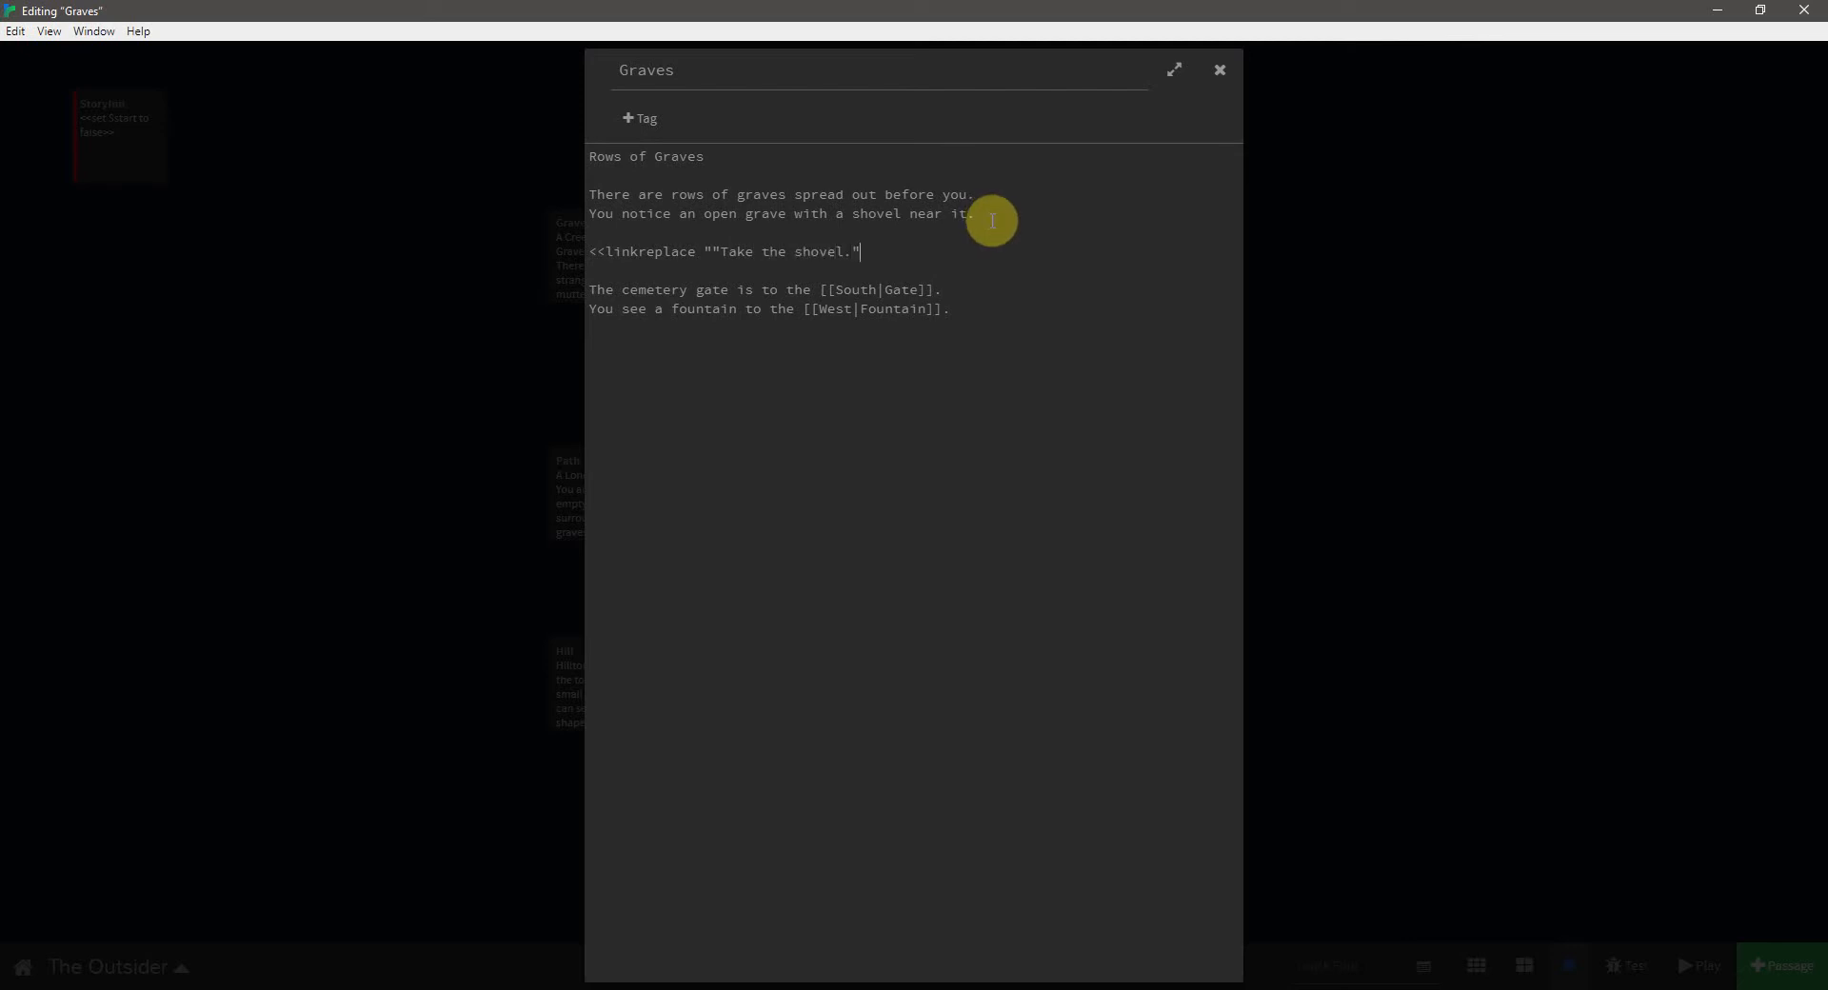
type(">>")
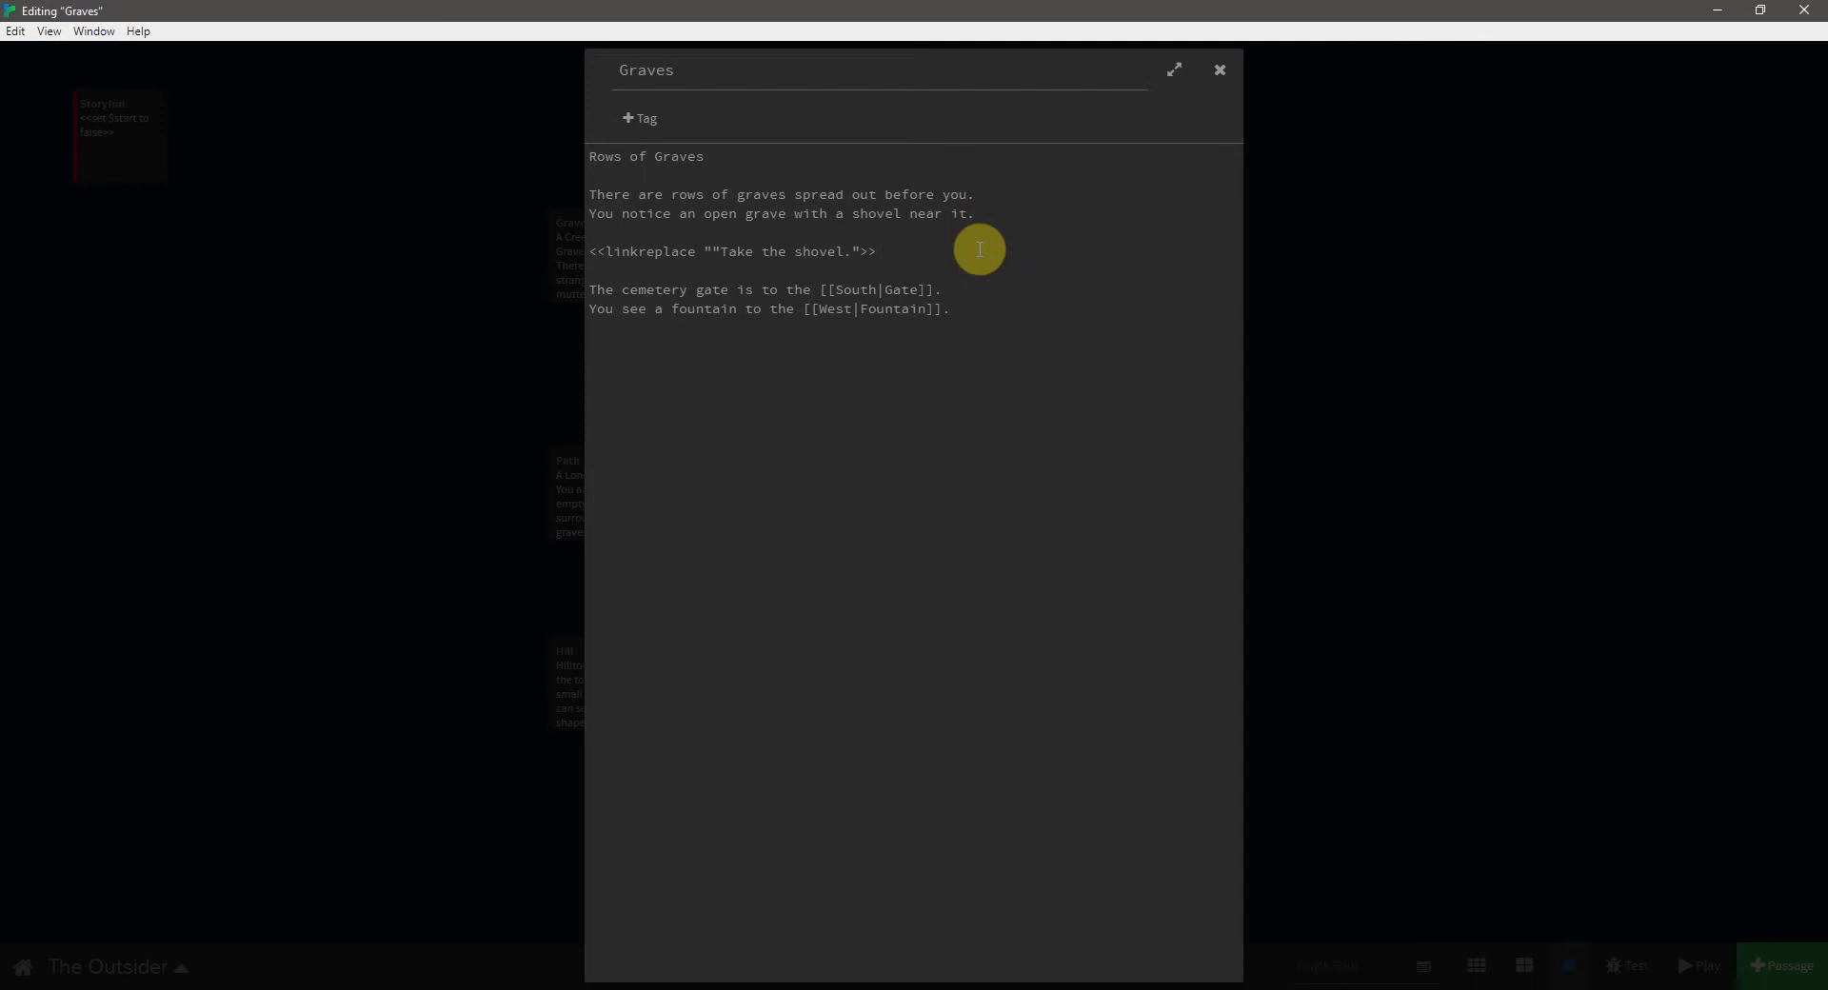
type("\\")
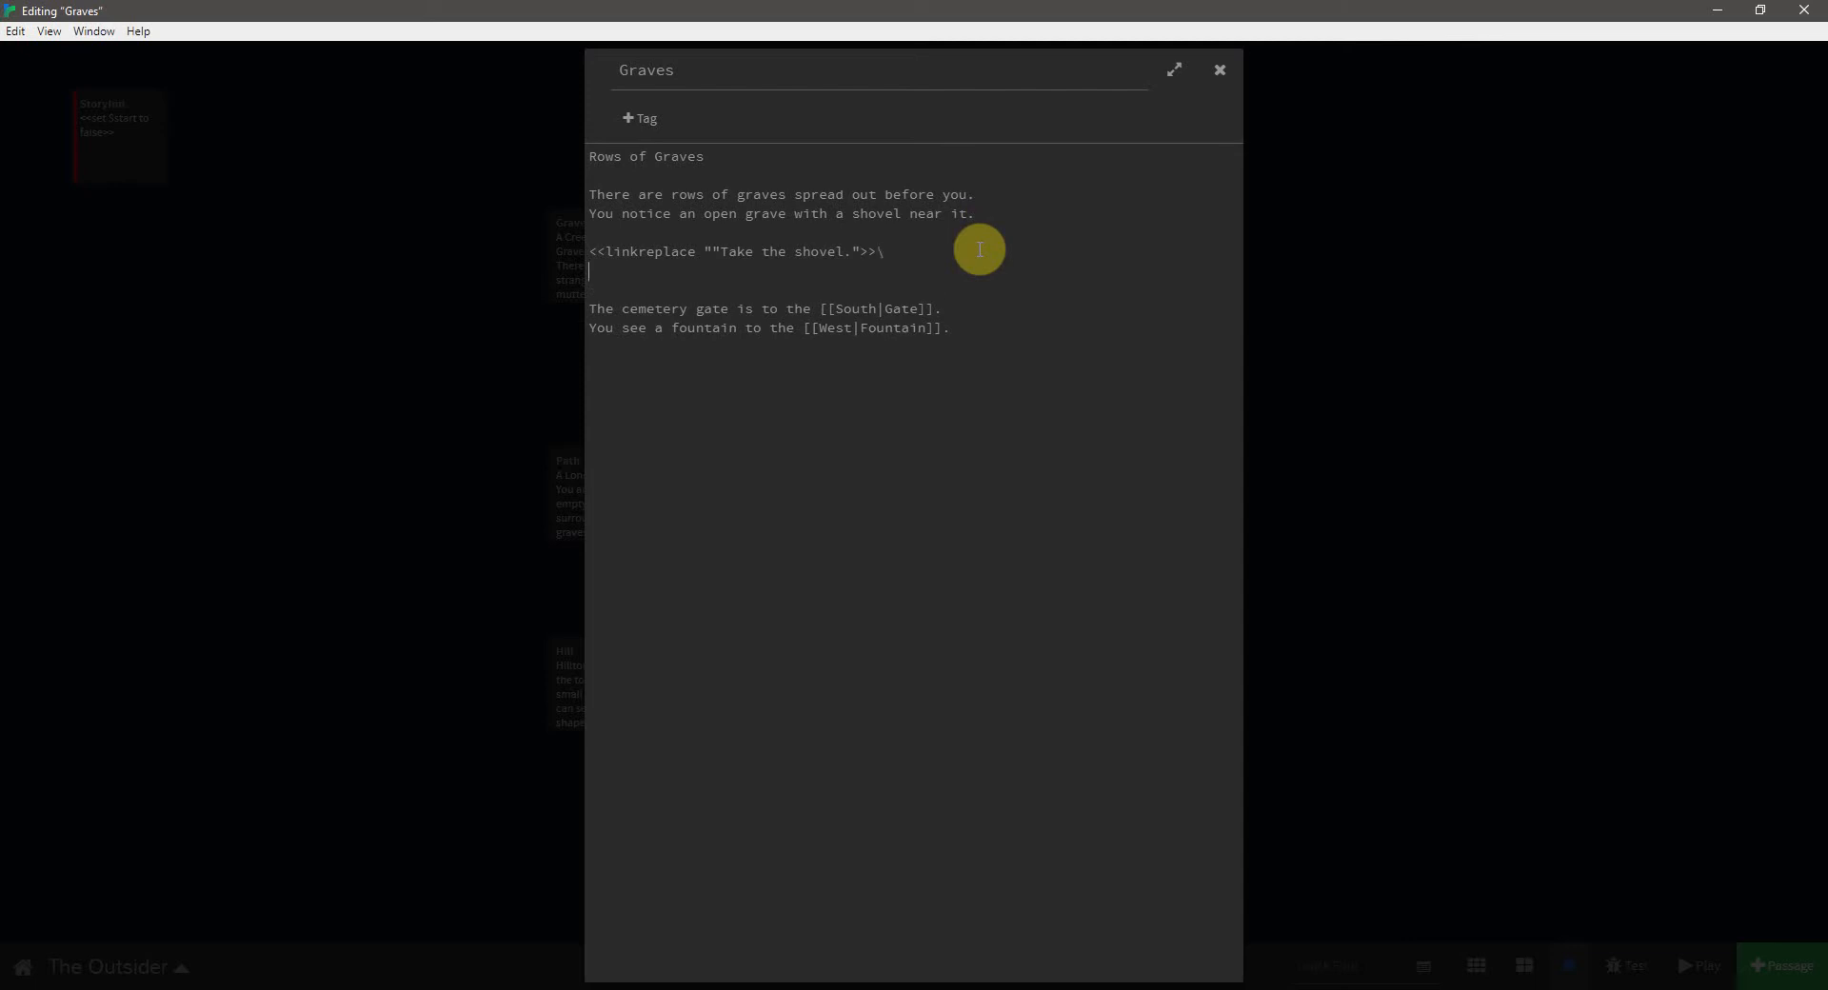
- Add the reveal text 'You take the shovel.' and the closing linkreplace tag
type("You t")
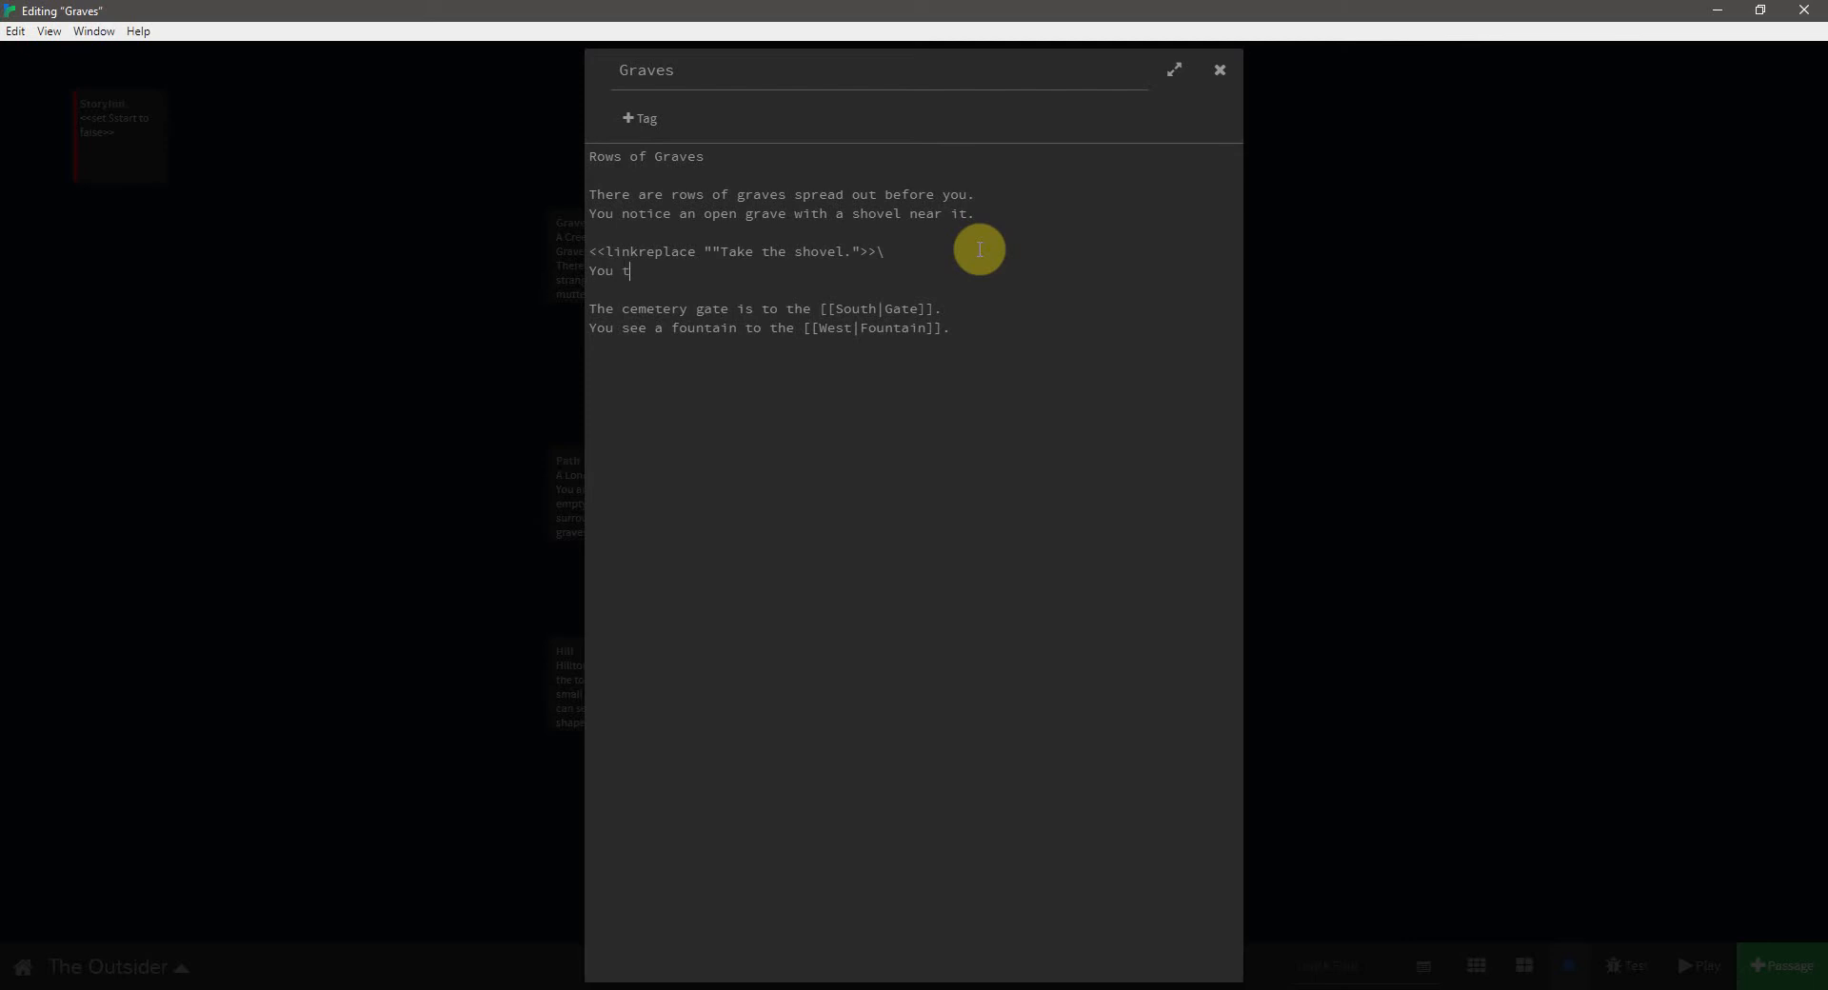
type("ake the shovel")
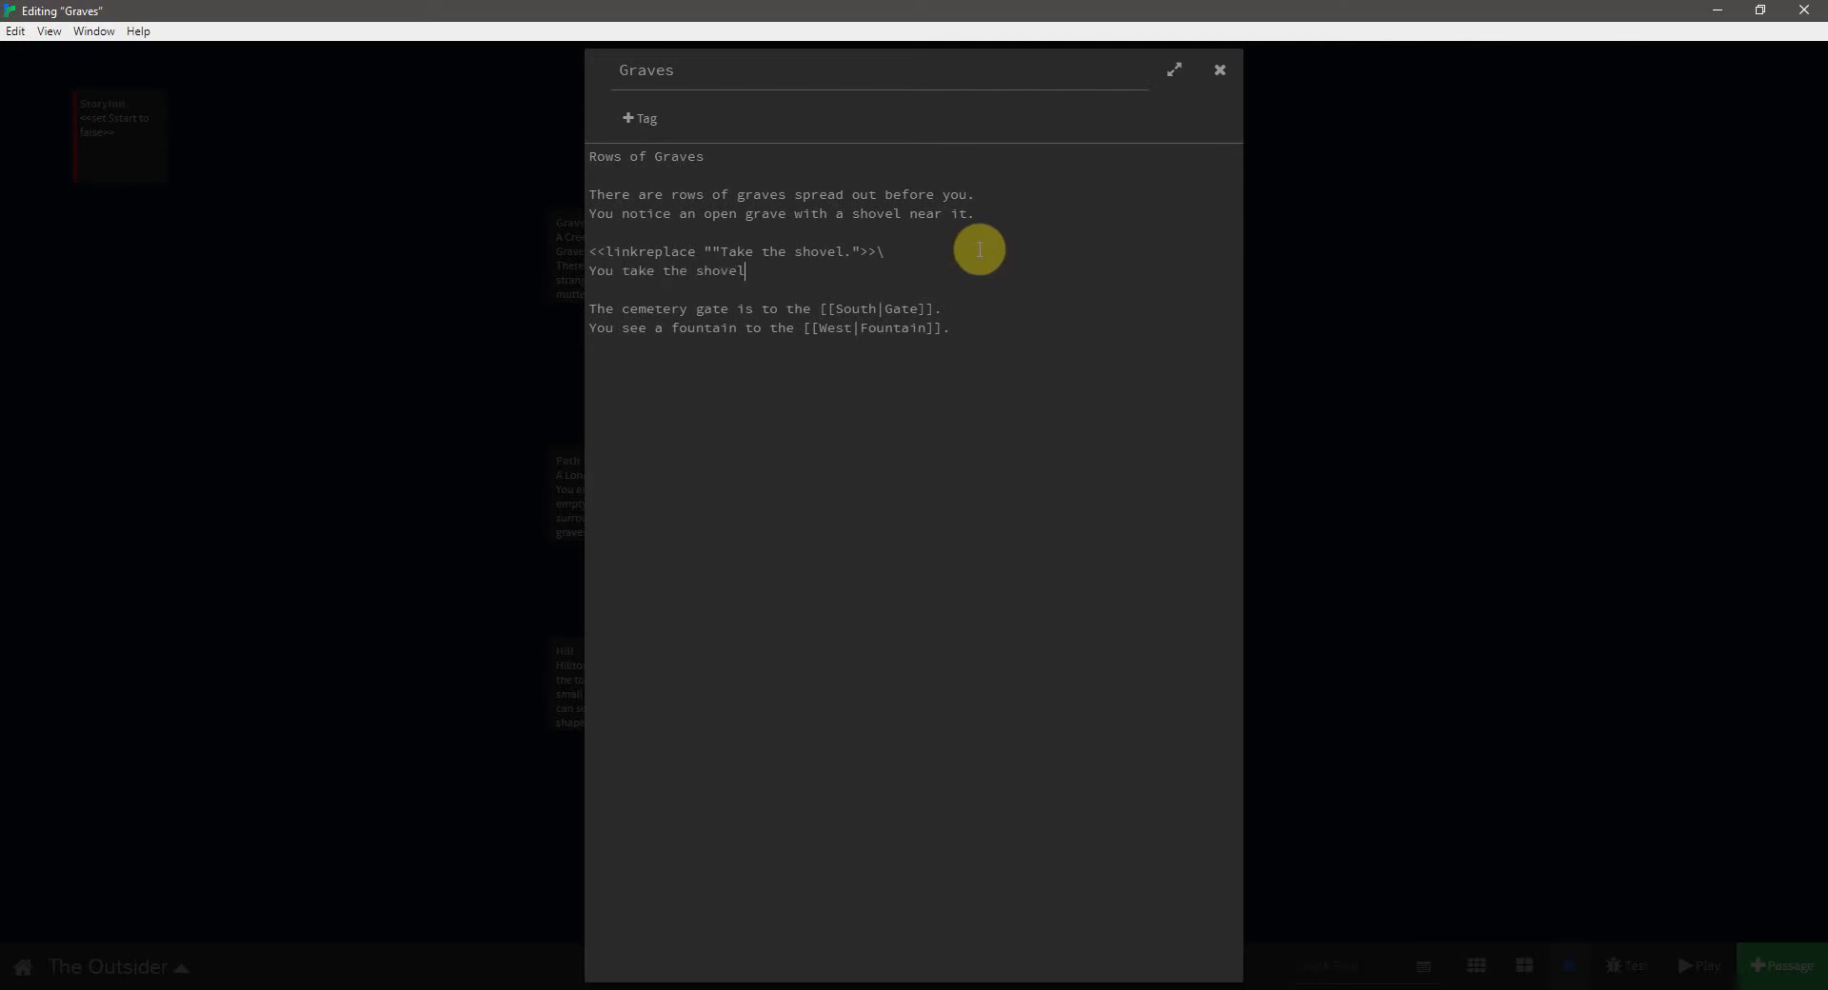
type(".")
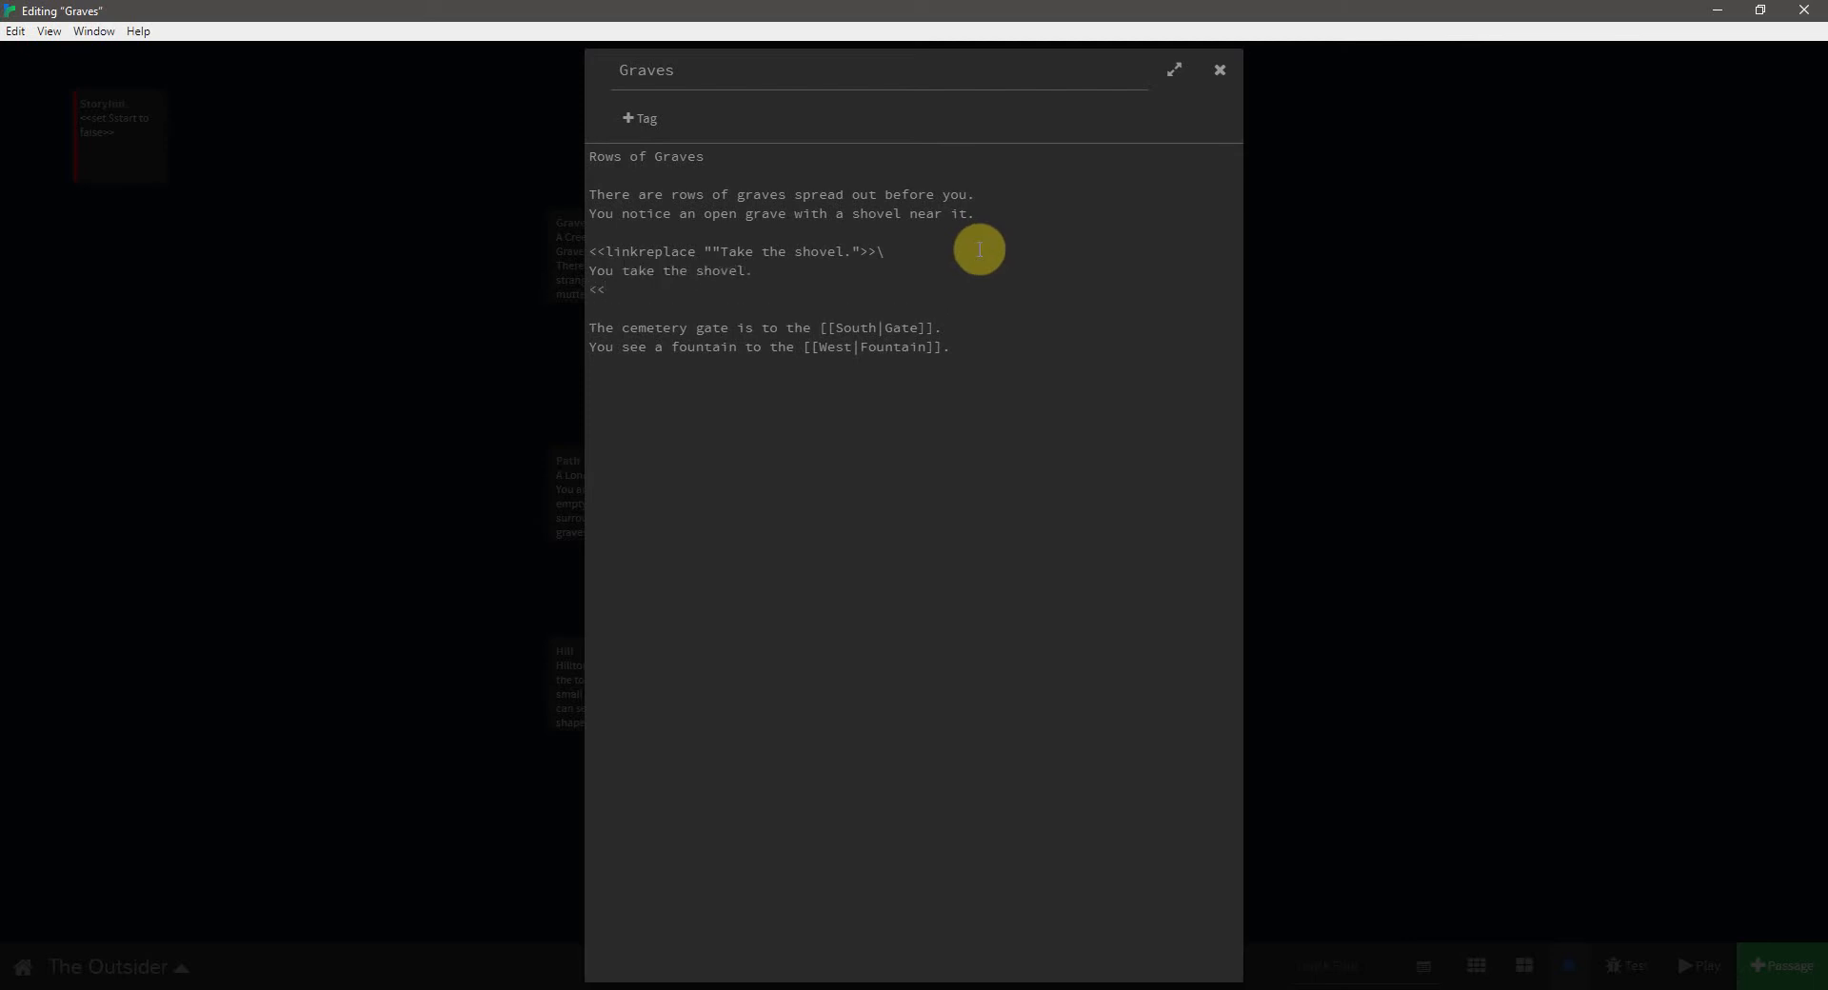
type("/l")
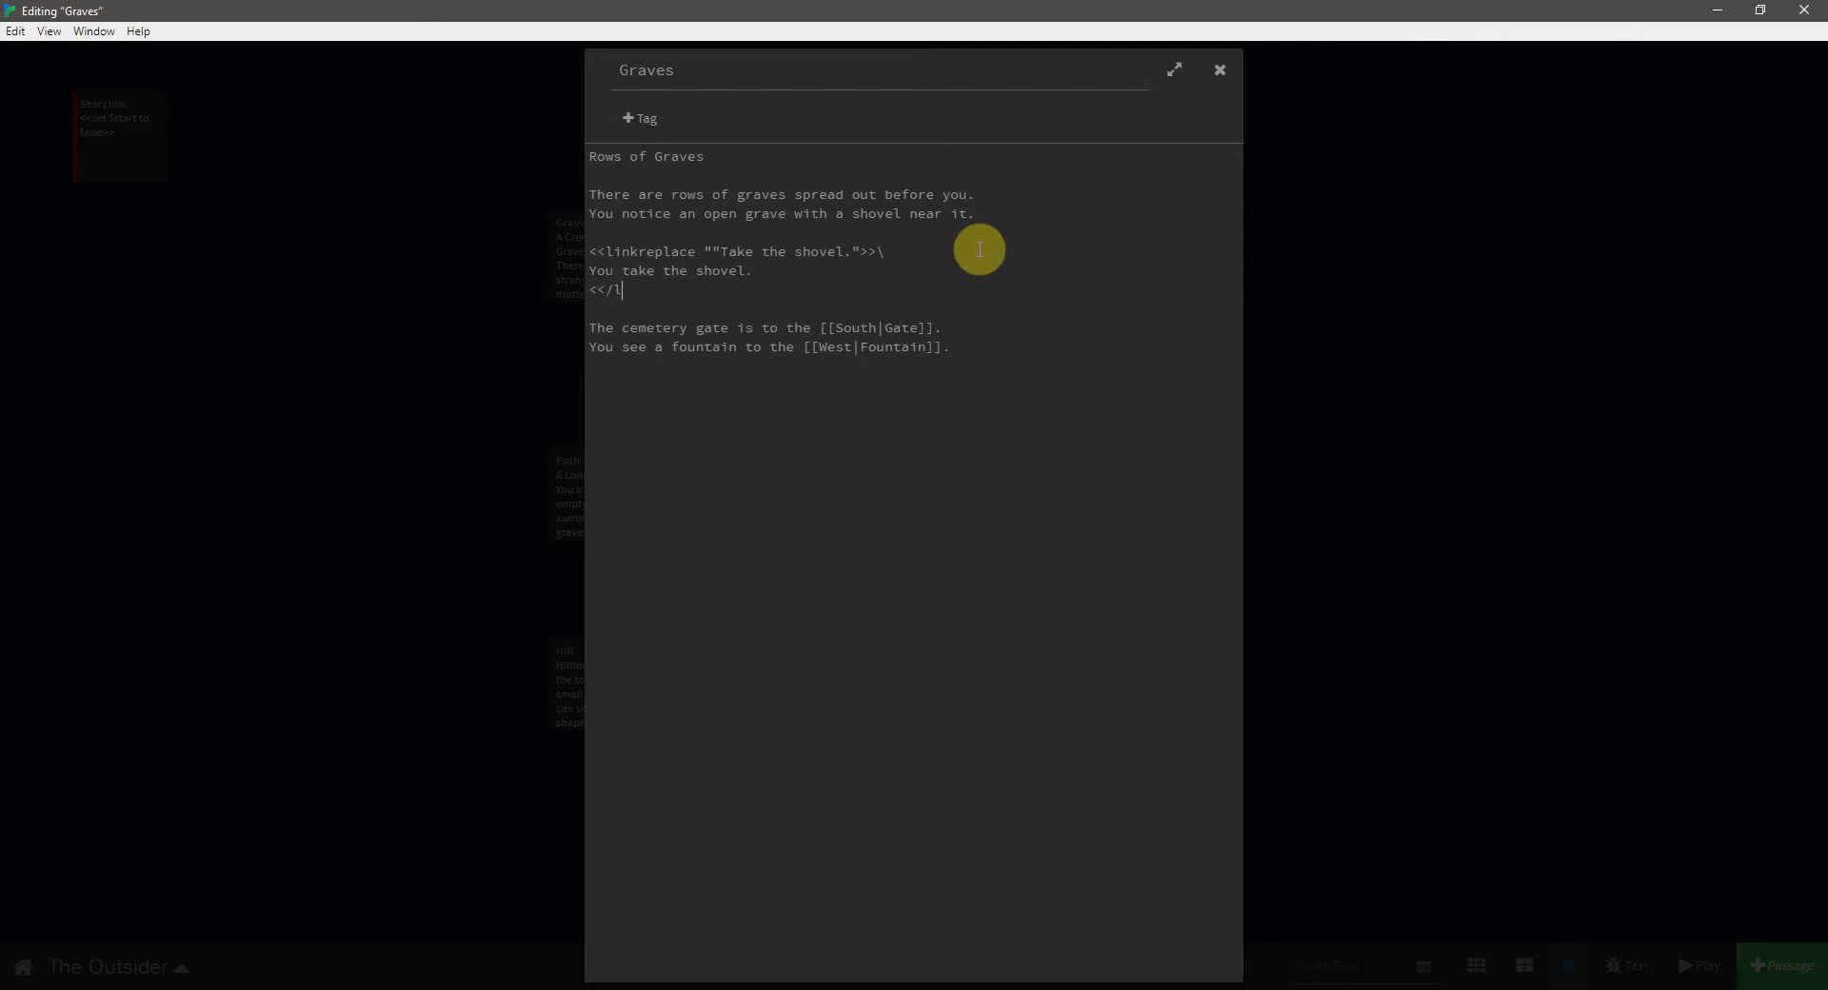
type("inkreplace>>\\")
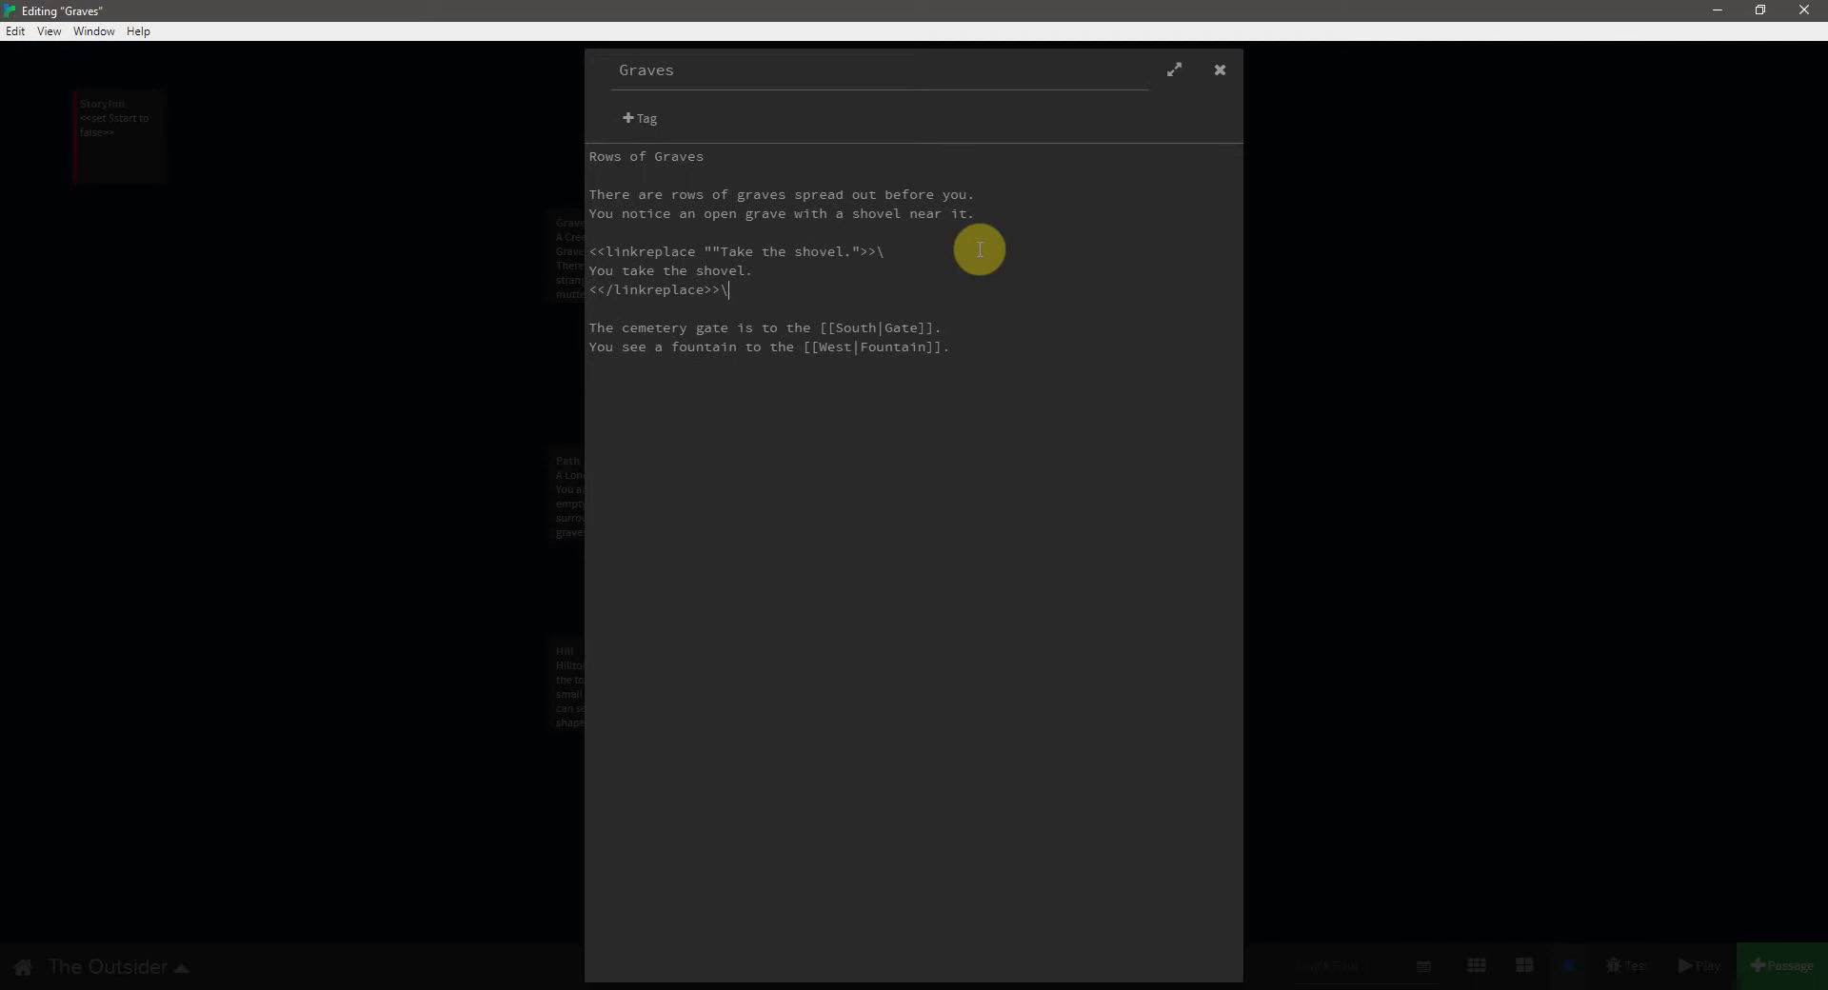
mouse_move(1221, 134)
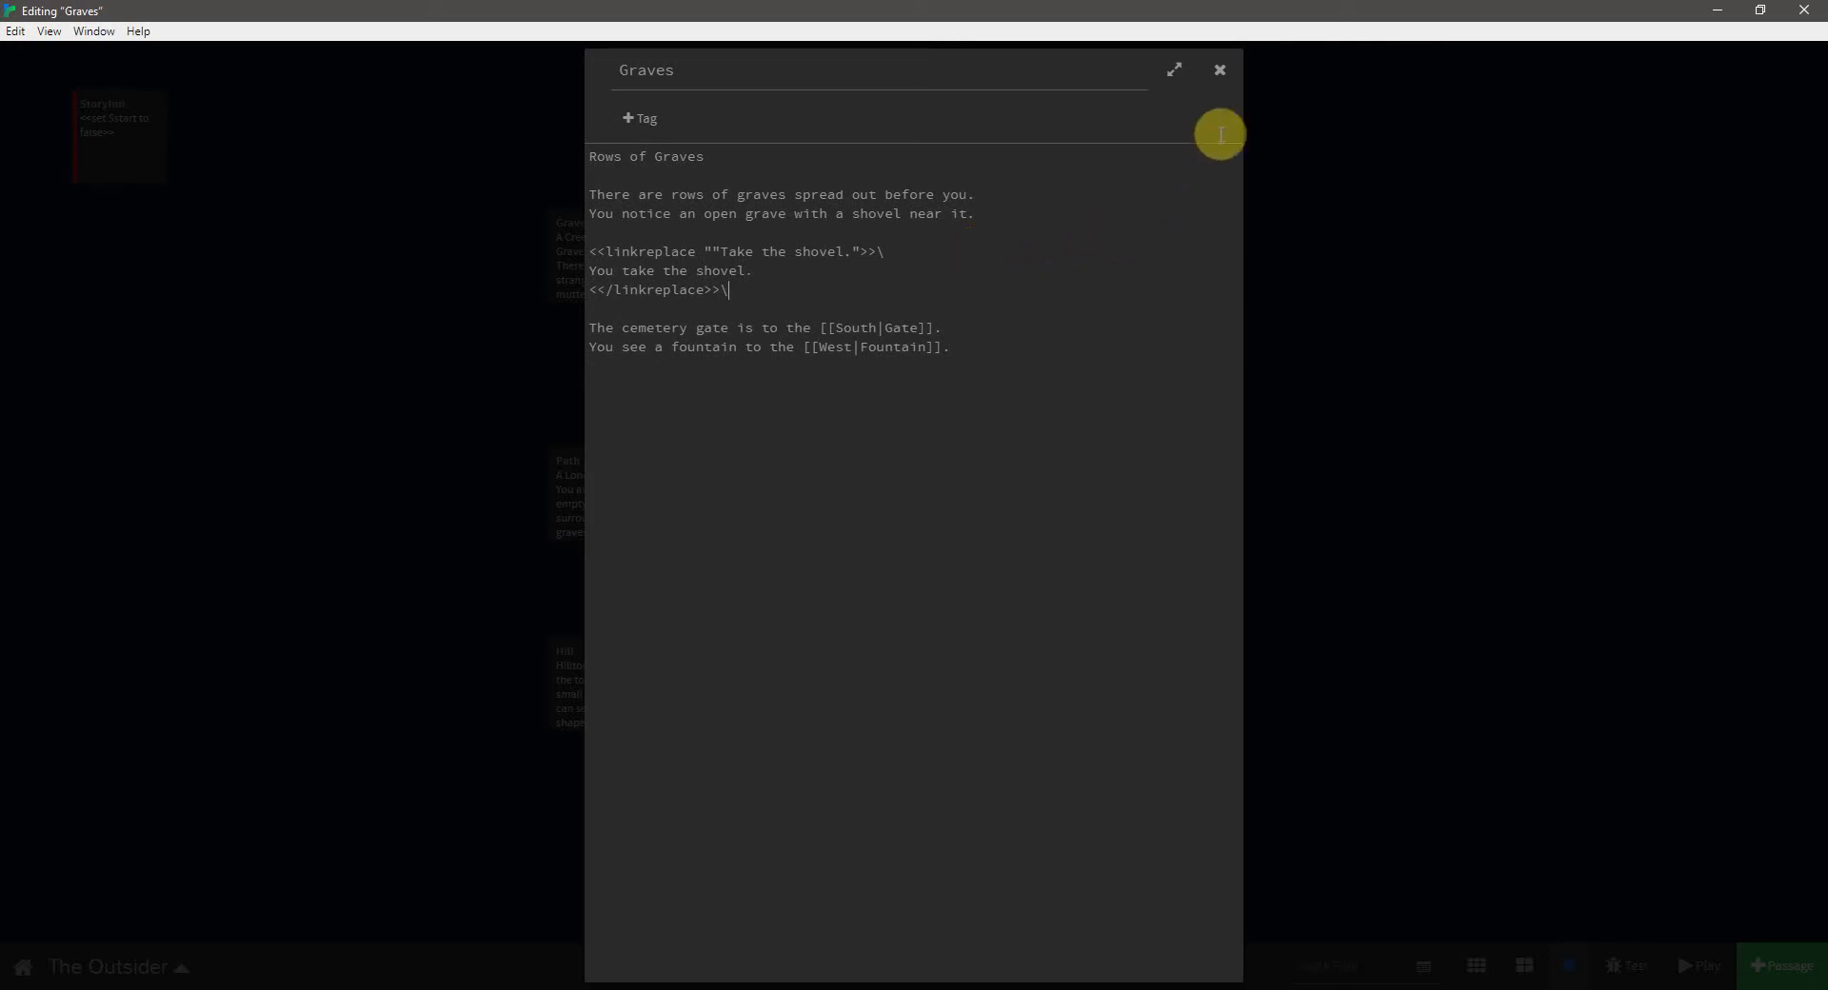
- Close the Graves passage editor, returning to The Outsider's story map
left_click(1219, 70)
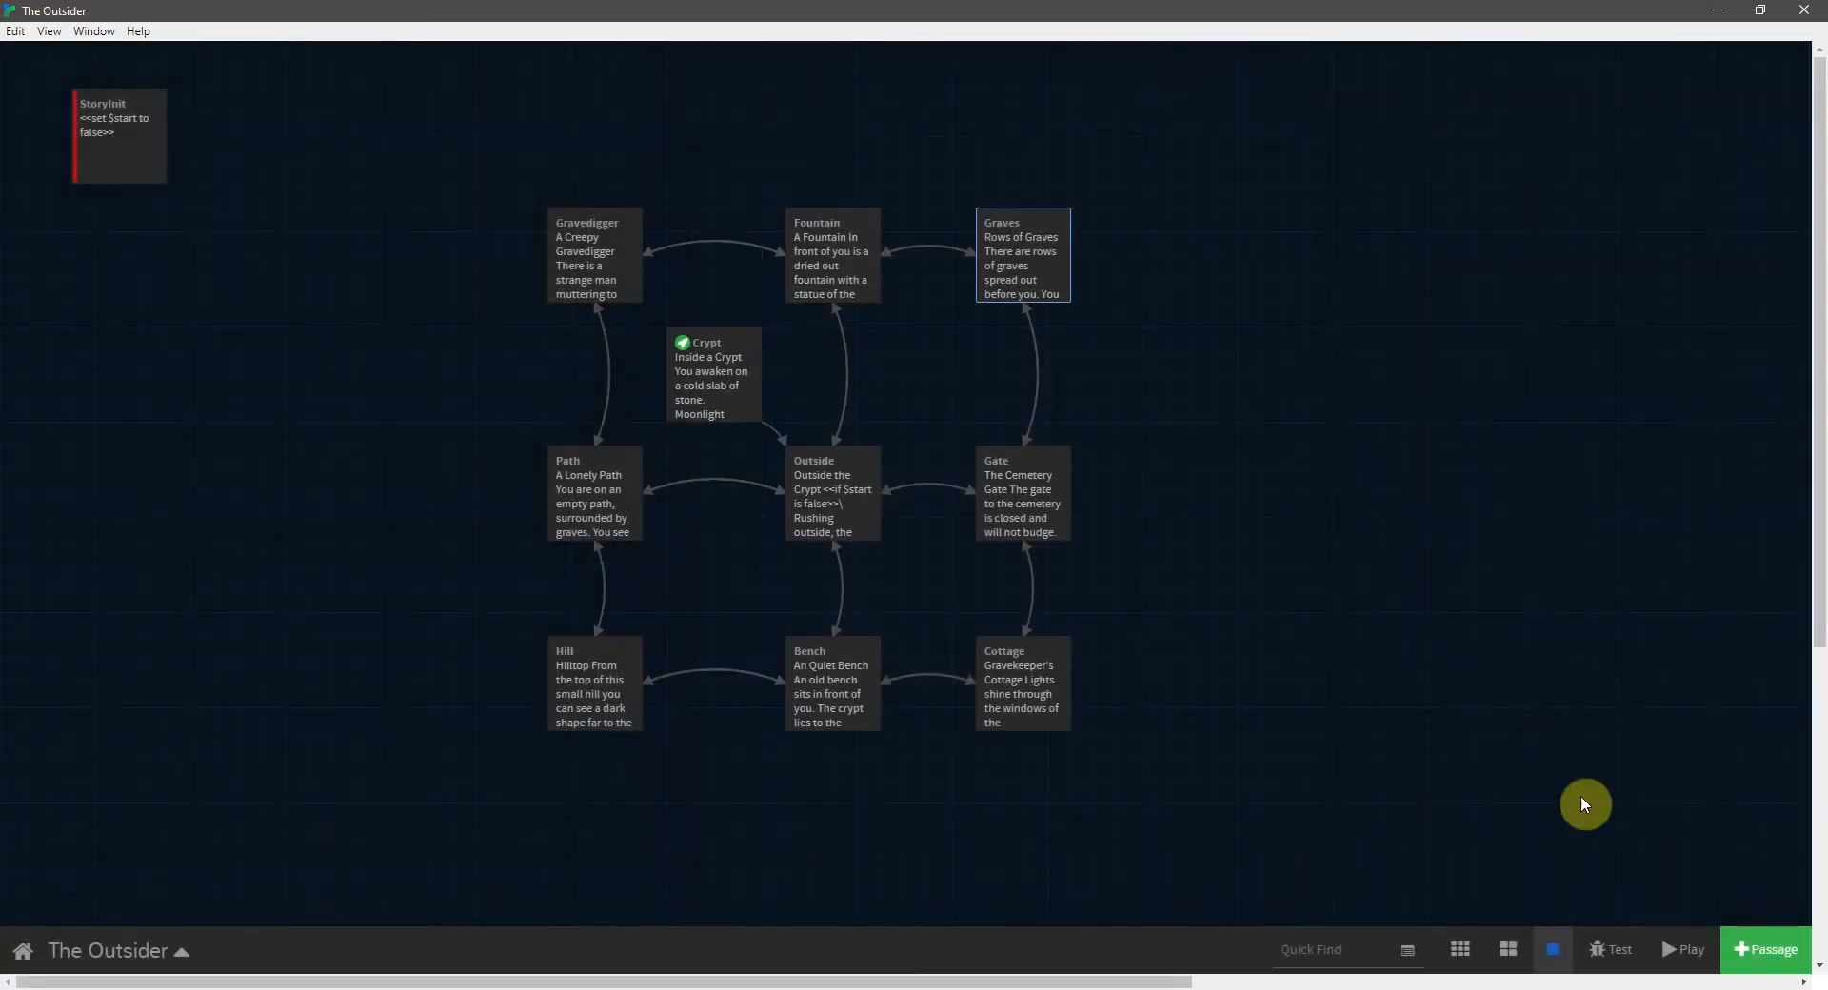
mouse_move(780, 384)
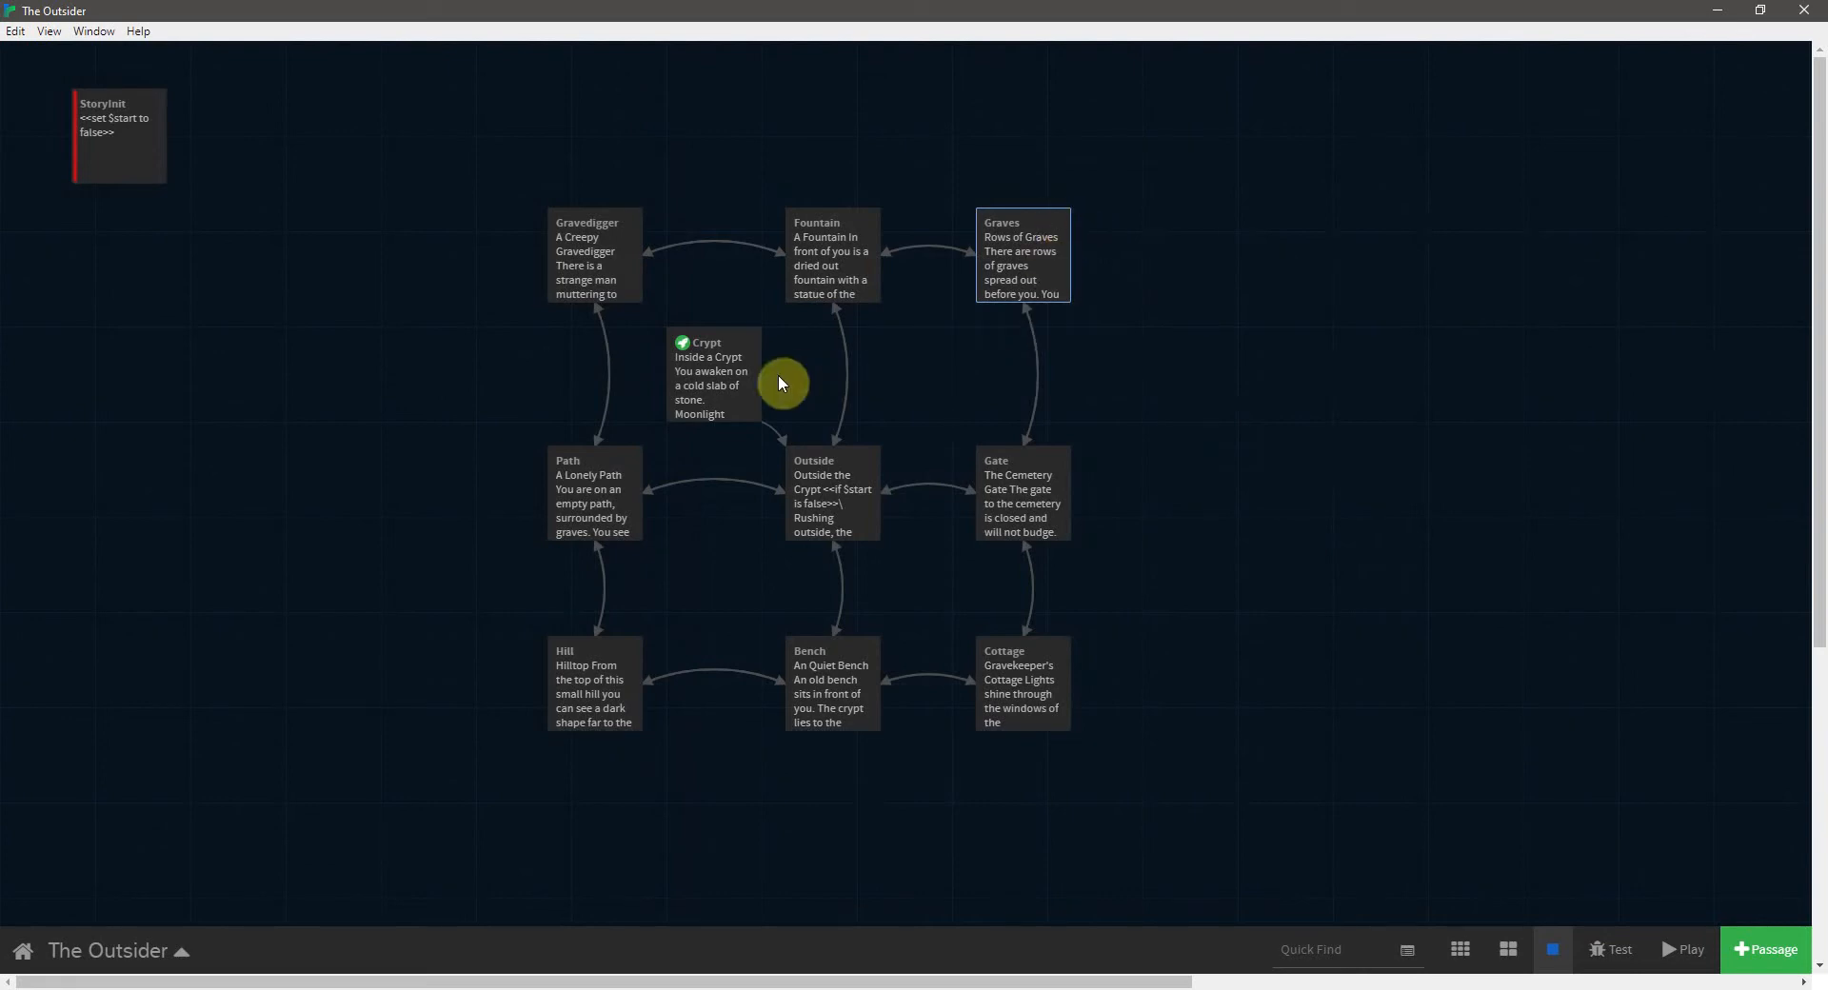
mouse_move(1029, 265)
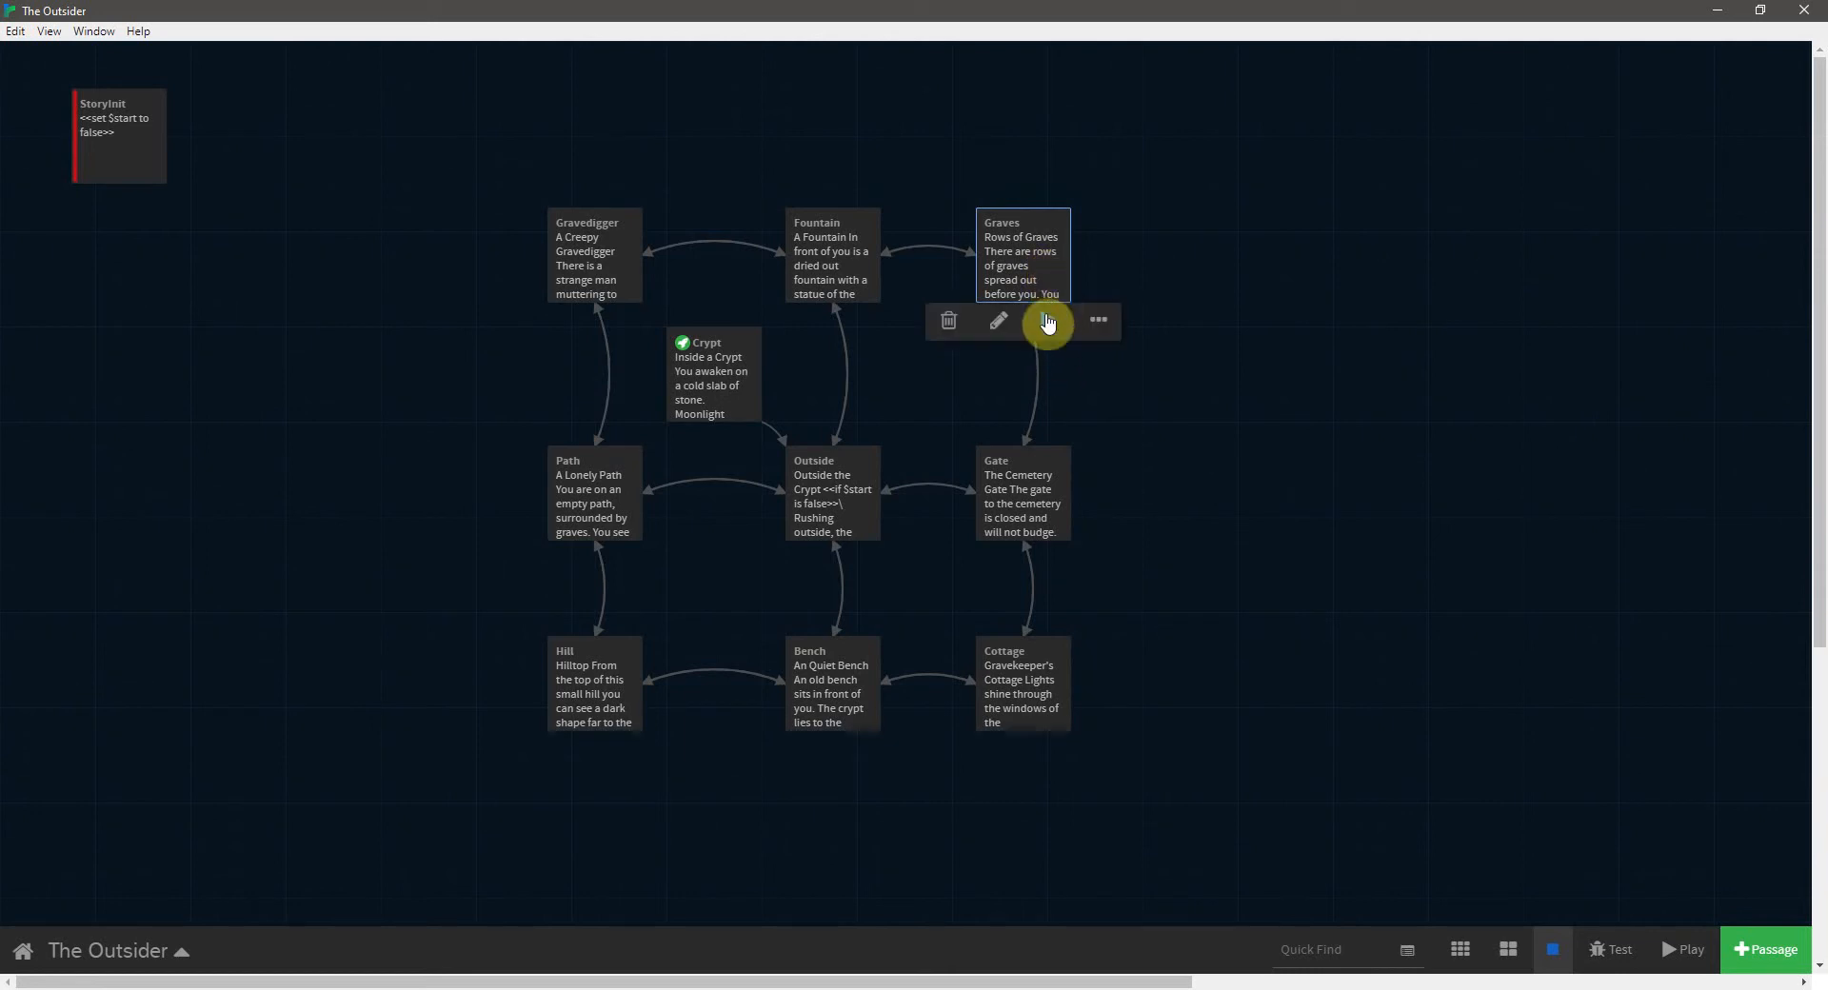
mouse_move(1045, 322)
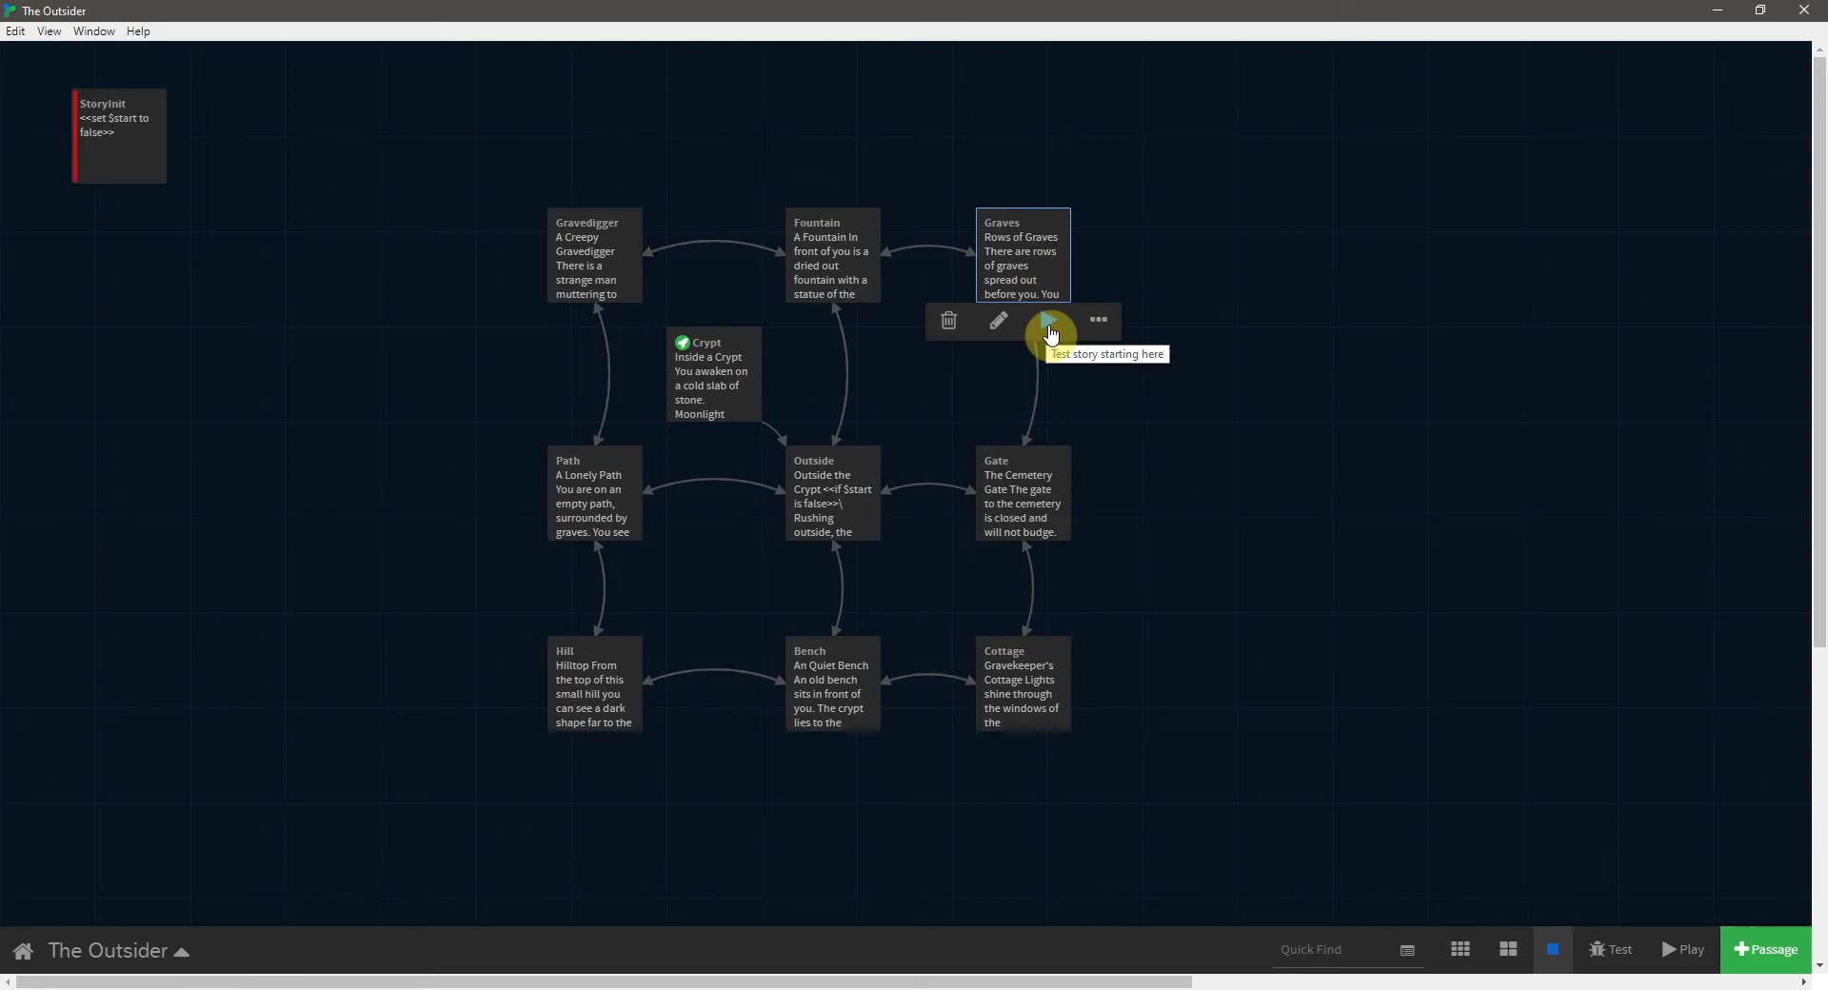
- Launch a test run of The Outsider starting from the Graves passage
left_click(1049, 335)
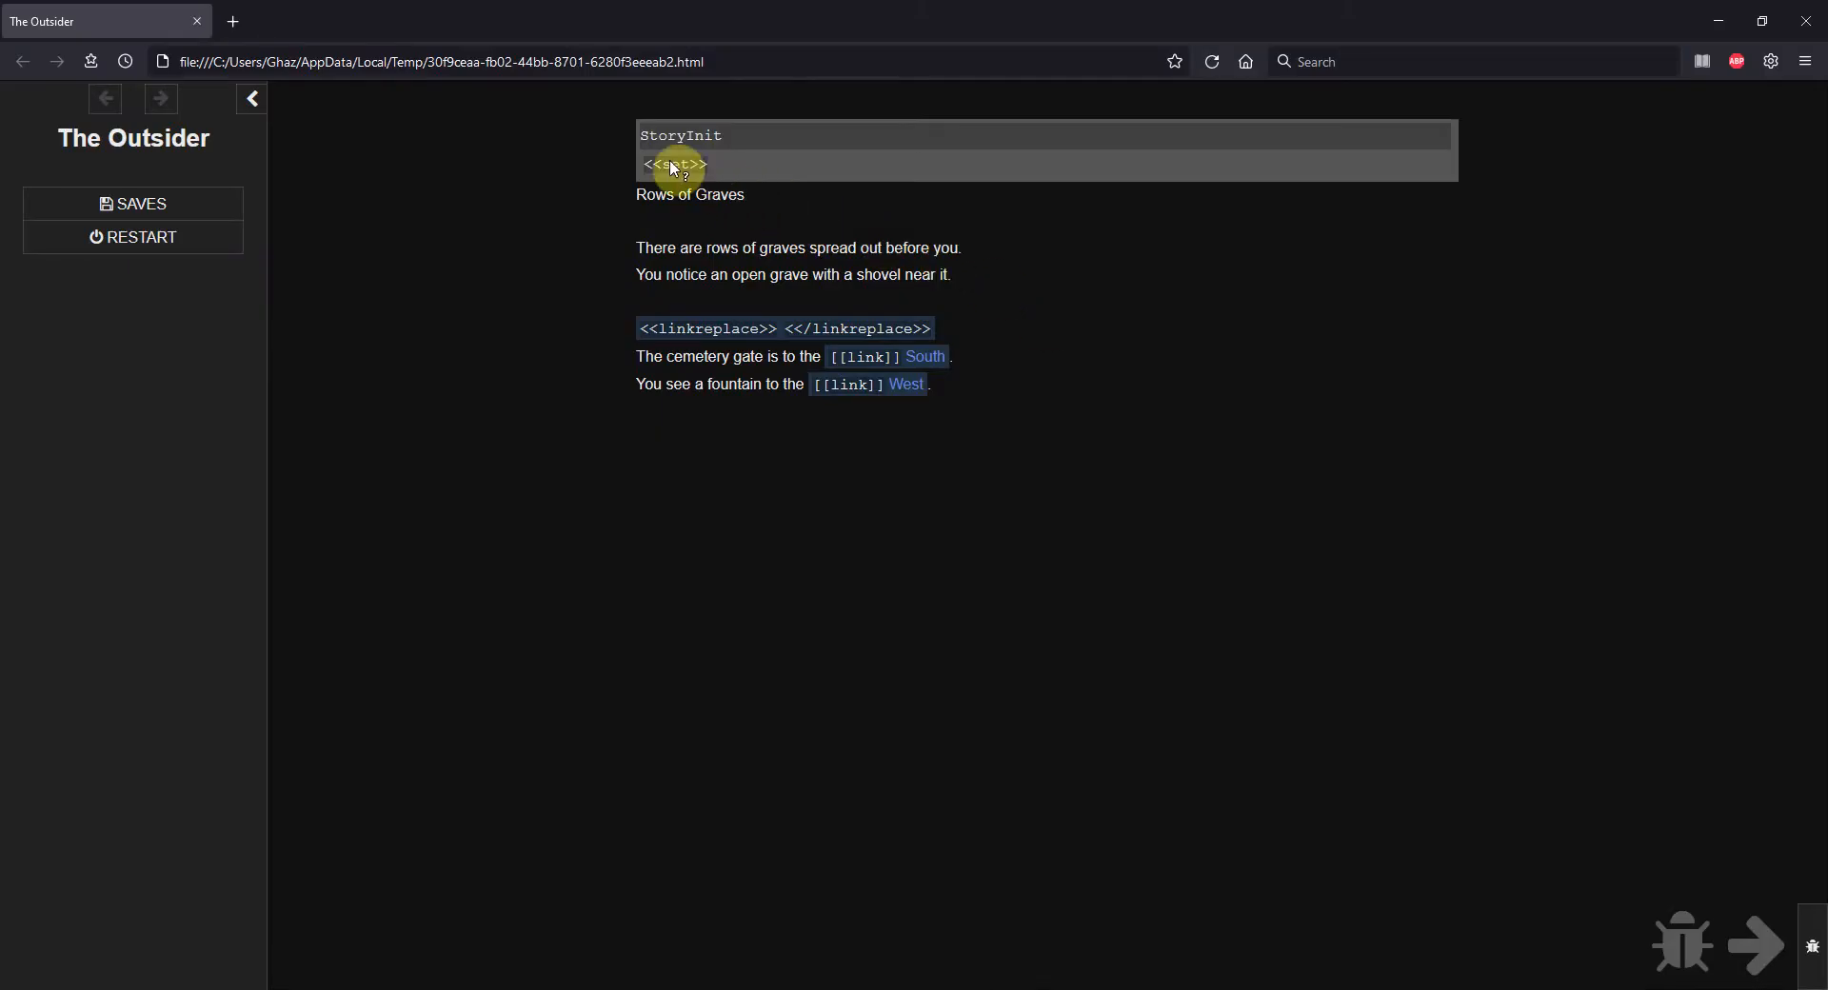
mouse_move(829, 346)
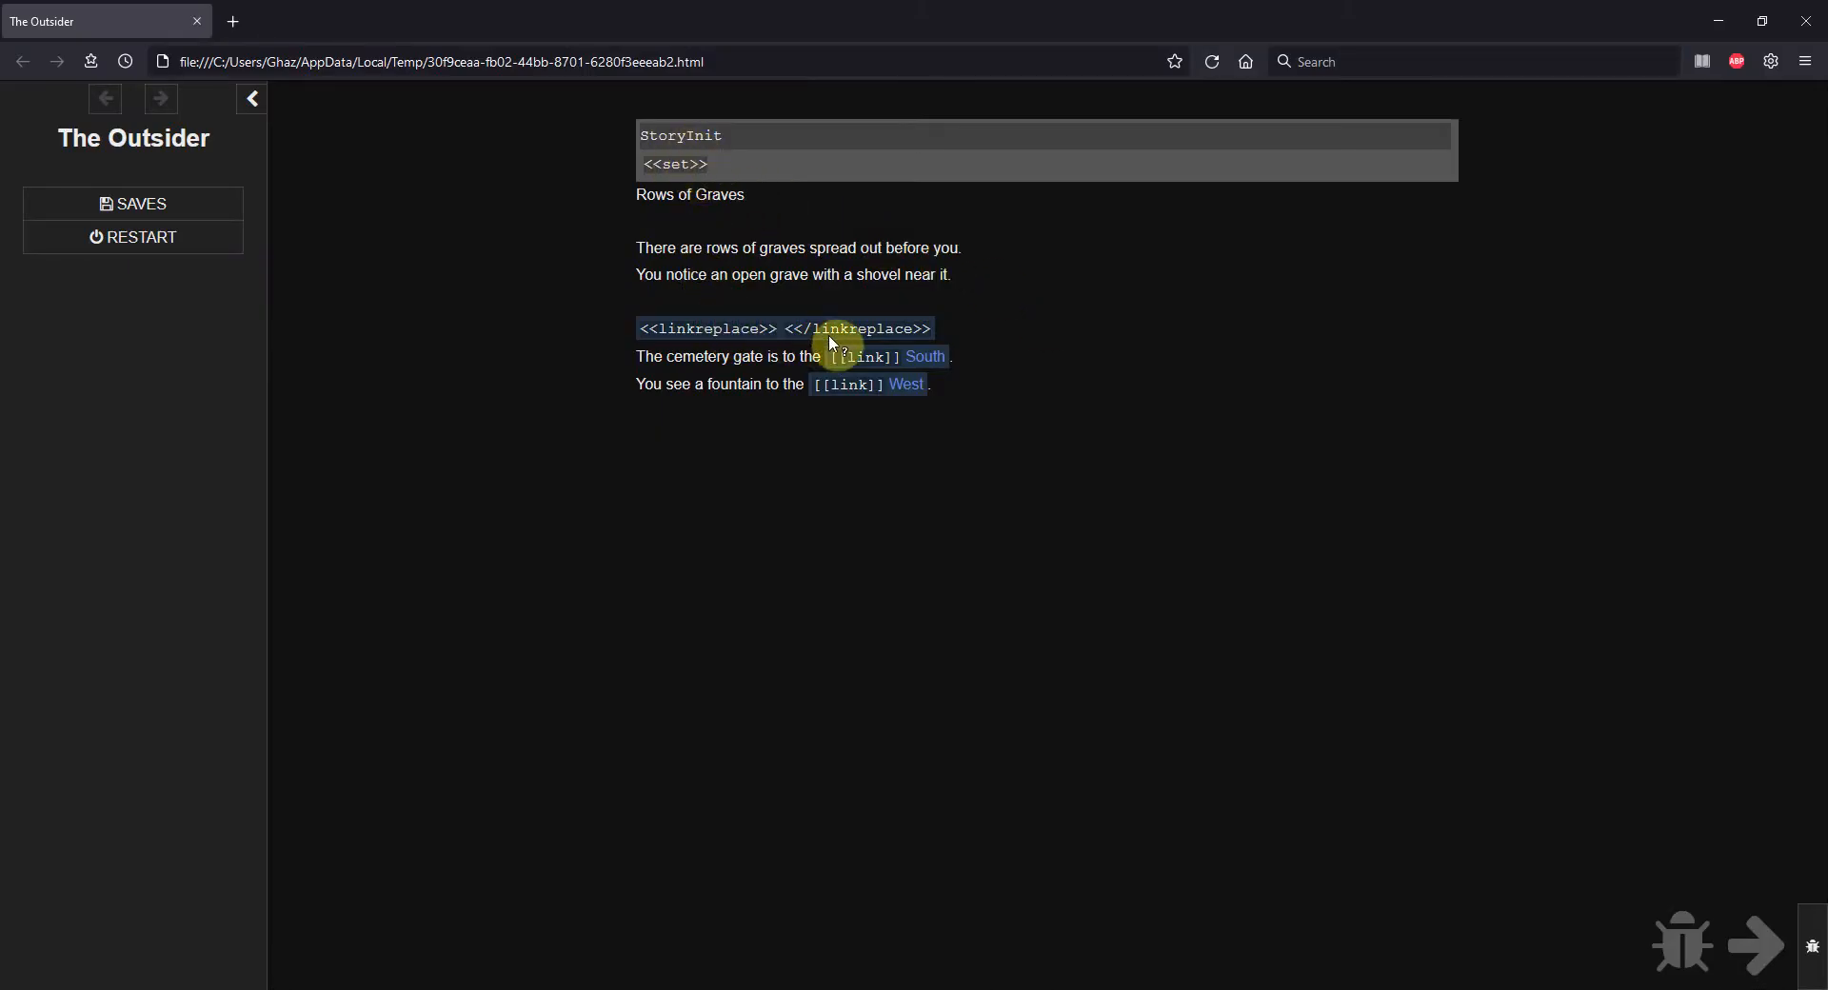
mouse_move(891, 295)
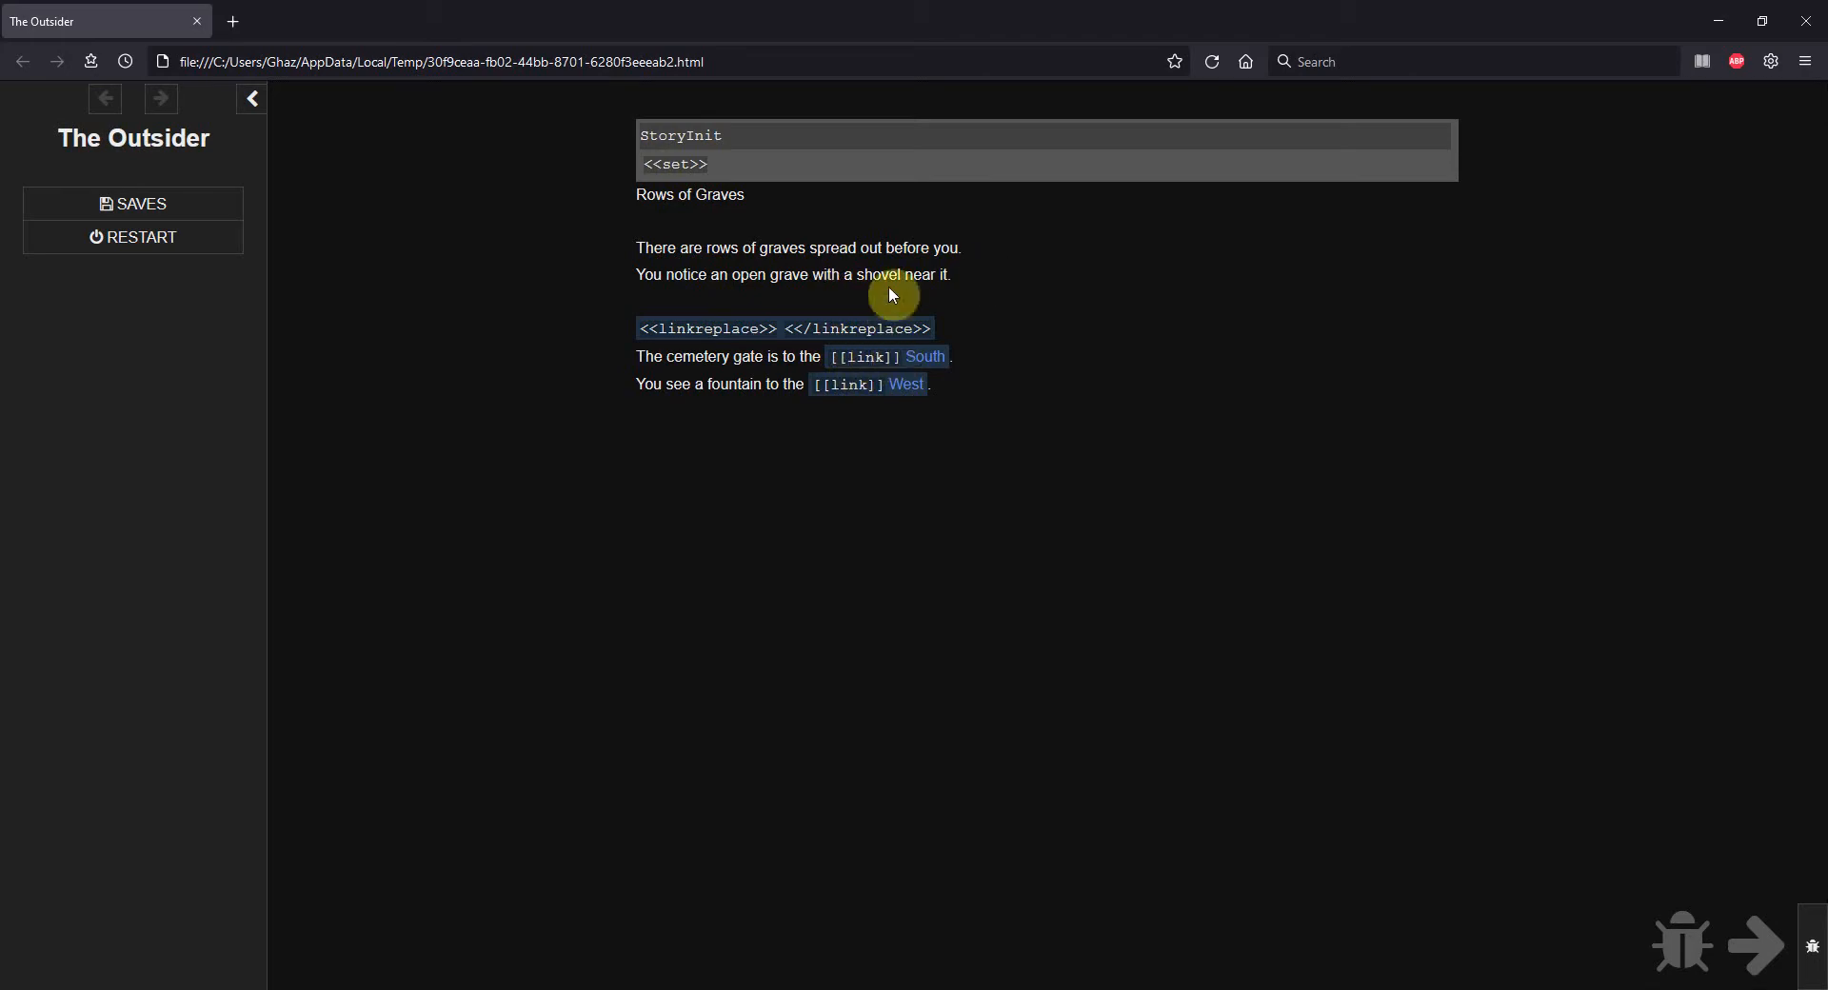
mouse_move(893, 276)
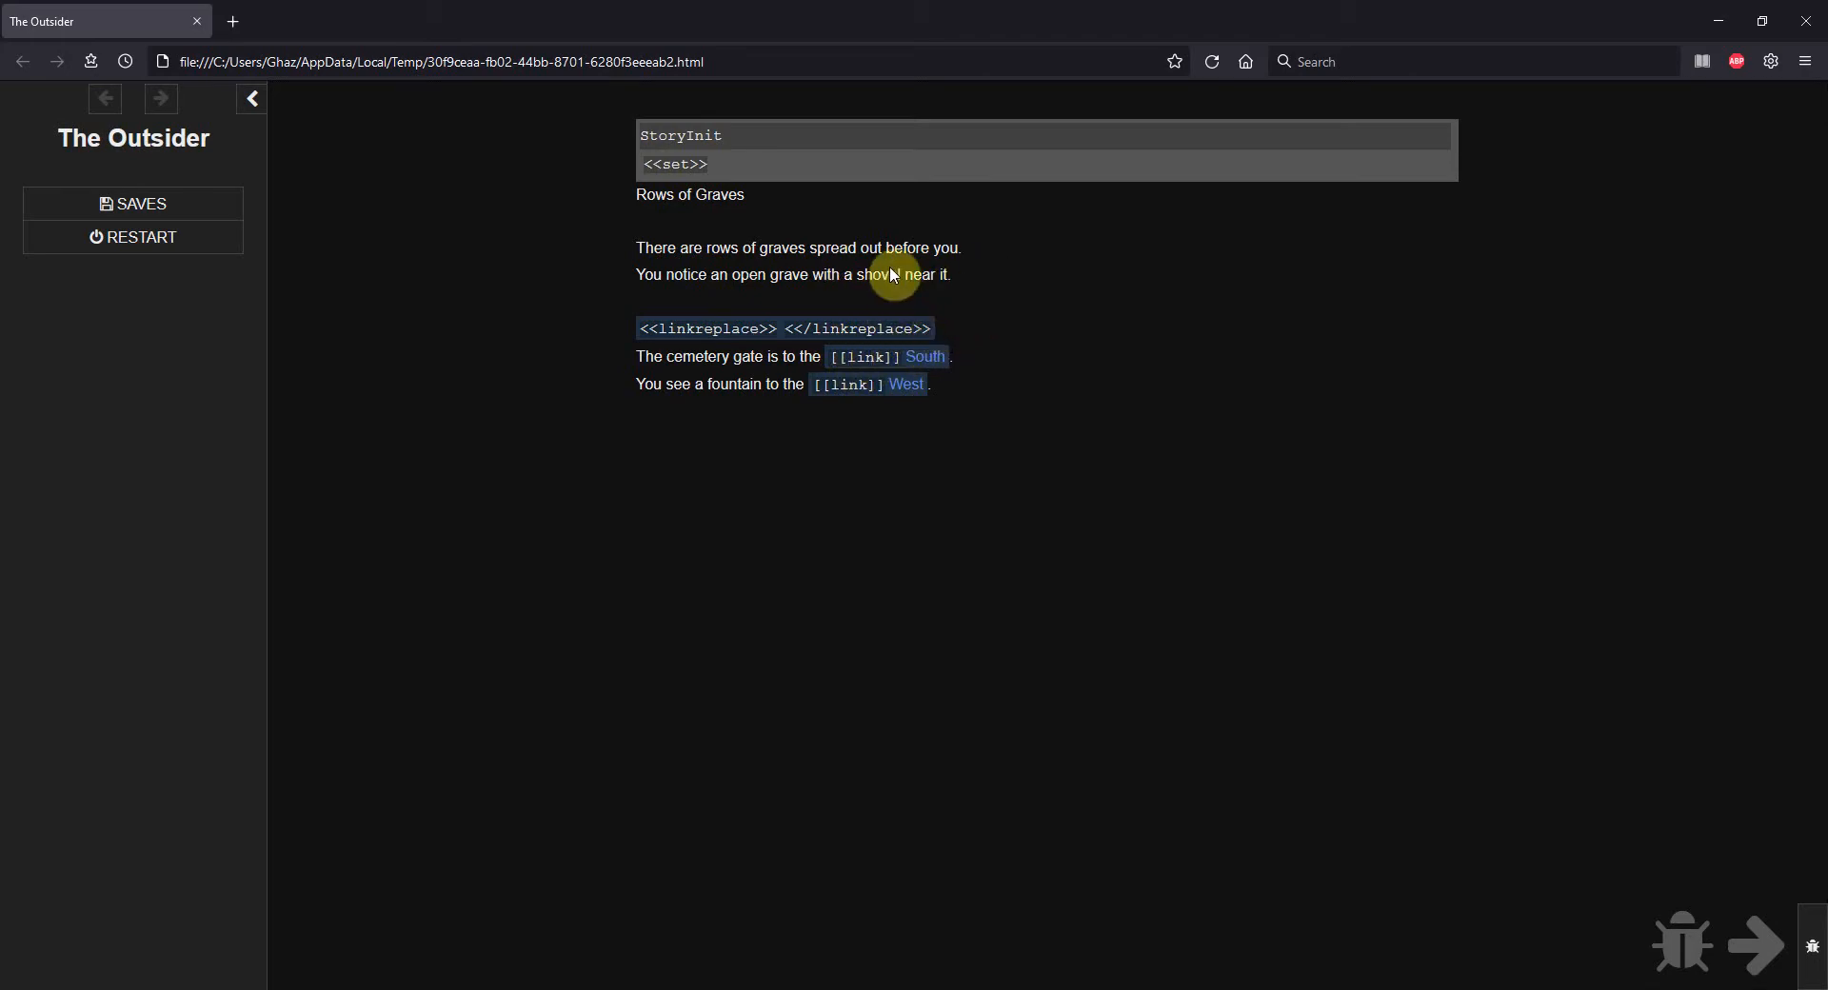
mouse_move(1179, 282)
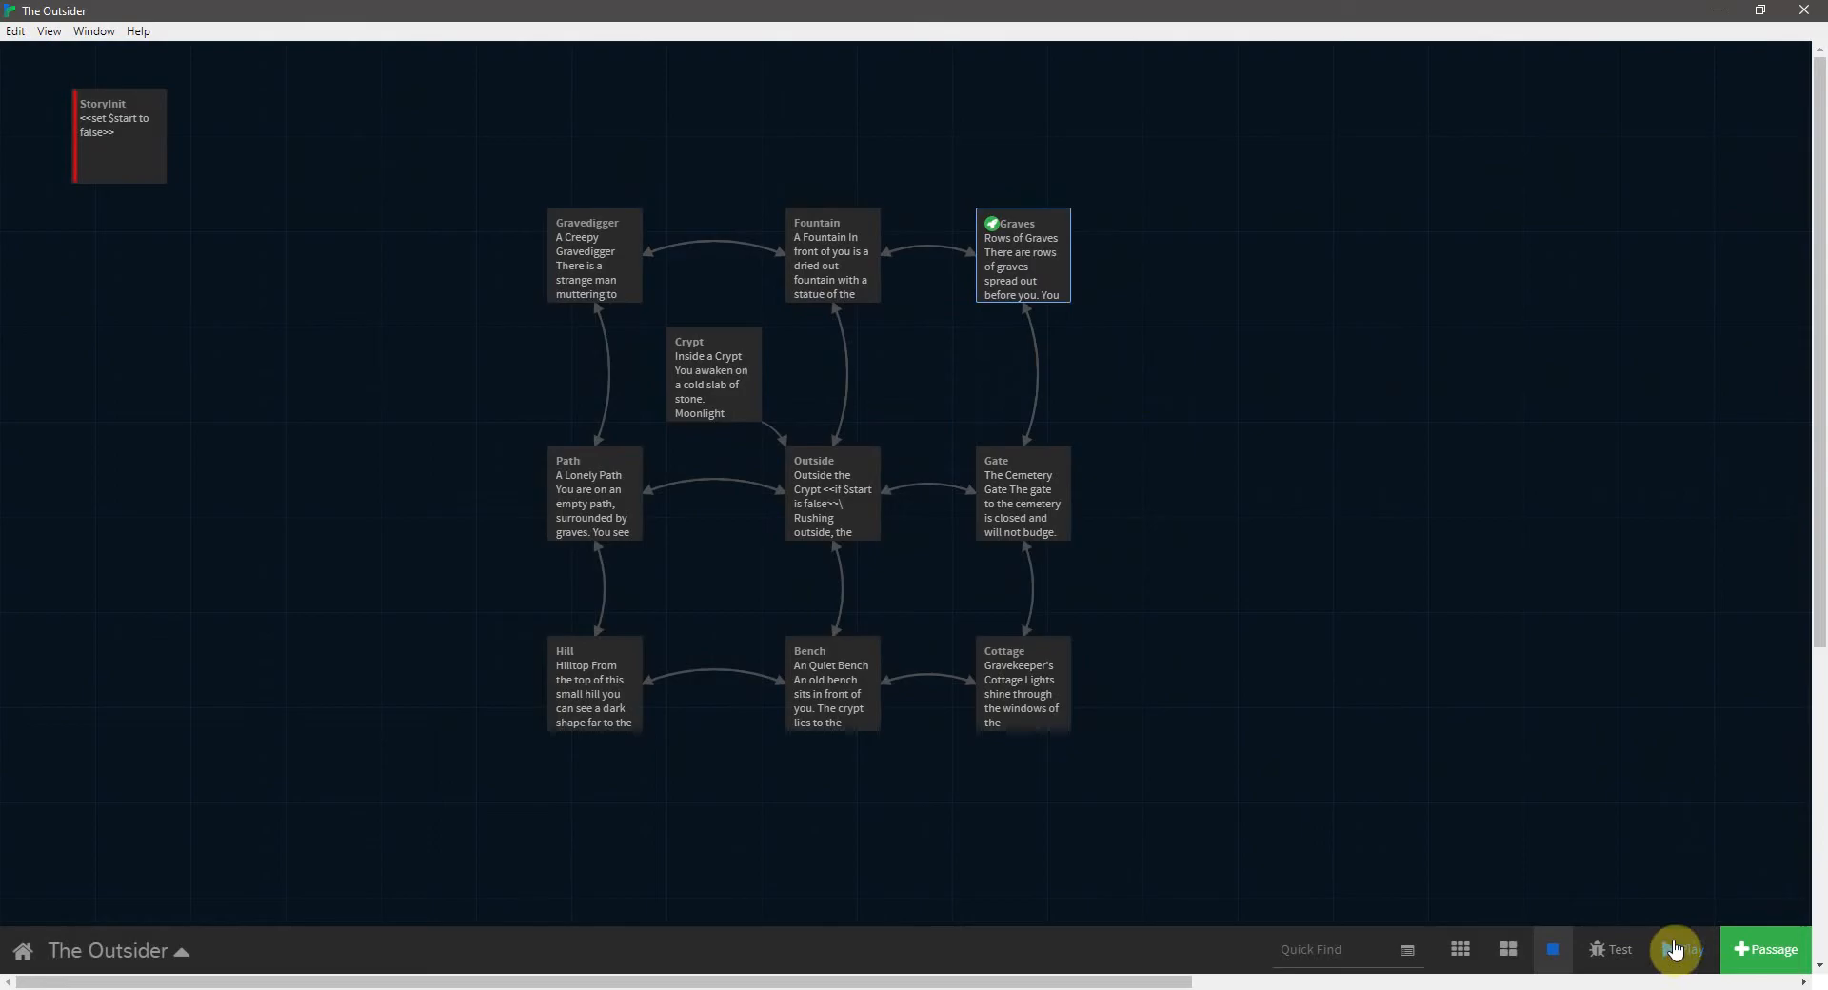
- Play the story in Firefox and take the shovel, revealing 'You take the shovel.'
left_click(1610, 950)
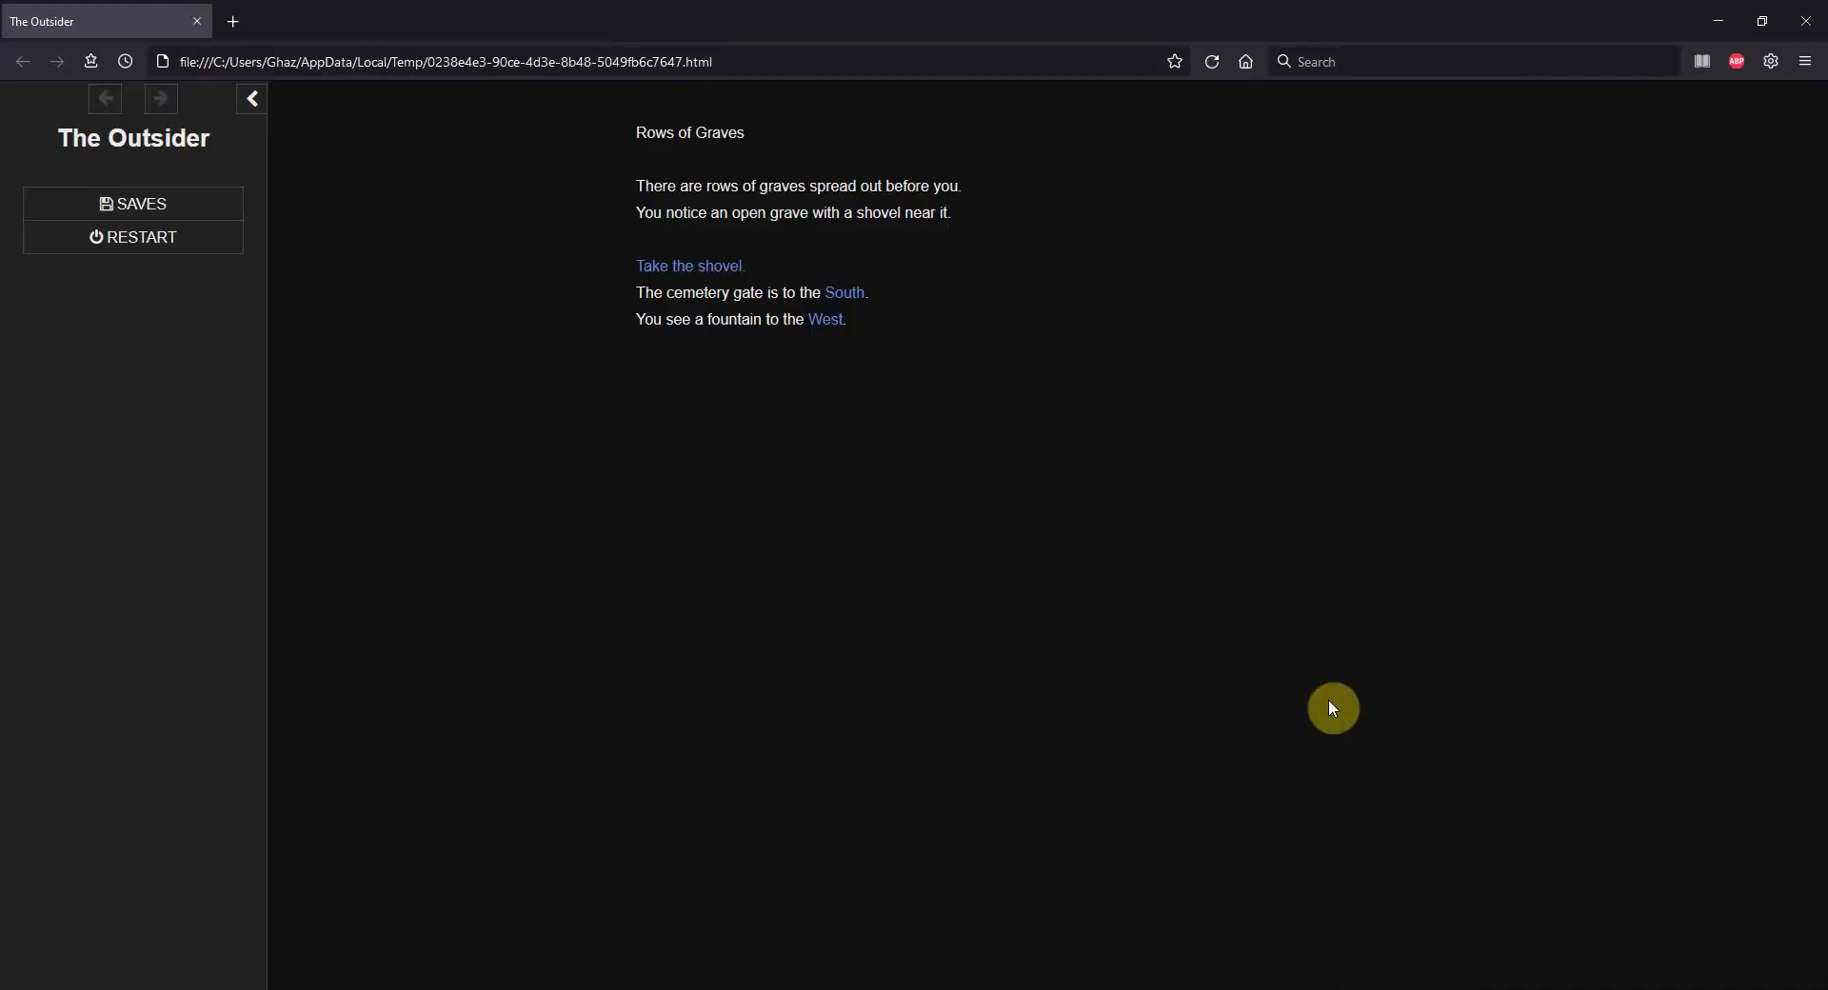
mouse_move(689, 265)
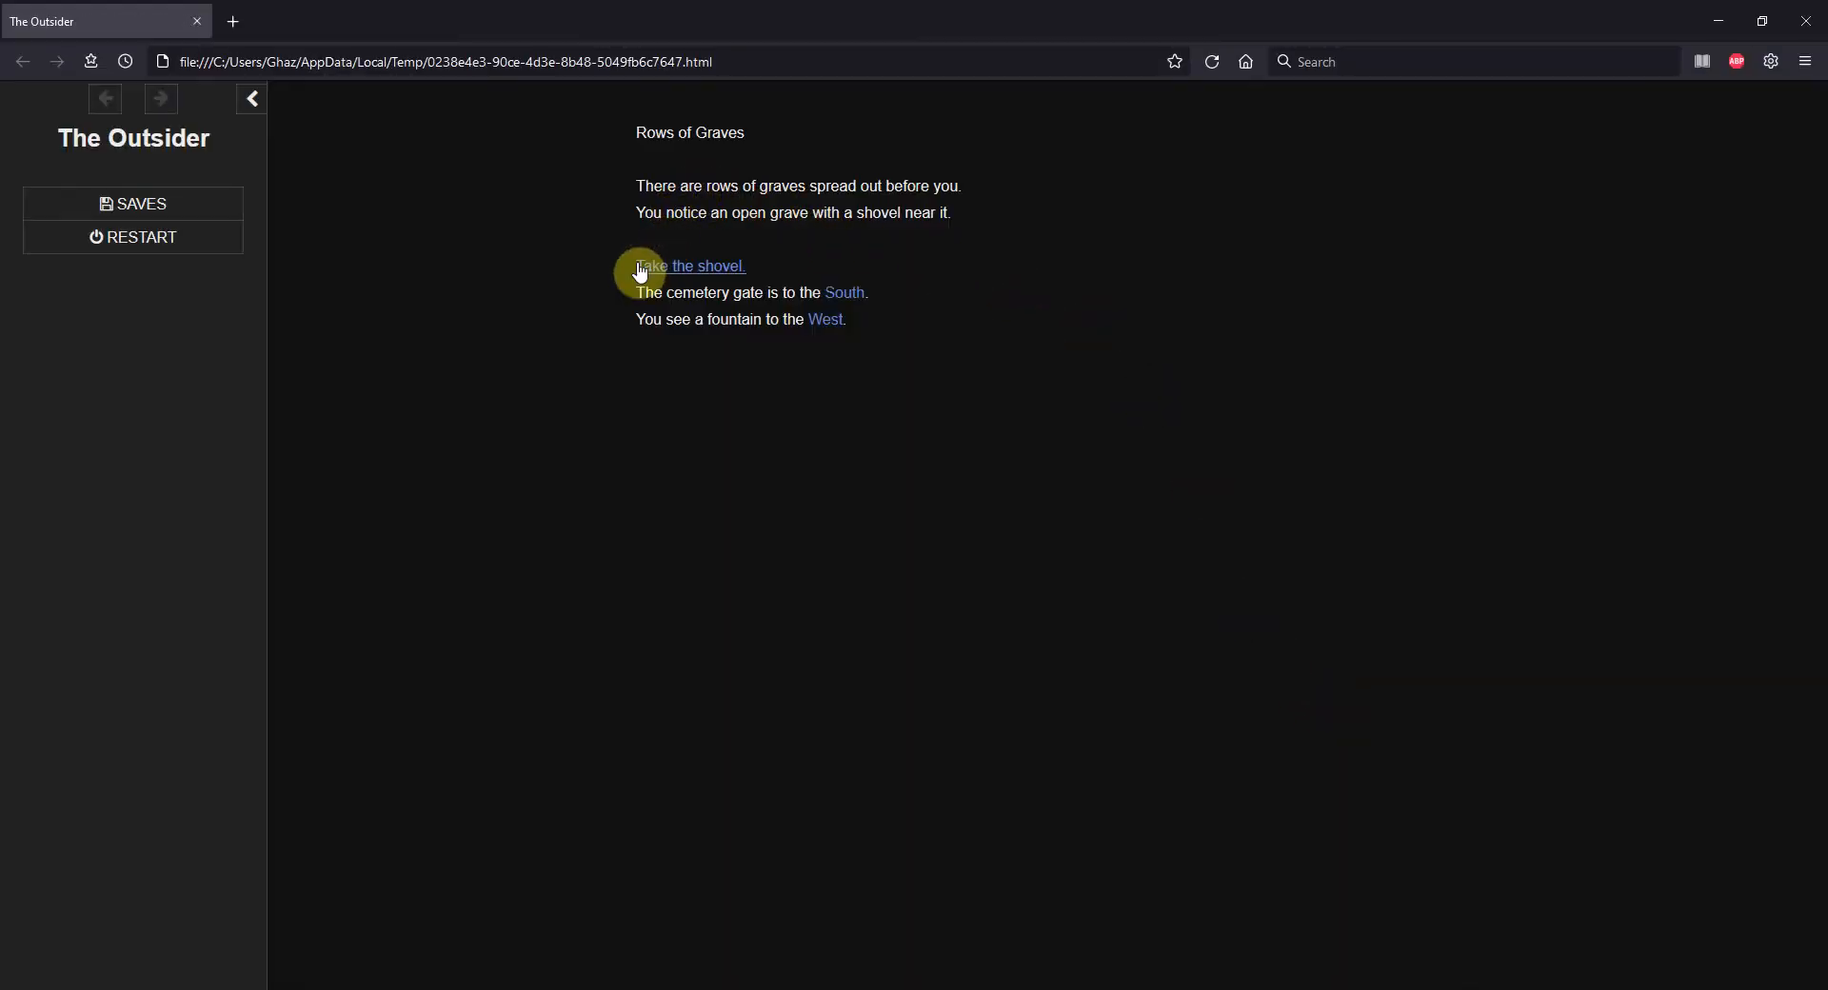
left_click(690, 266)
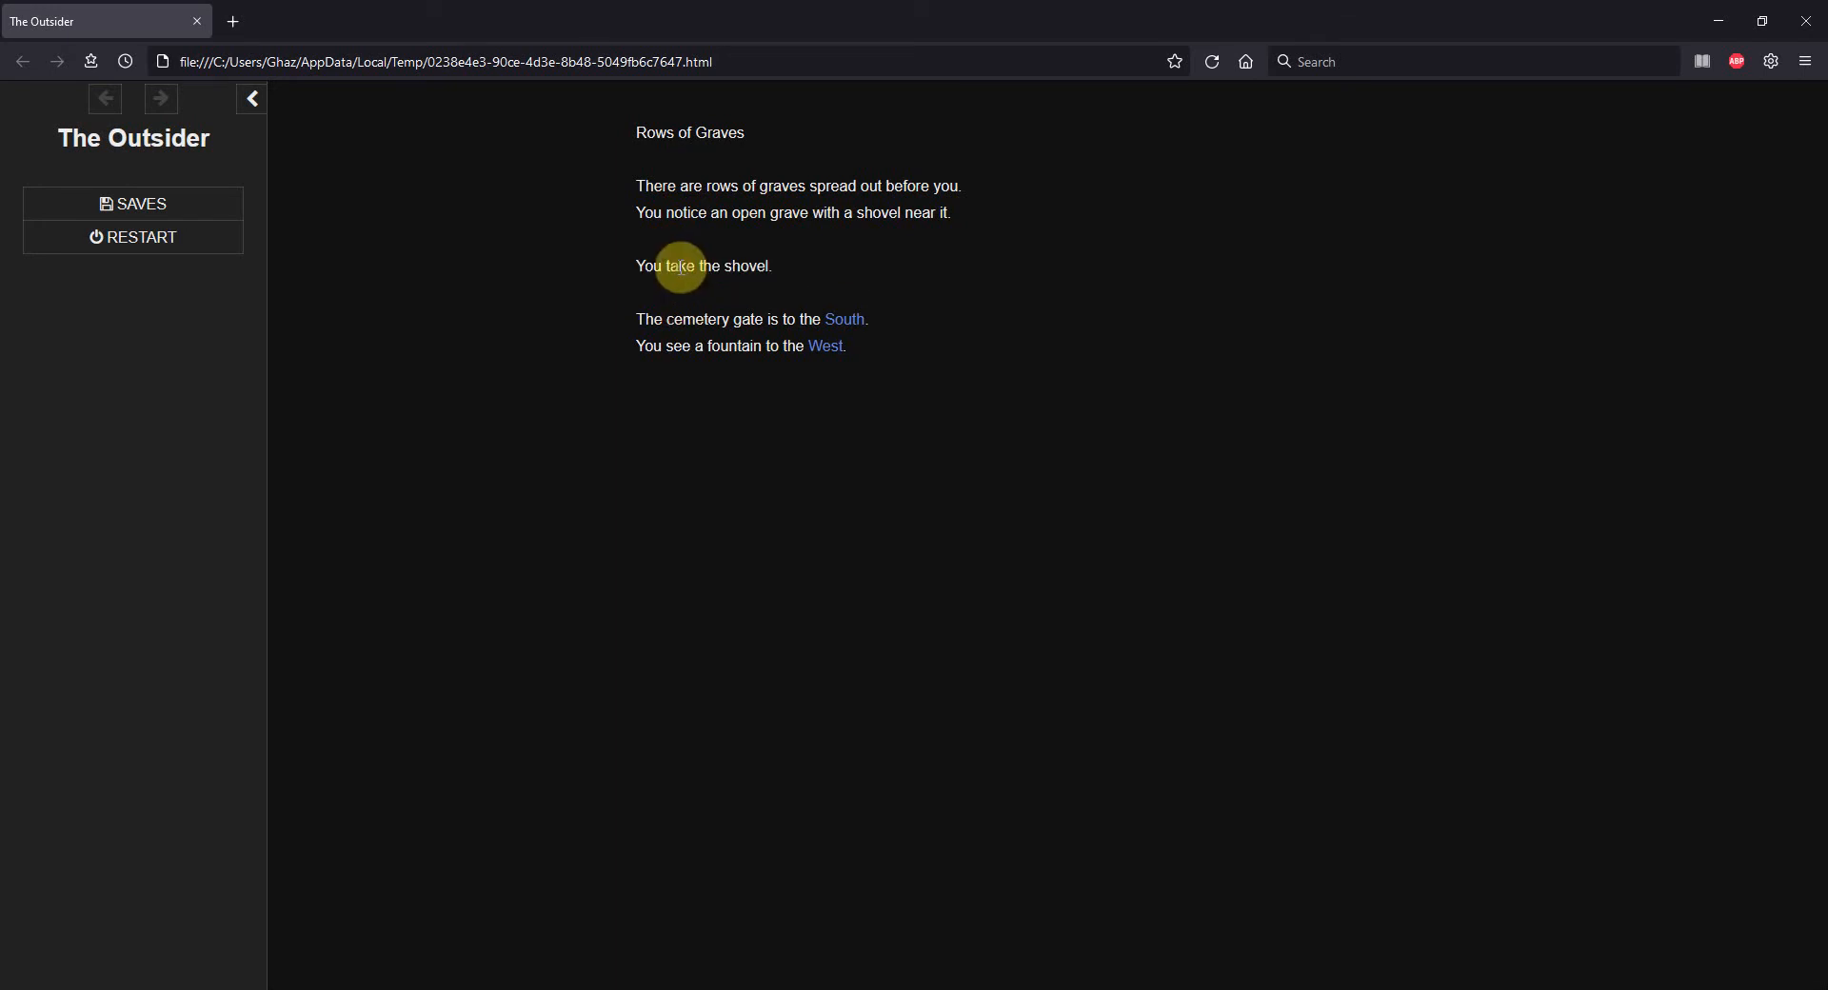
mouse_move(720, 318)
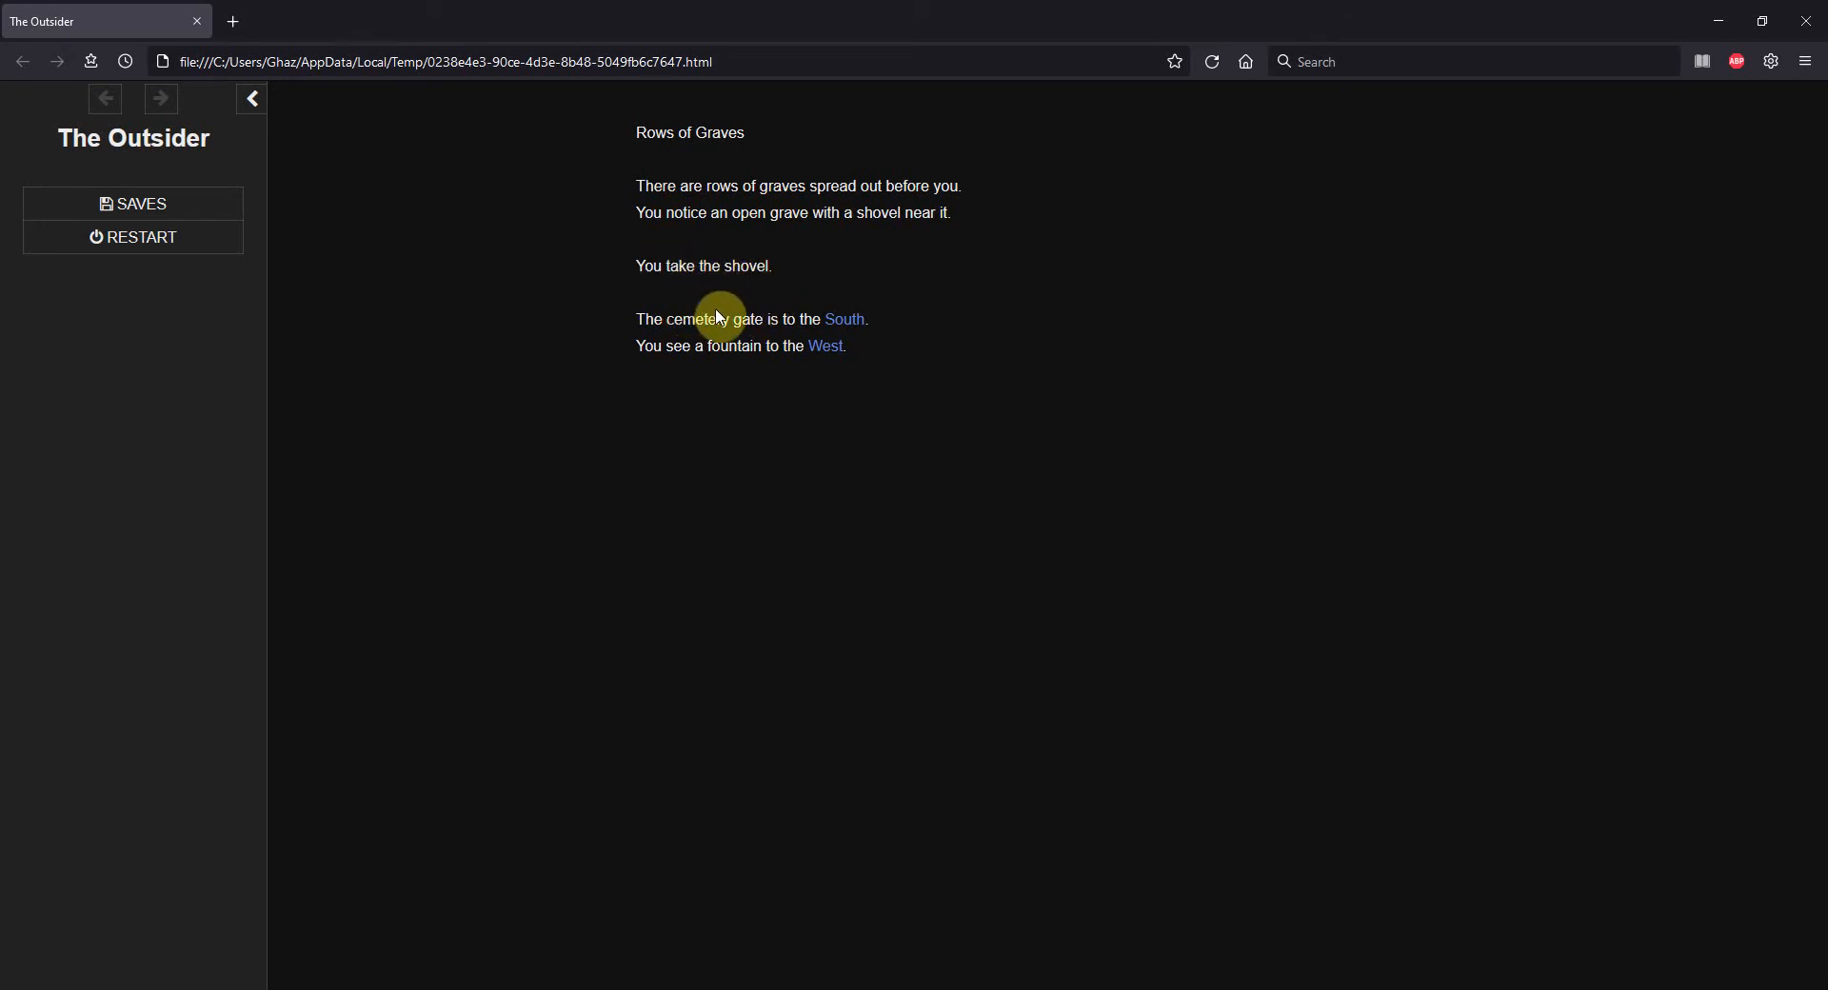
mouse_move(800, 297)
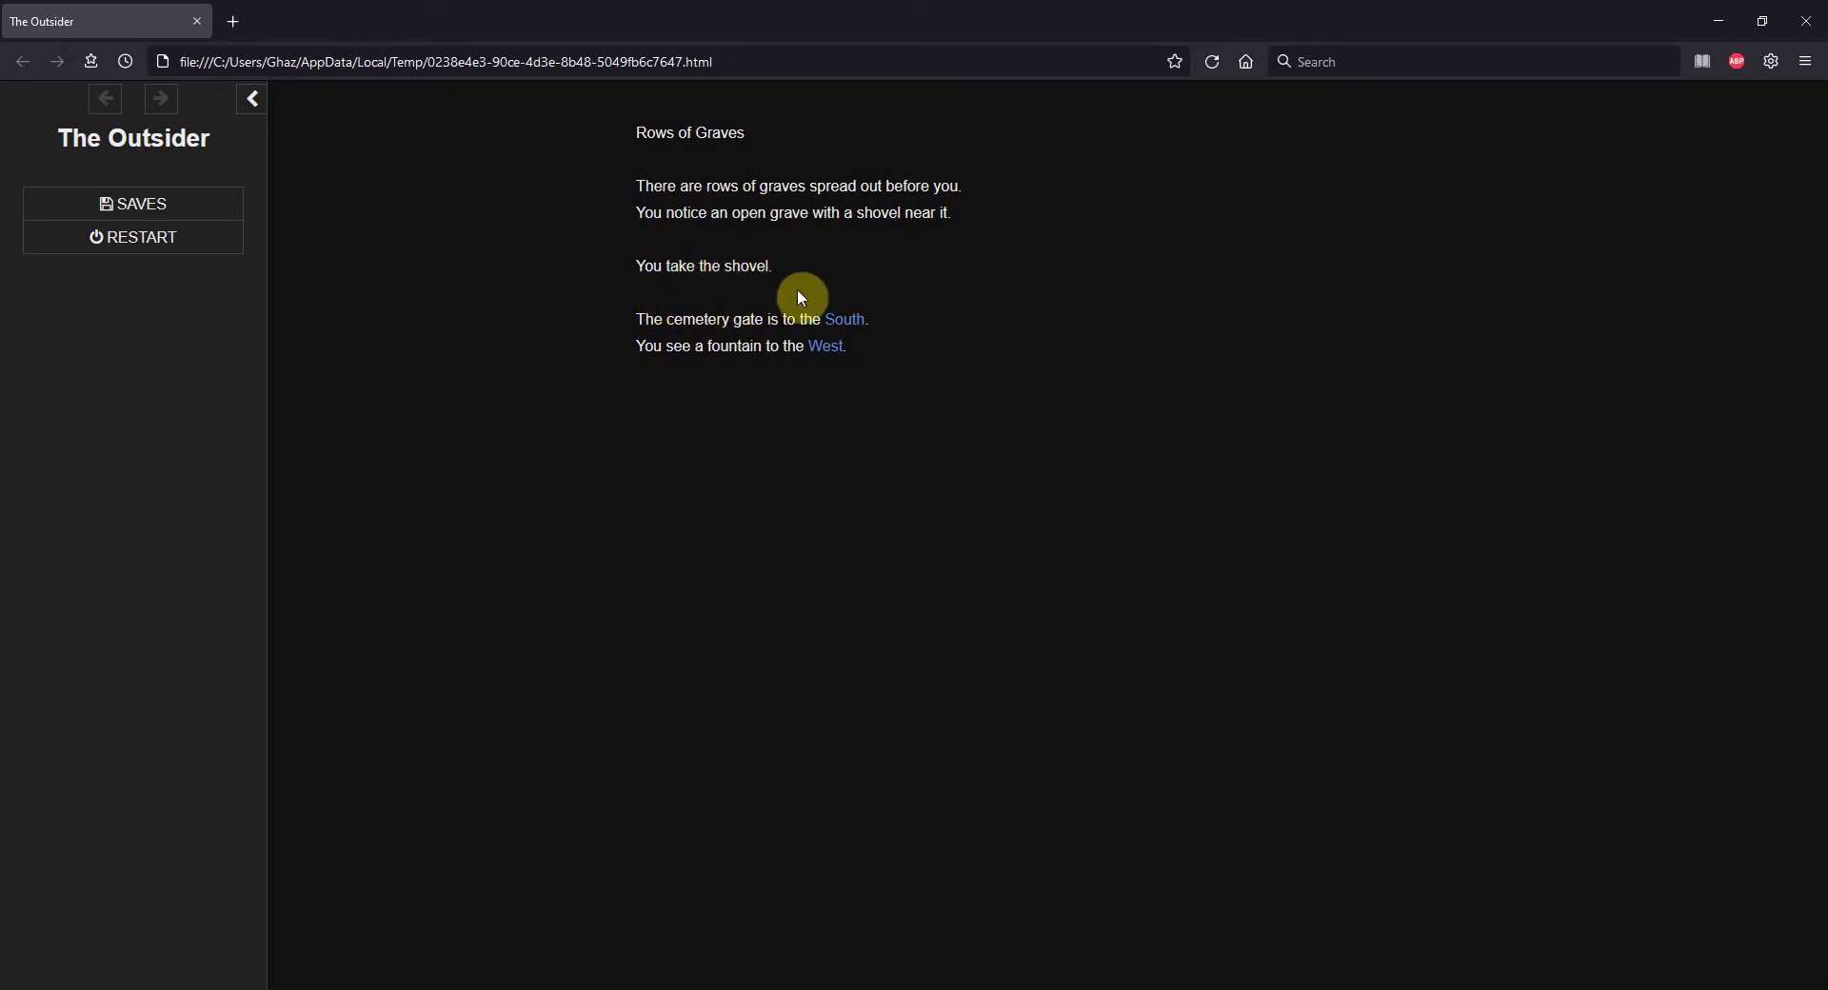
mouse_move(1812, 30)
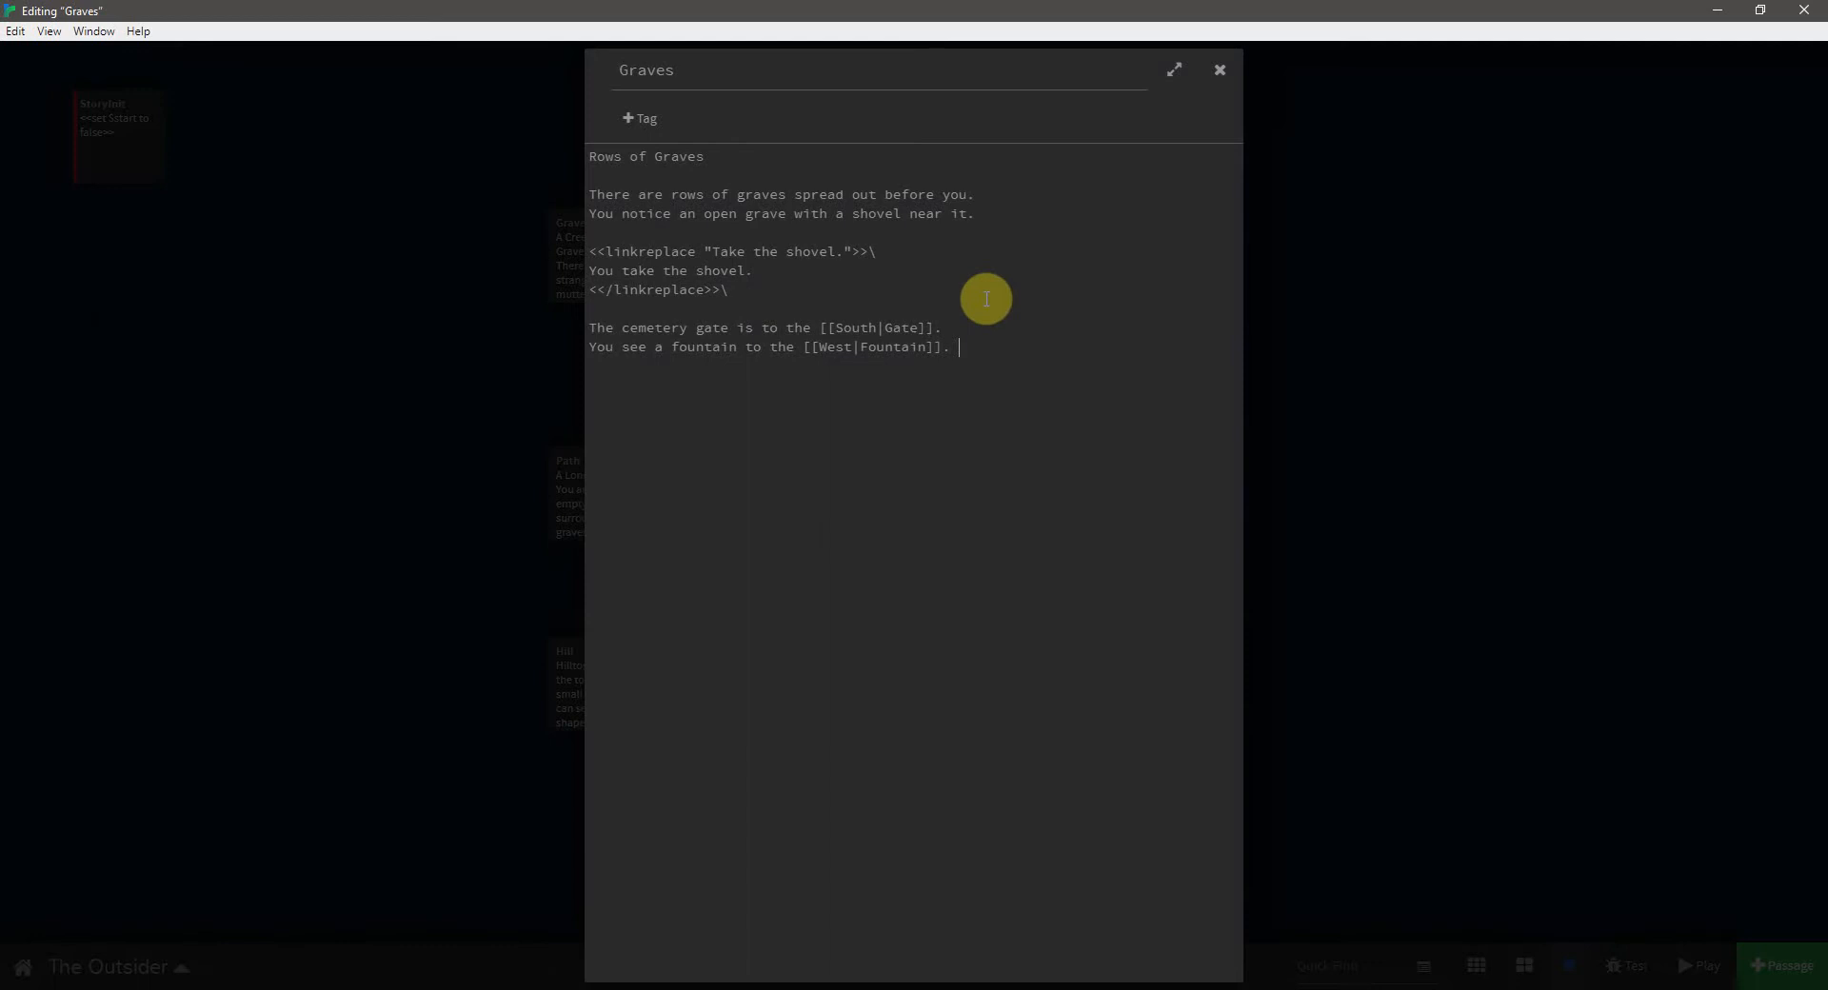
mouse_move(706, 237)
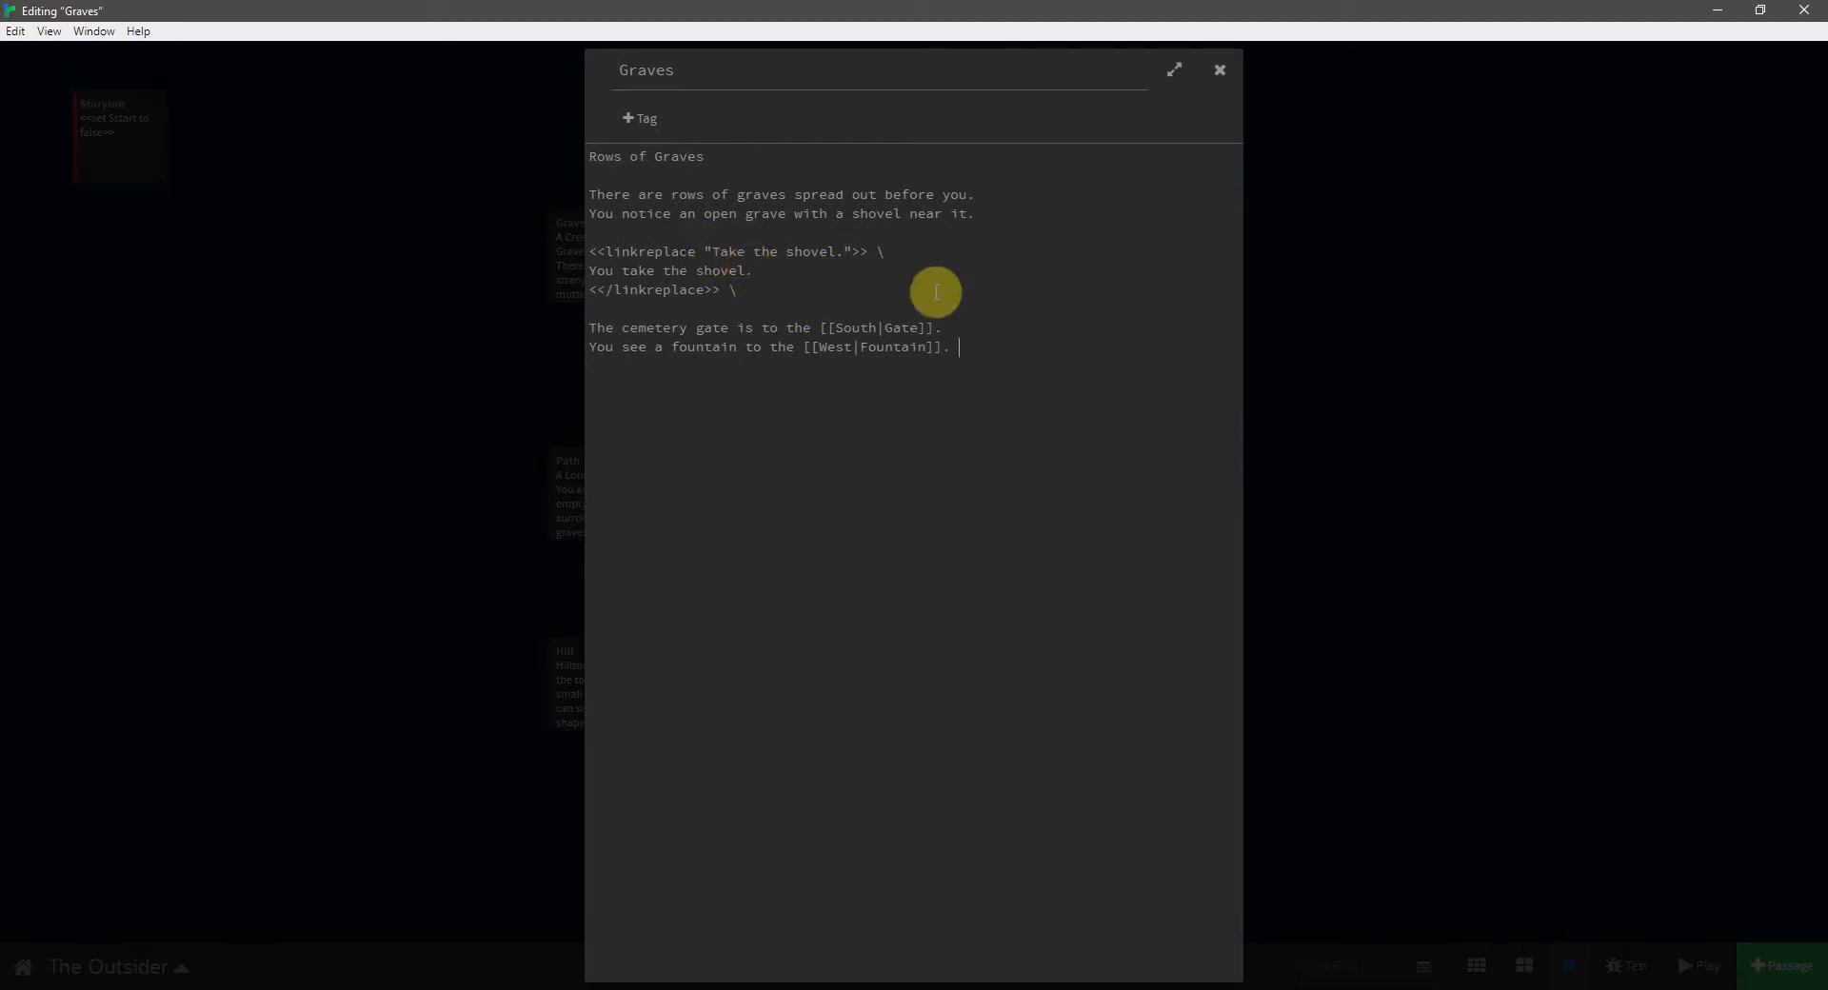
mouse_move(758, 312)
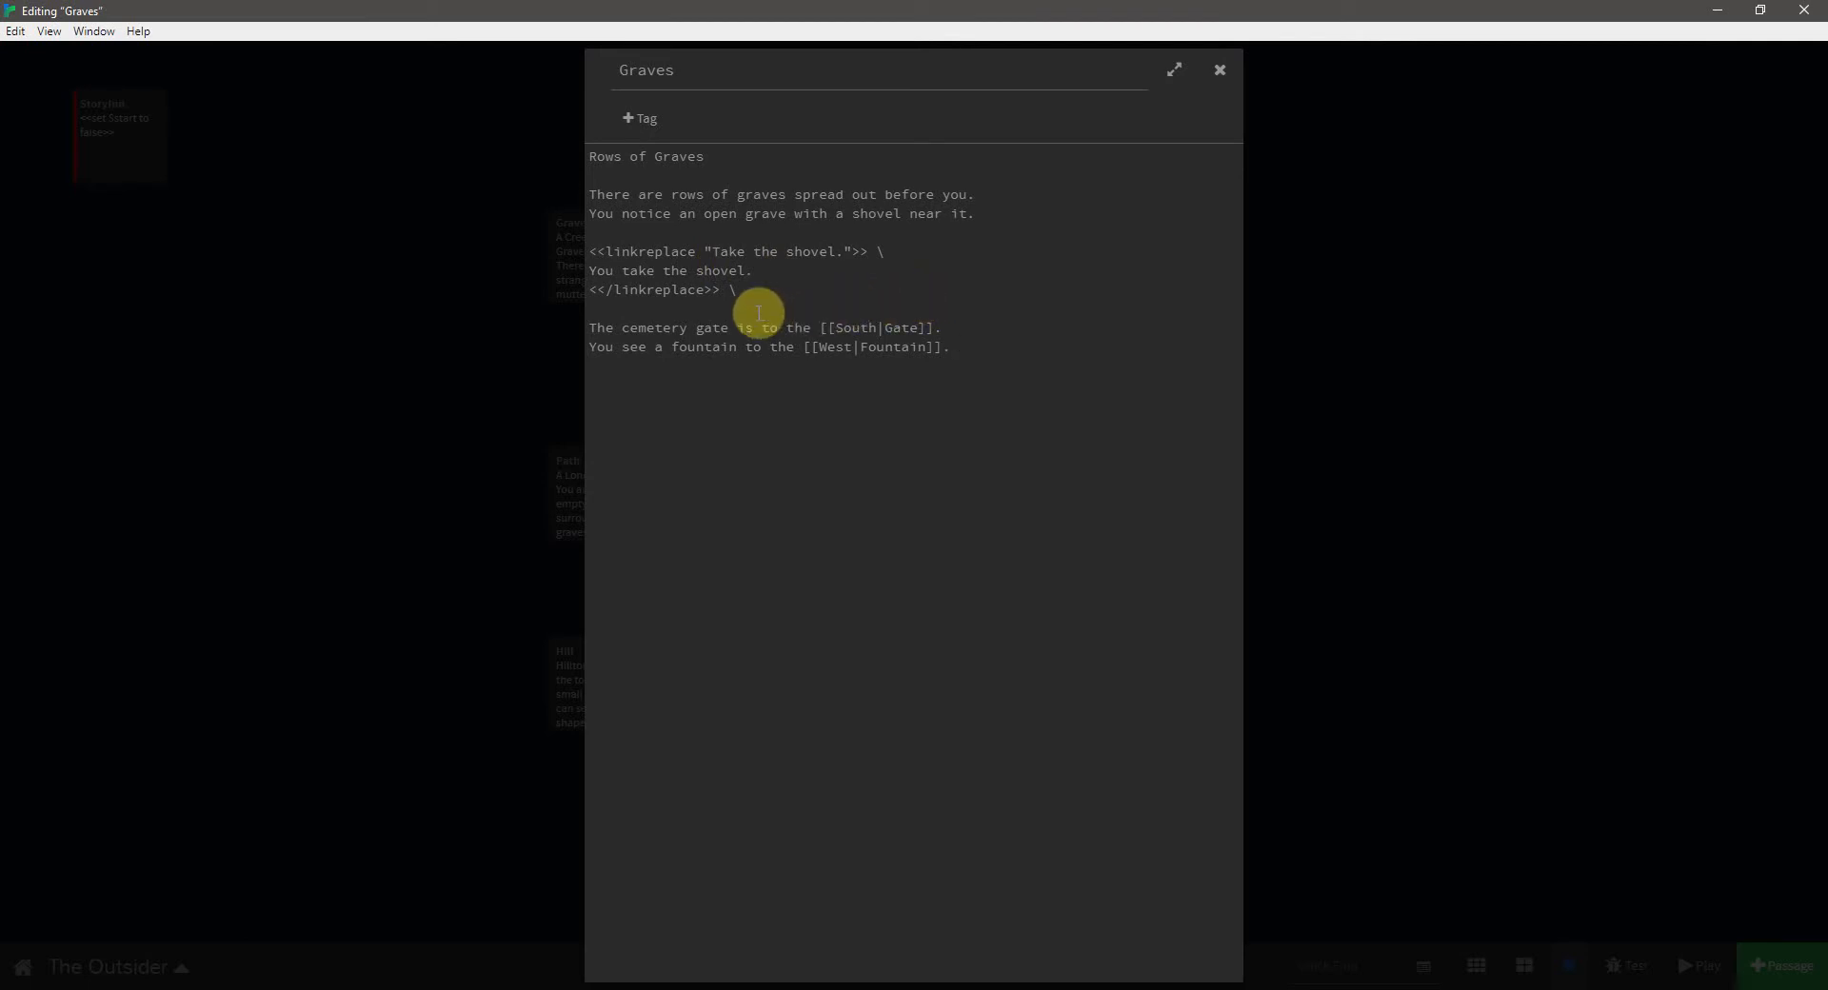
- Review the linkreplace lines in the Graves passage, then close it
left_click(955, 347)
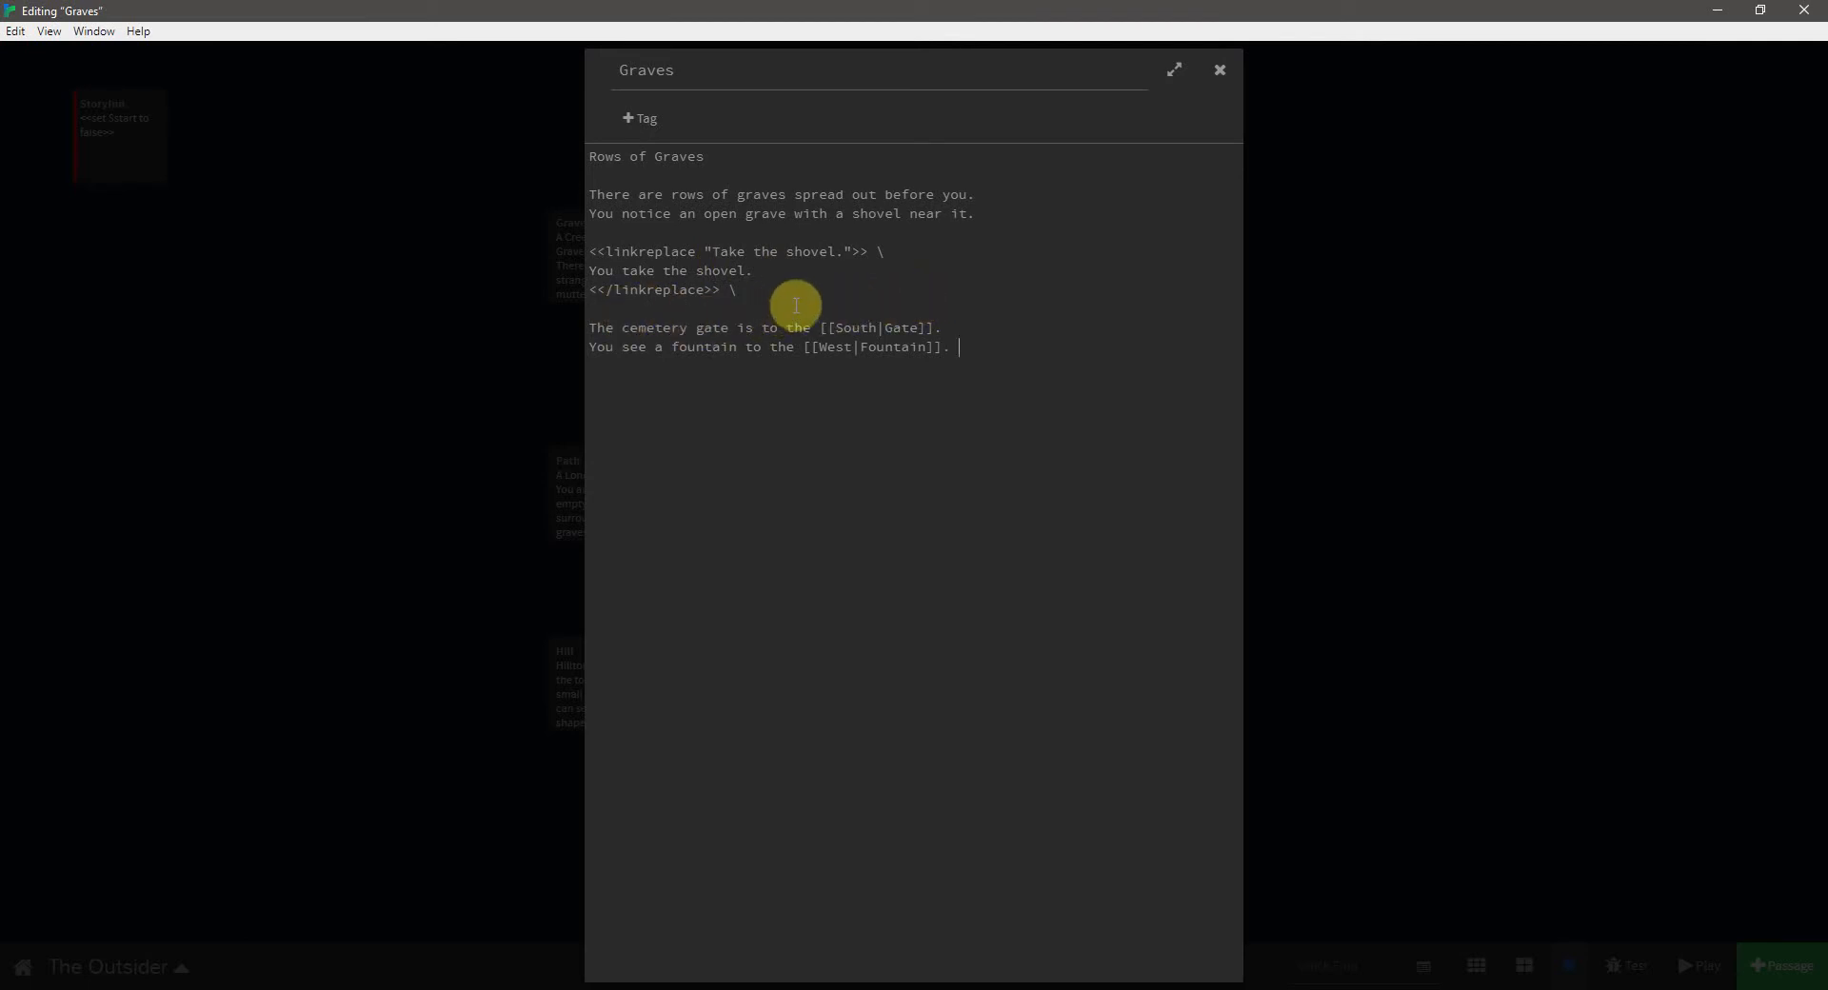
mouse_move(810, 297)
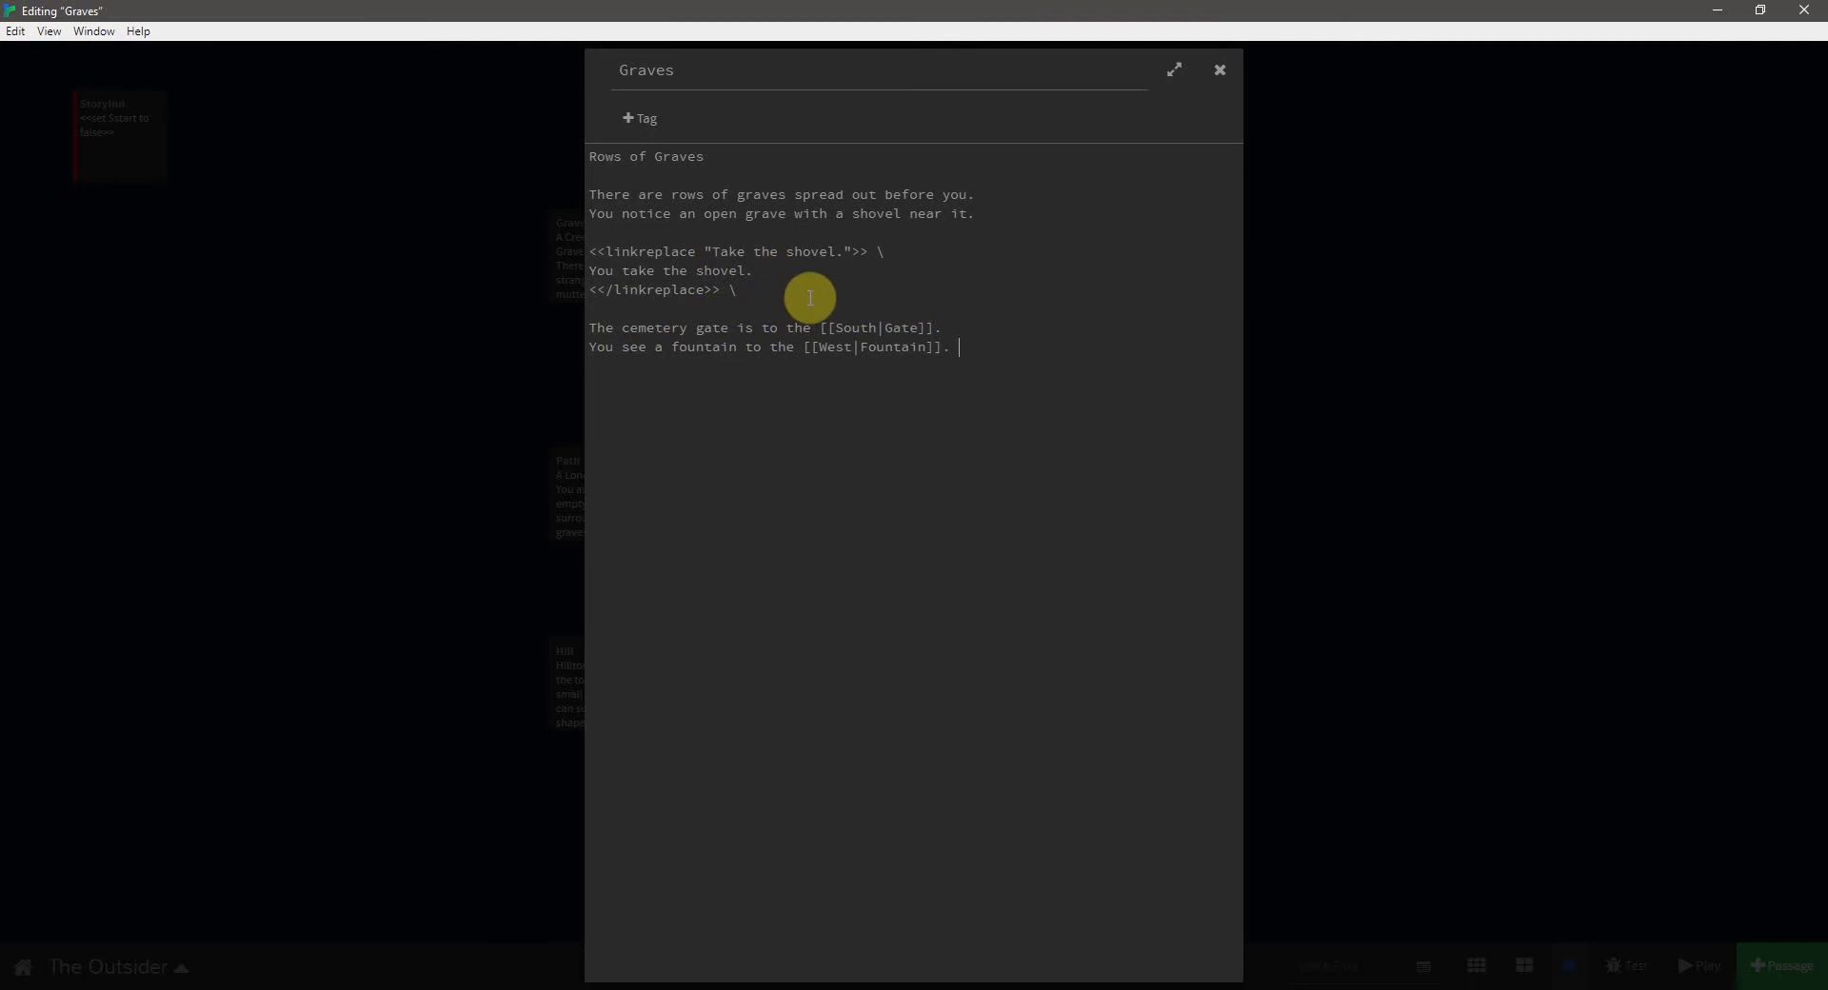
mouse_move(661, 212)
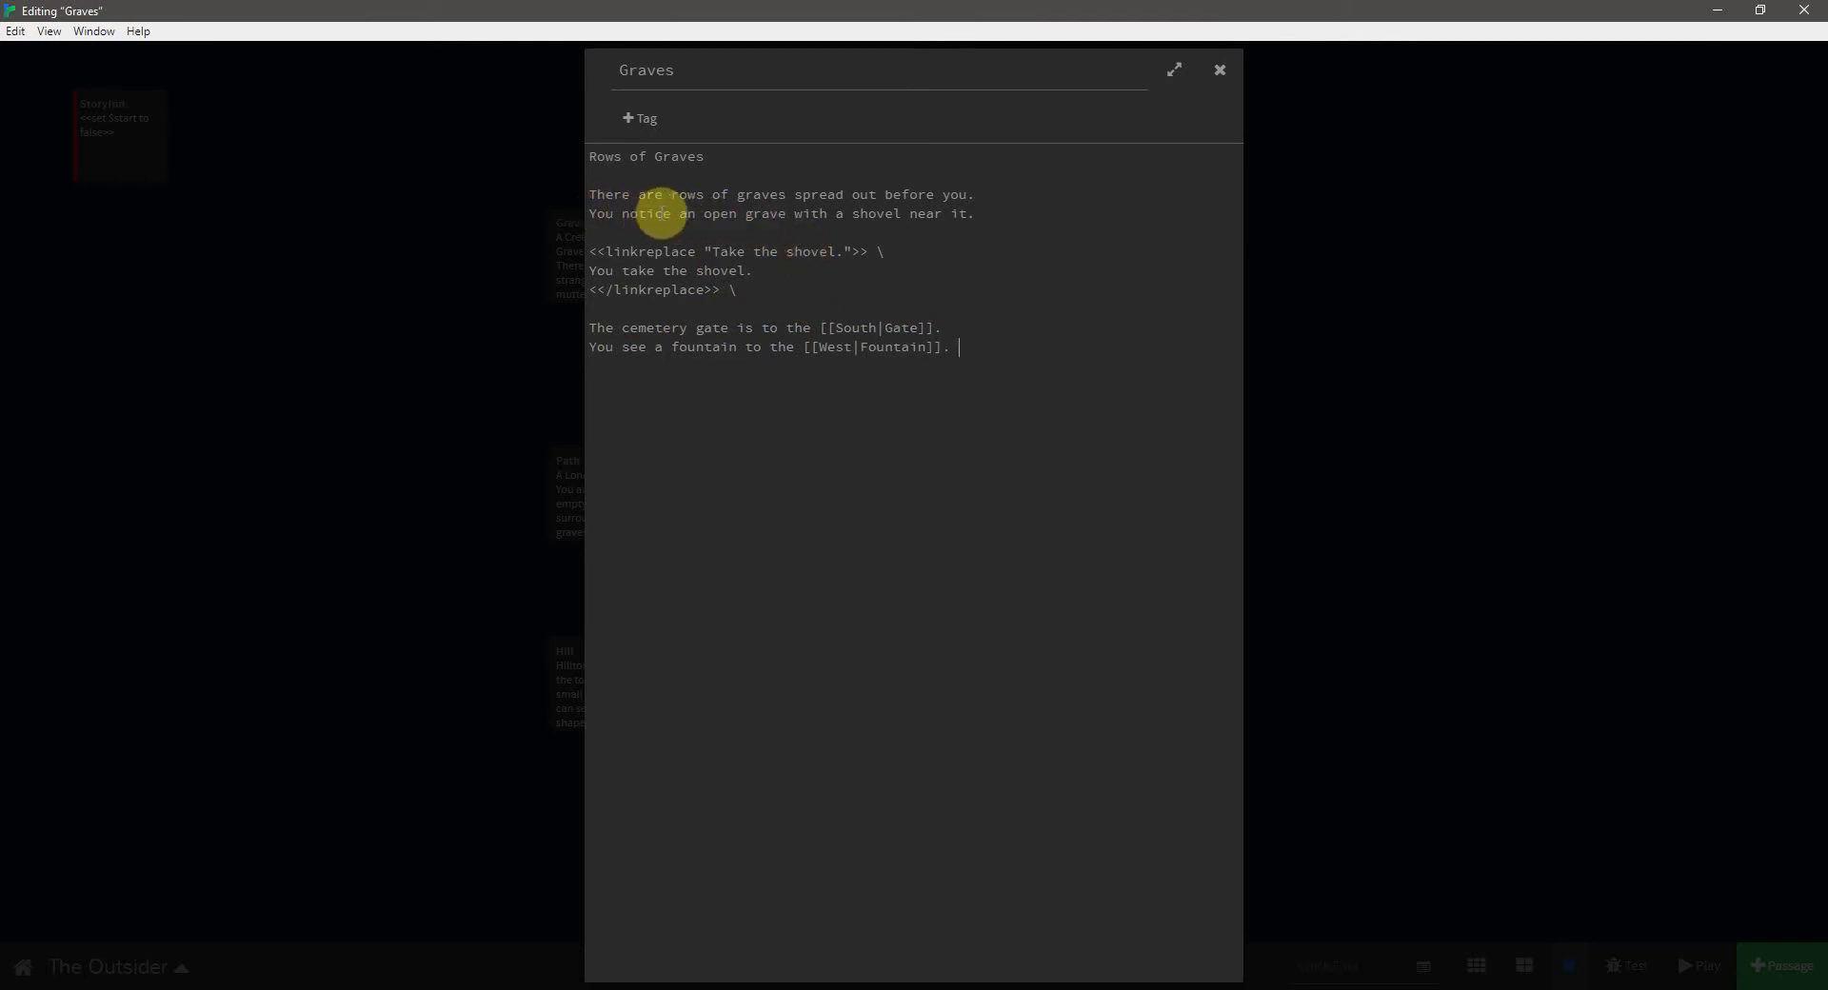
mouse_move(987, 265)
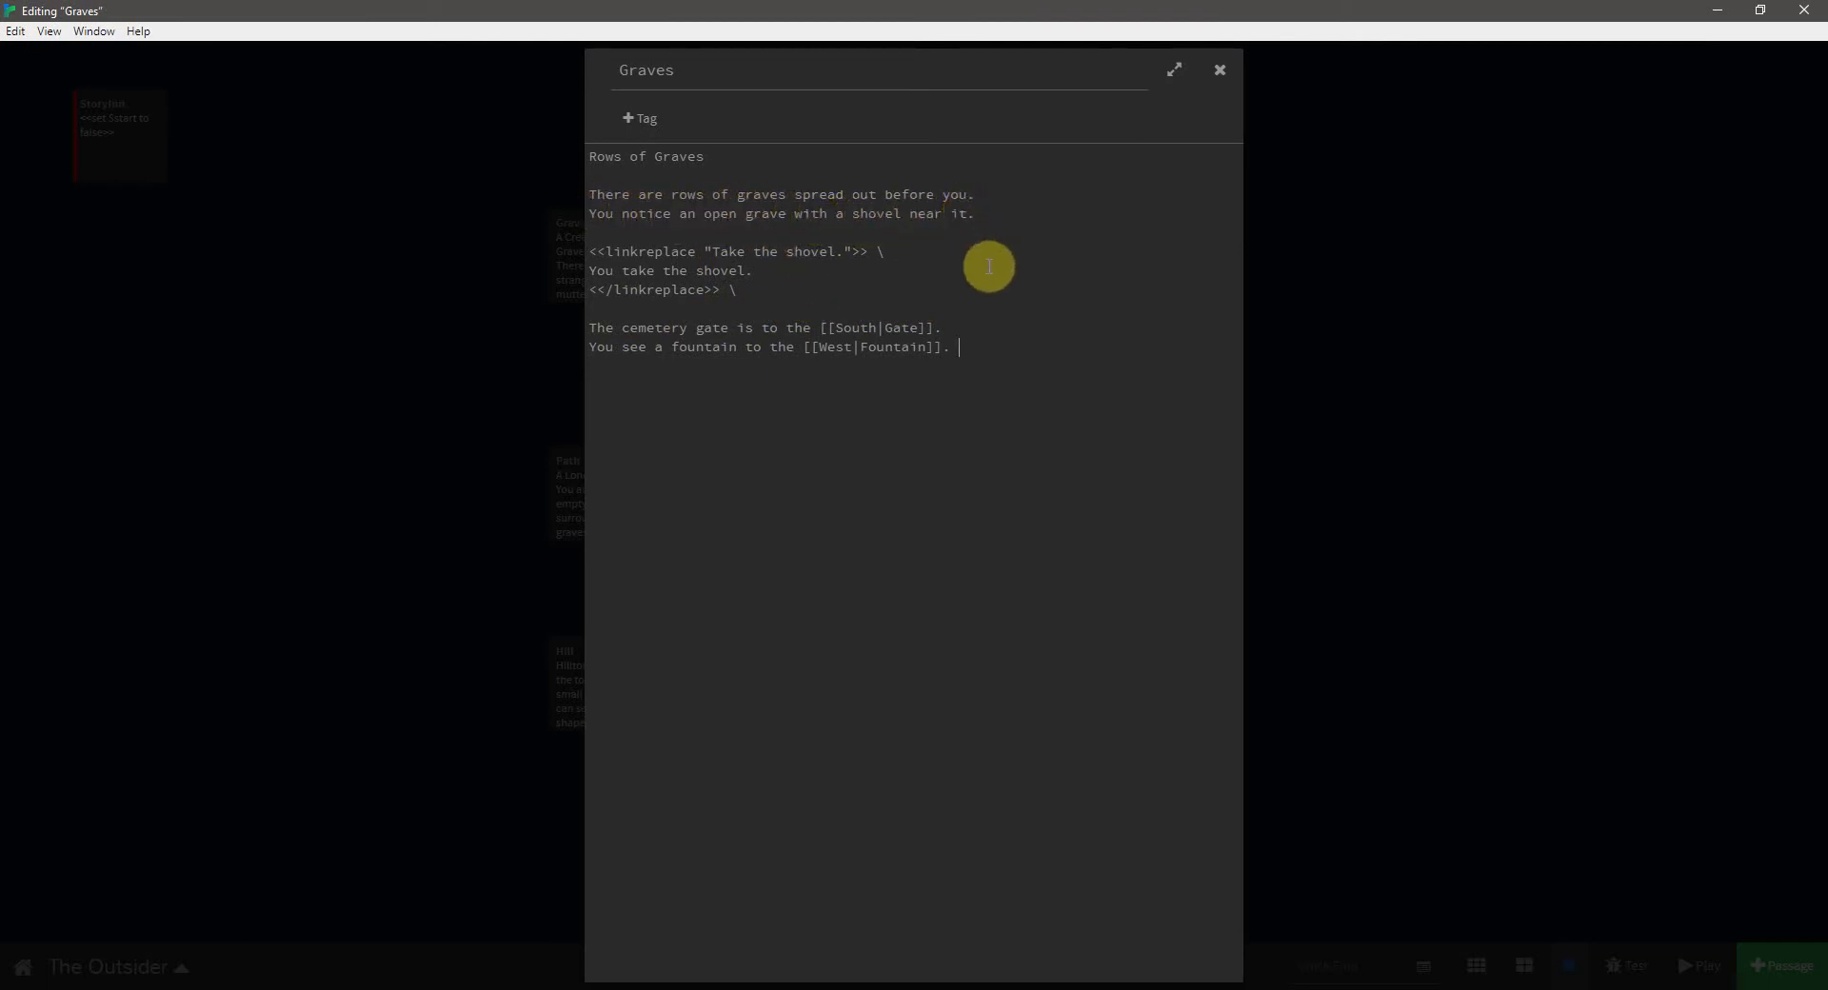
mouse_move(742, 273)
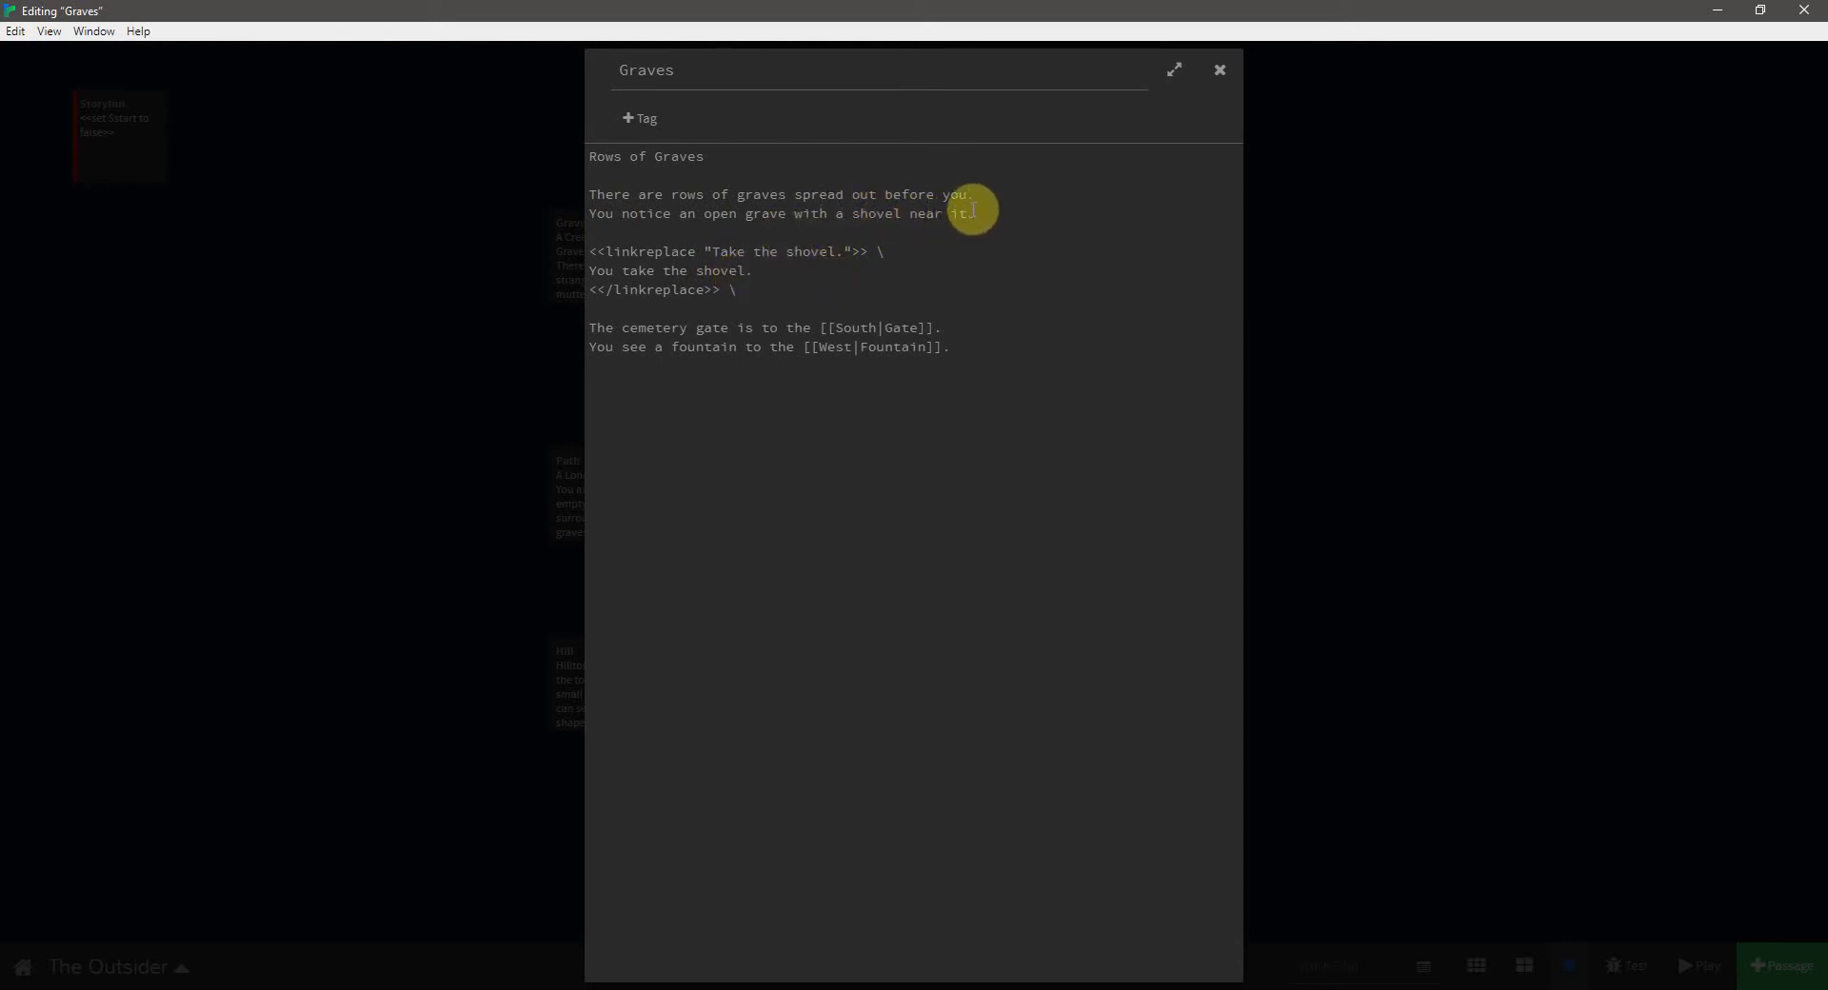
mouse_move(968, 230)
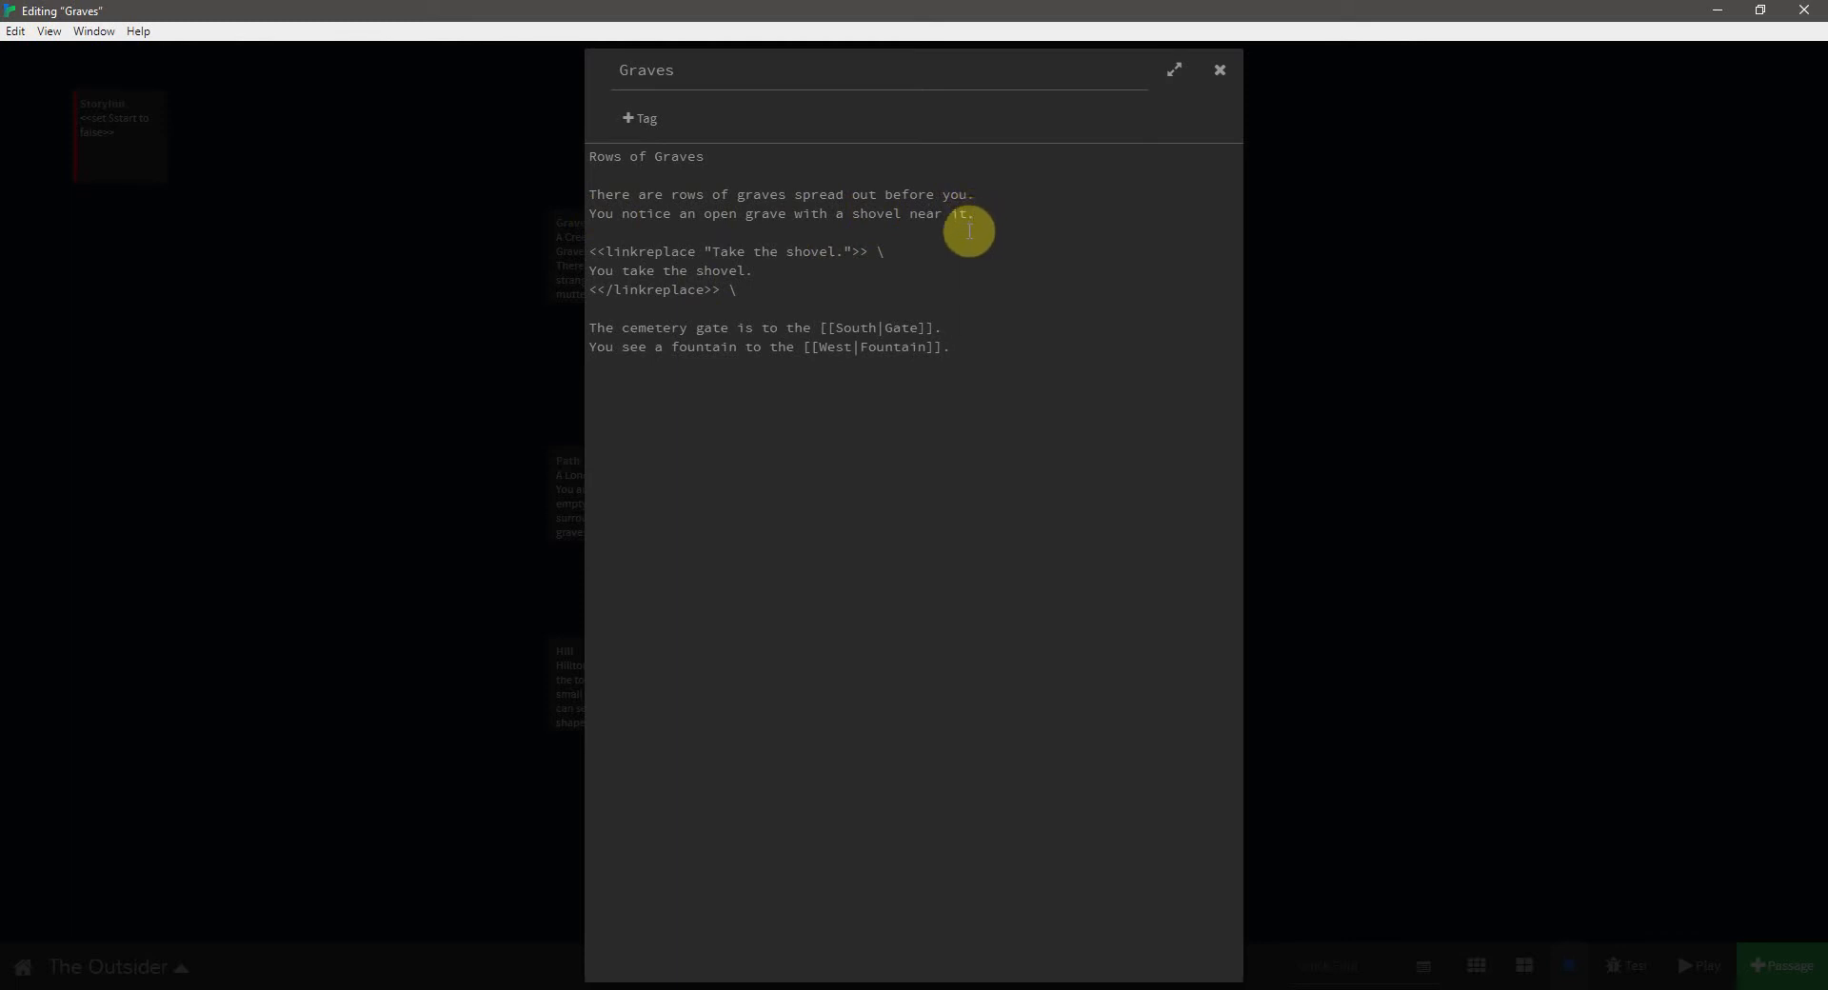
mouse_move(948, 296)
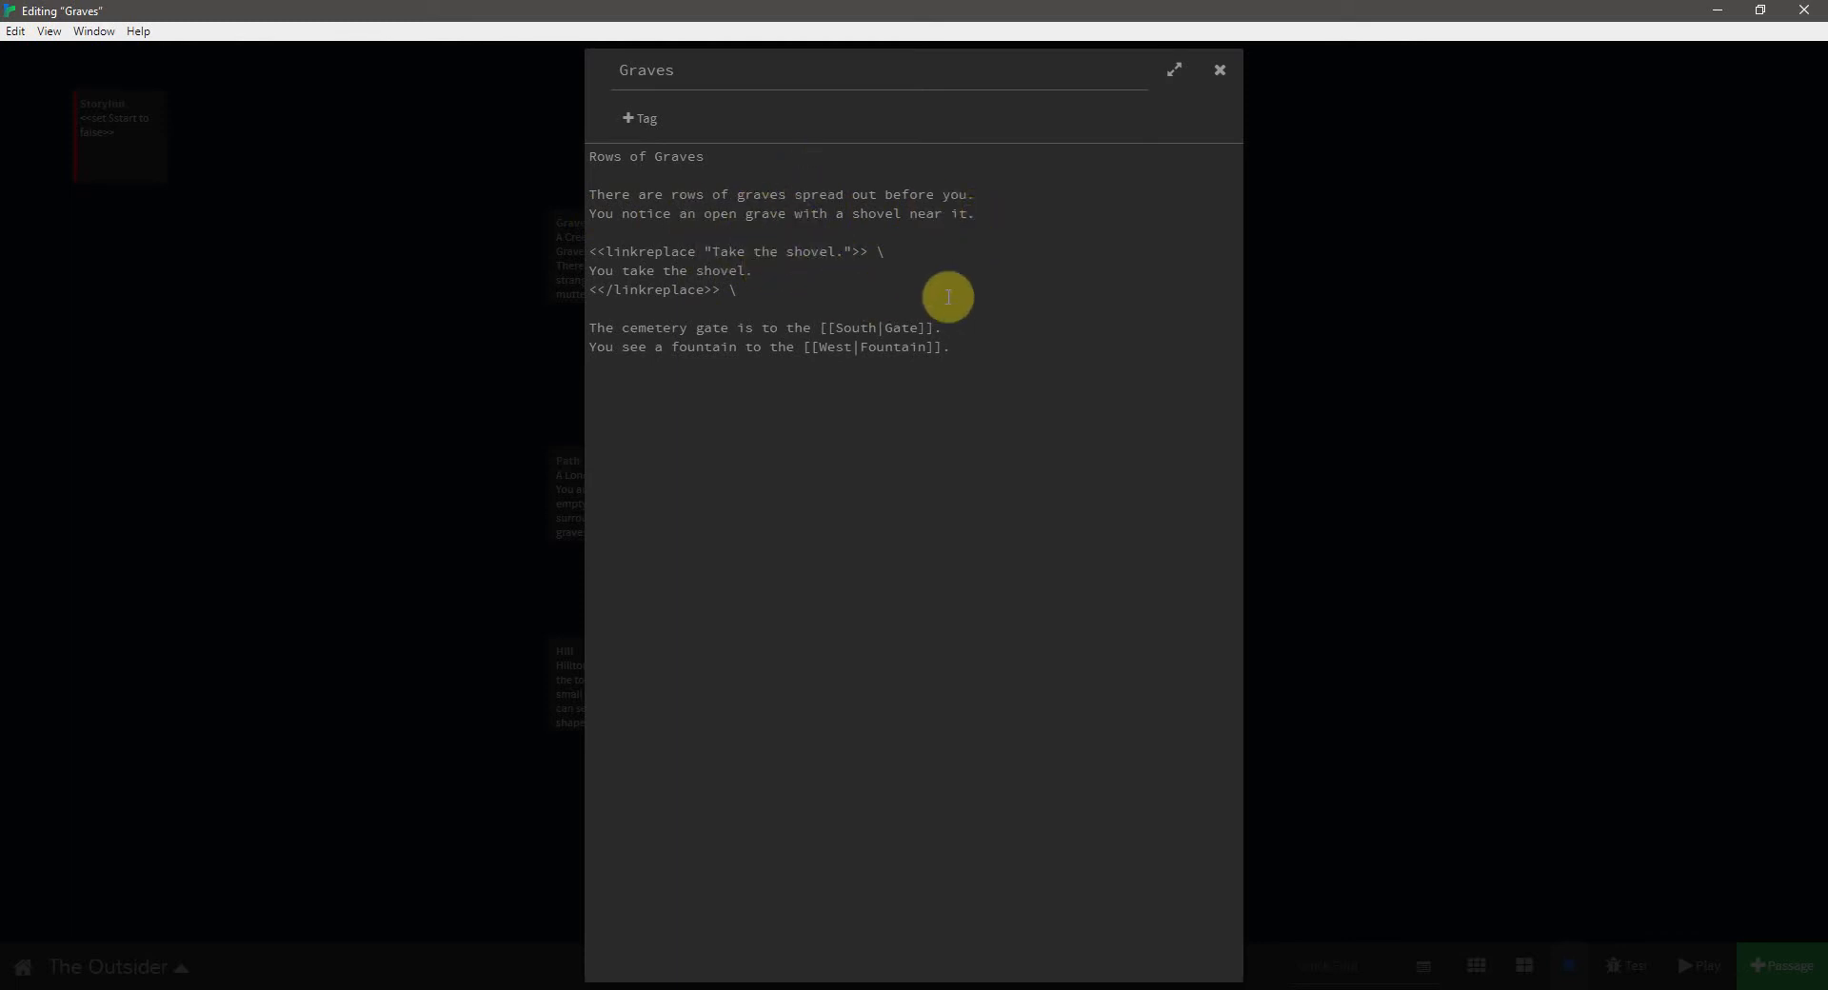
left_click(1220, 70)
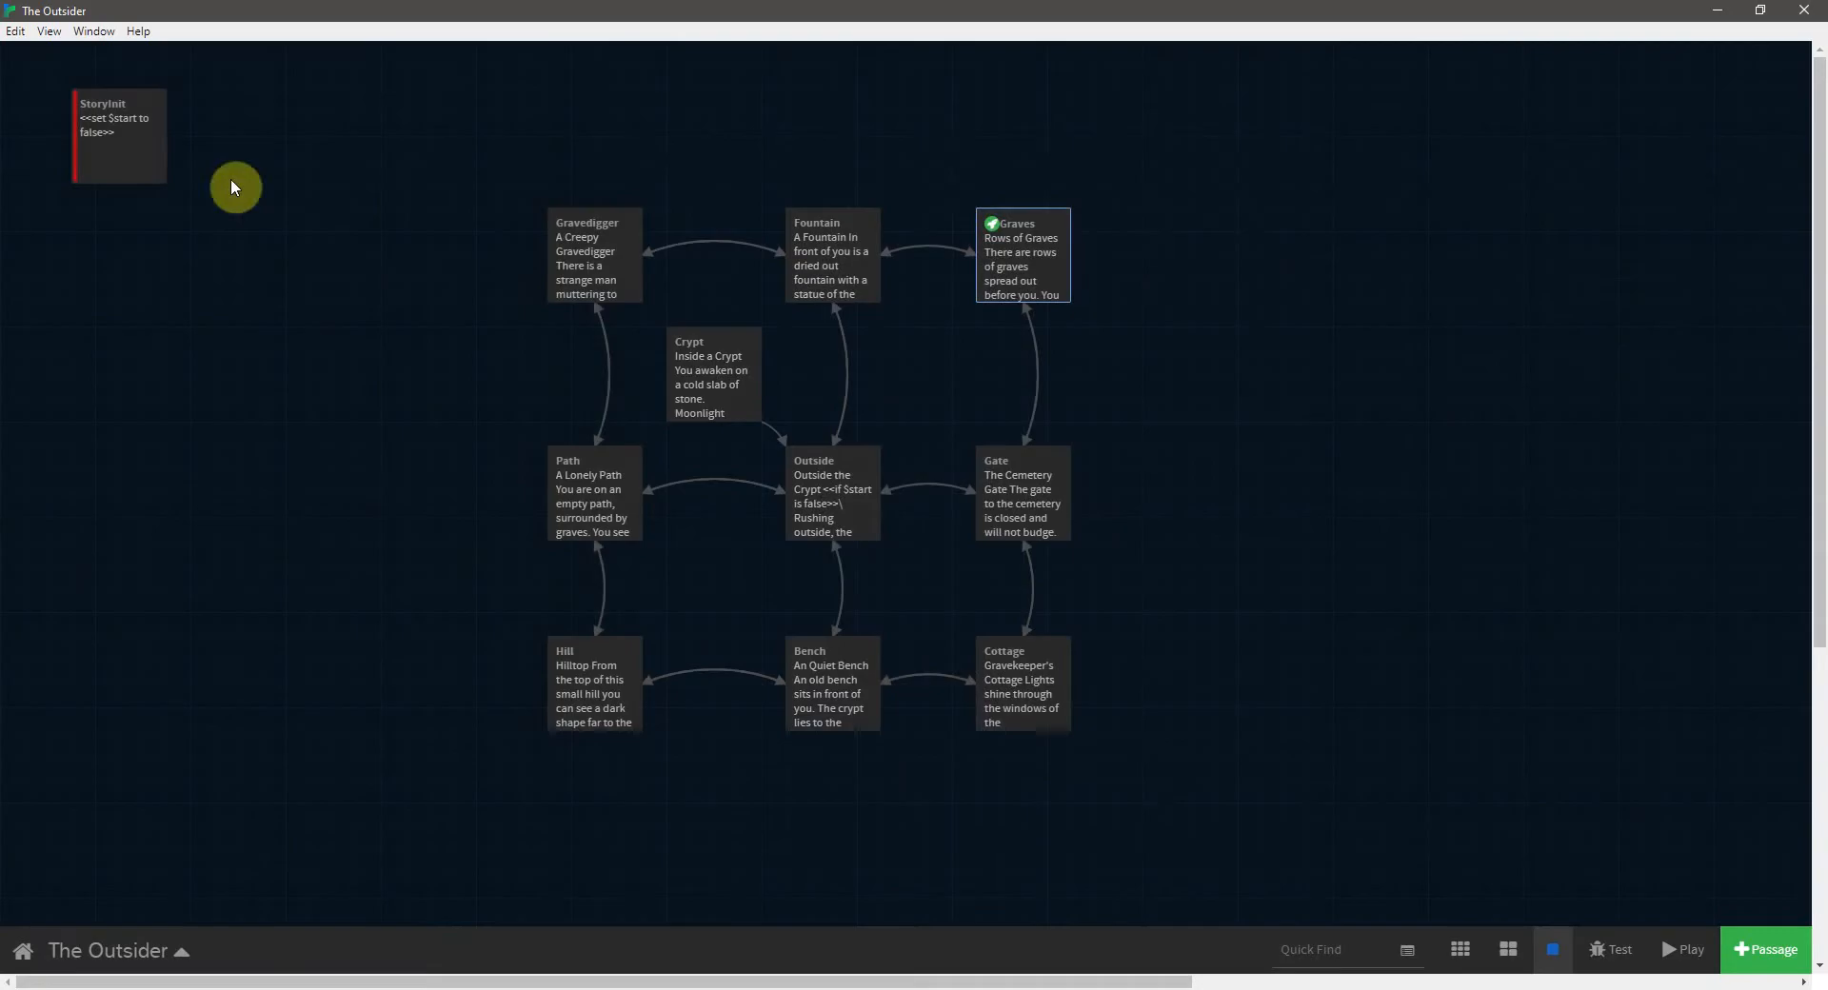
- Add <<set $hasShovel to false>> below the $start line in StoryInit, then close it
double_click(118, 134)
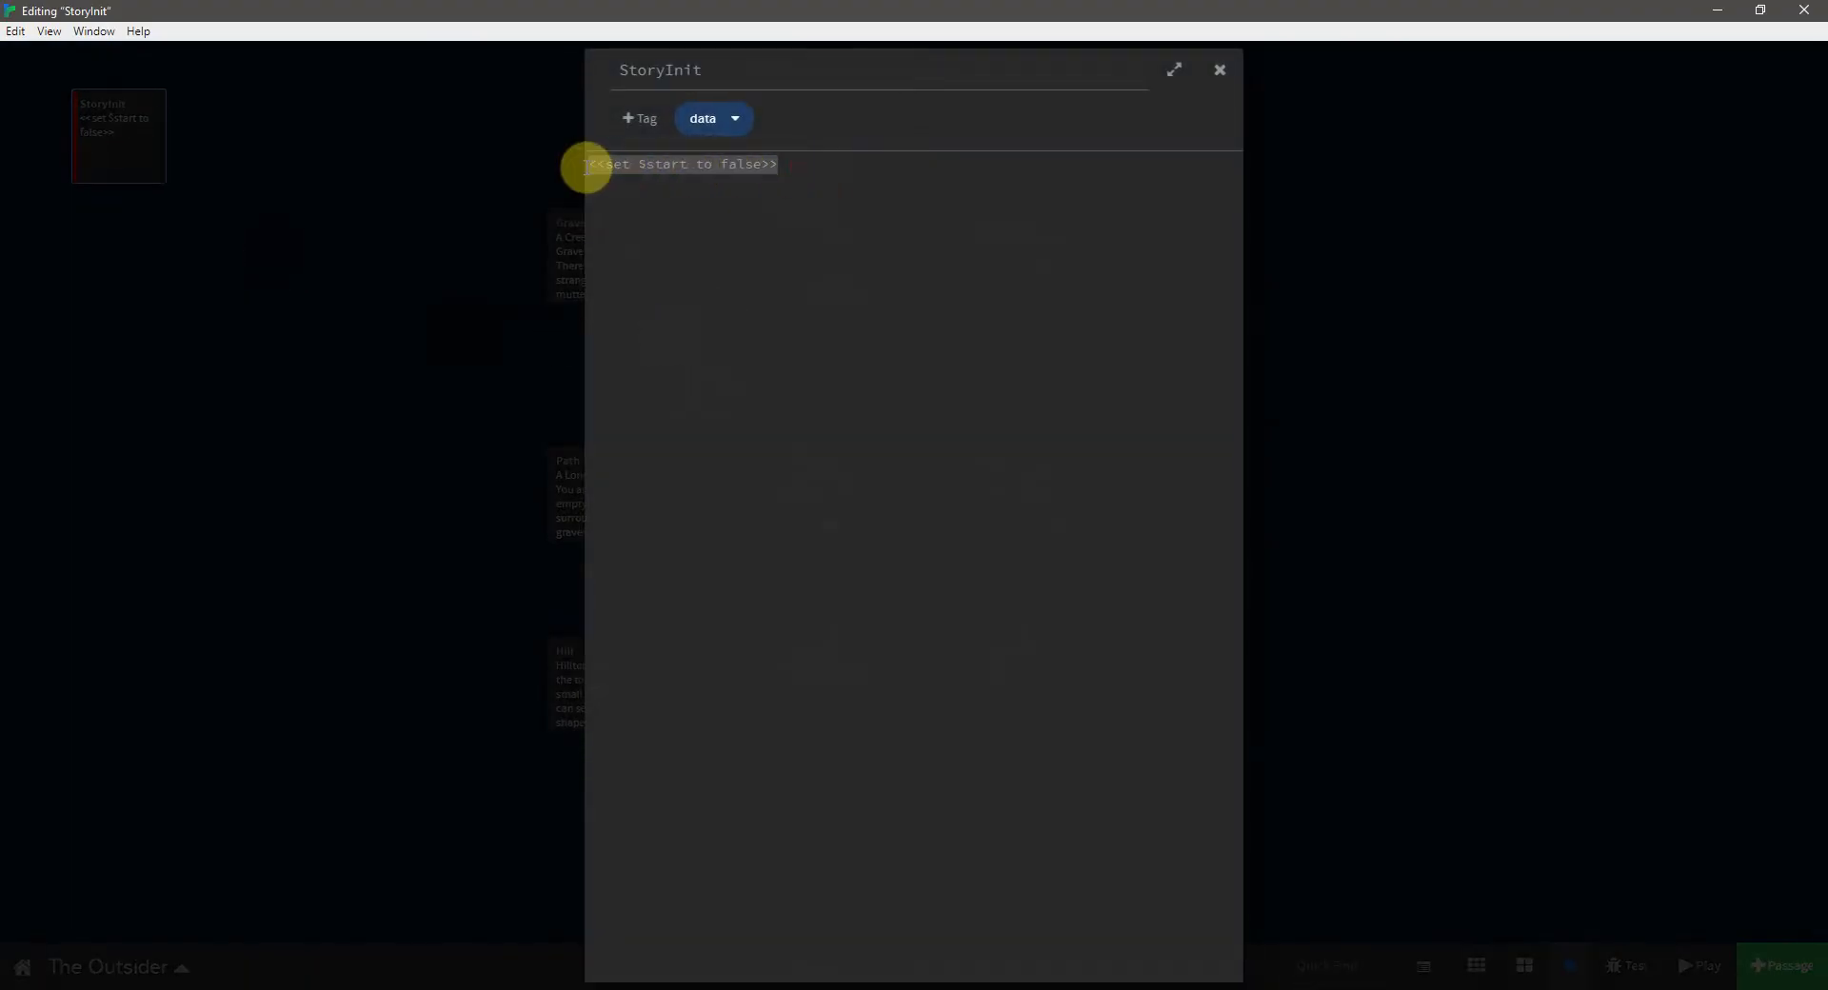
left_click(832, 172)
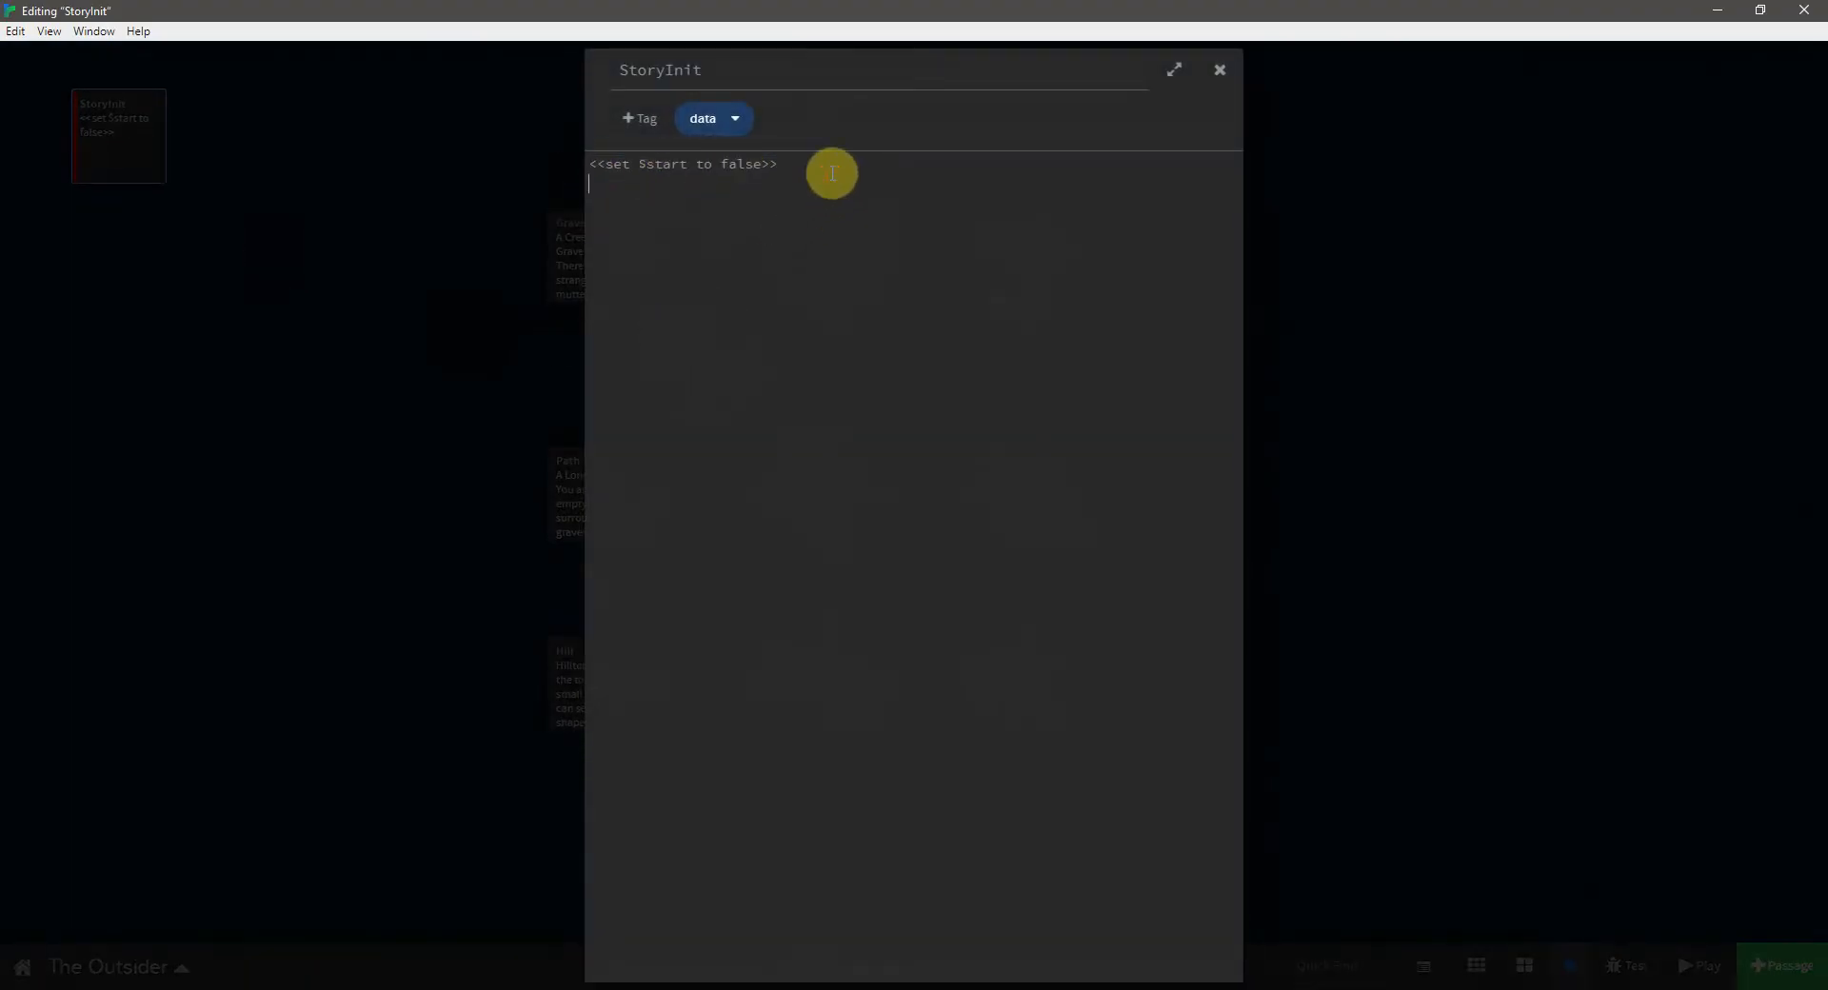
type("<<set $start to false>>")
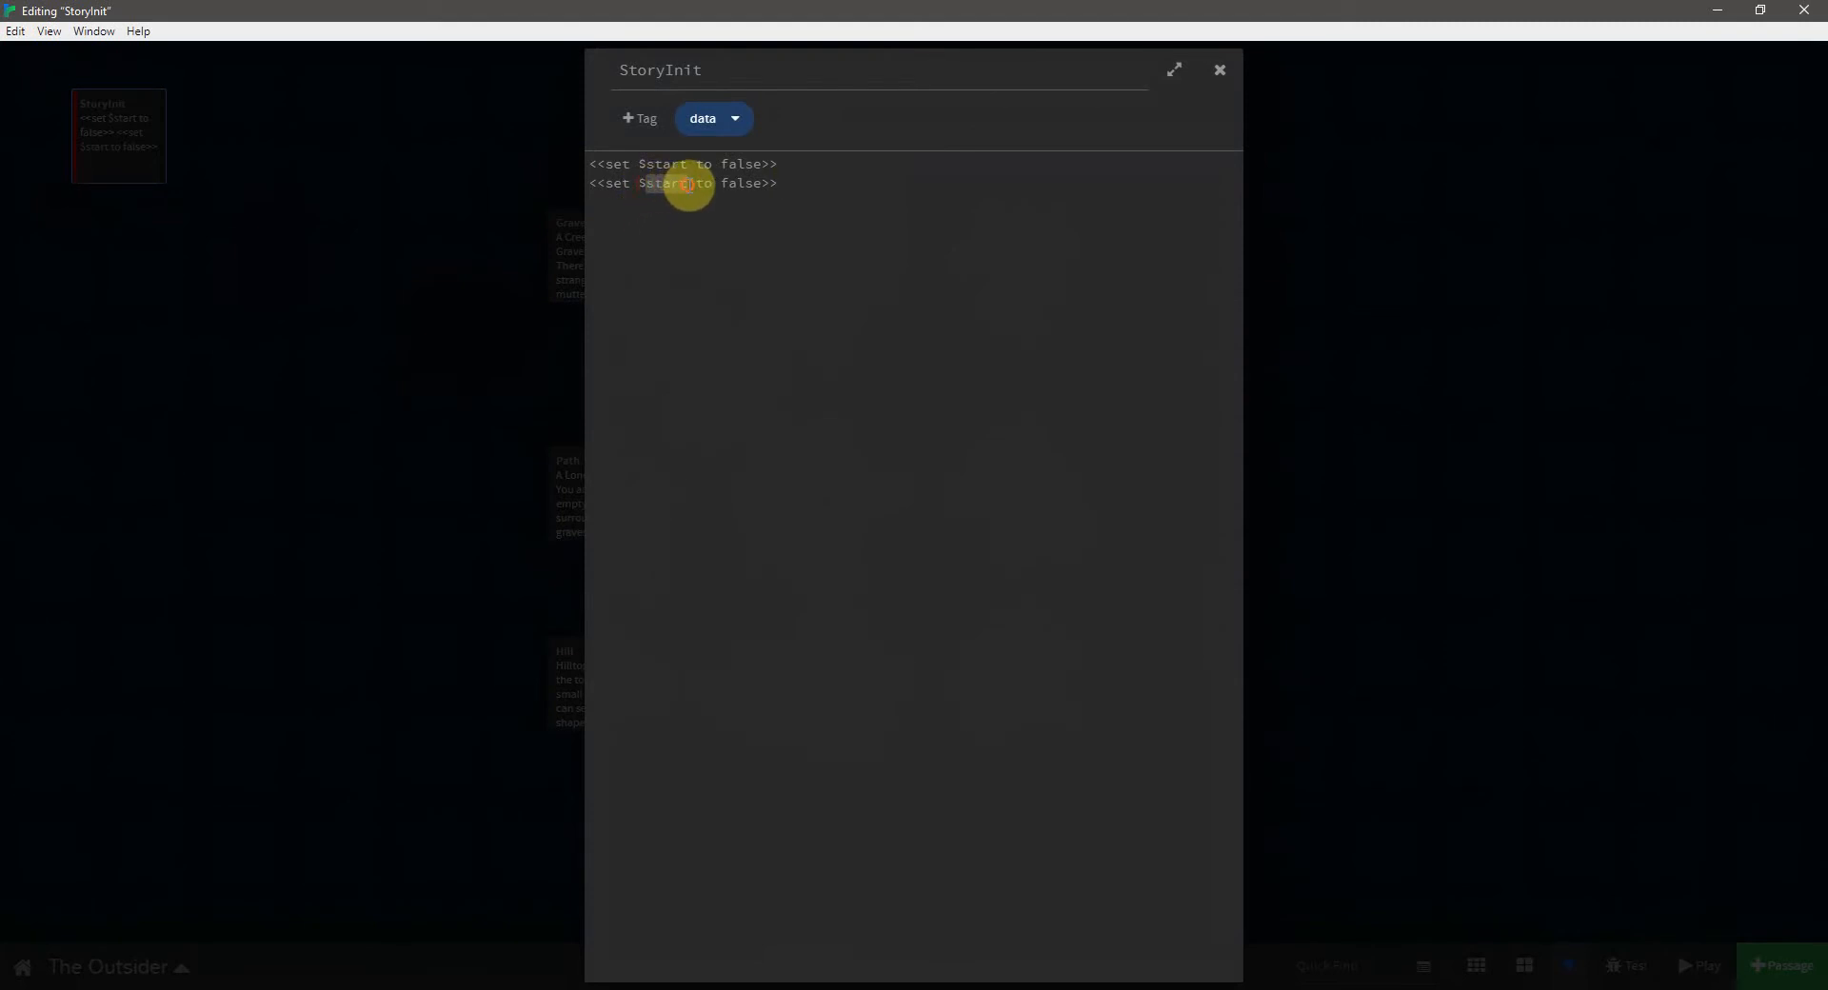
type("hasShovel")
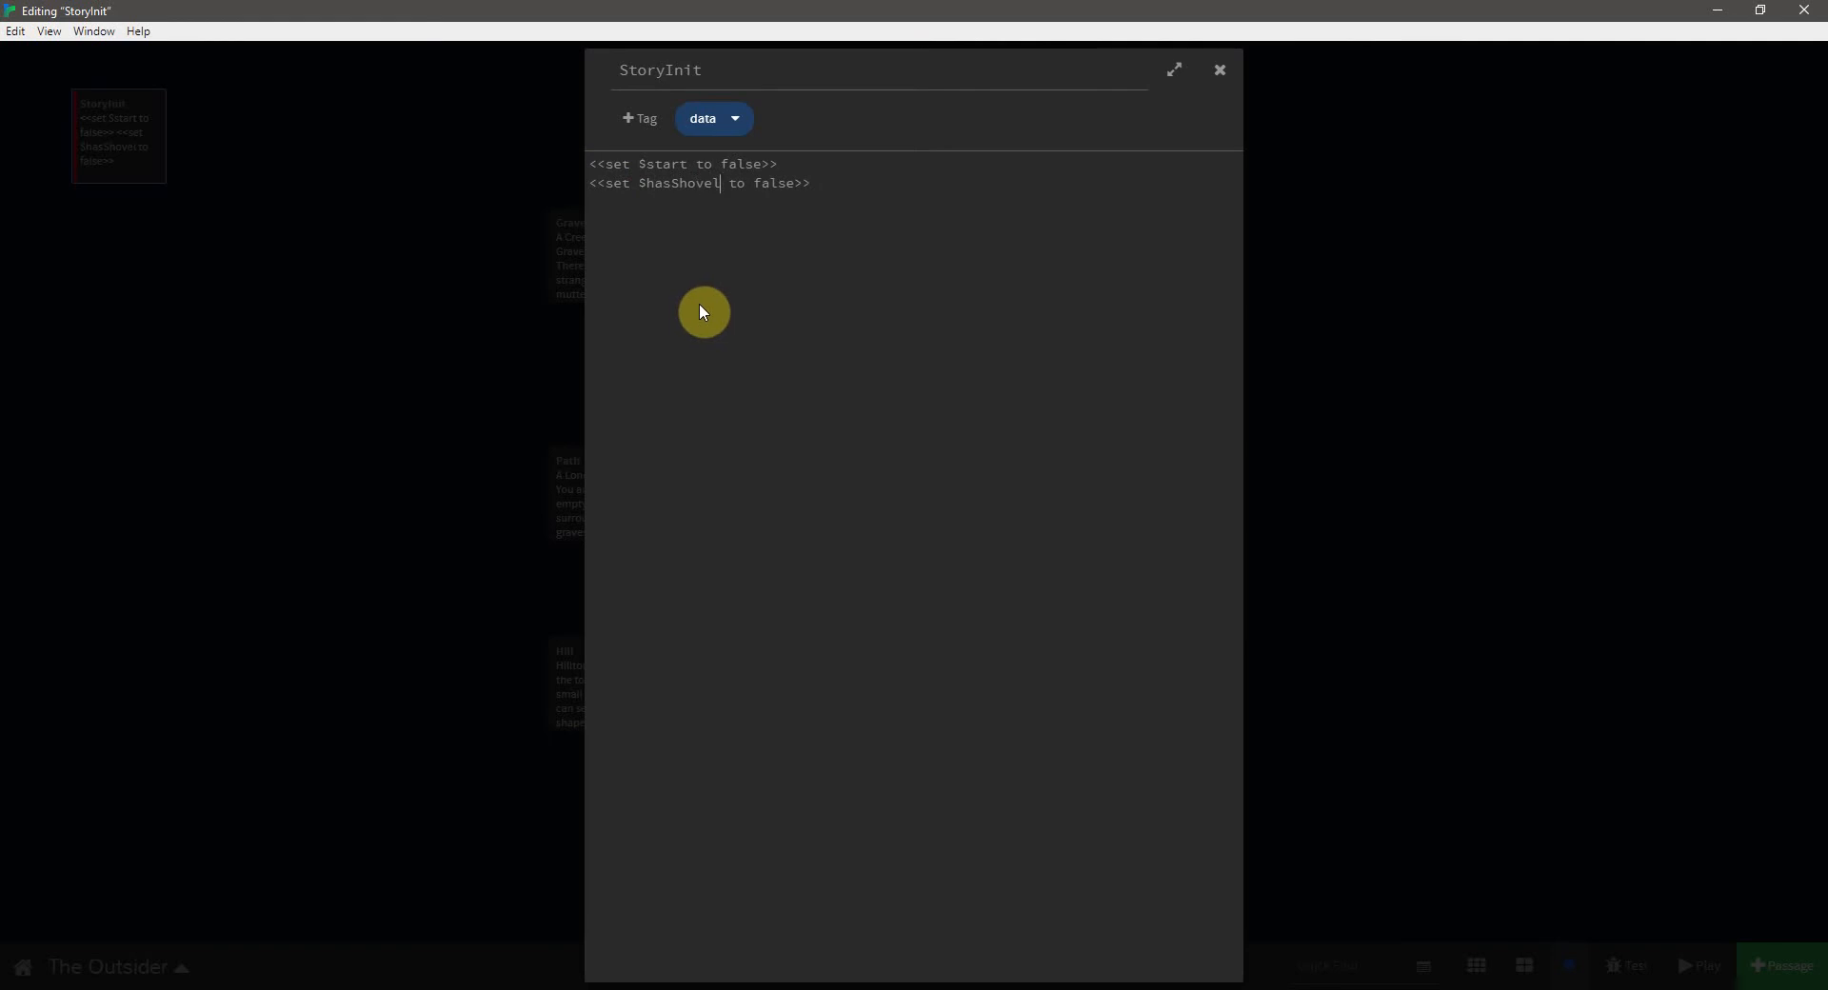
mouse_move(676, 182)
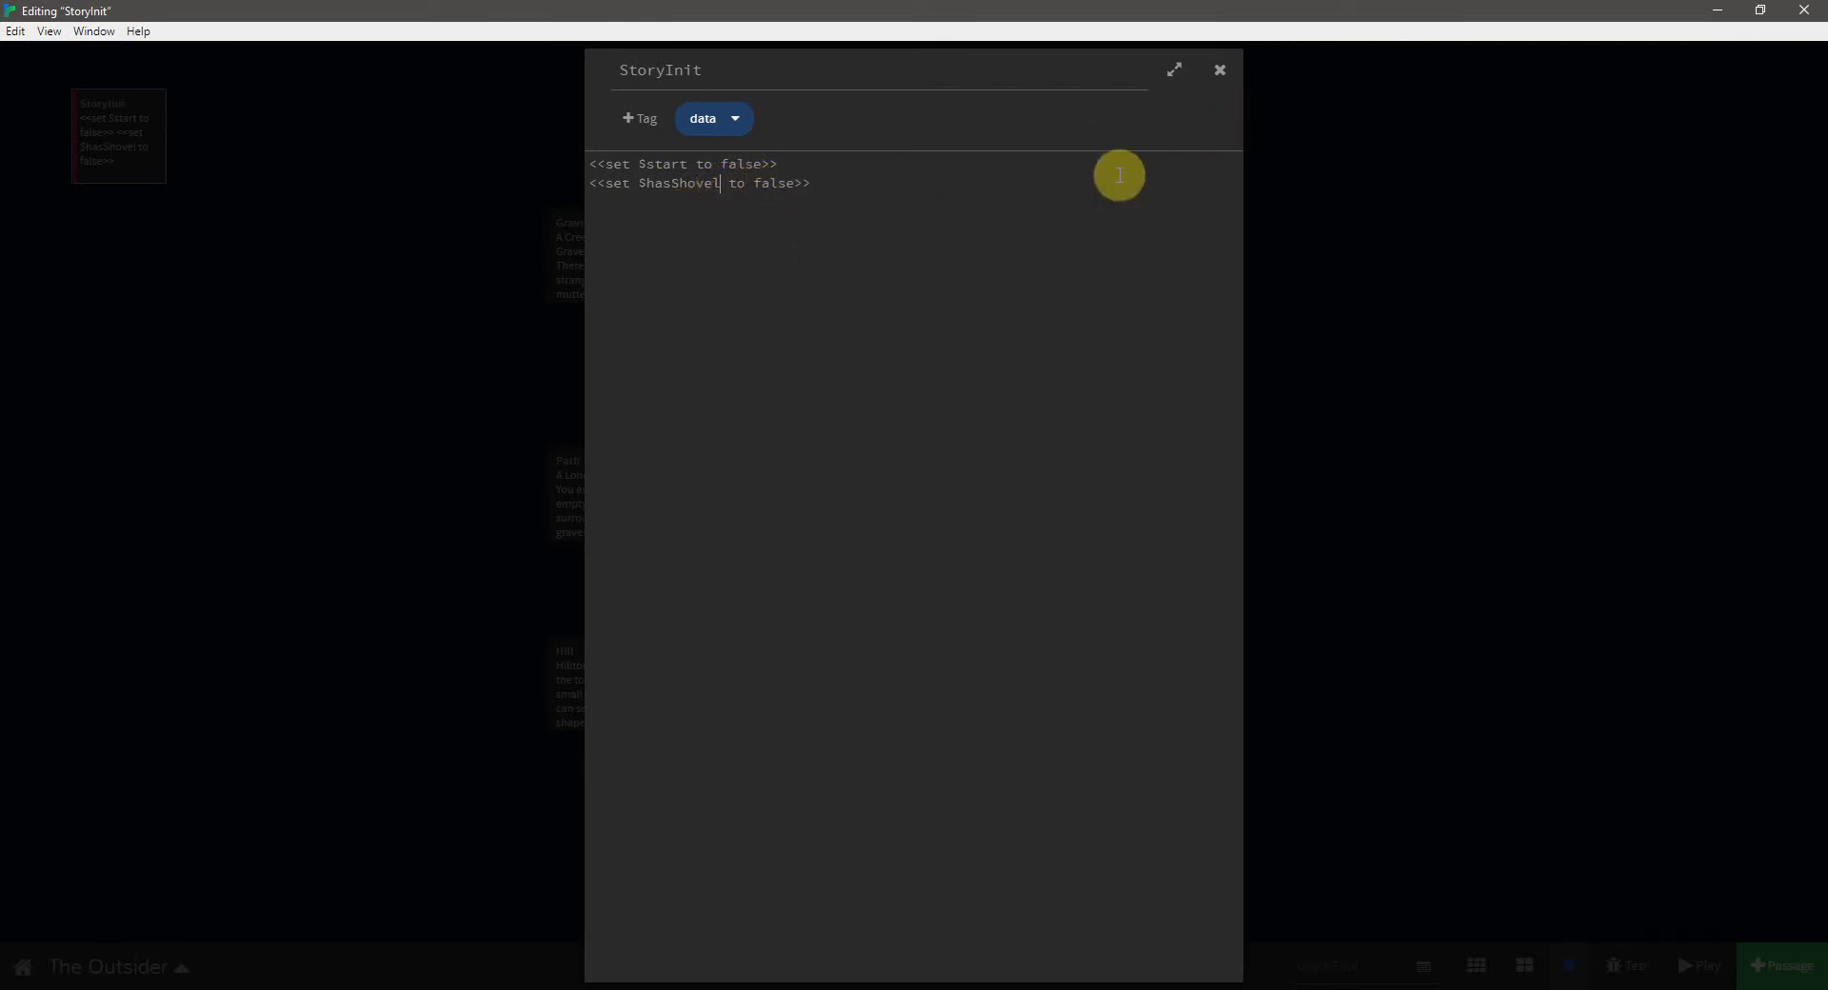
left_click(1220, 68)
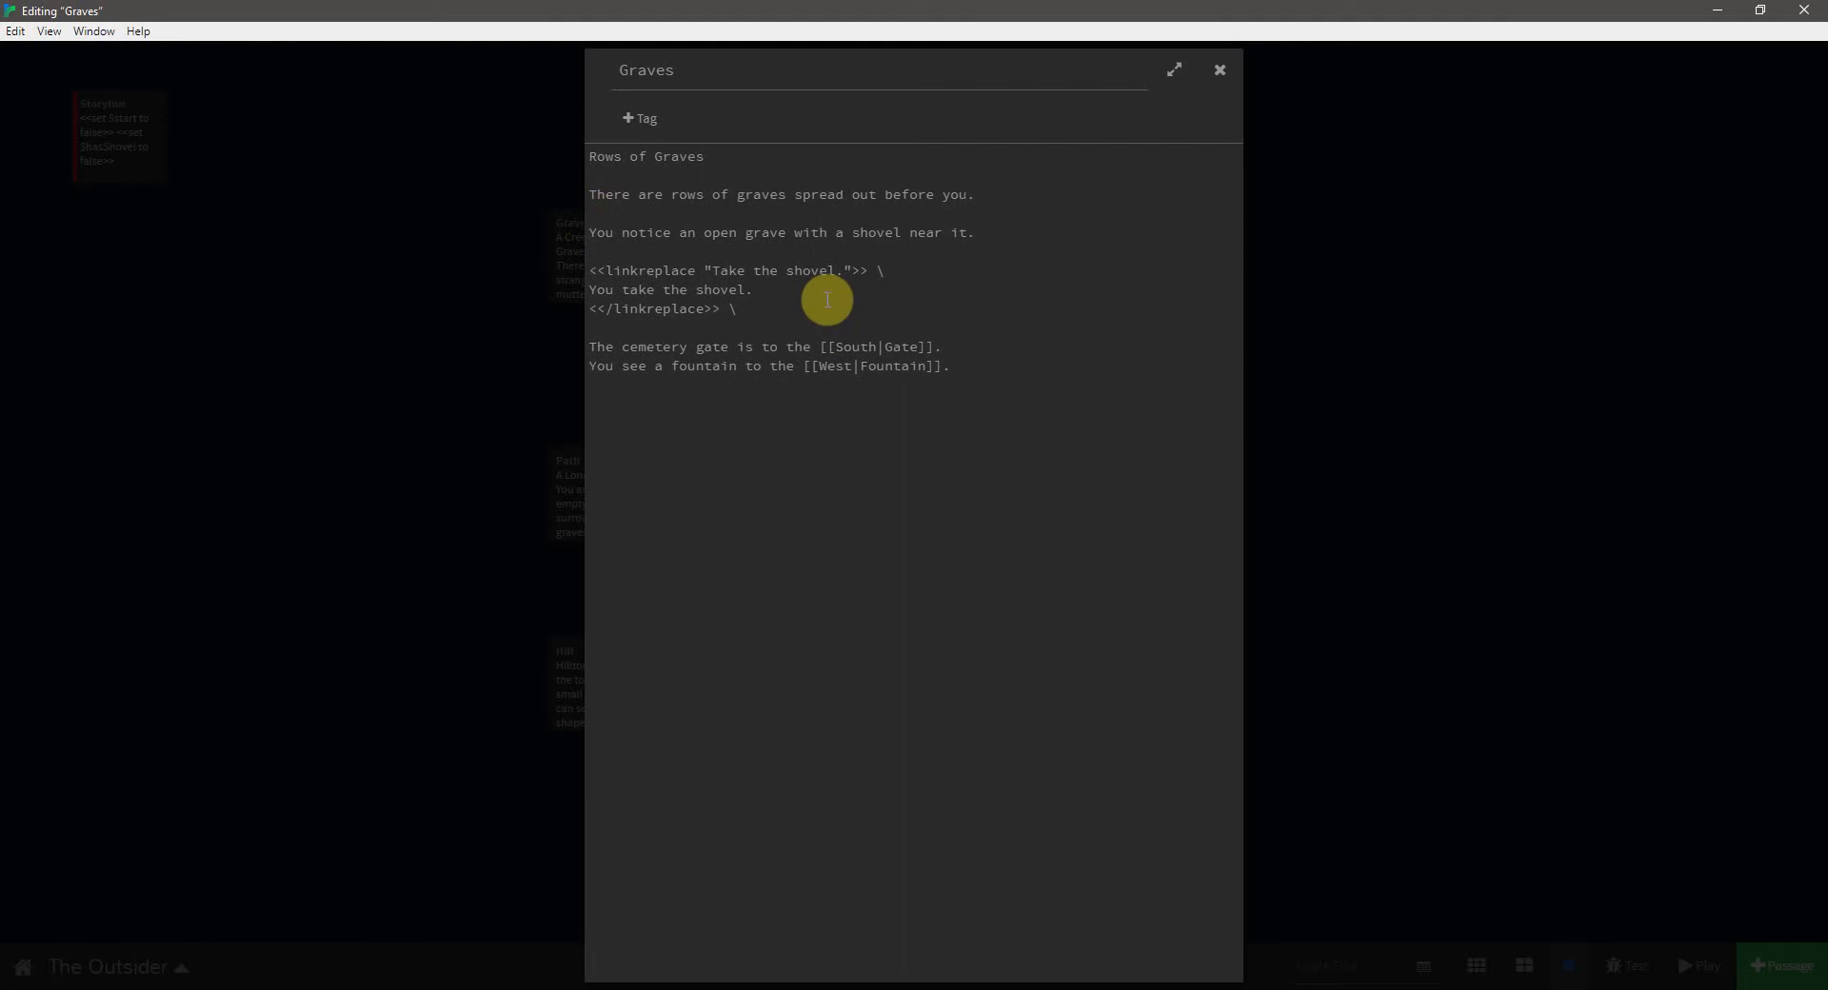
- Open the shovel block in Graves with <<if $hasShovel is false>>\
type("<<if")
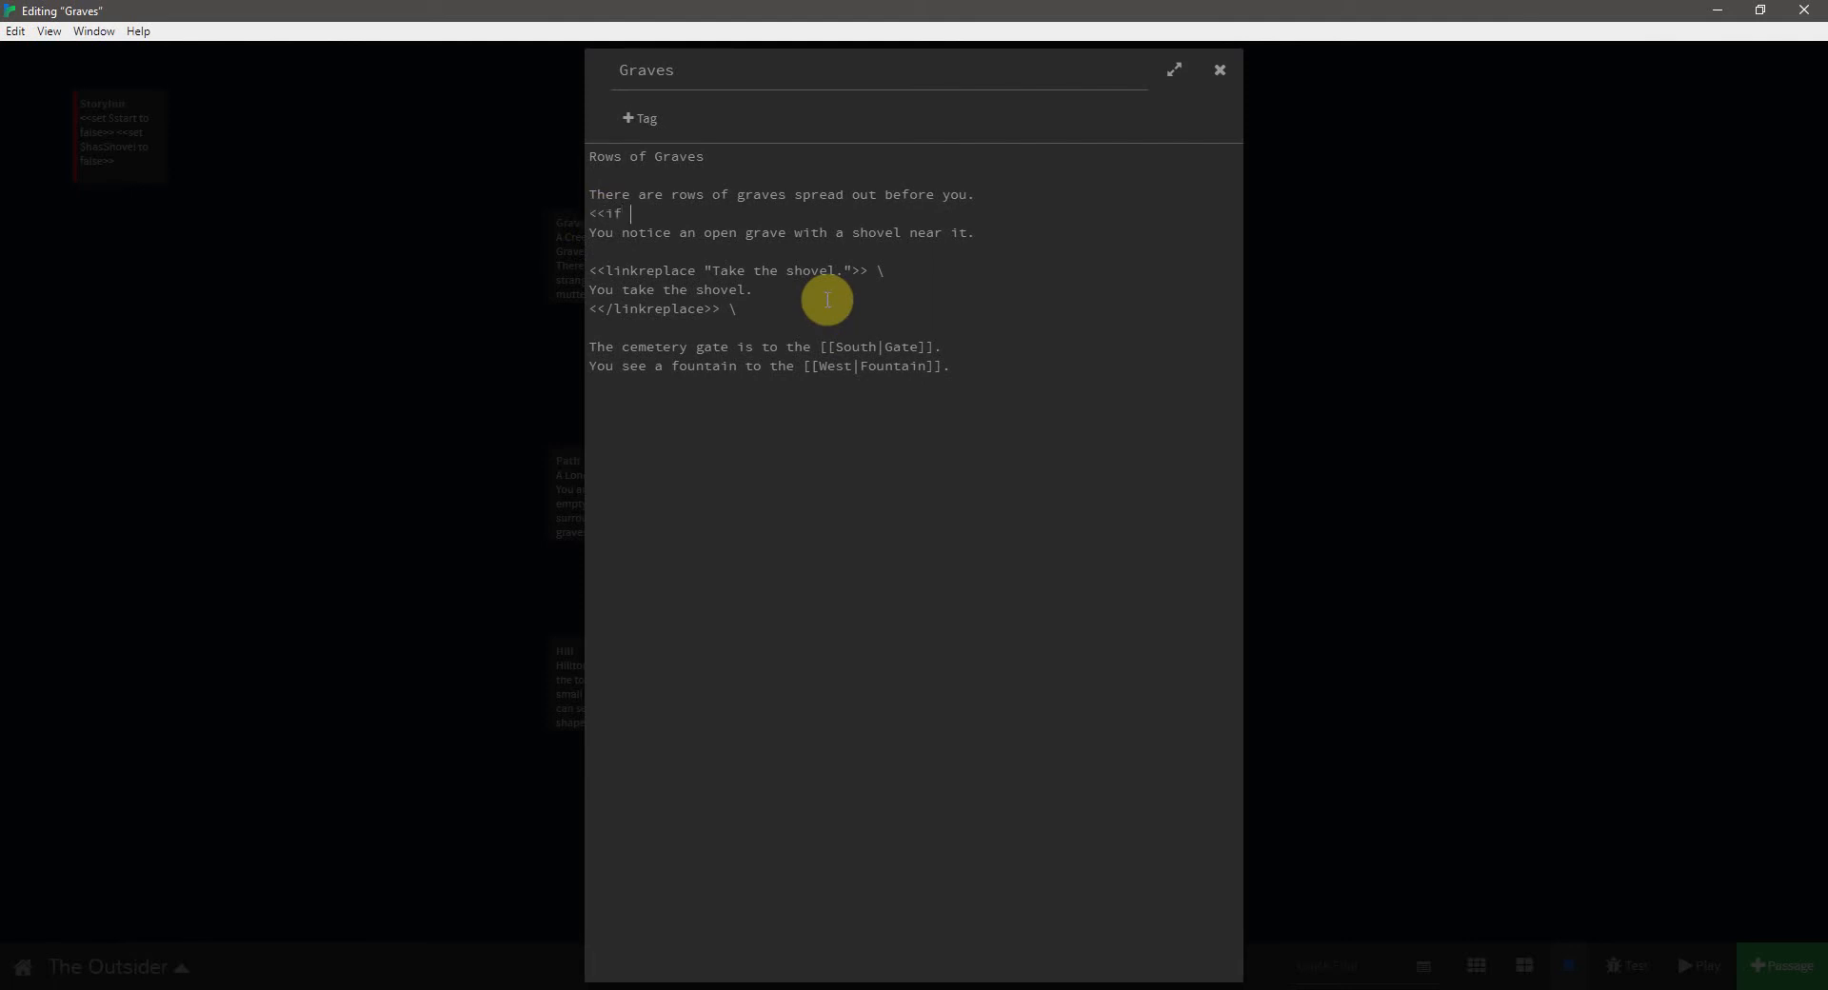
type("ShasSho")
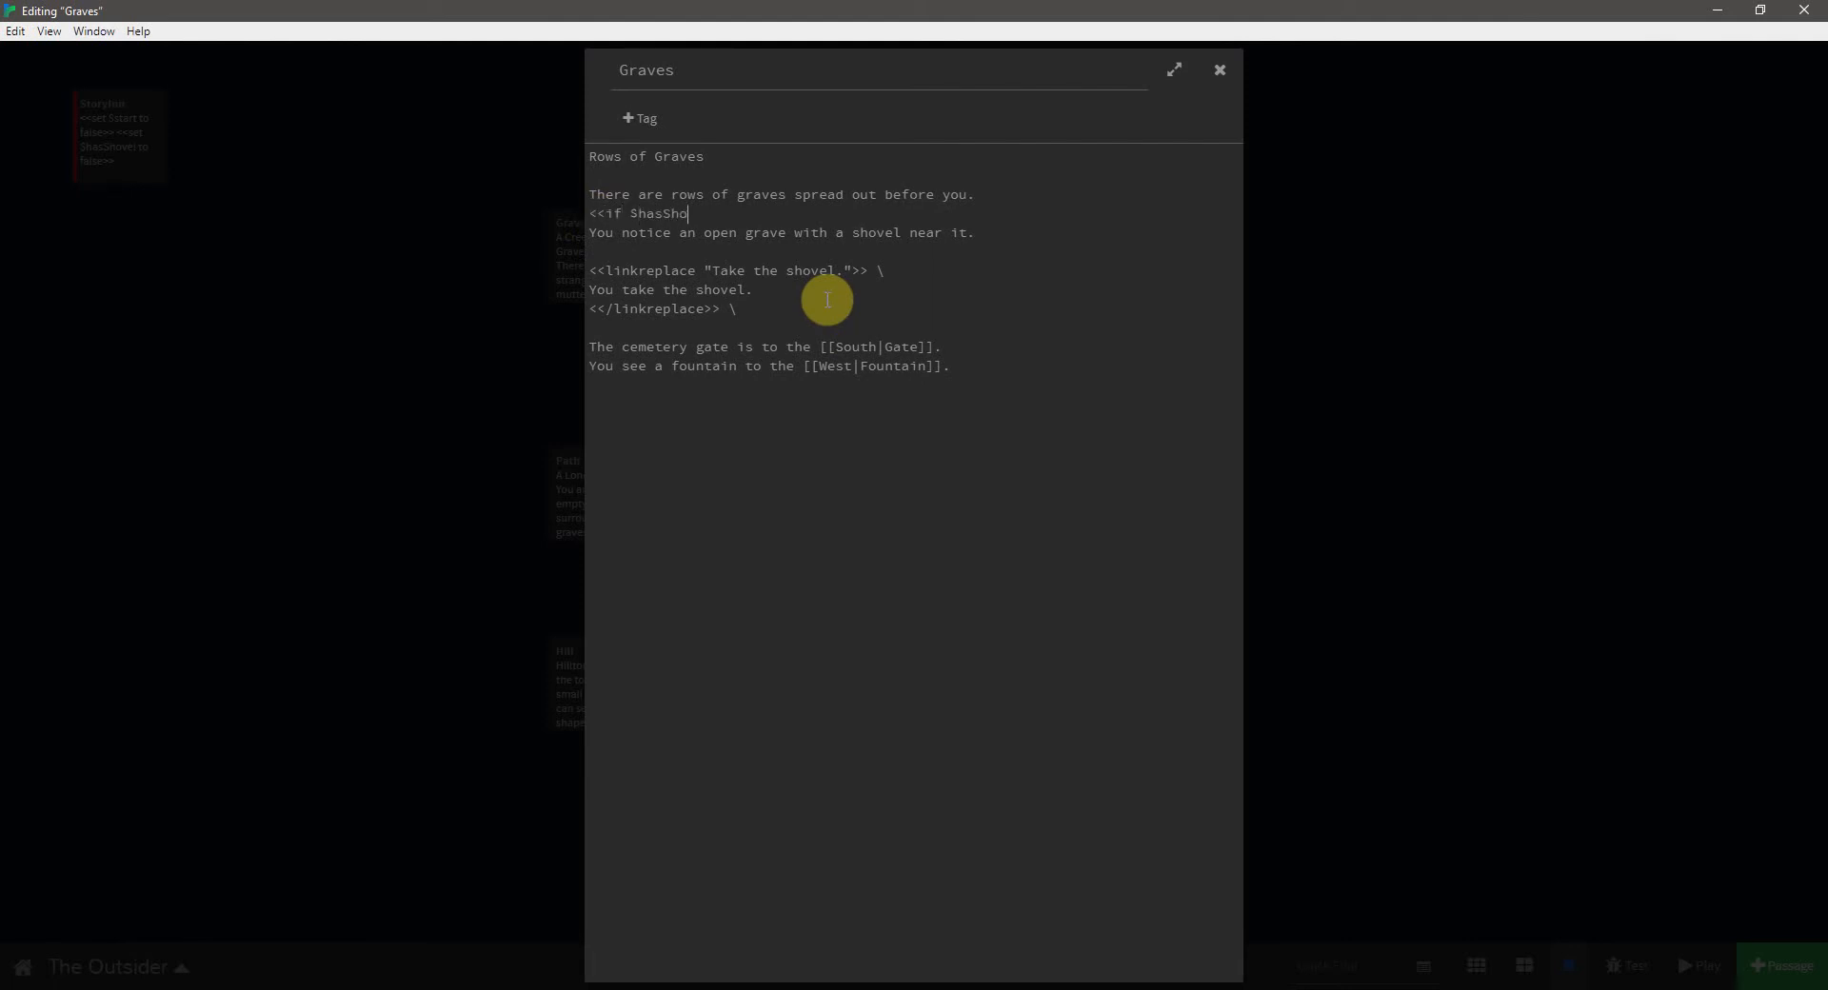
type("vel is")
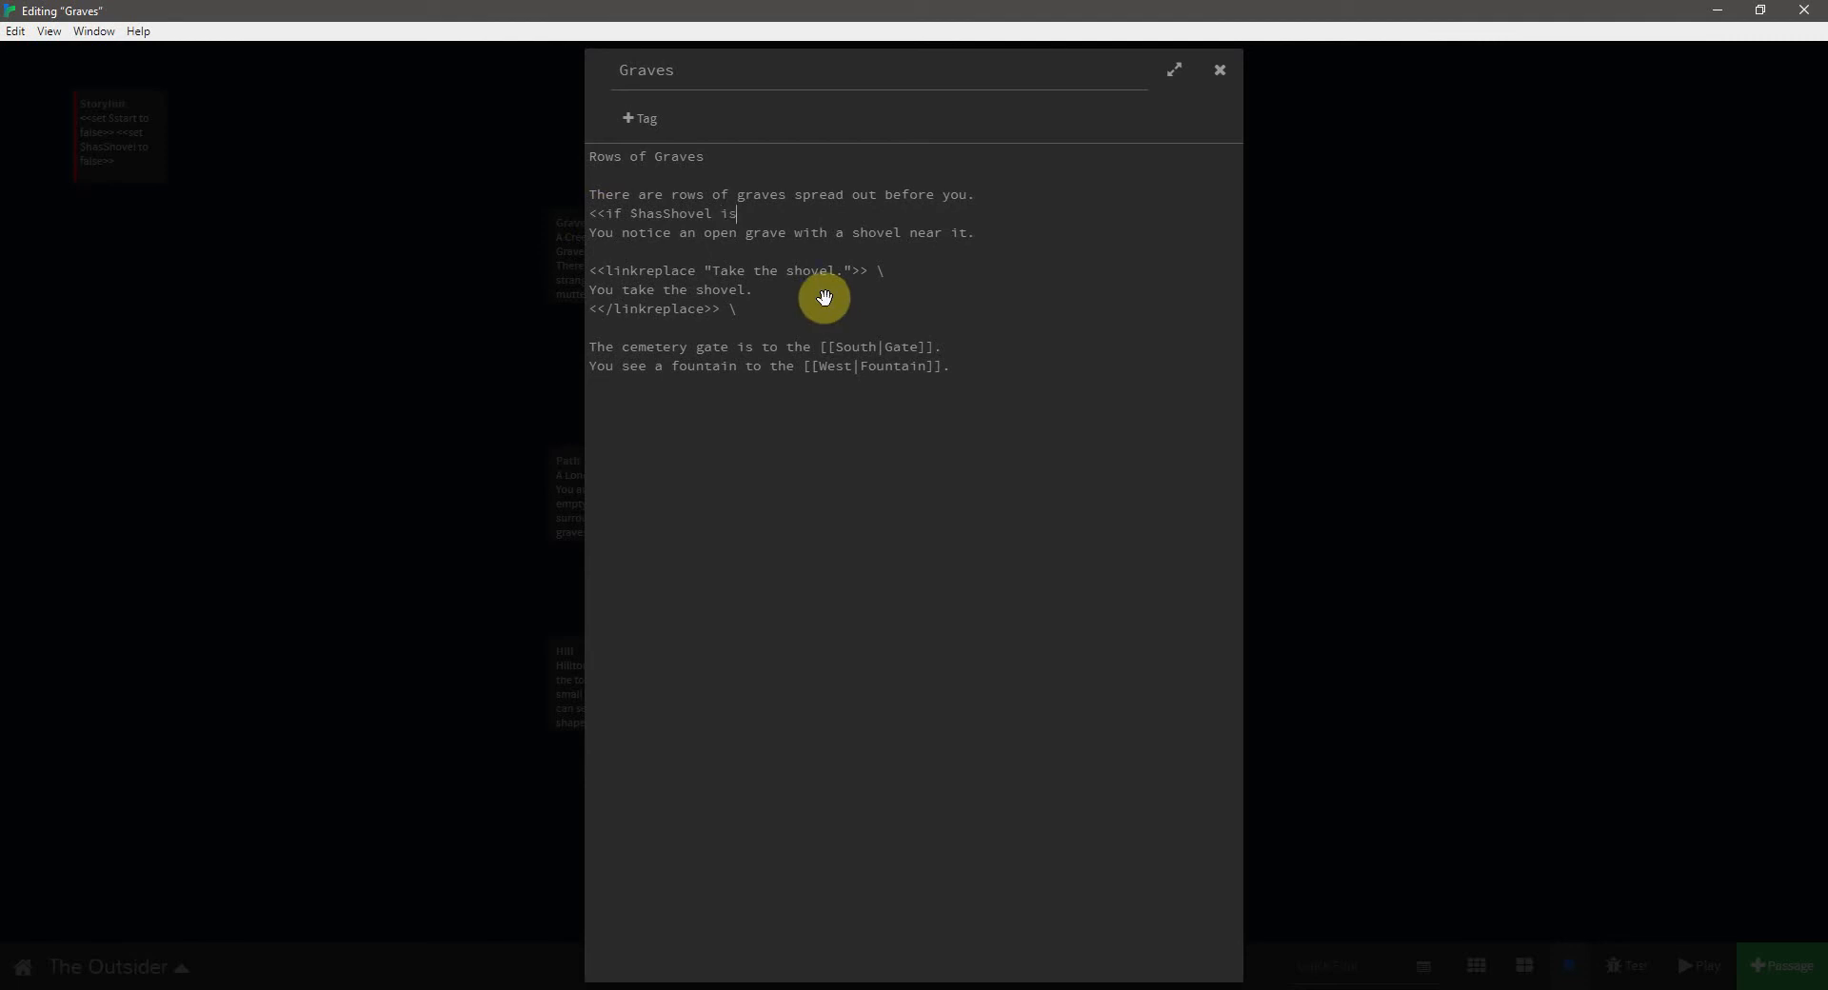
type("false")
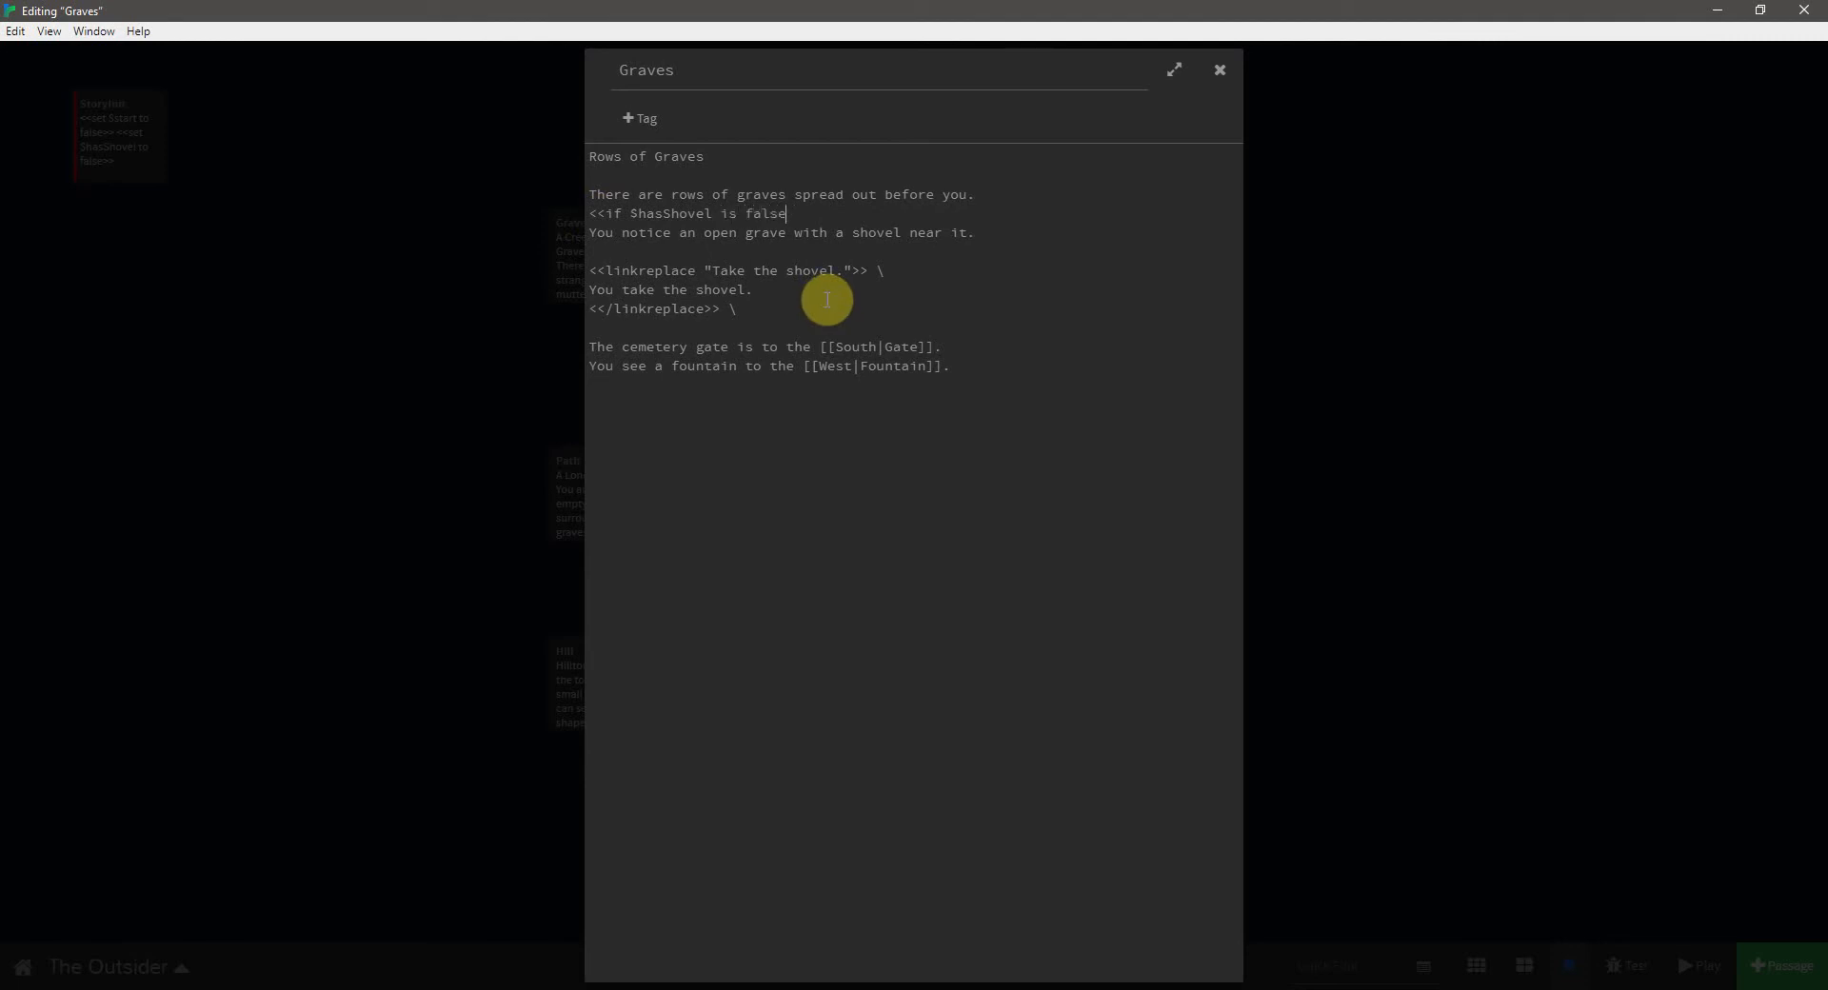
type(">>\\")
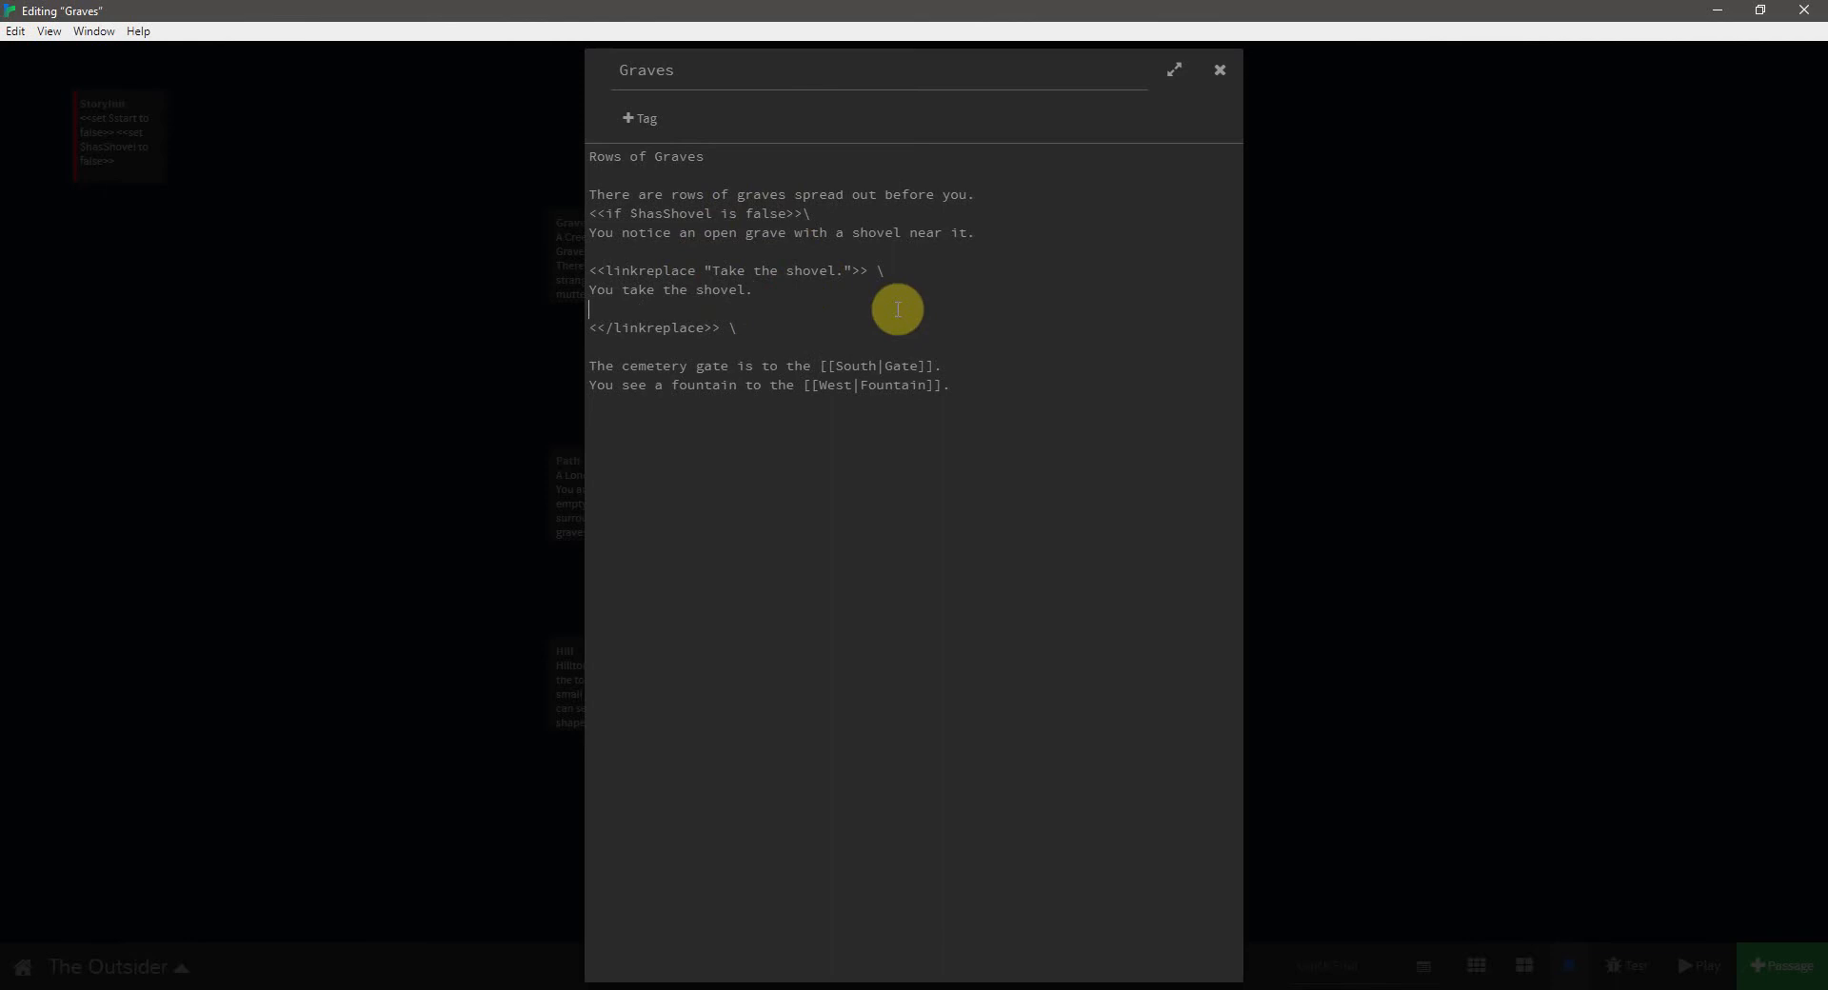
- Set $hasShovel to true, then add <</if>>\ on a new line after the link block
type("<<set")
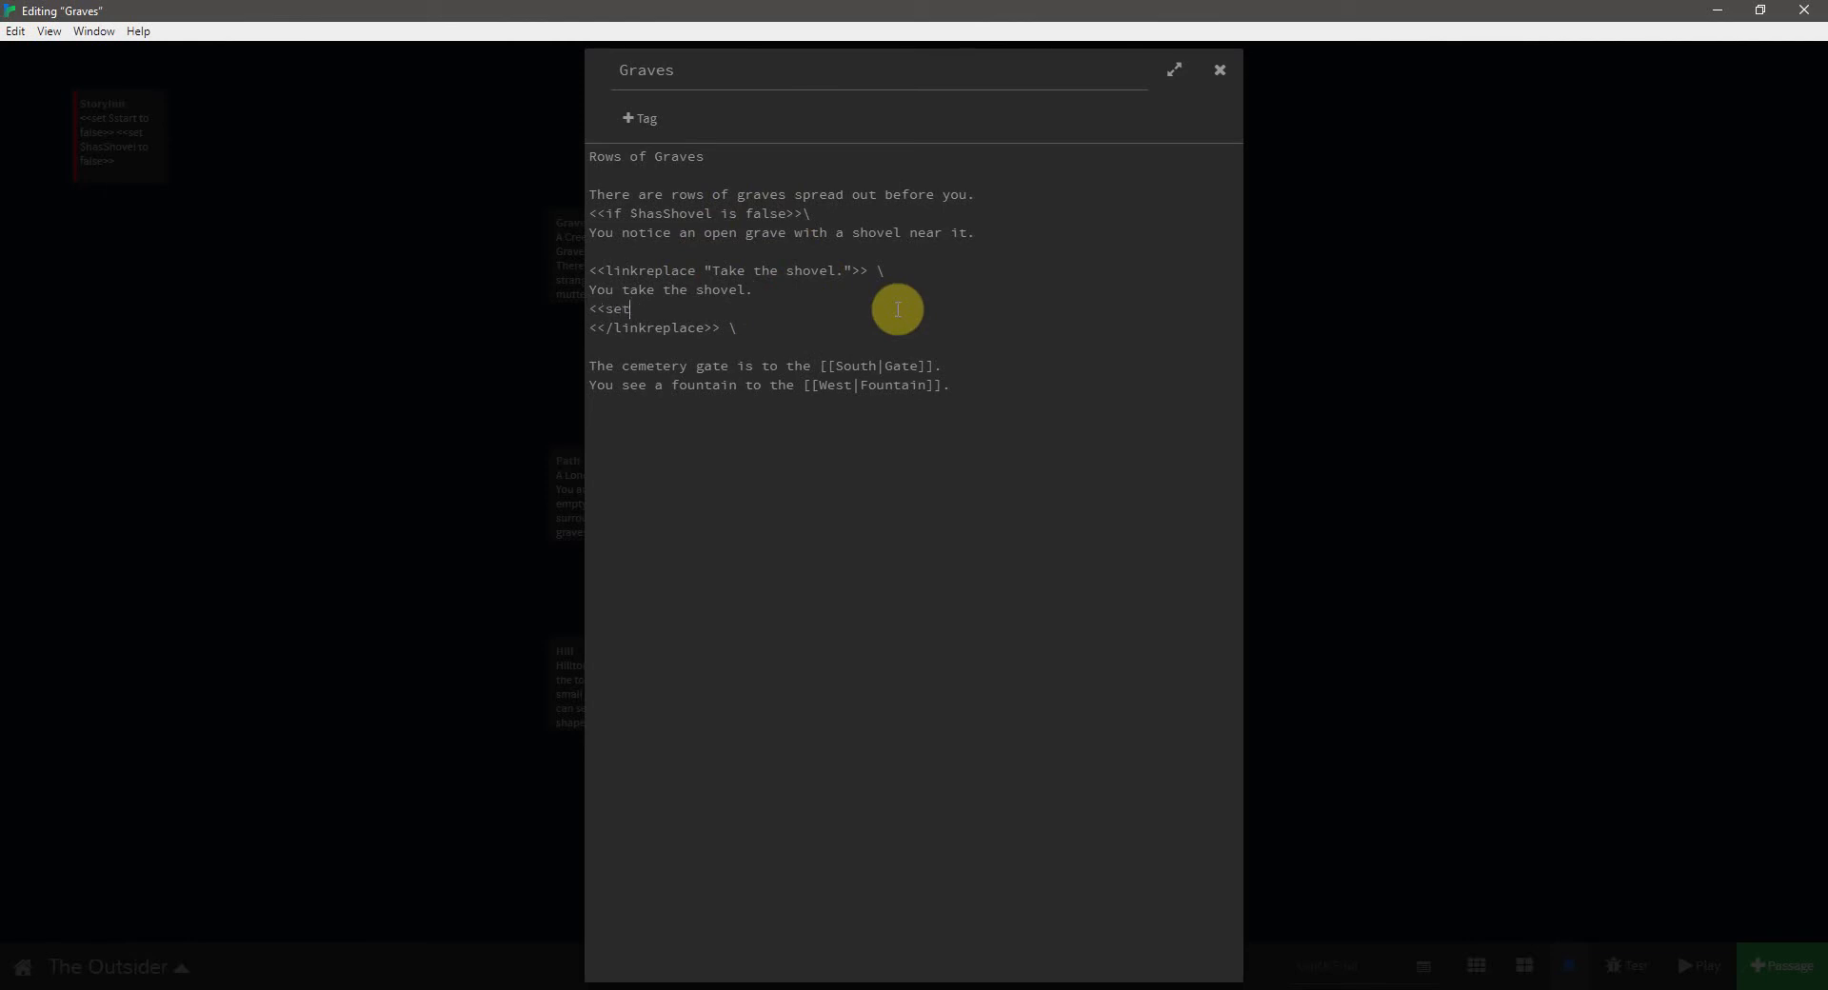
type("Sh")
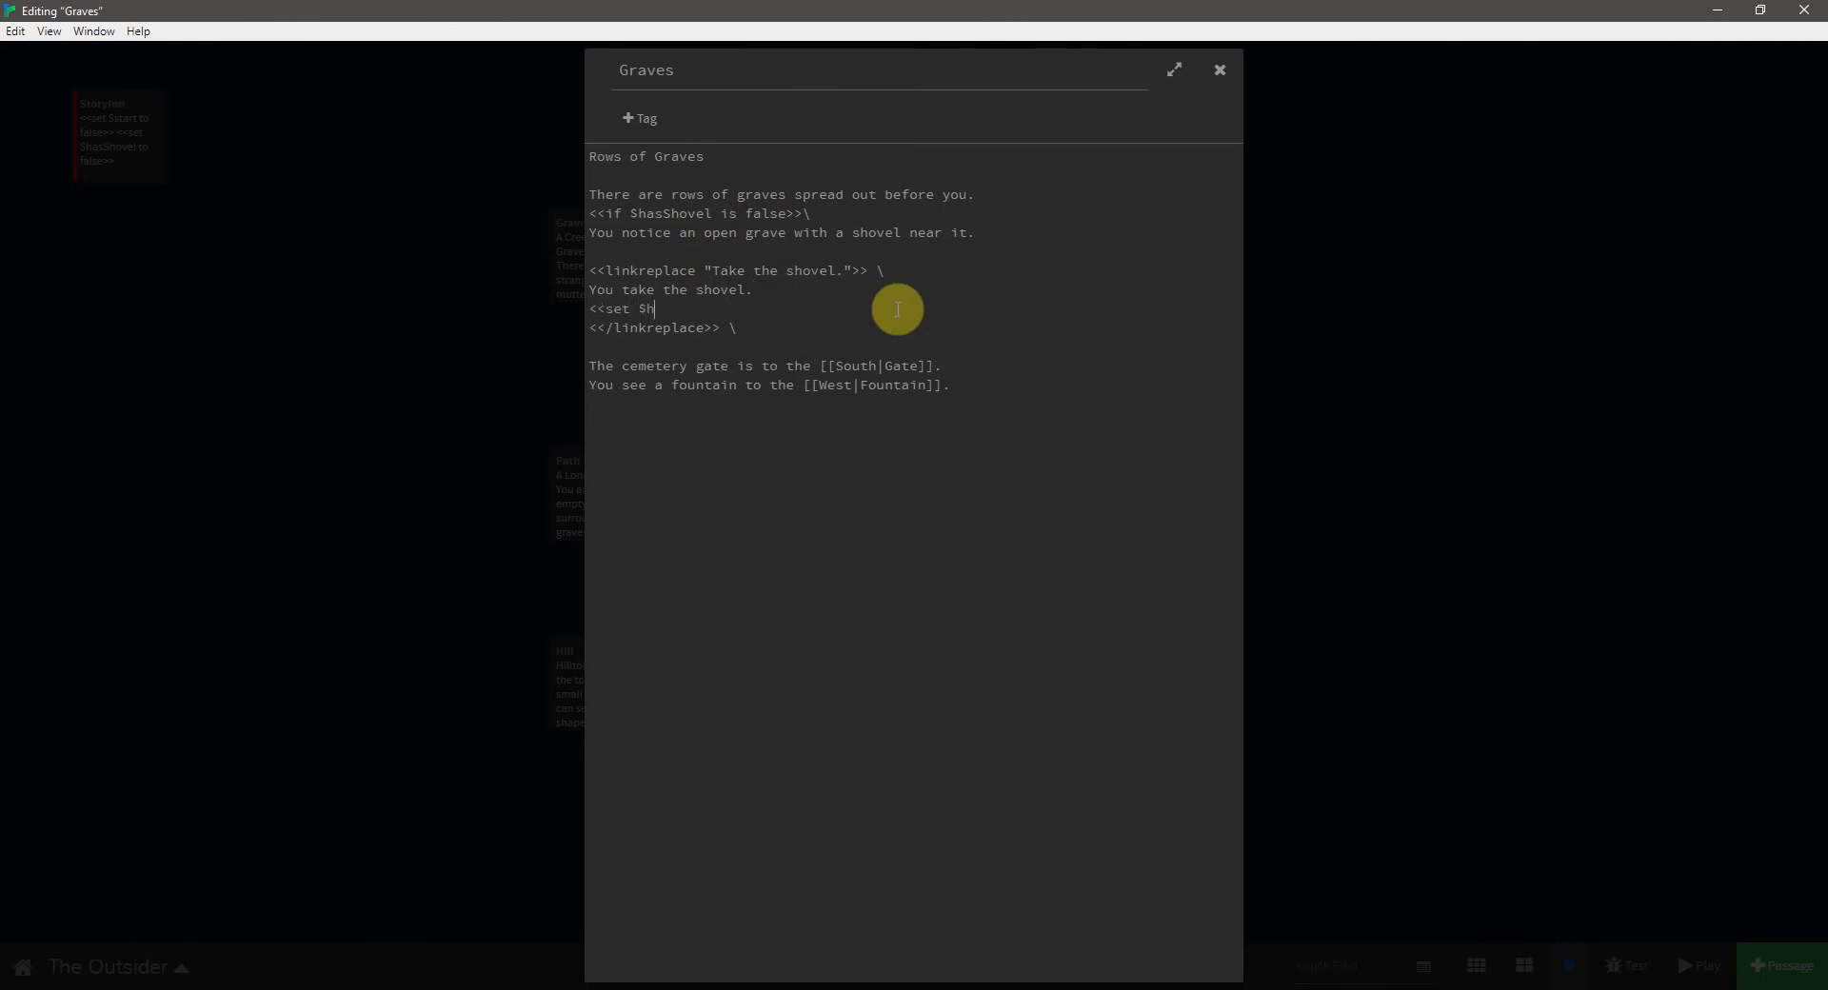
type("asShovel to")
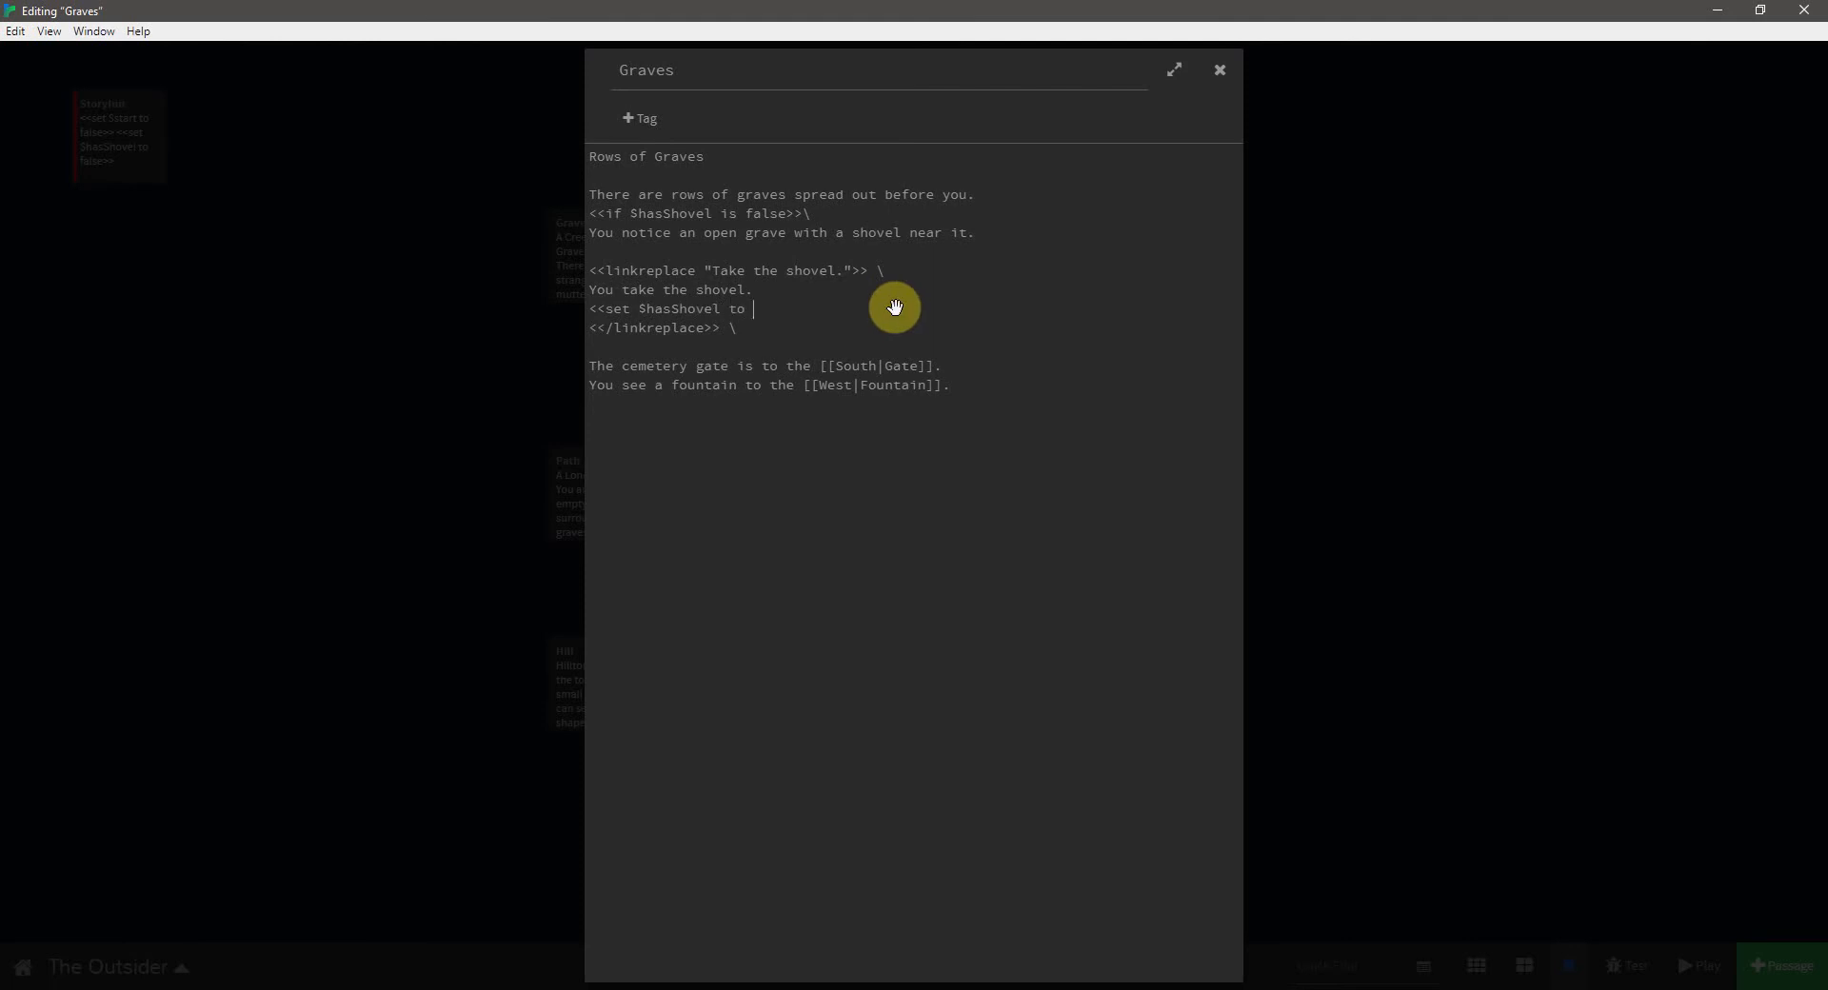
type("true>>\\")
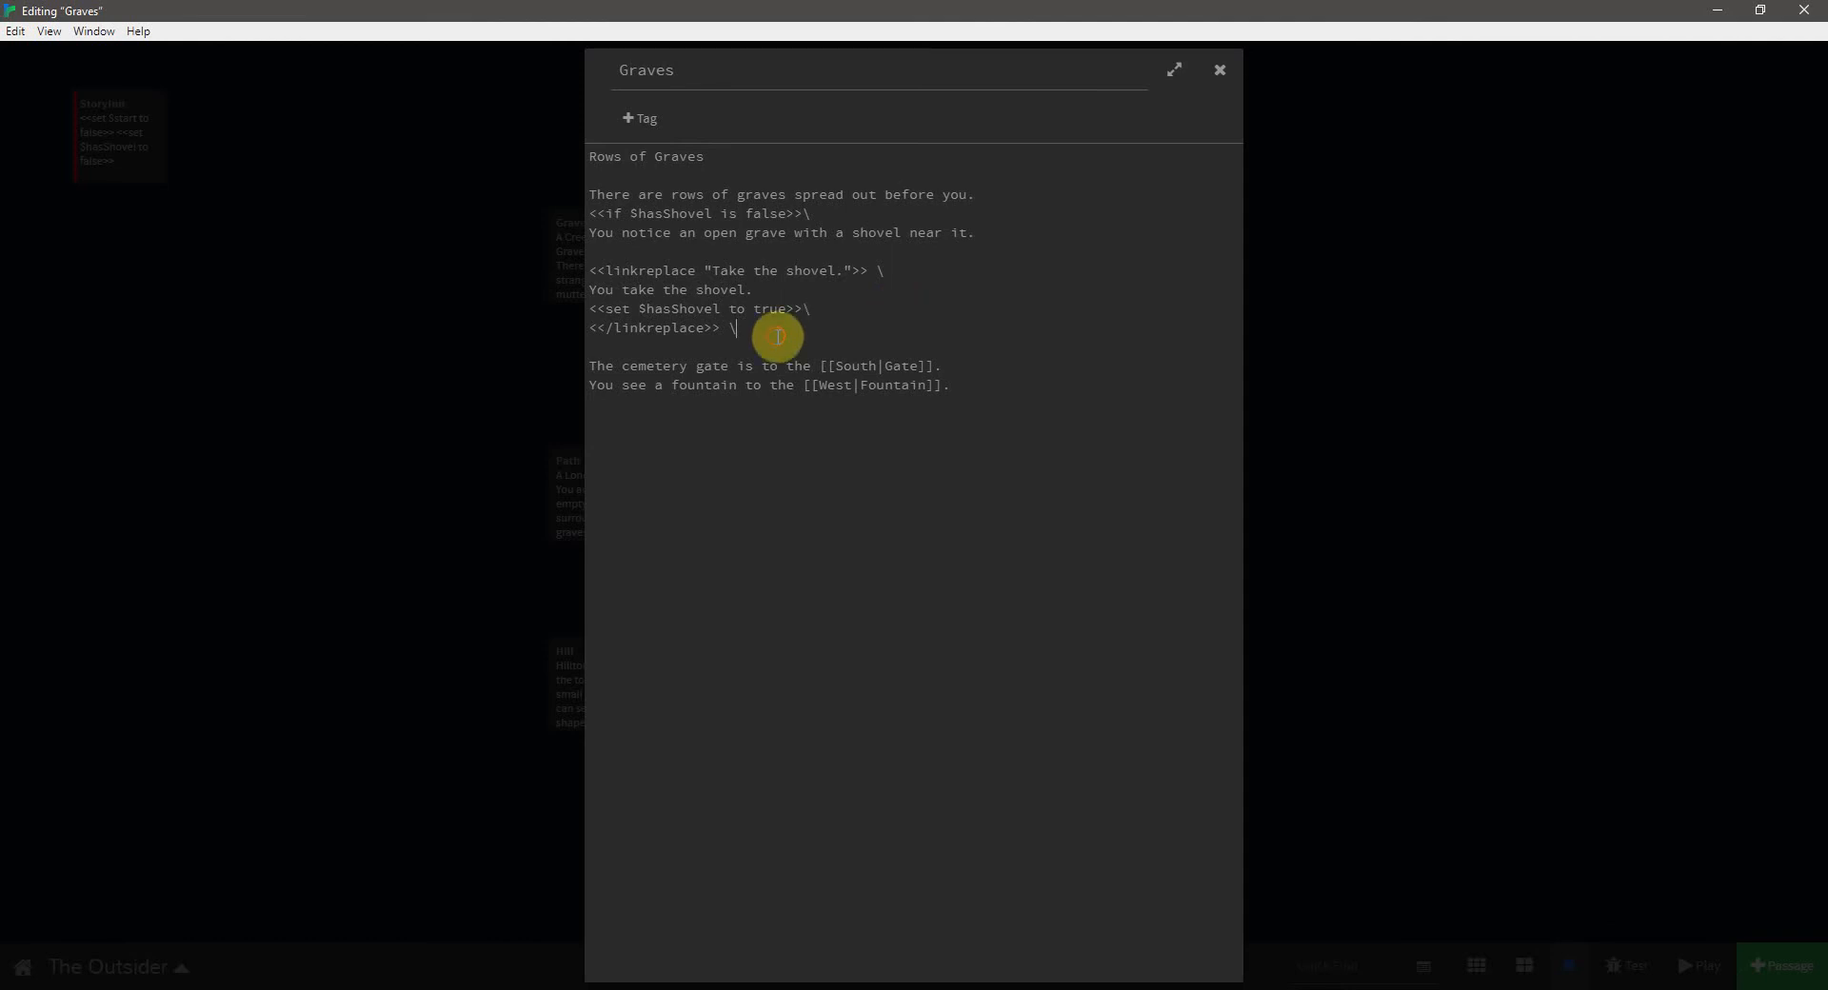
key("Return")
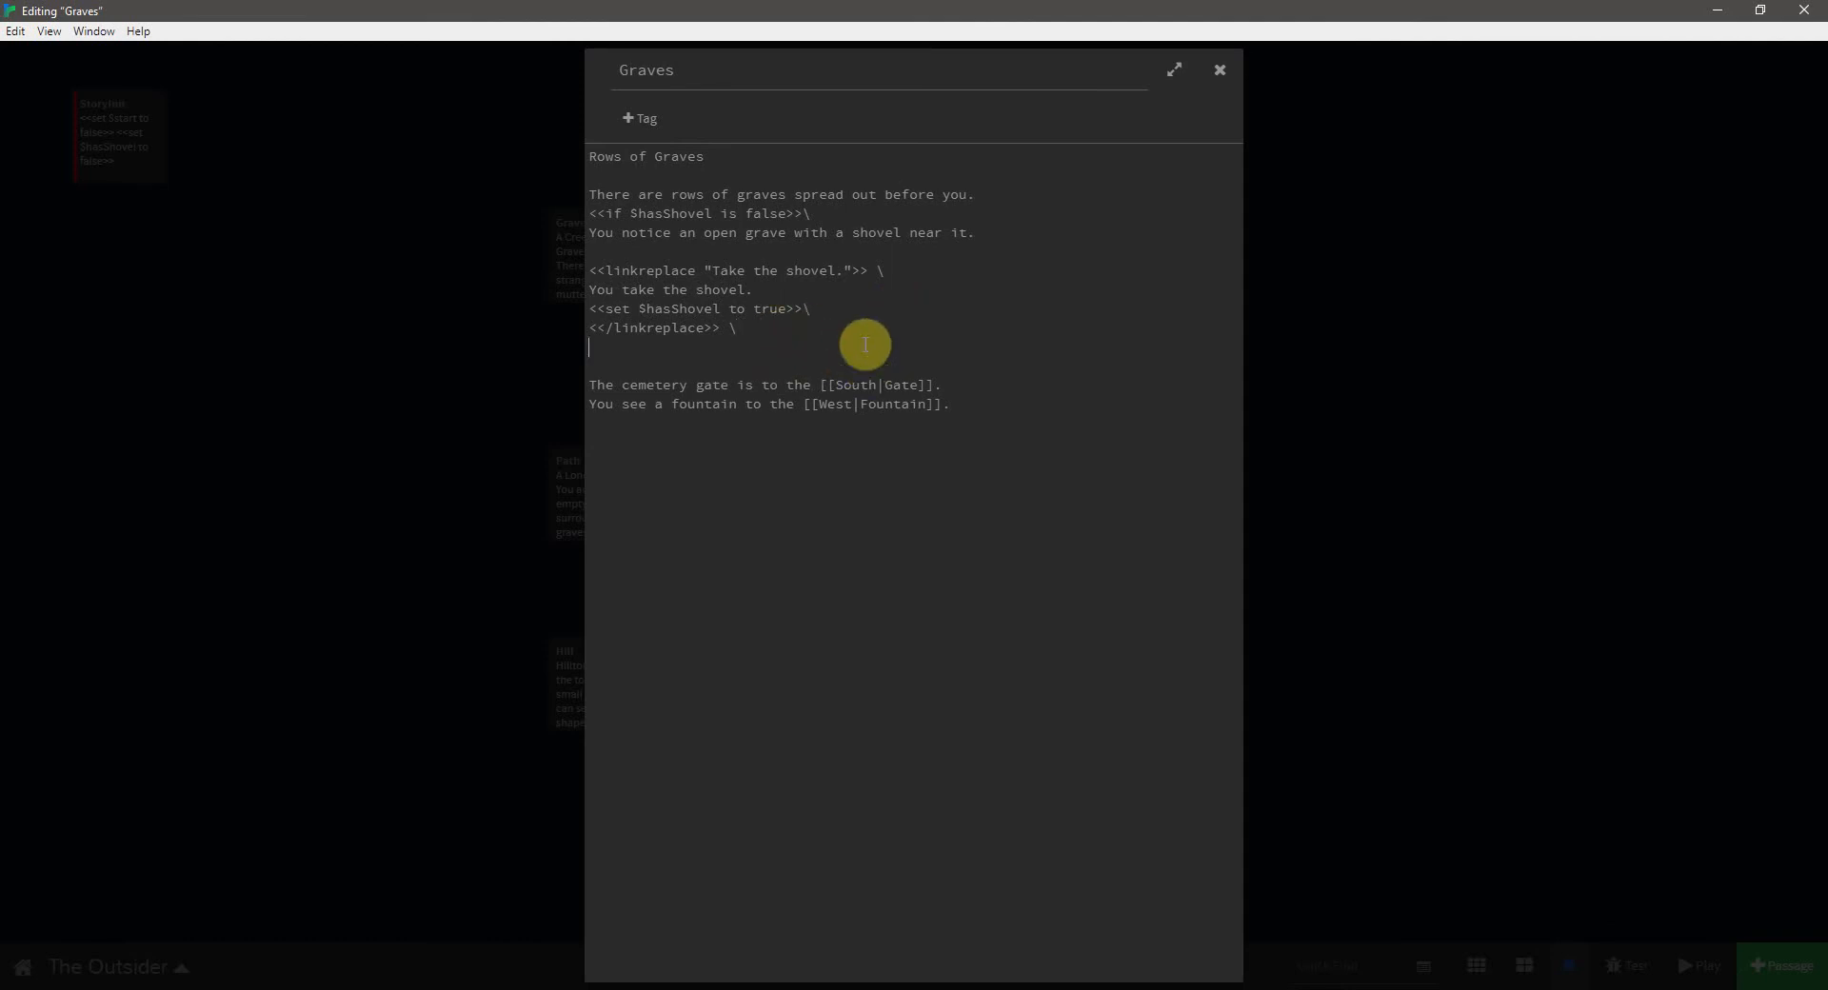
type("<<")
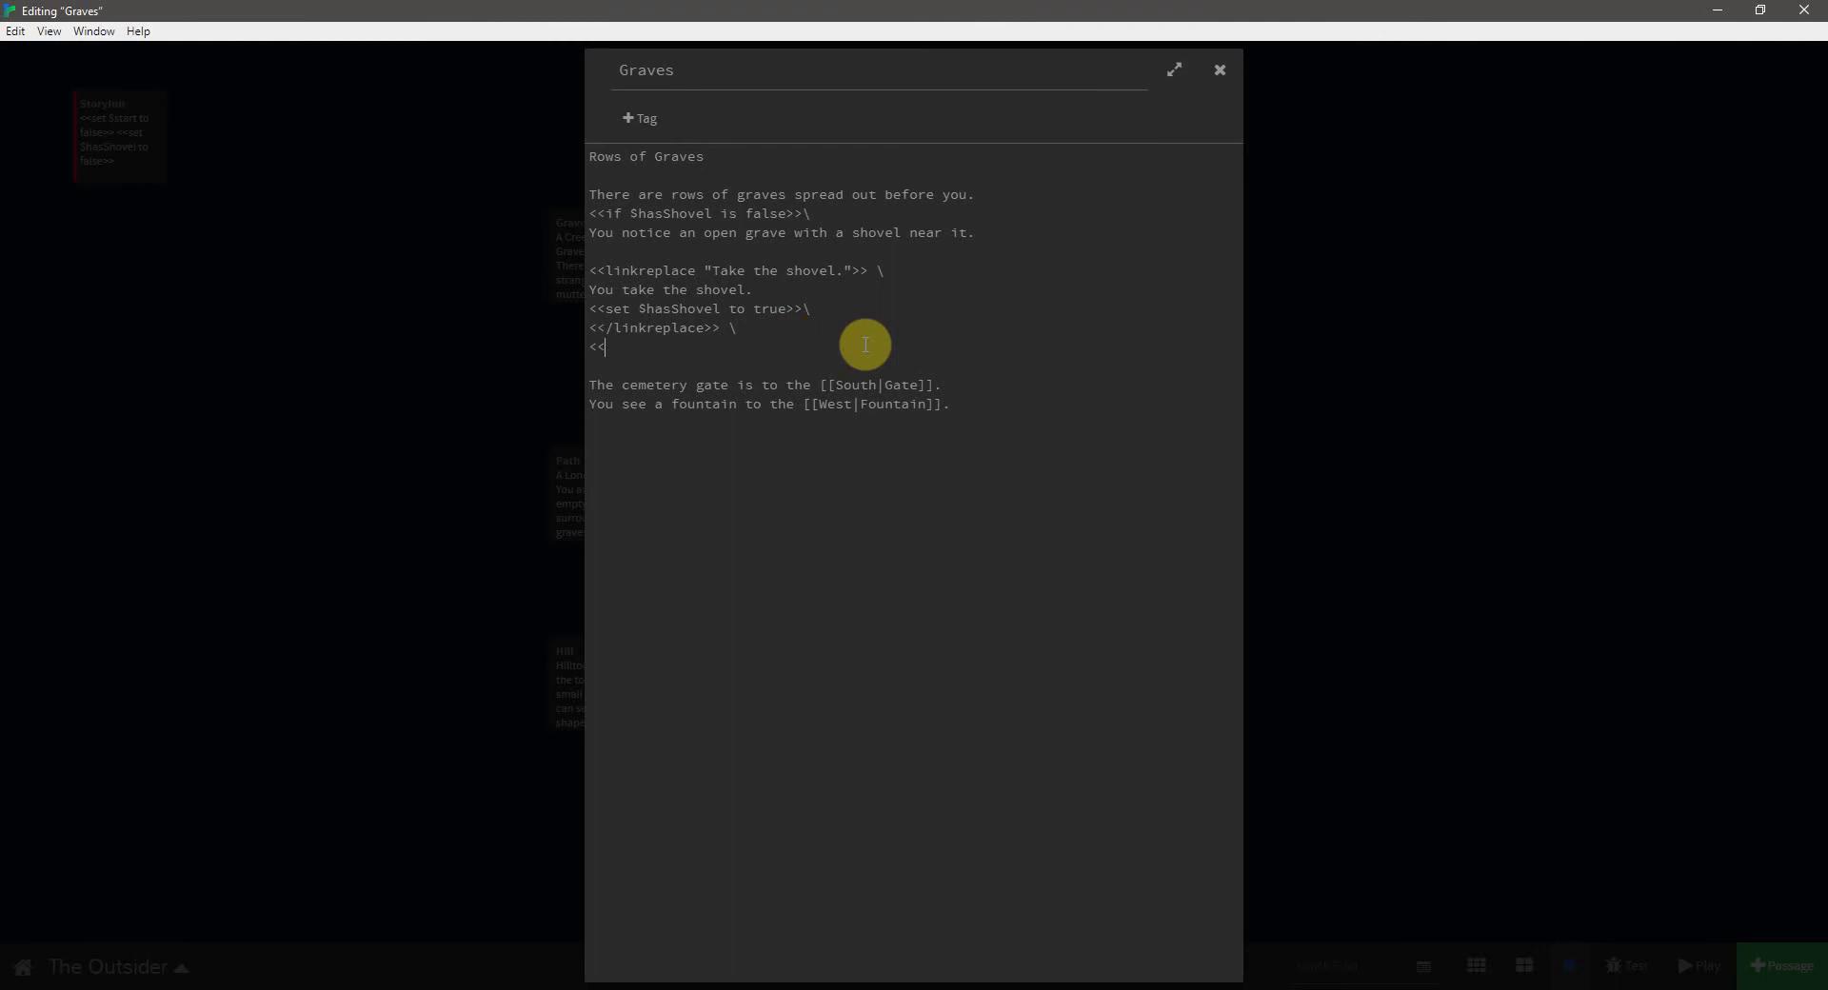
type("/if")
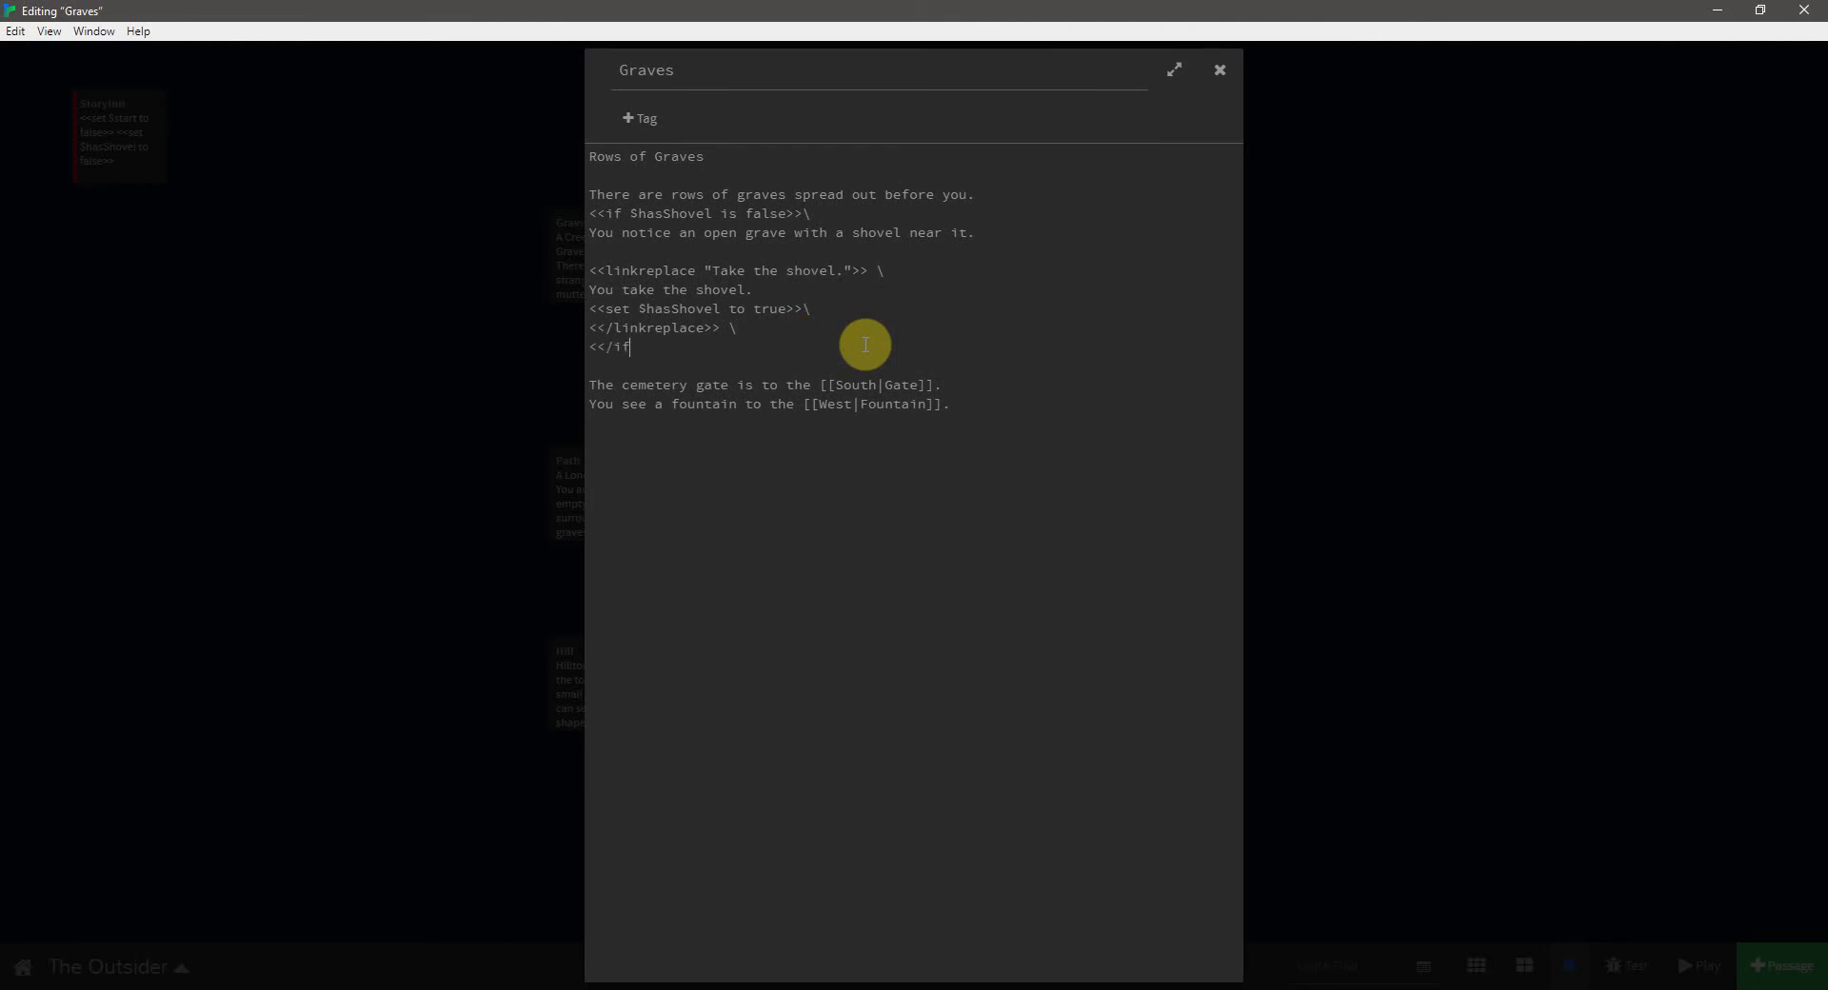
type(">>\\")
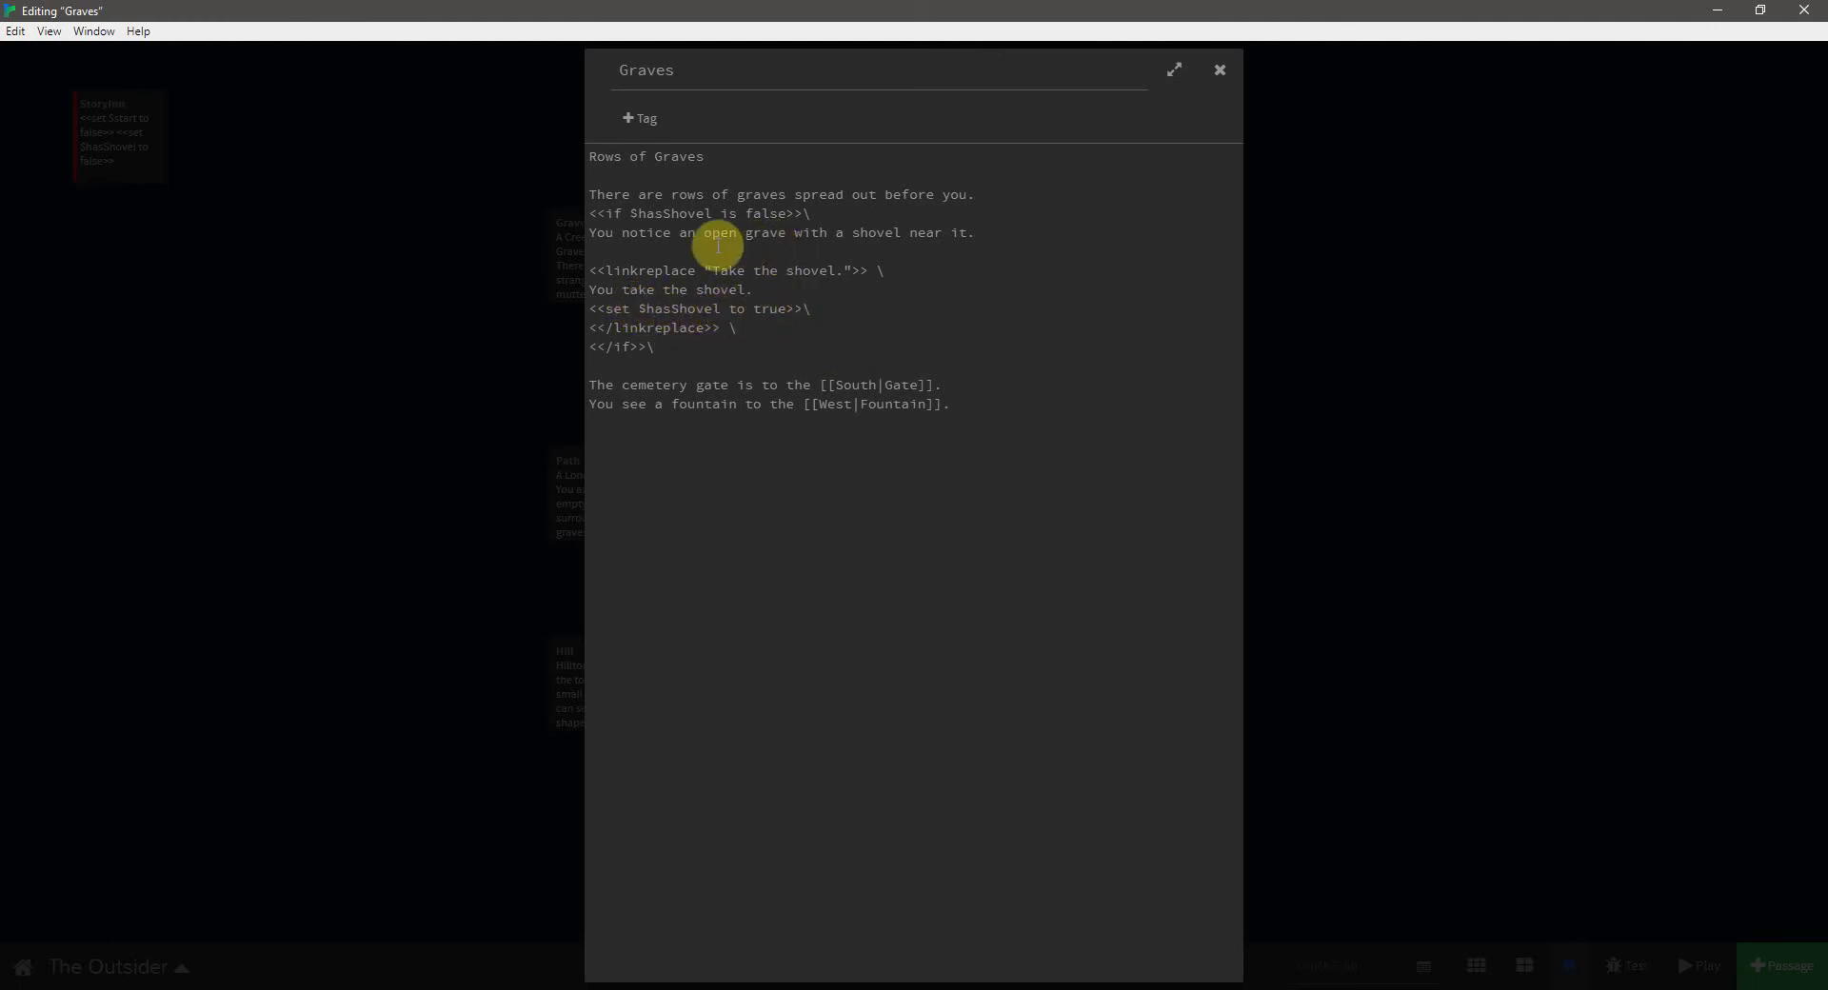
mouse_move(624, 233)
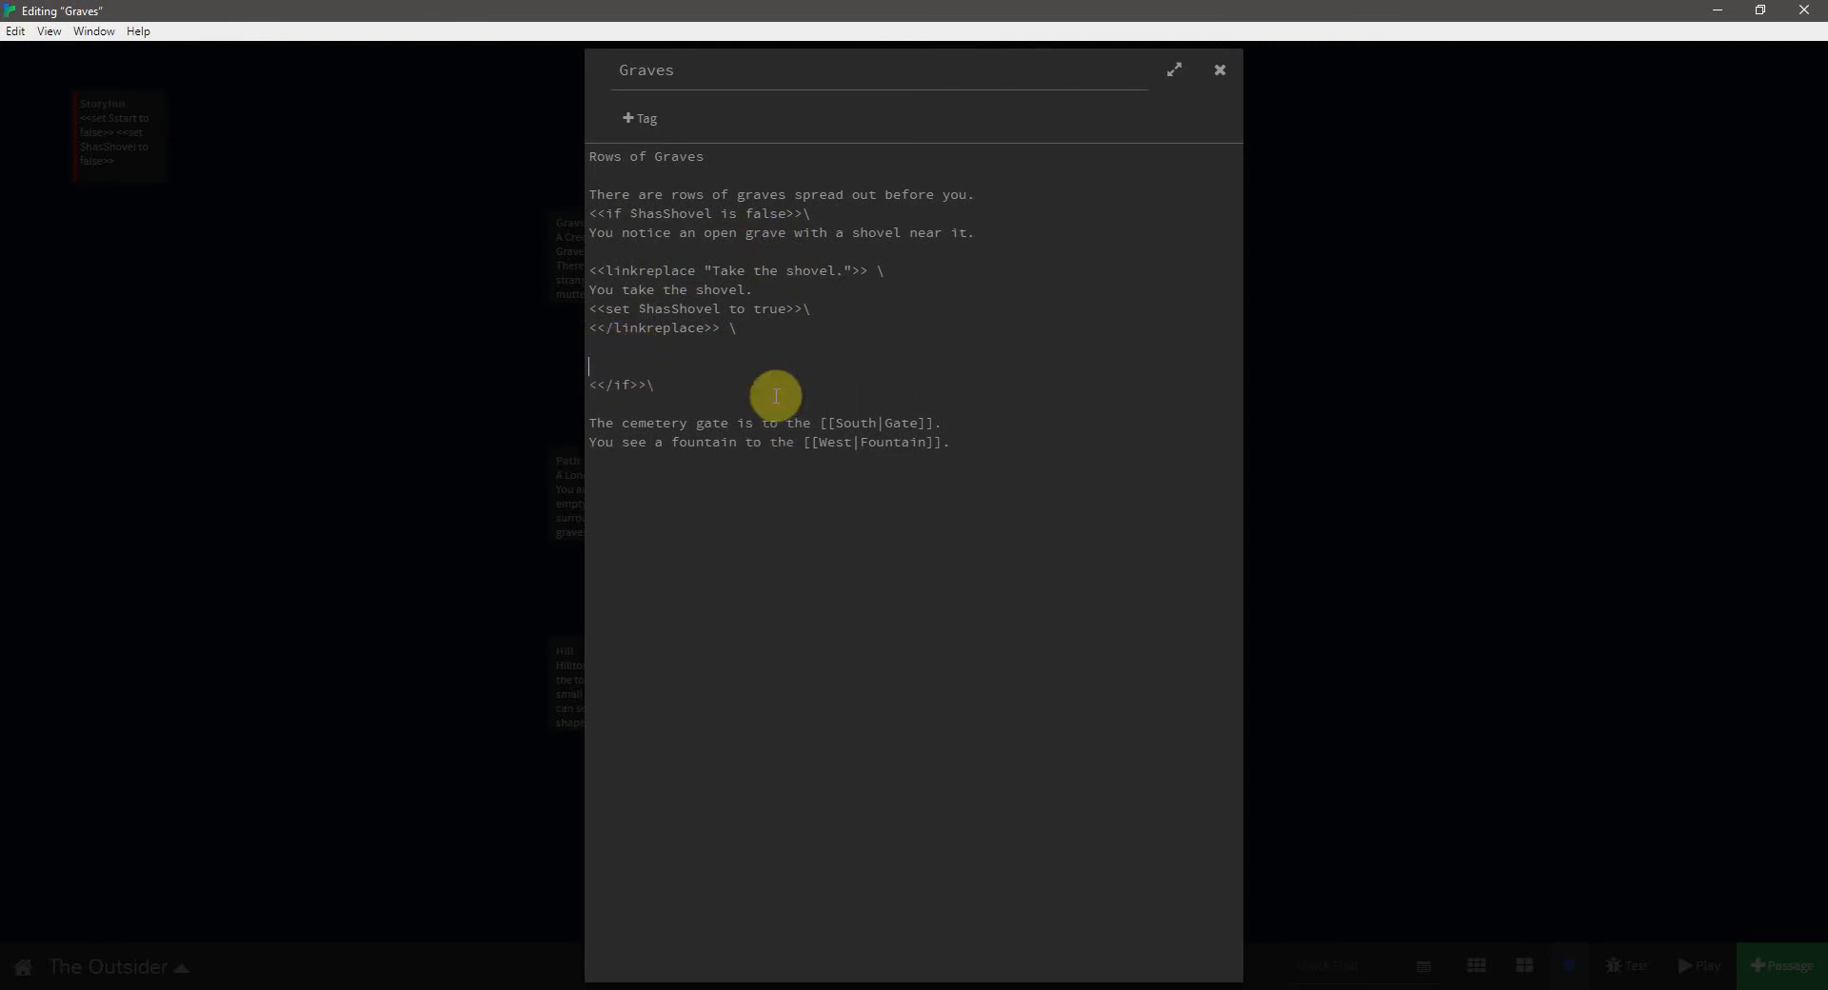
- Insert <<else>>\ with 'You notice an open grave.' before the closing <</if>>
type("<")
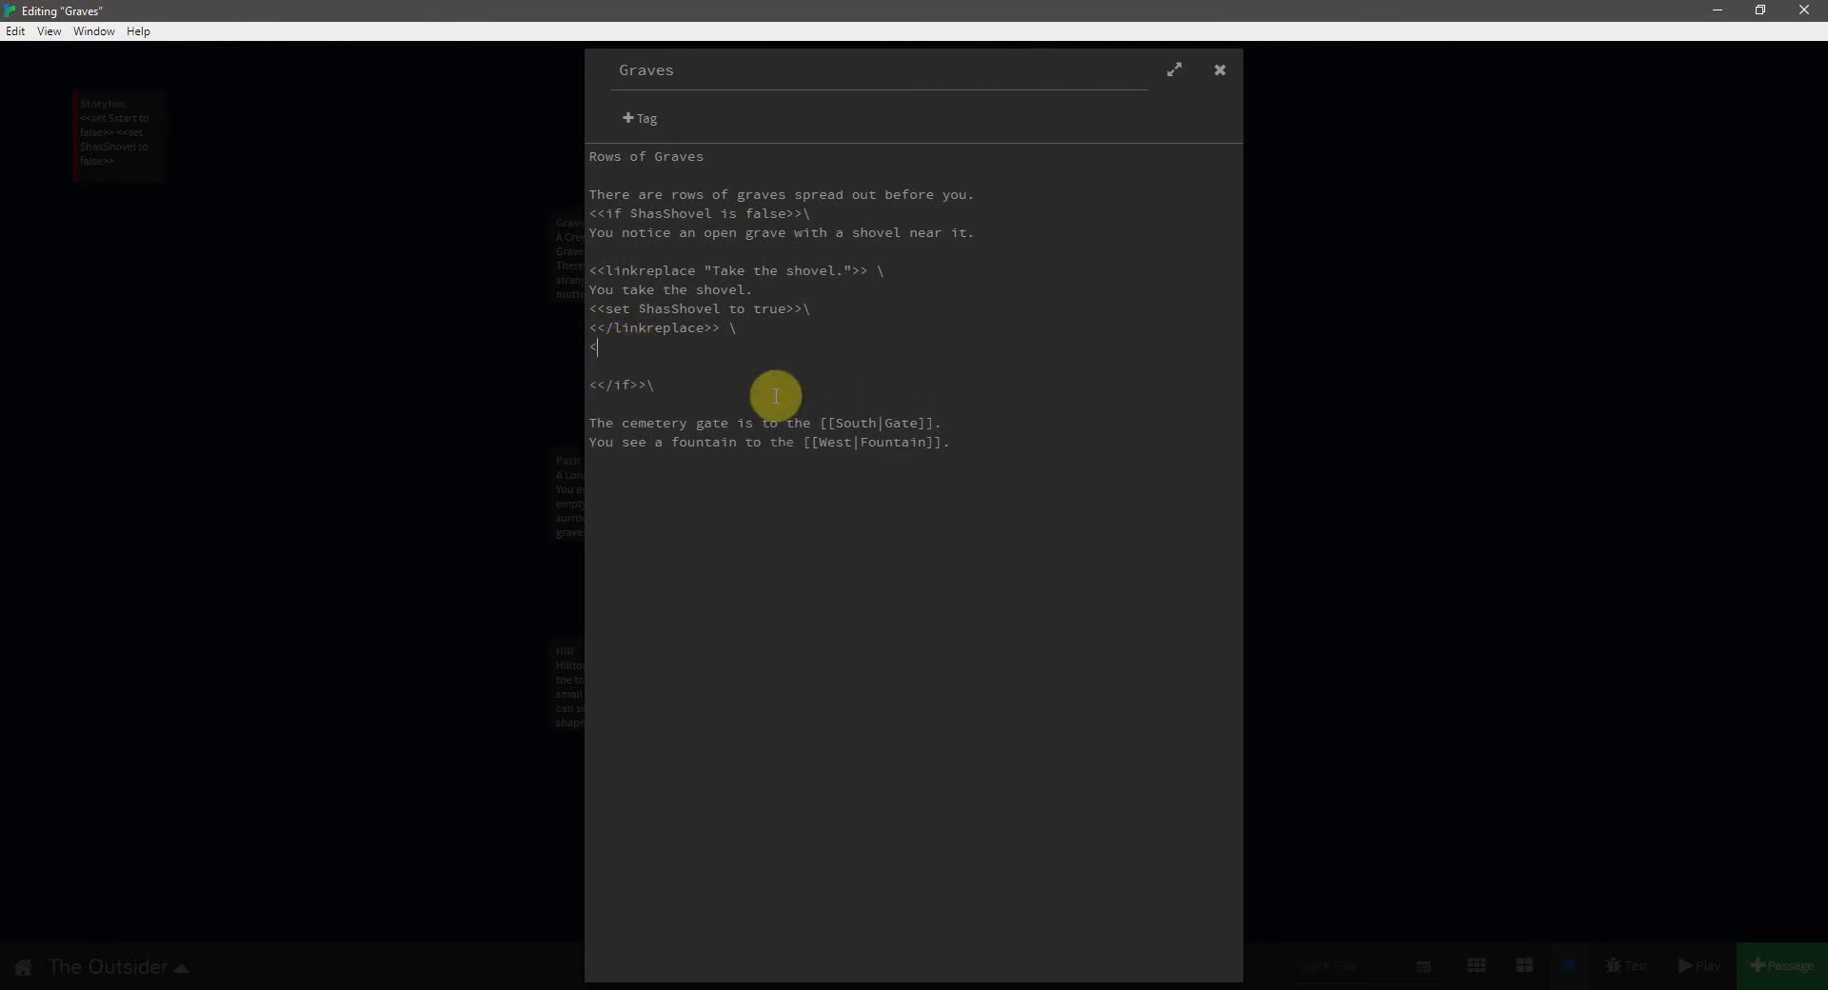
type("<<else")
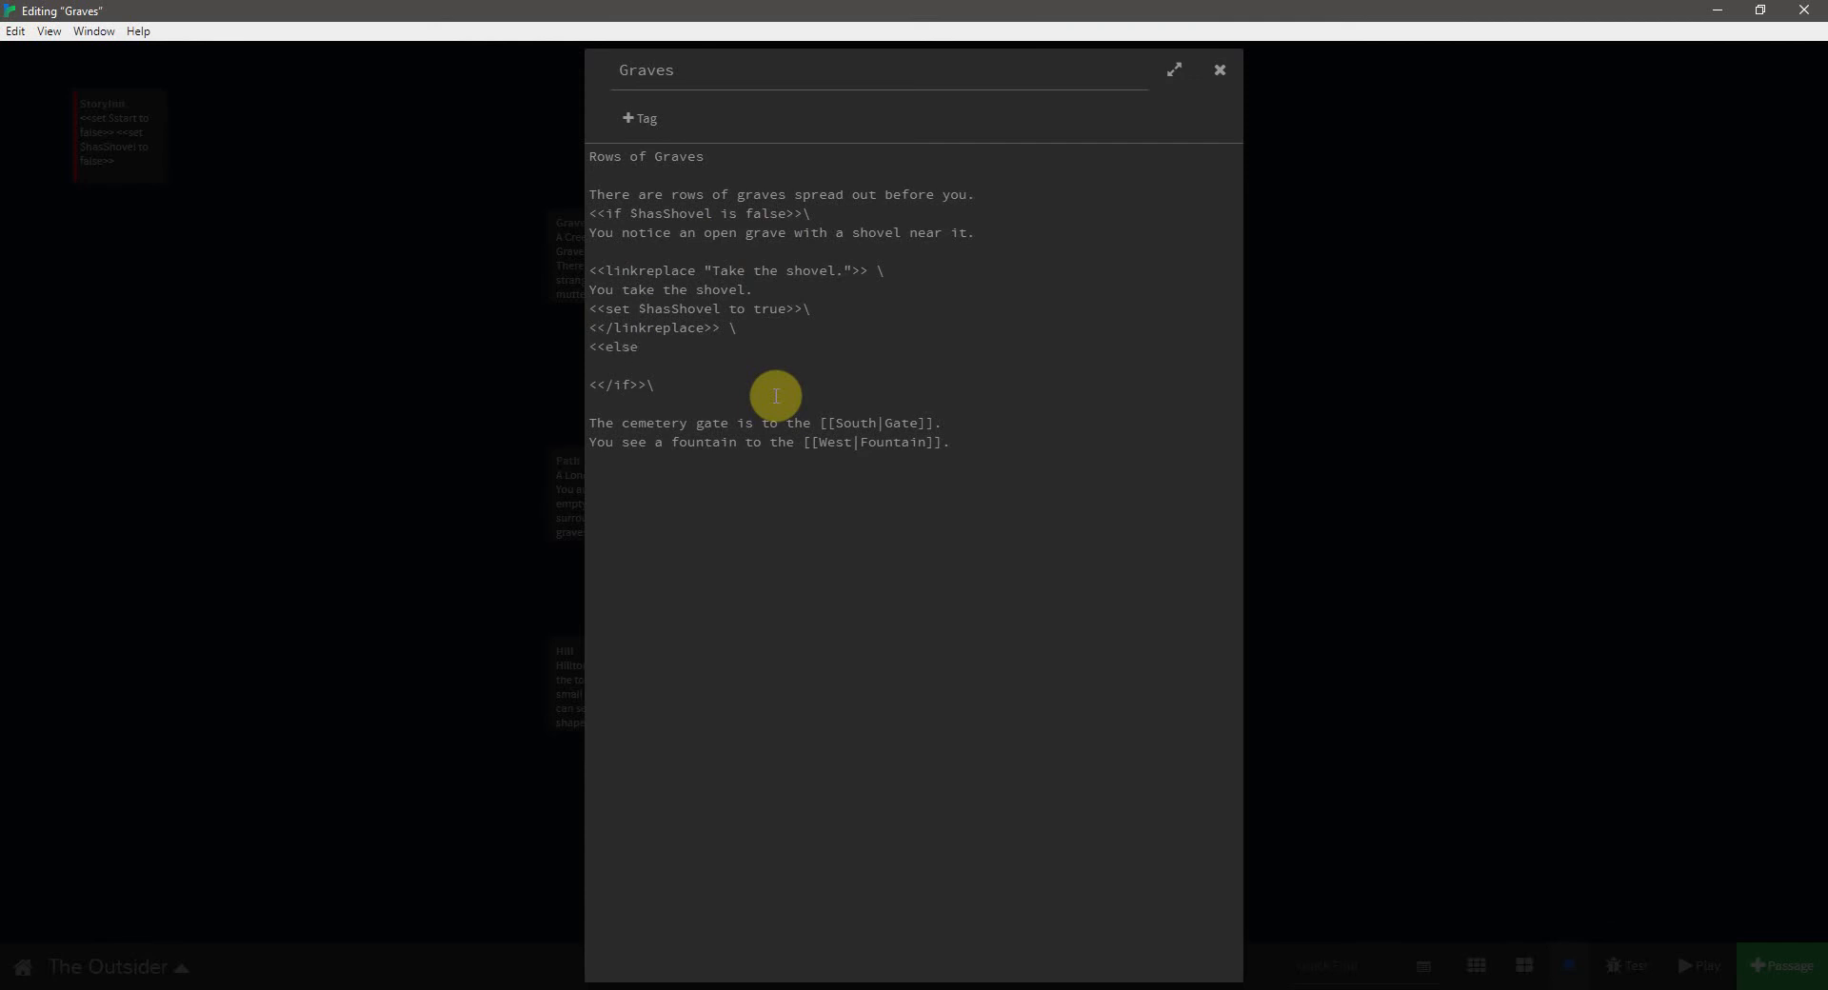
type(">>\\")
type("You notice an open grave")
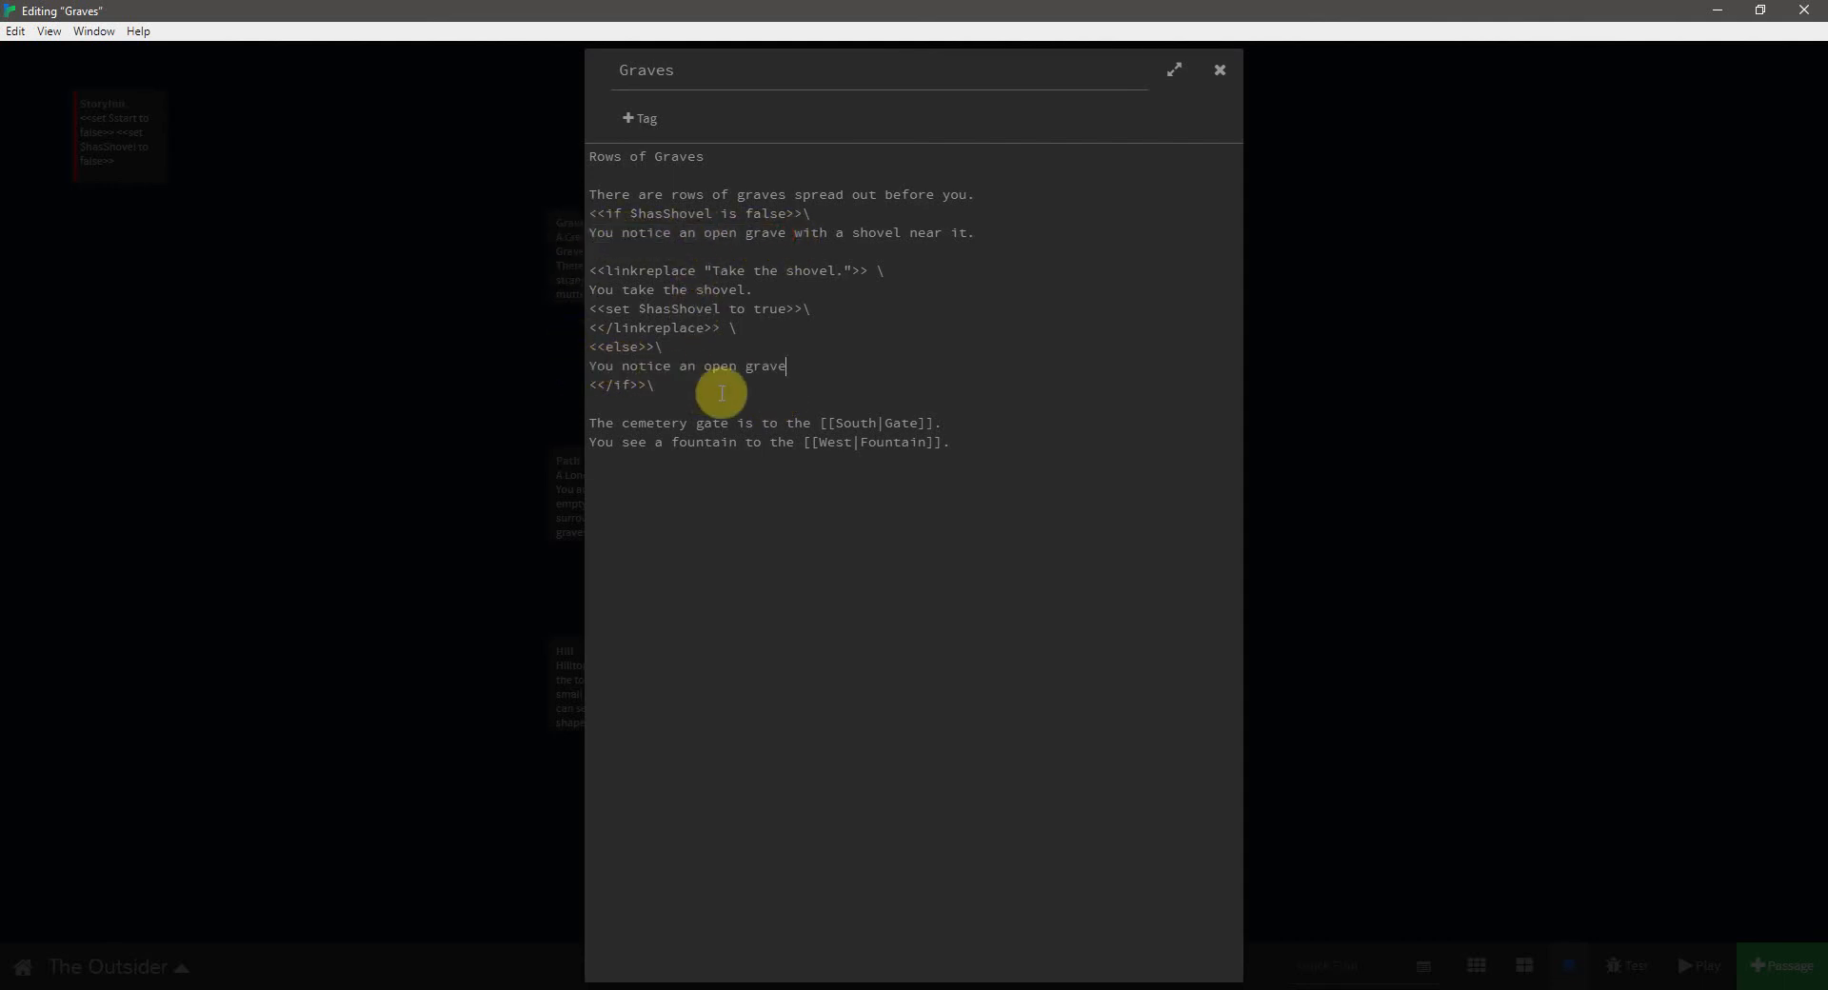
type(".")
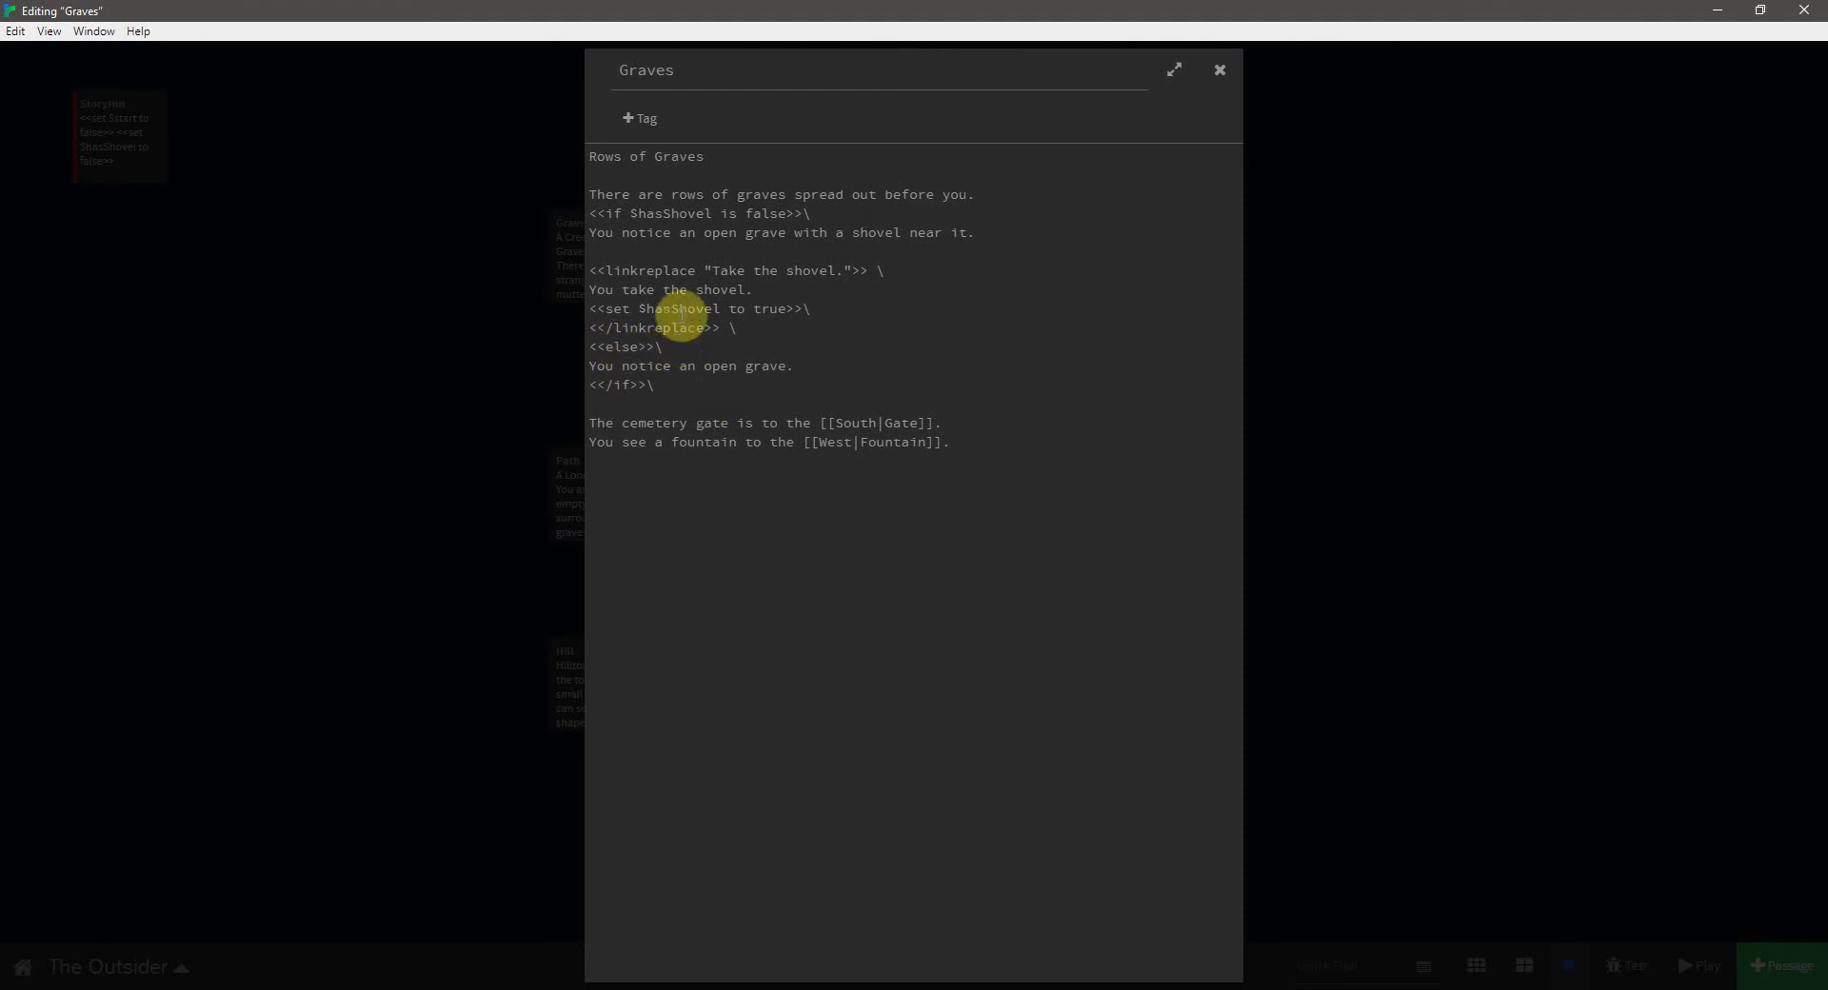
mouse_move(651, 212)
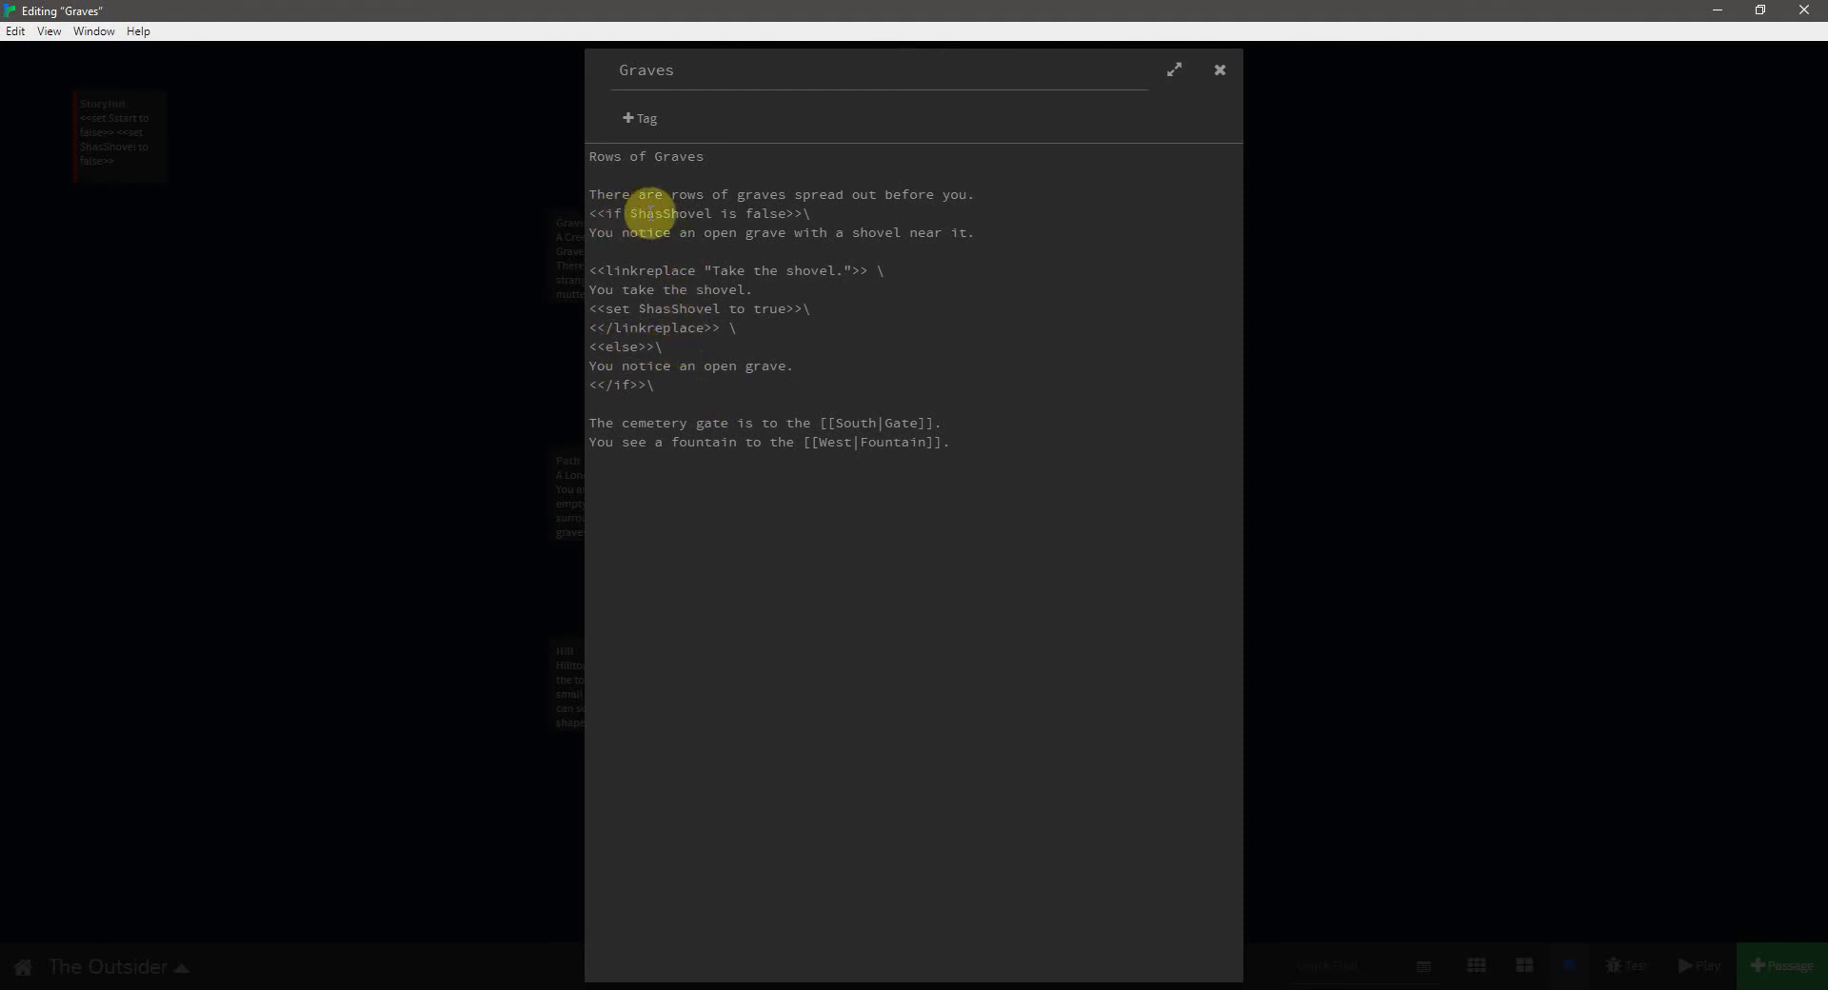
mouse_move(711, 224)
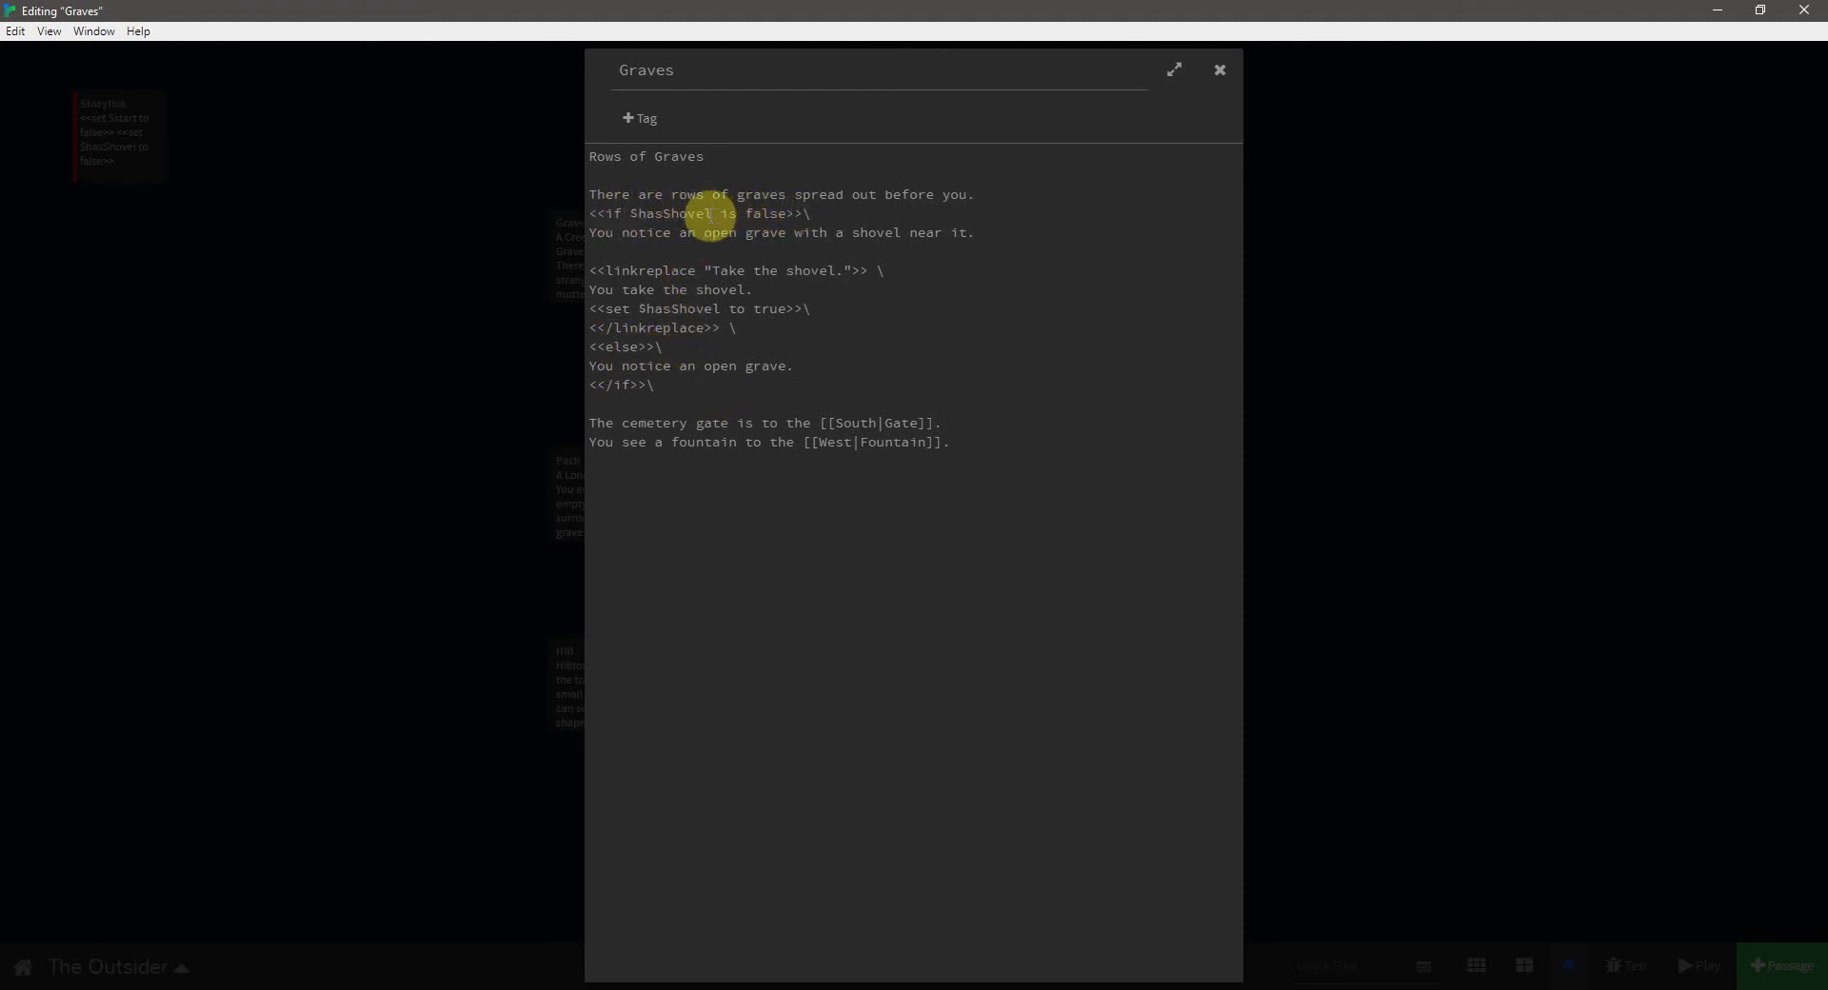
mouse_move(645, 222)
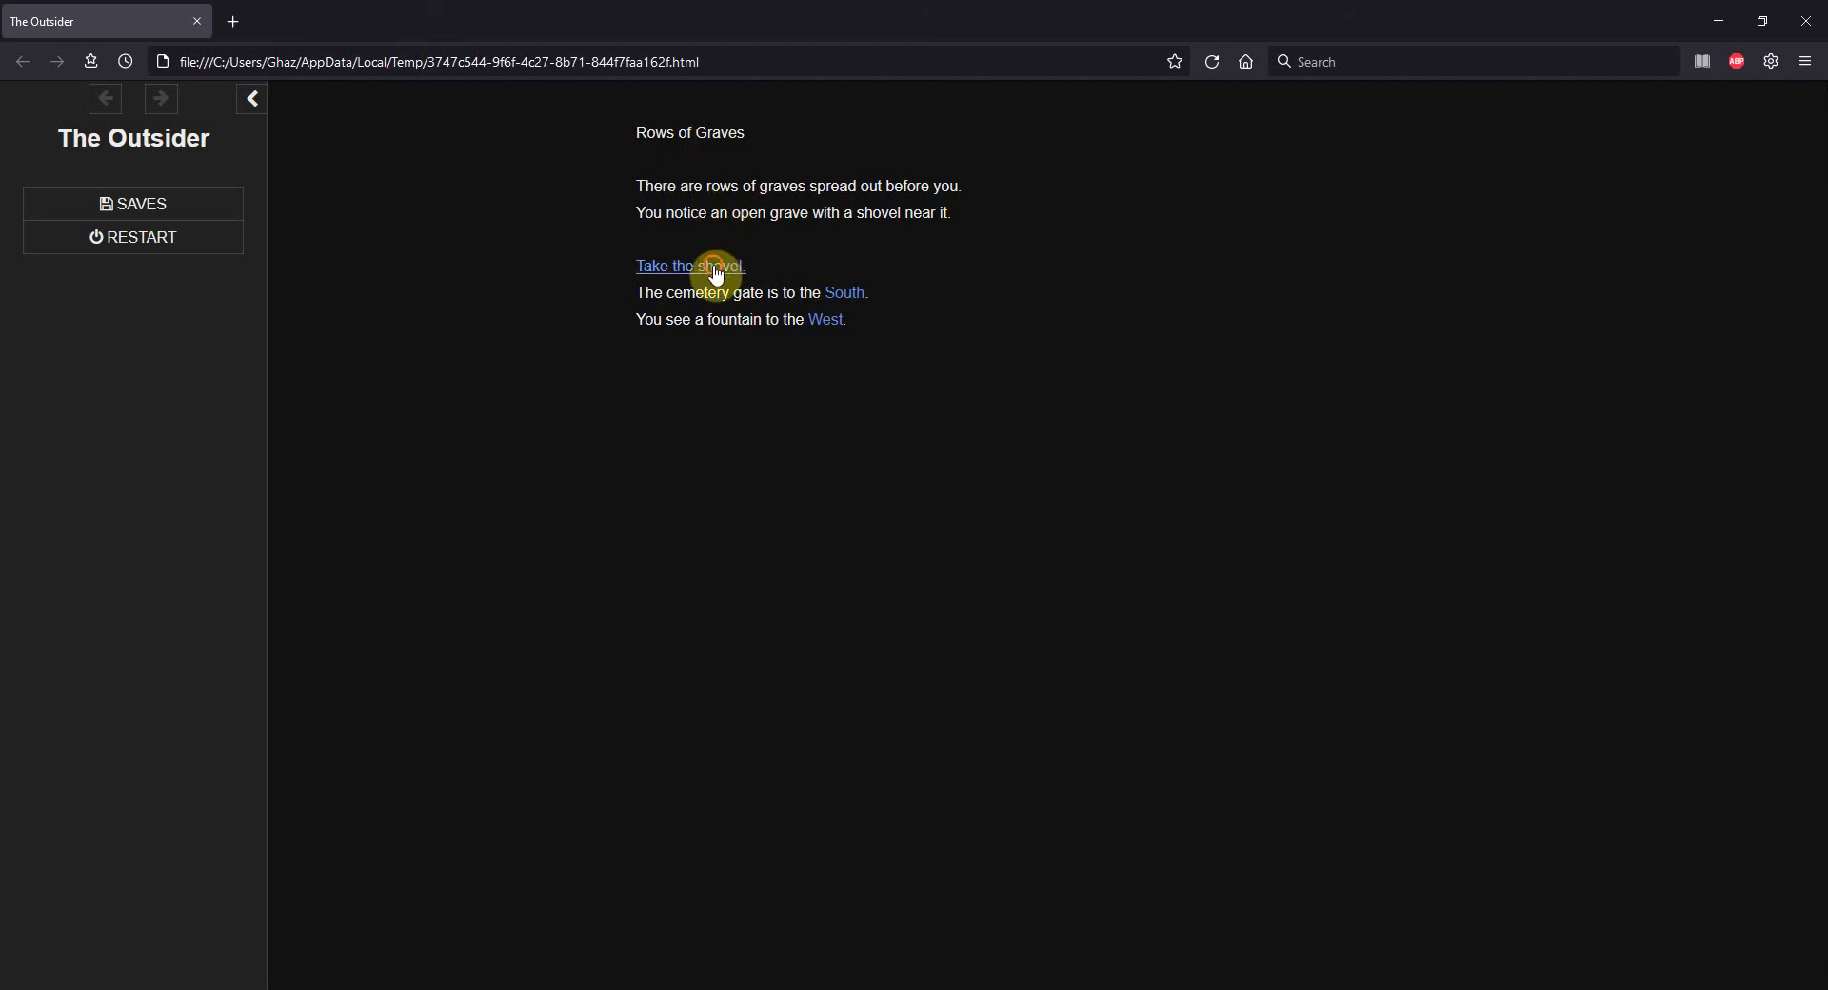
- Take the shovel, go west to the Fountain, then return to Rows of Graves
left_click(687, 266)
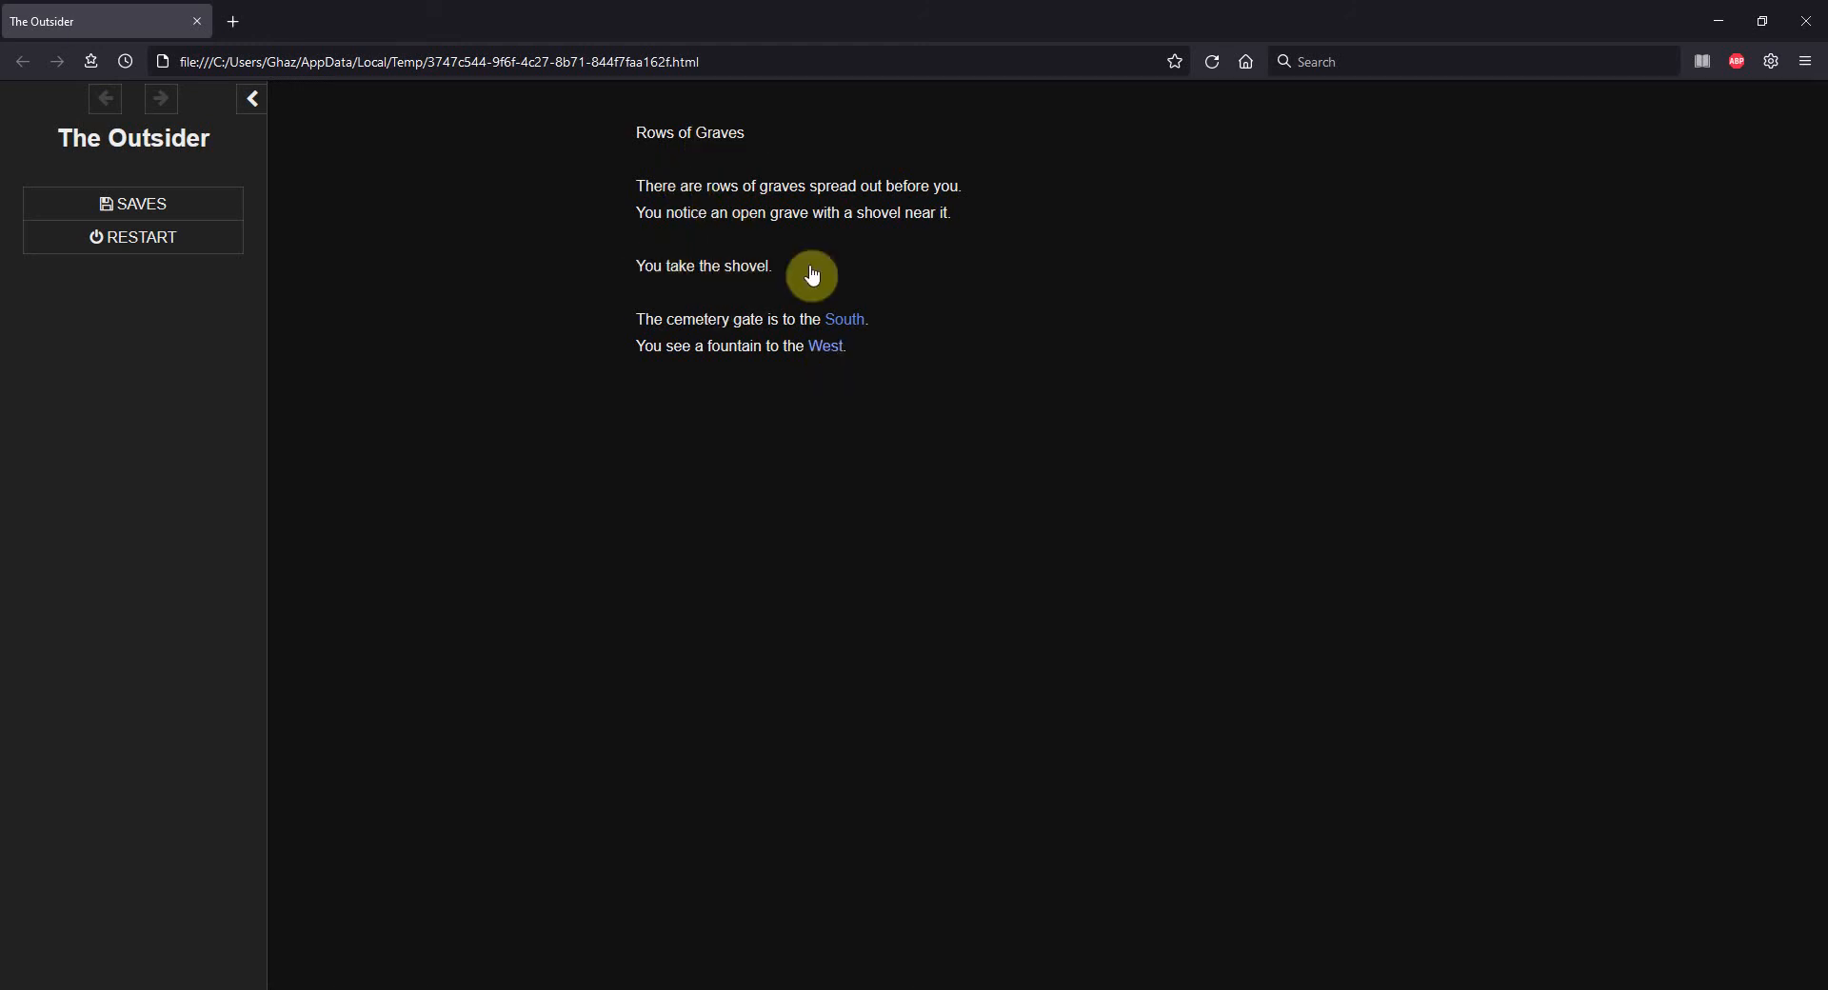
mouse_move(868, 230)
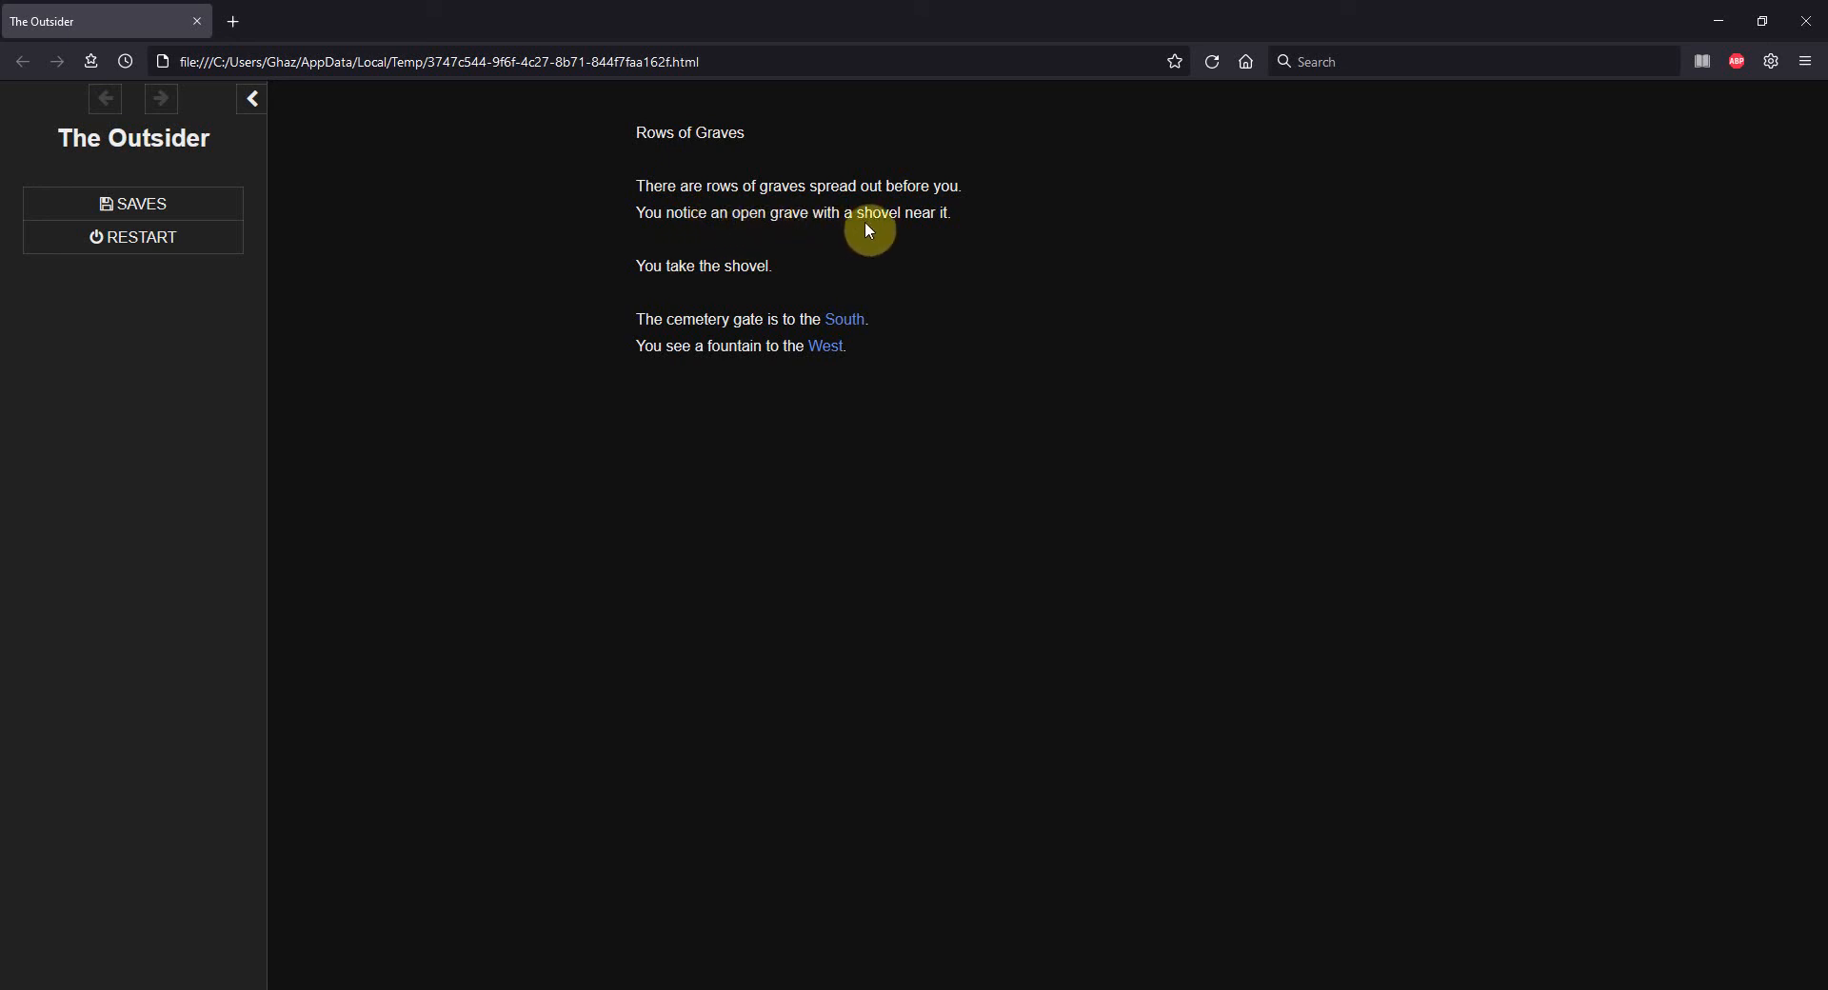
left_click(826, 346)
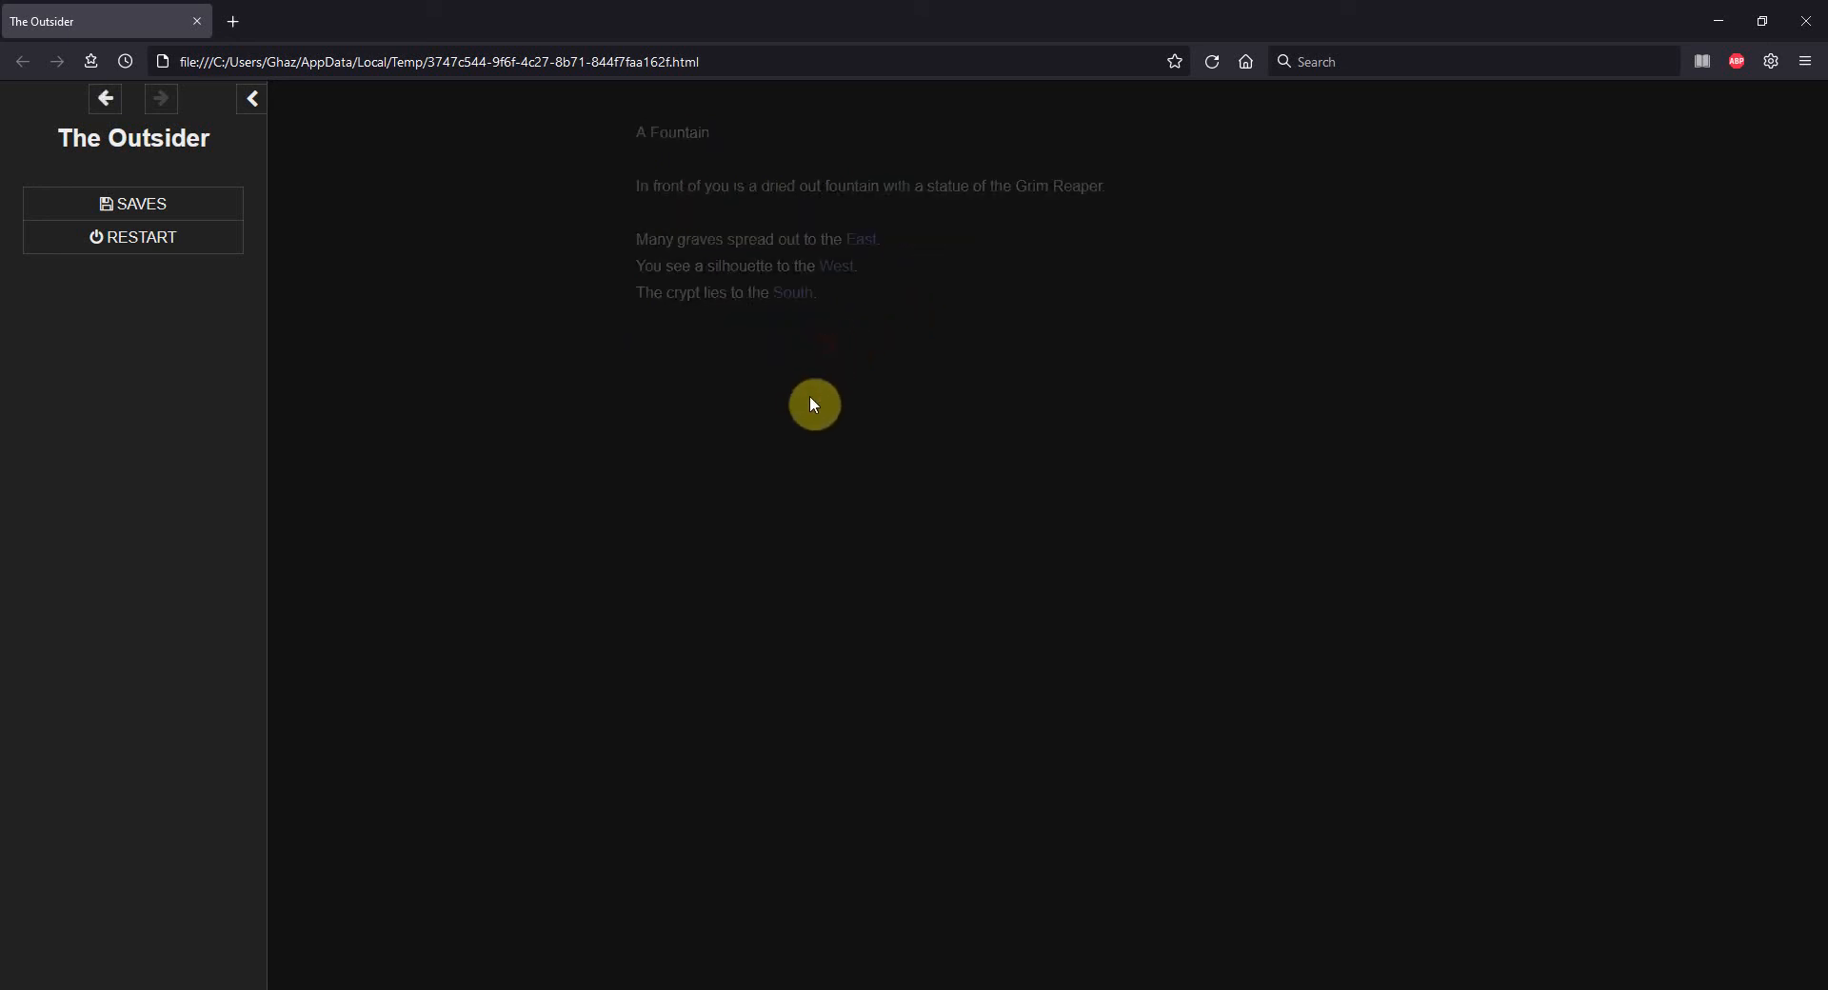
left_click(861, 239)
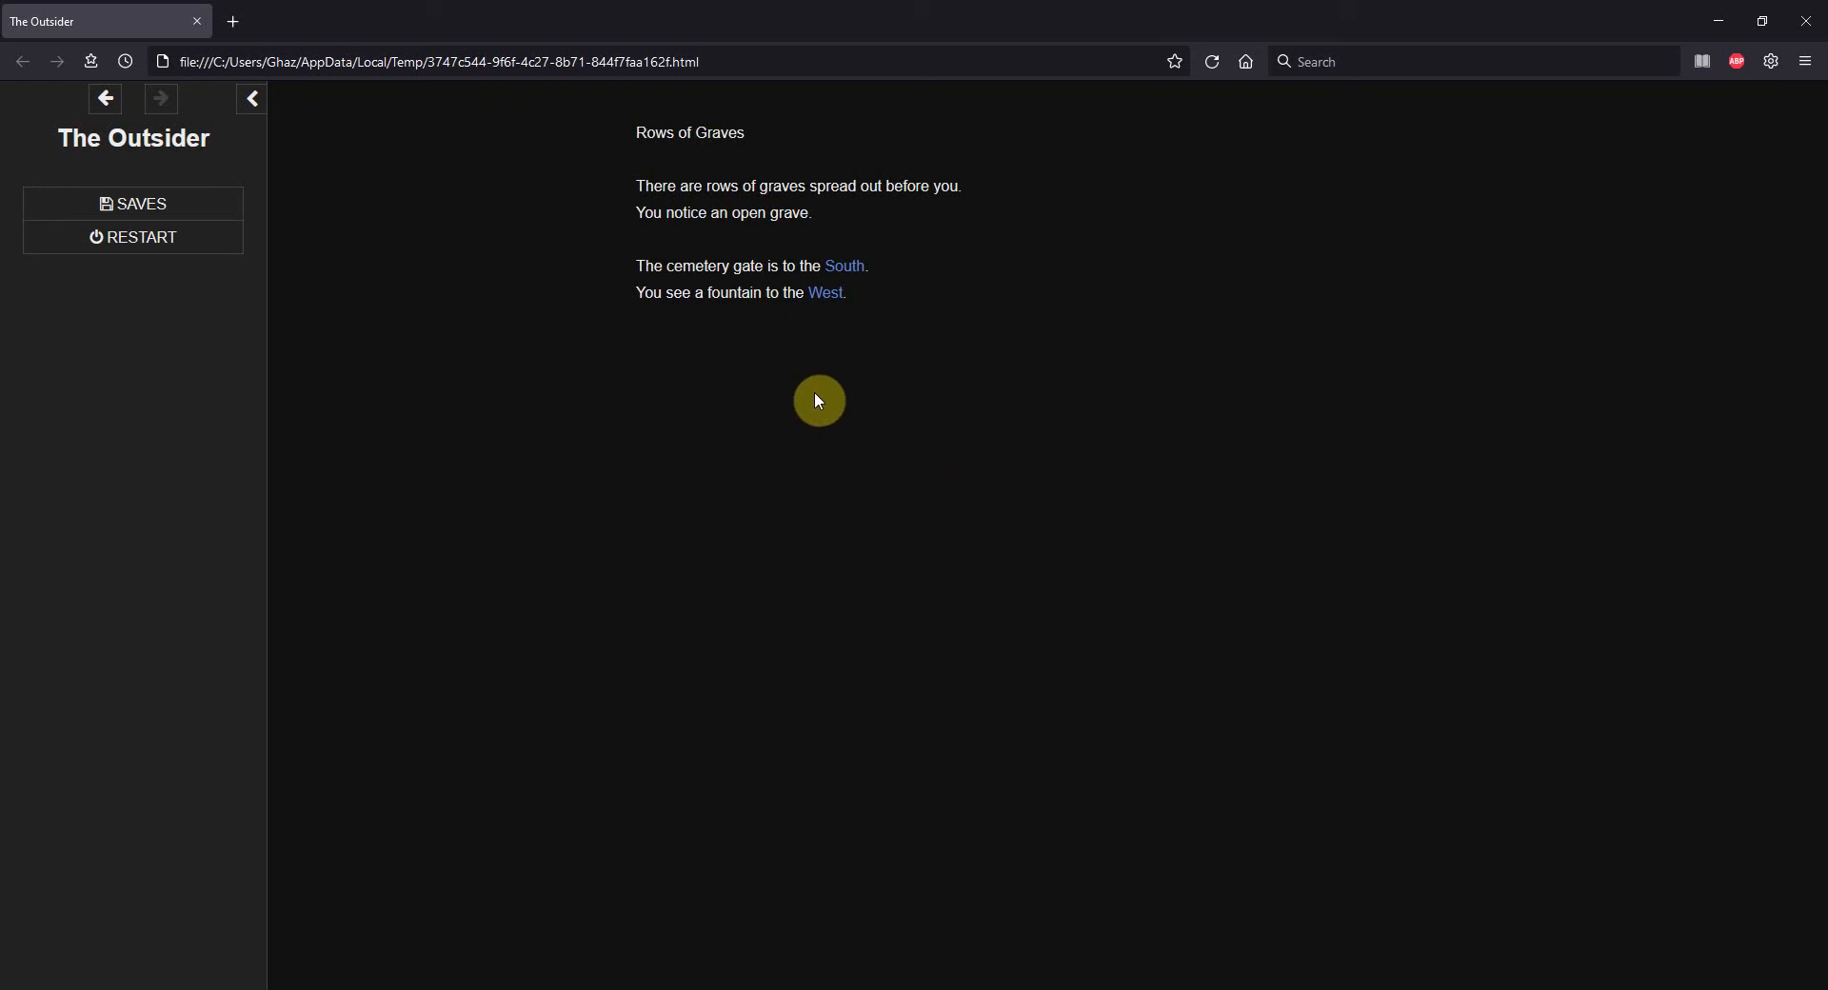
mouse_move(874, 303)
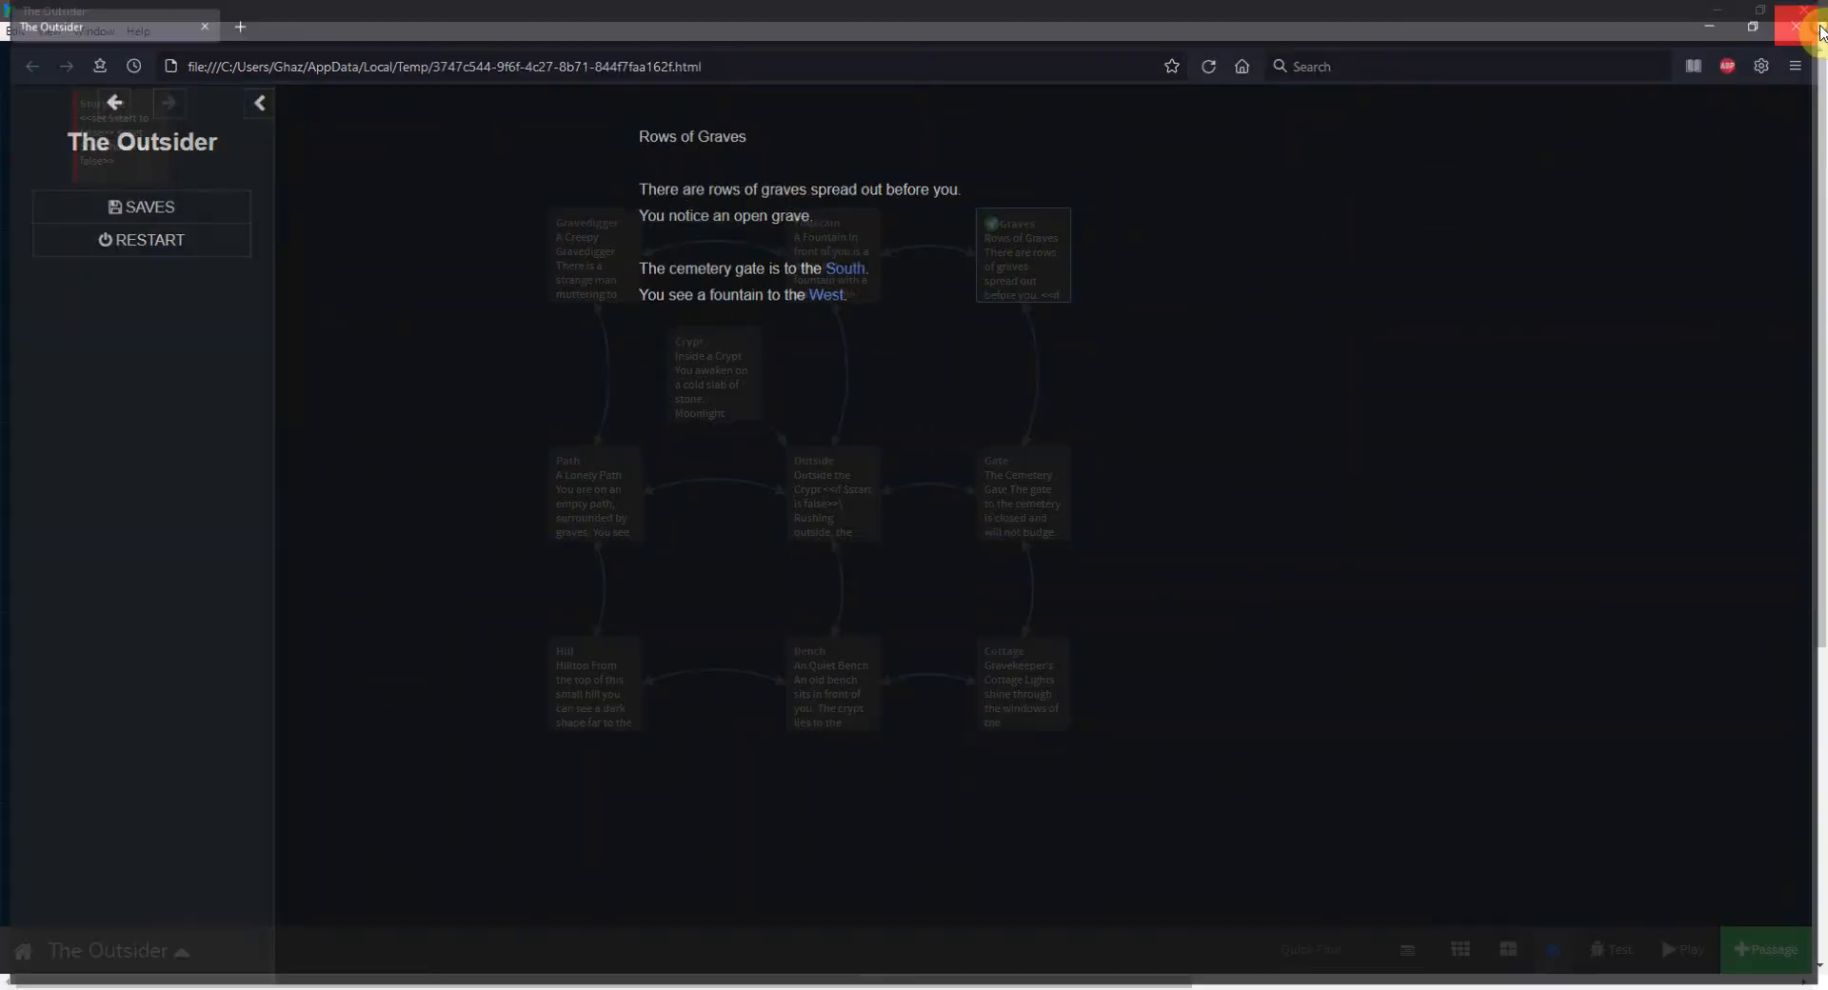
left_click(1814, 25)
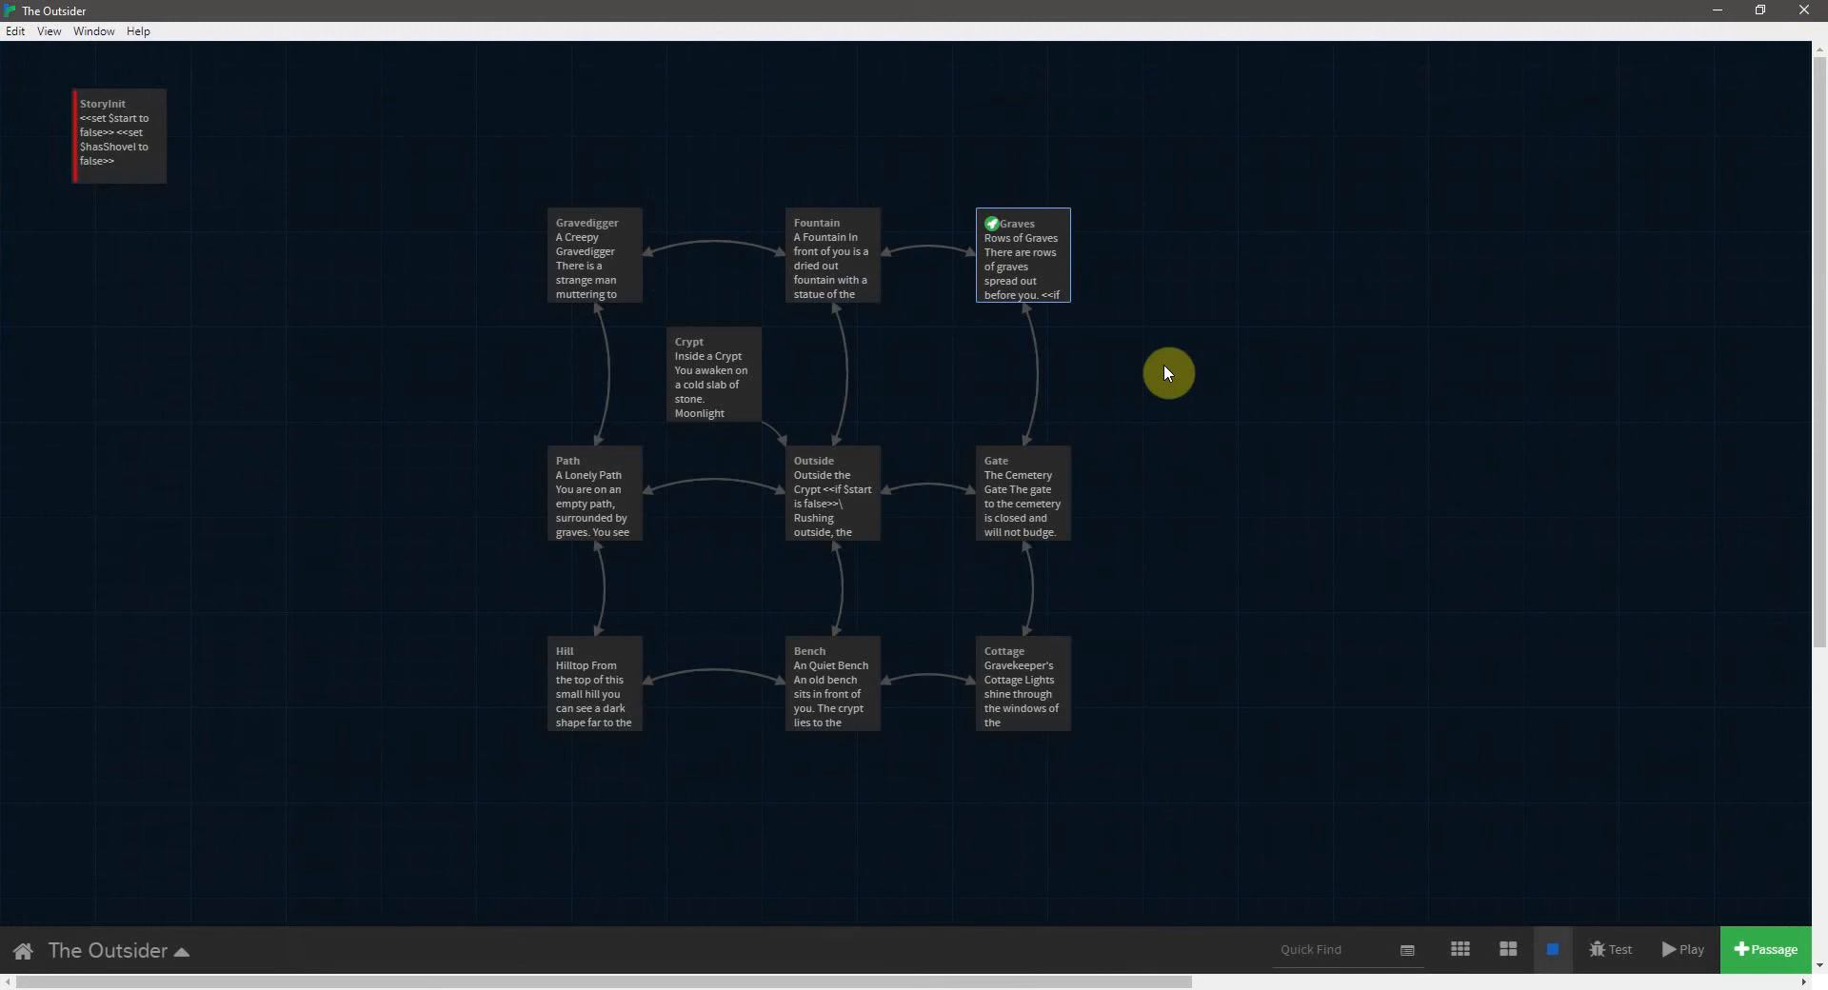
mouse_move(1195, 380)
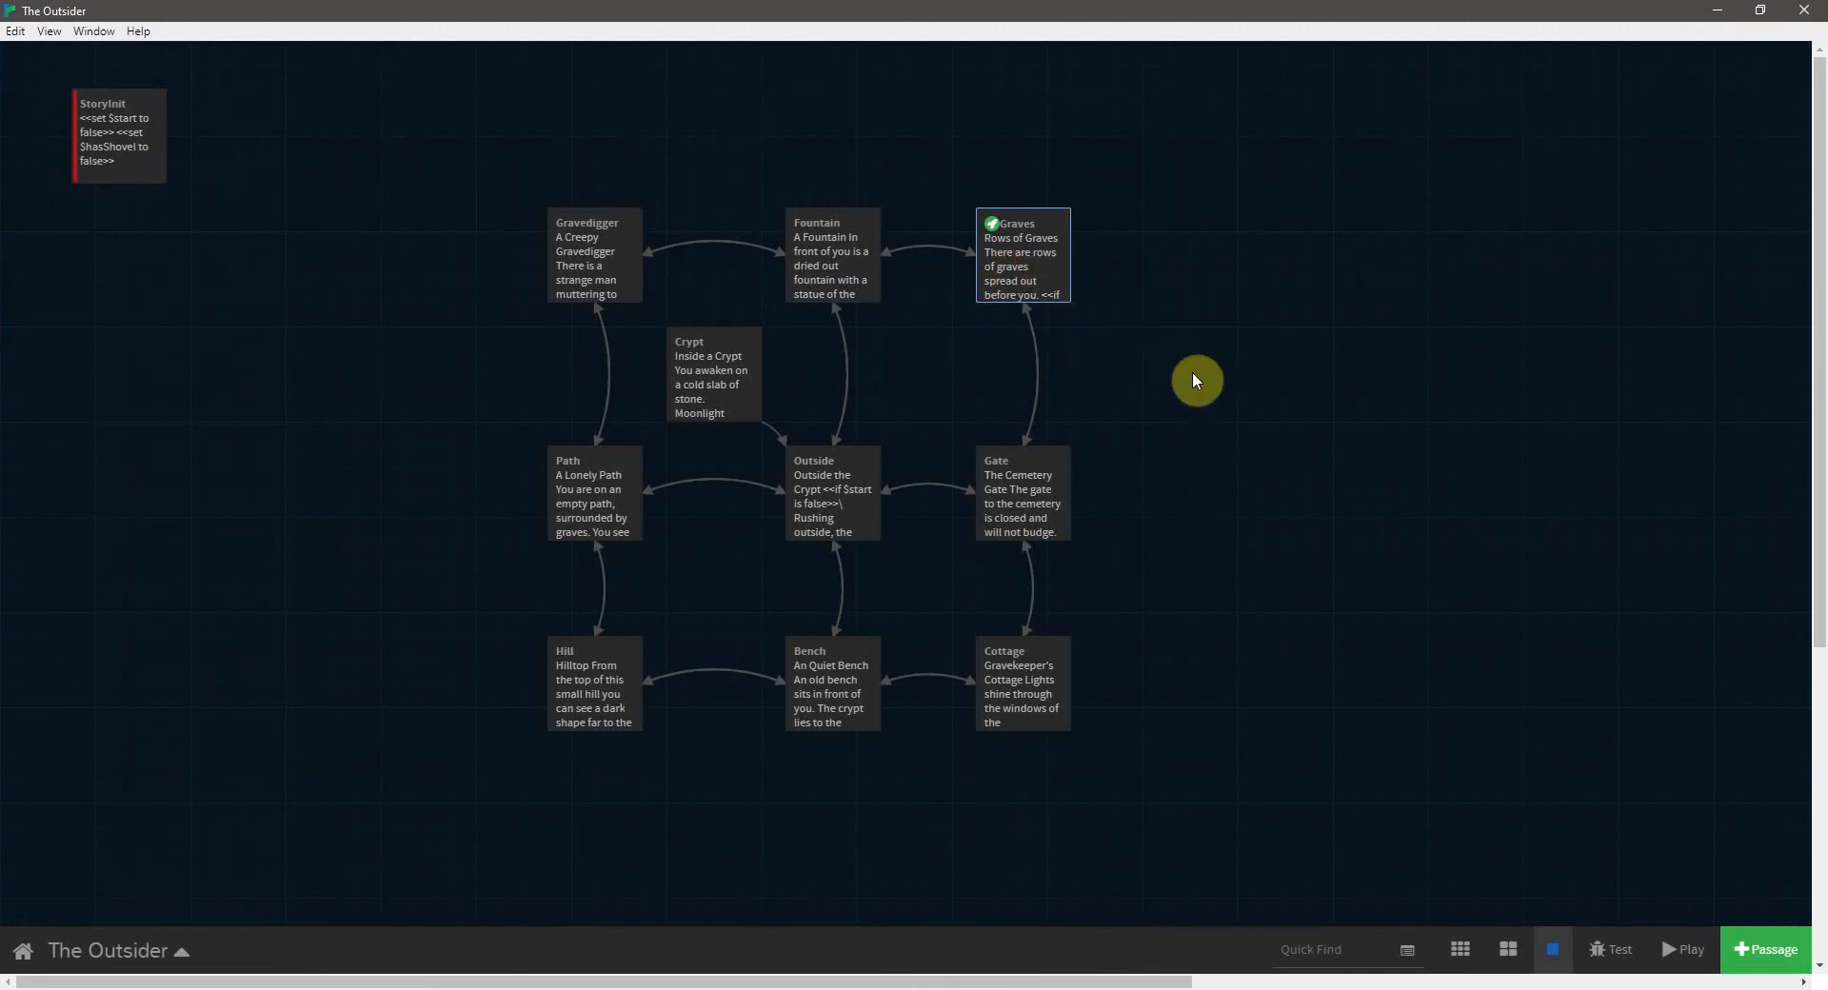
double_click(1022, 254)
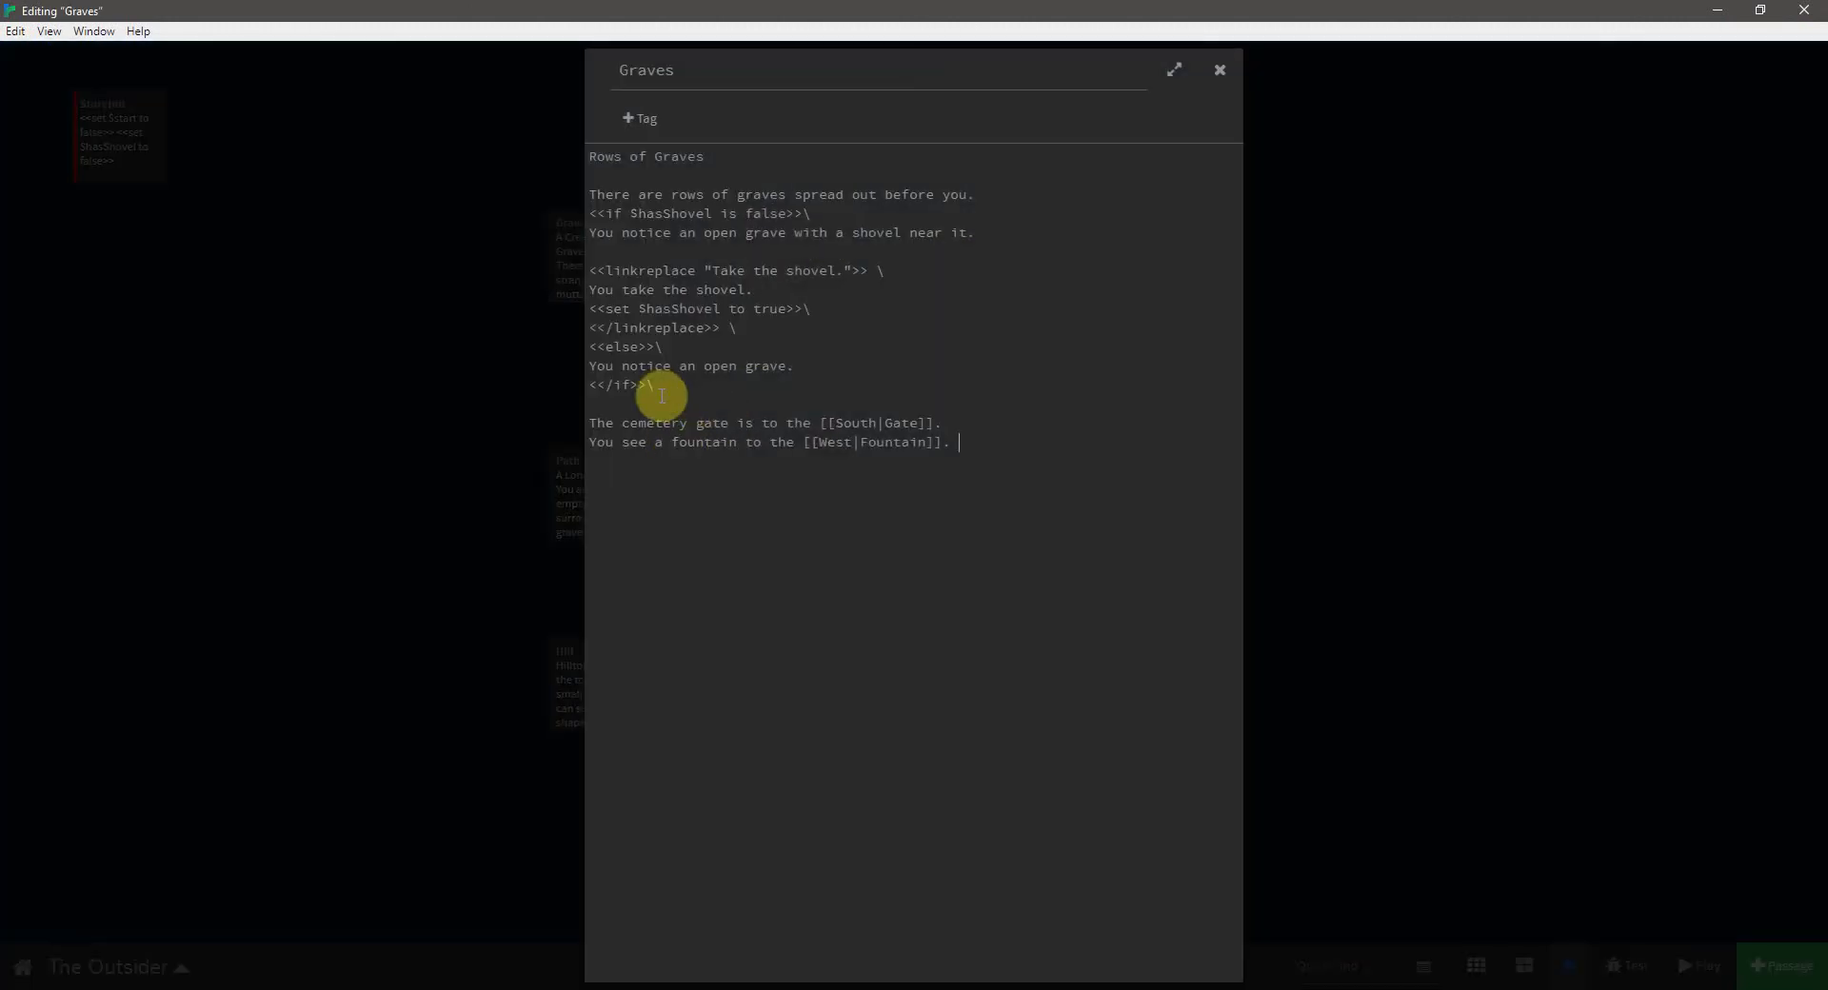
mouse_move(670, 418)
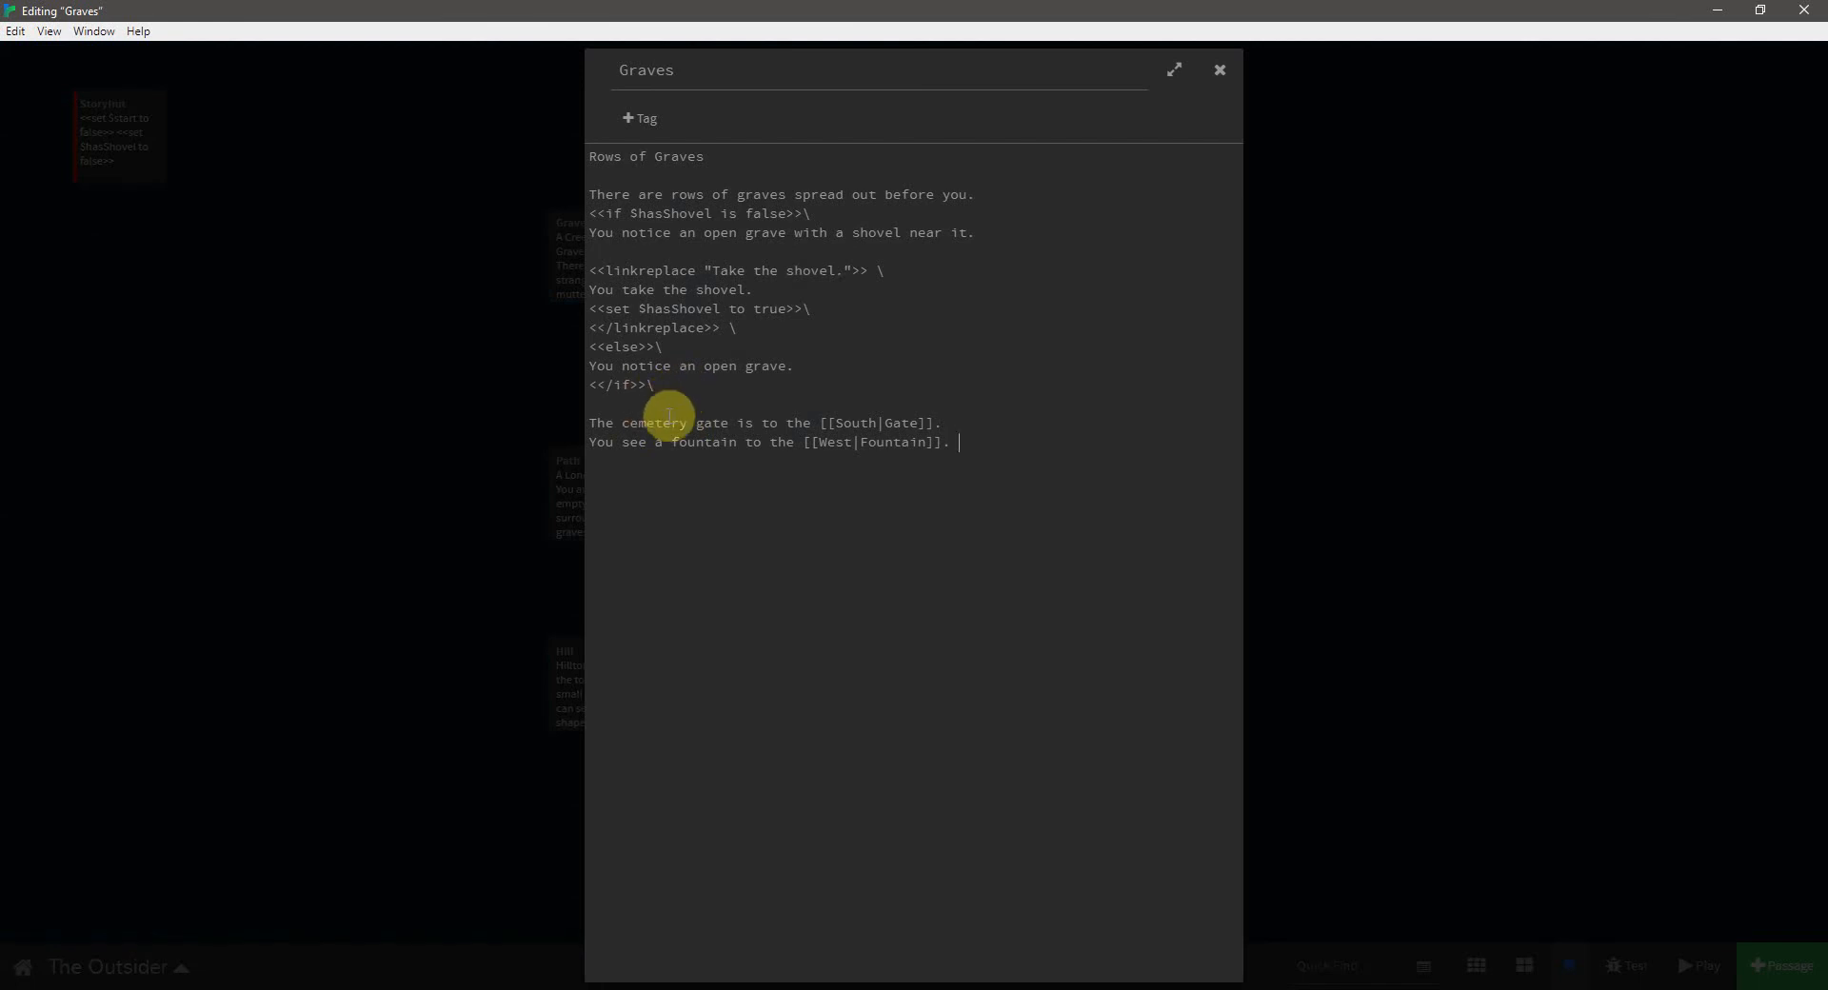
mouse_move(637, 408)
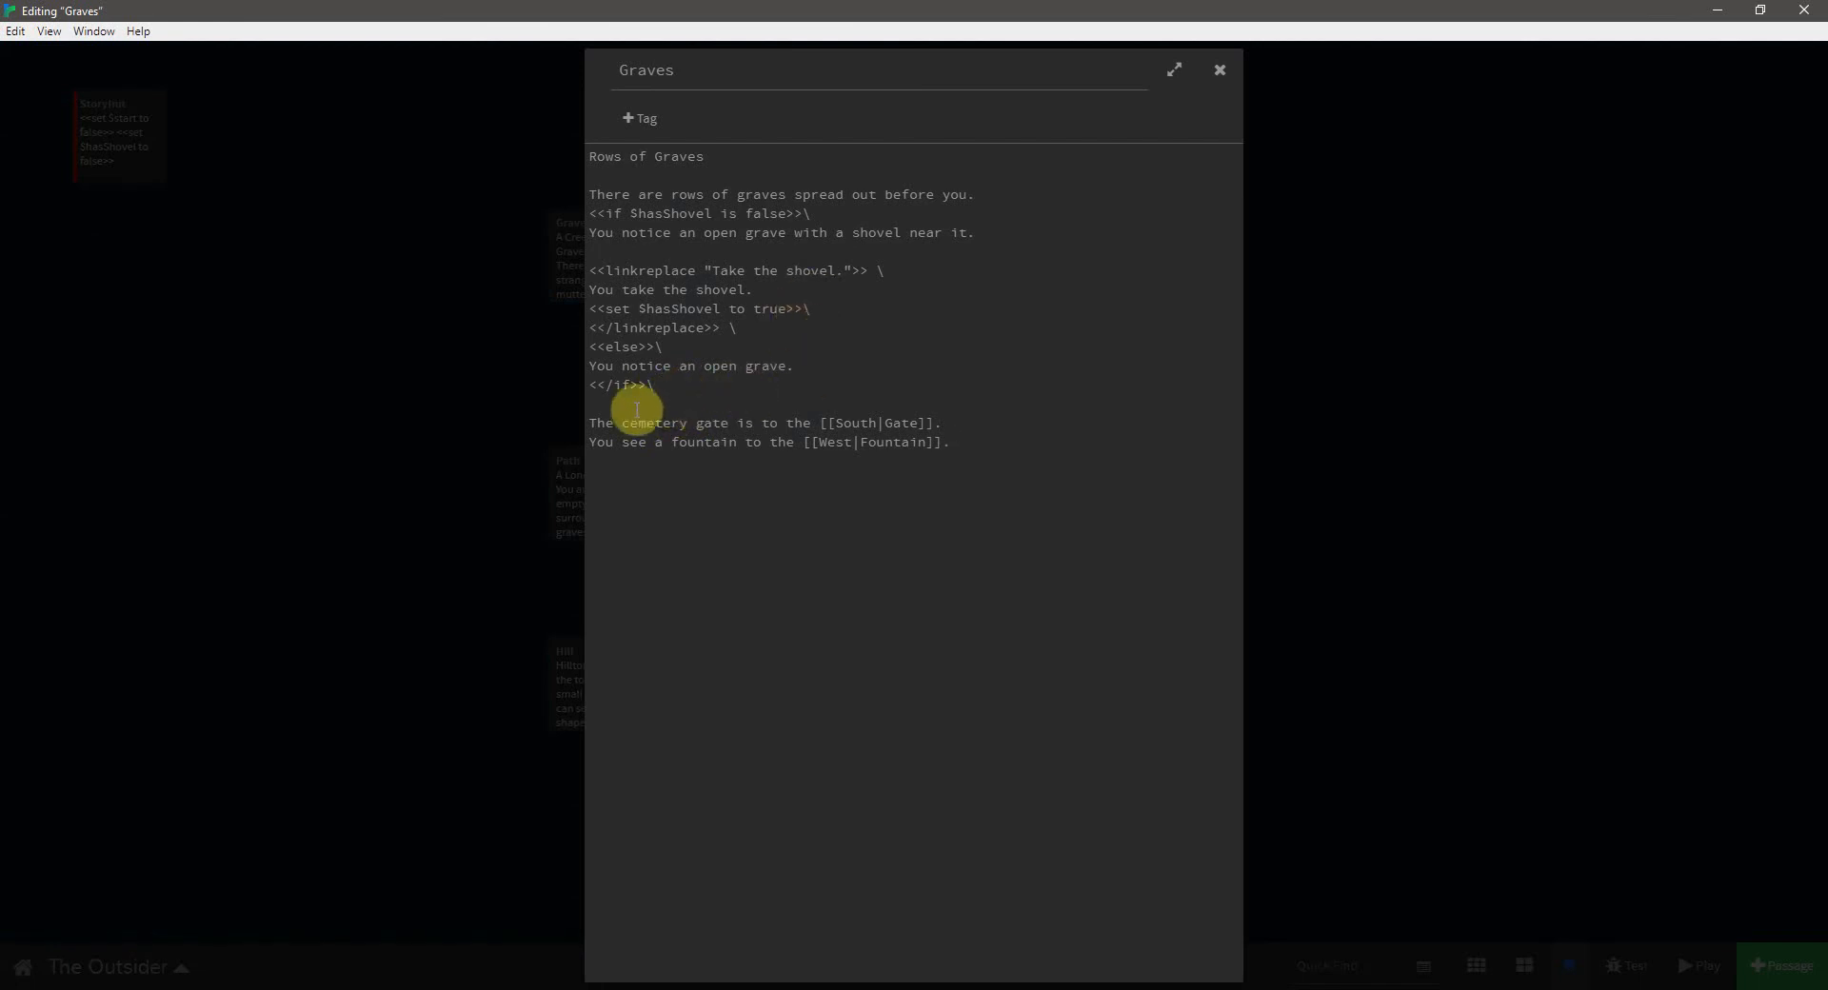
left_click(1219, 69)
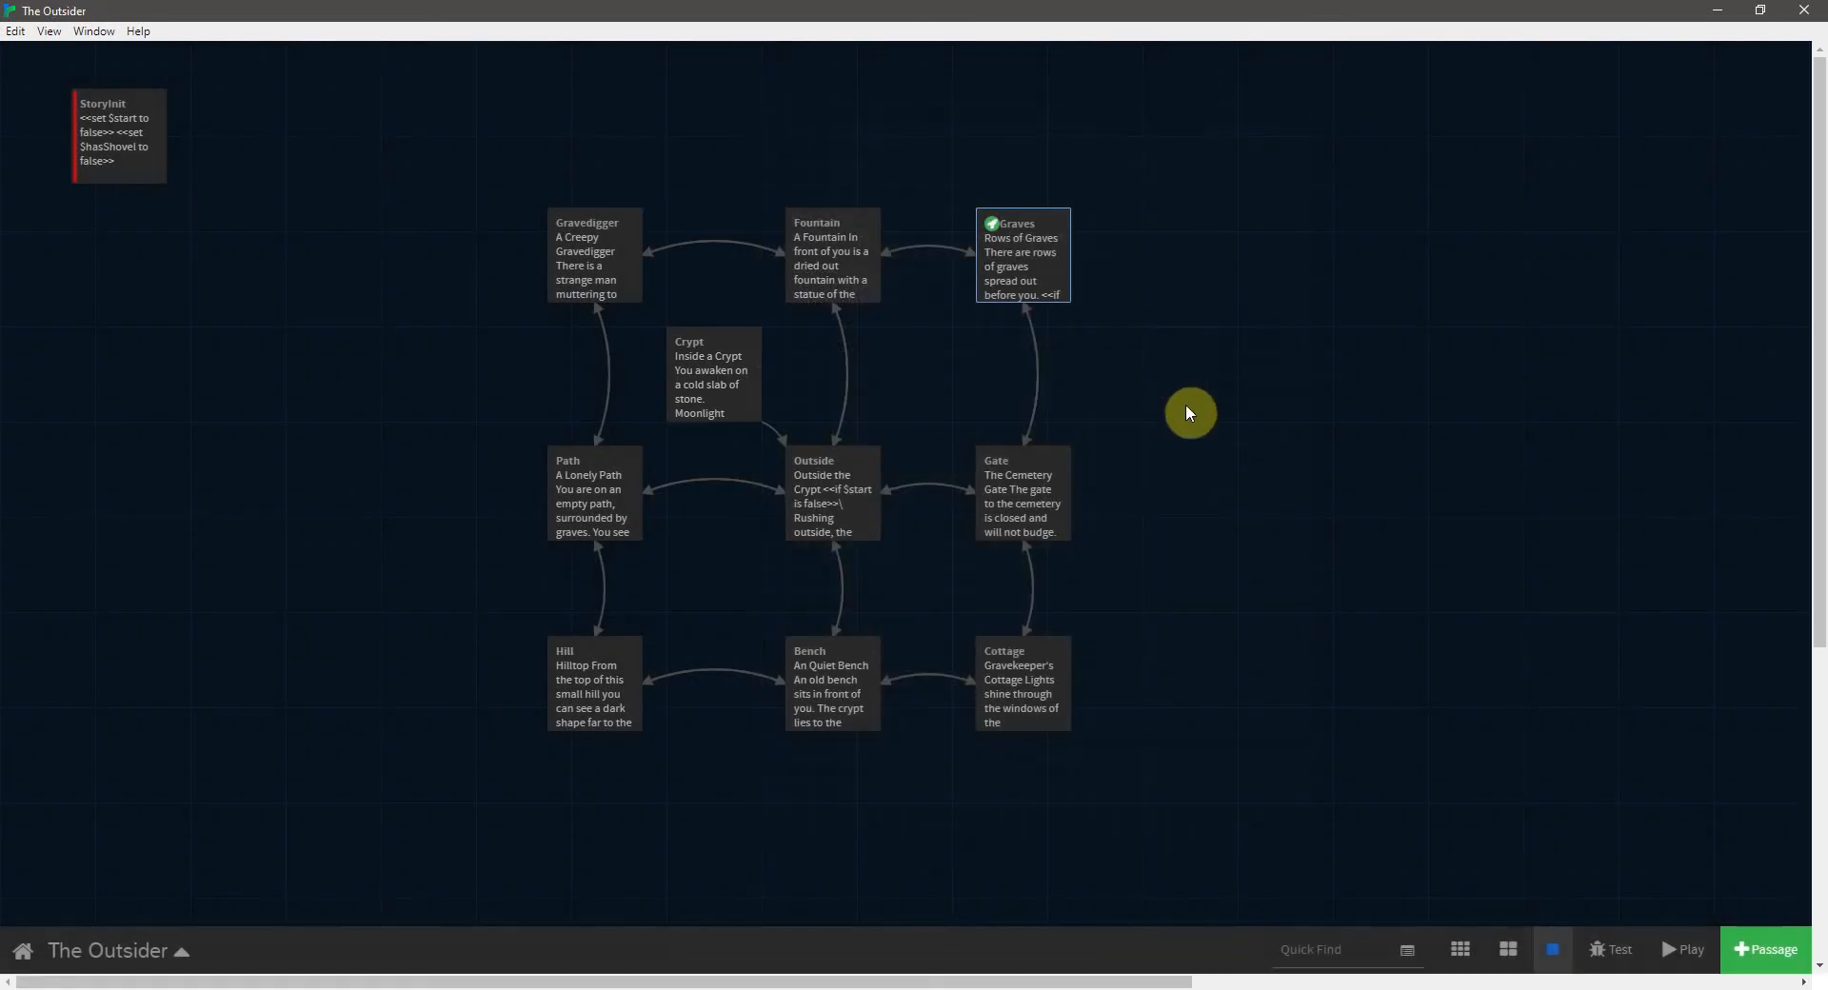
mouse_move(1137, 419)
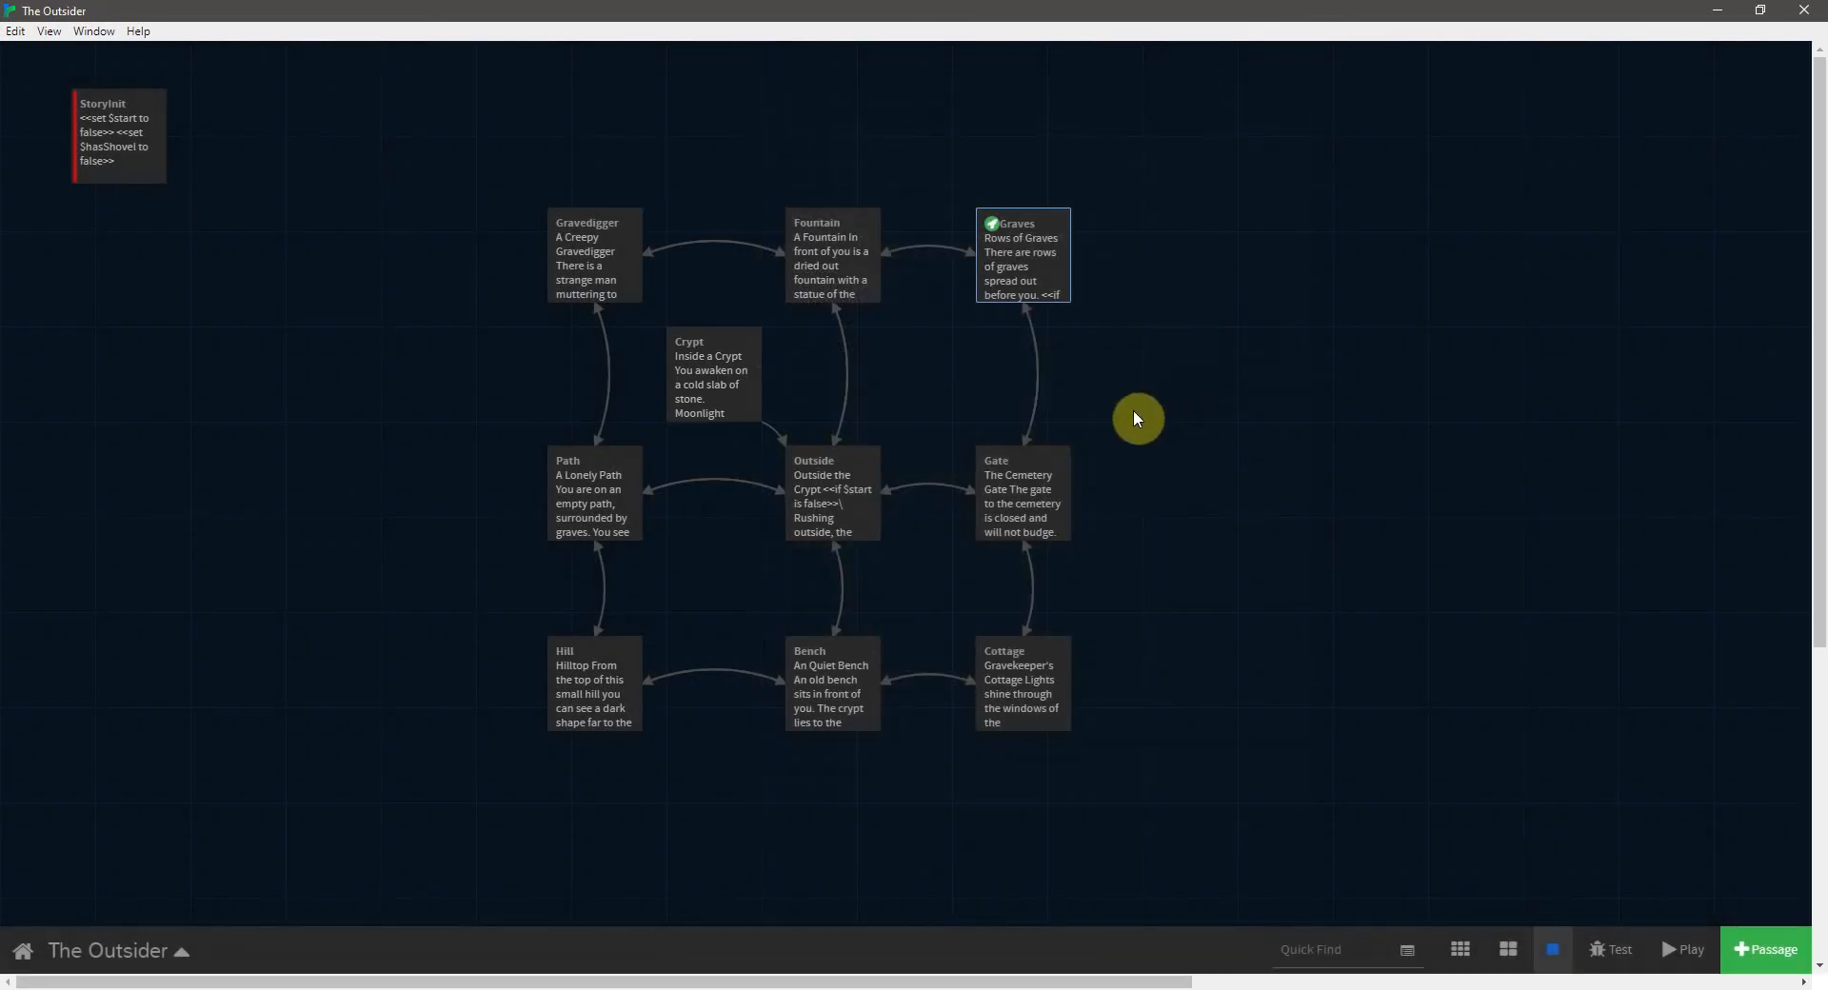
mouse_move(436, 382)
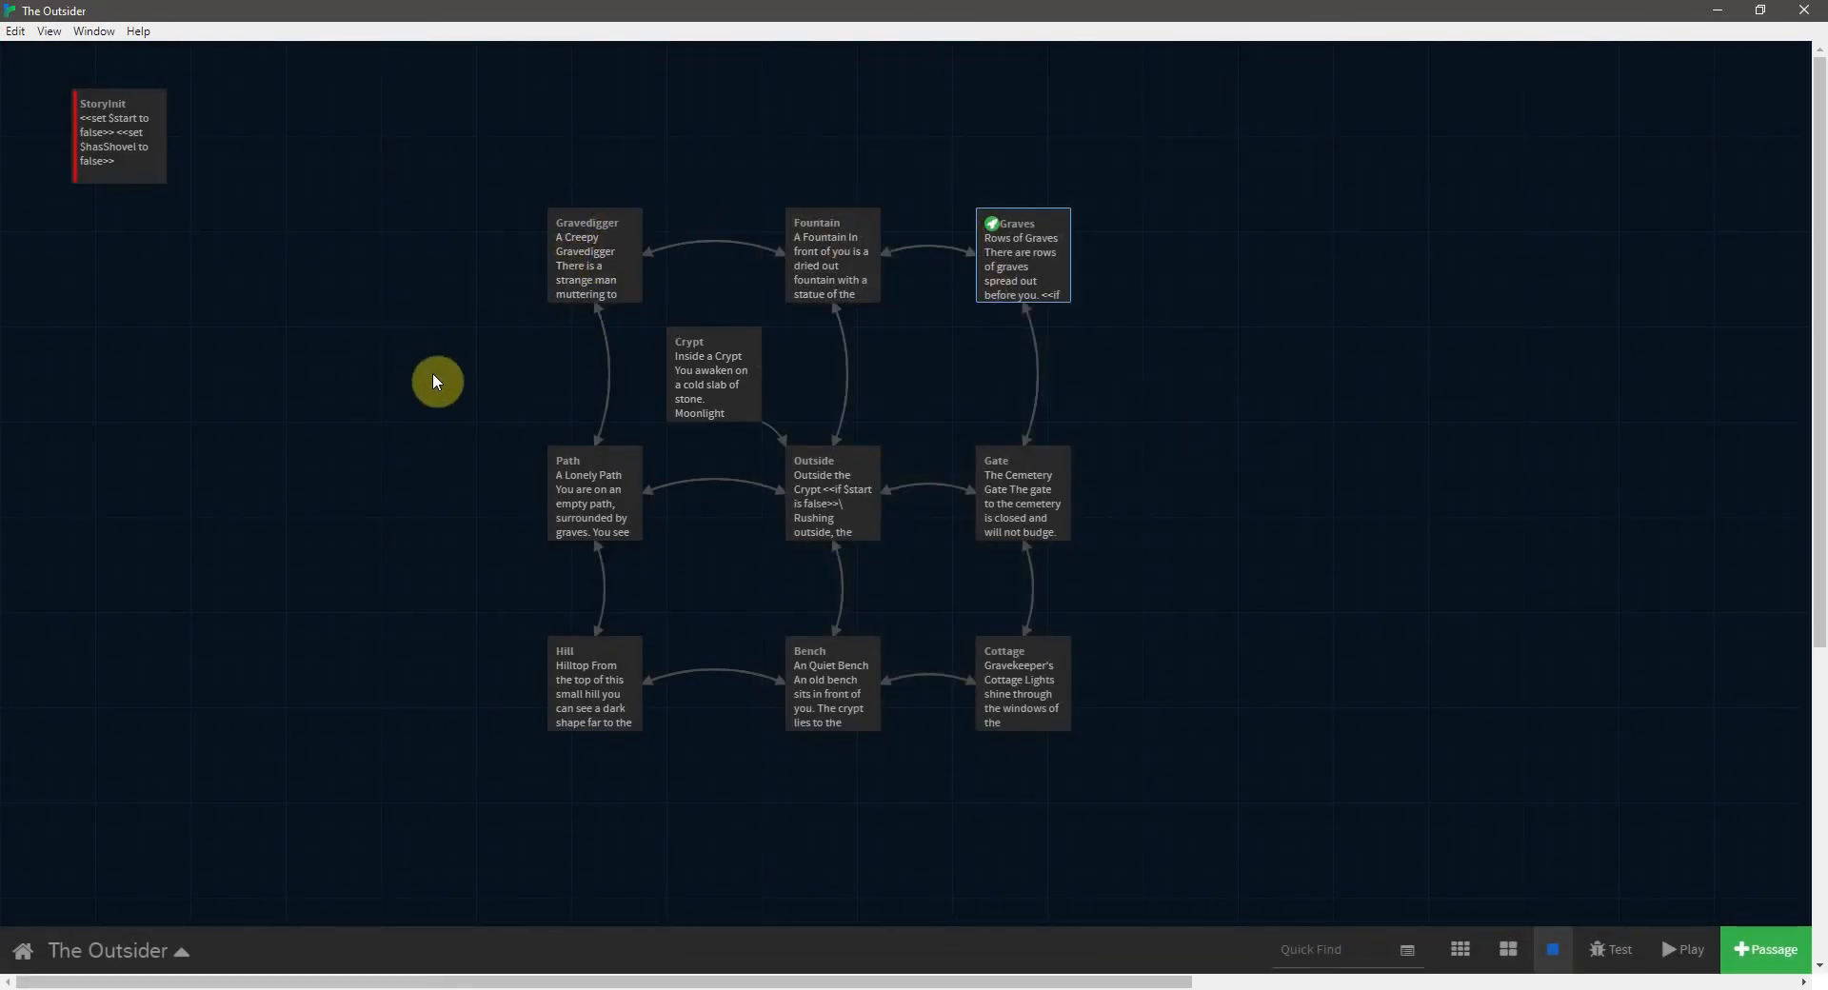
mouse_move(491, 361)
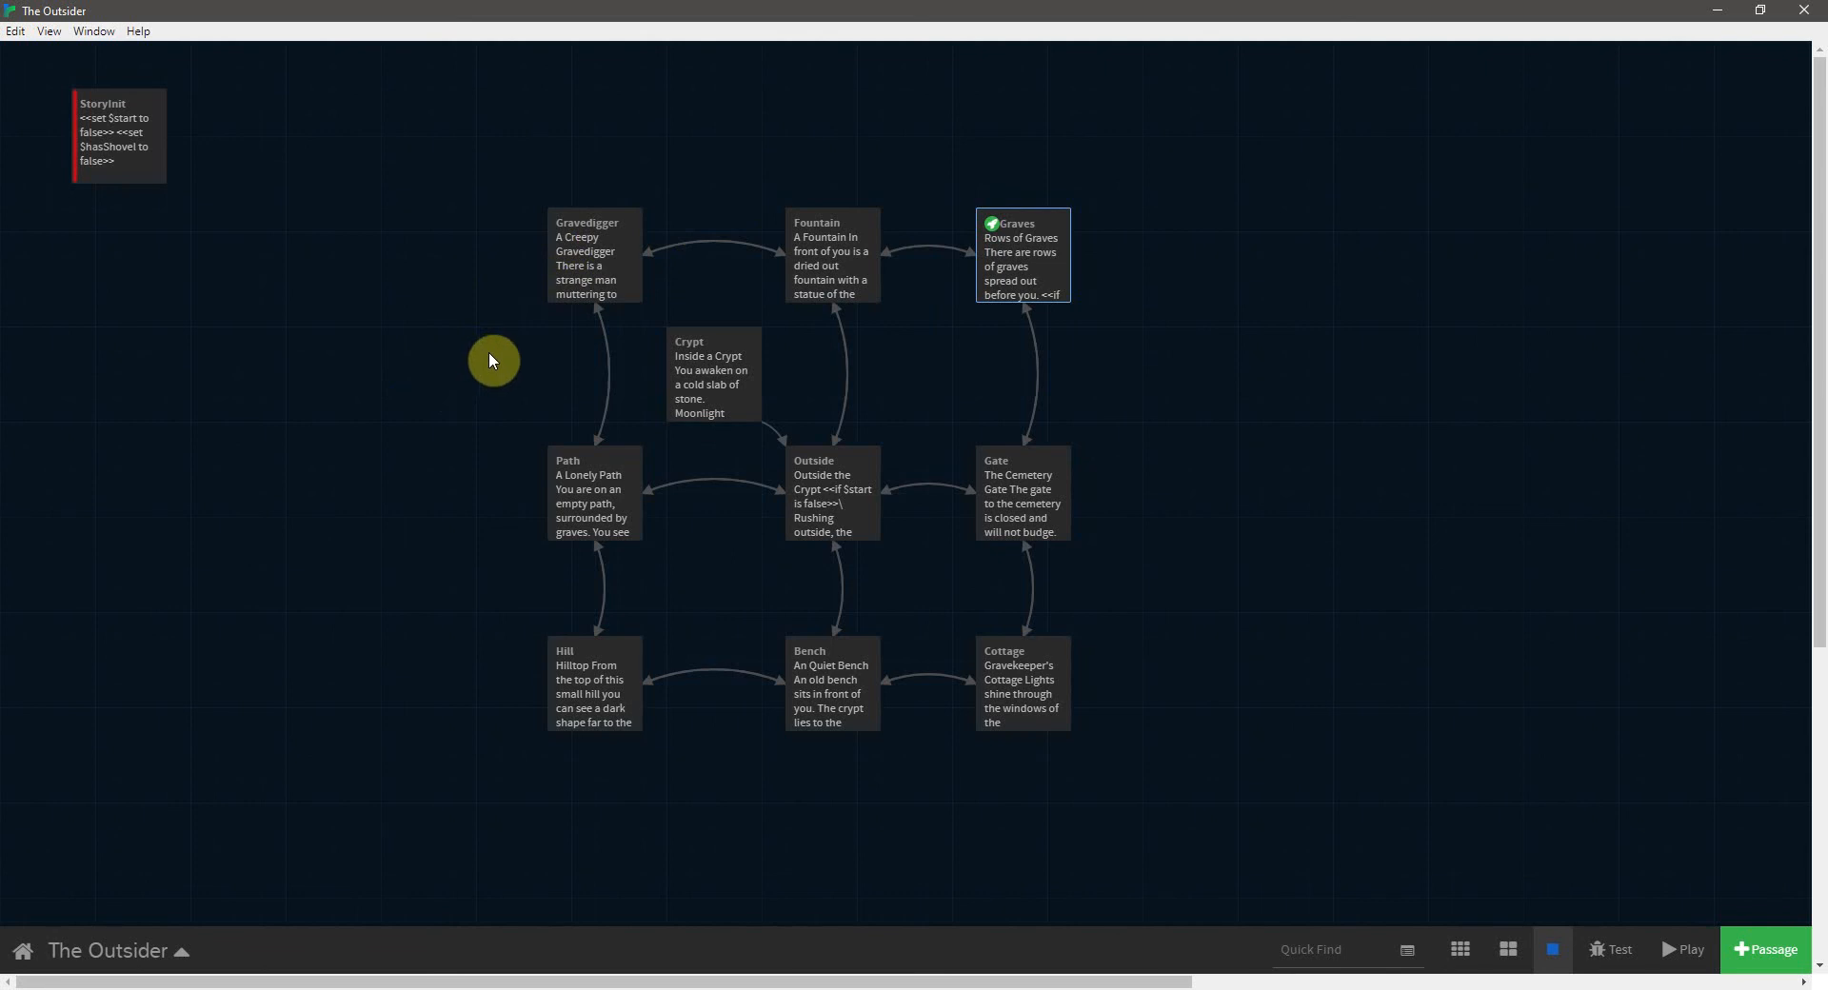
left_click(1022, 256)
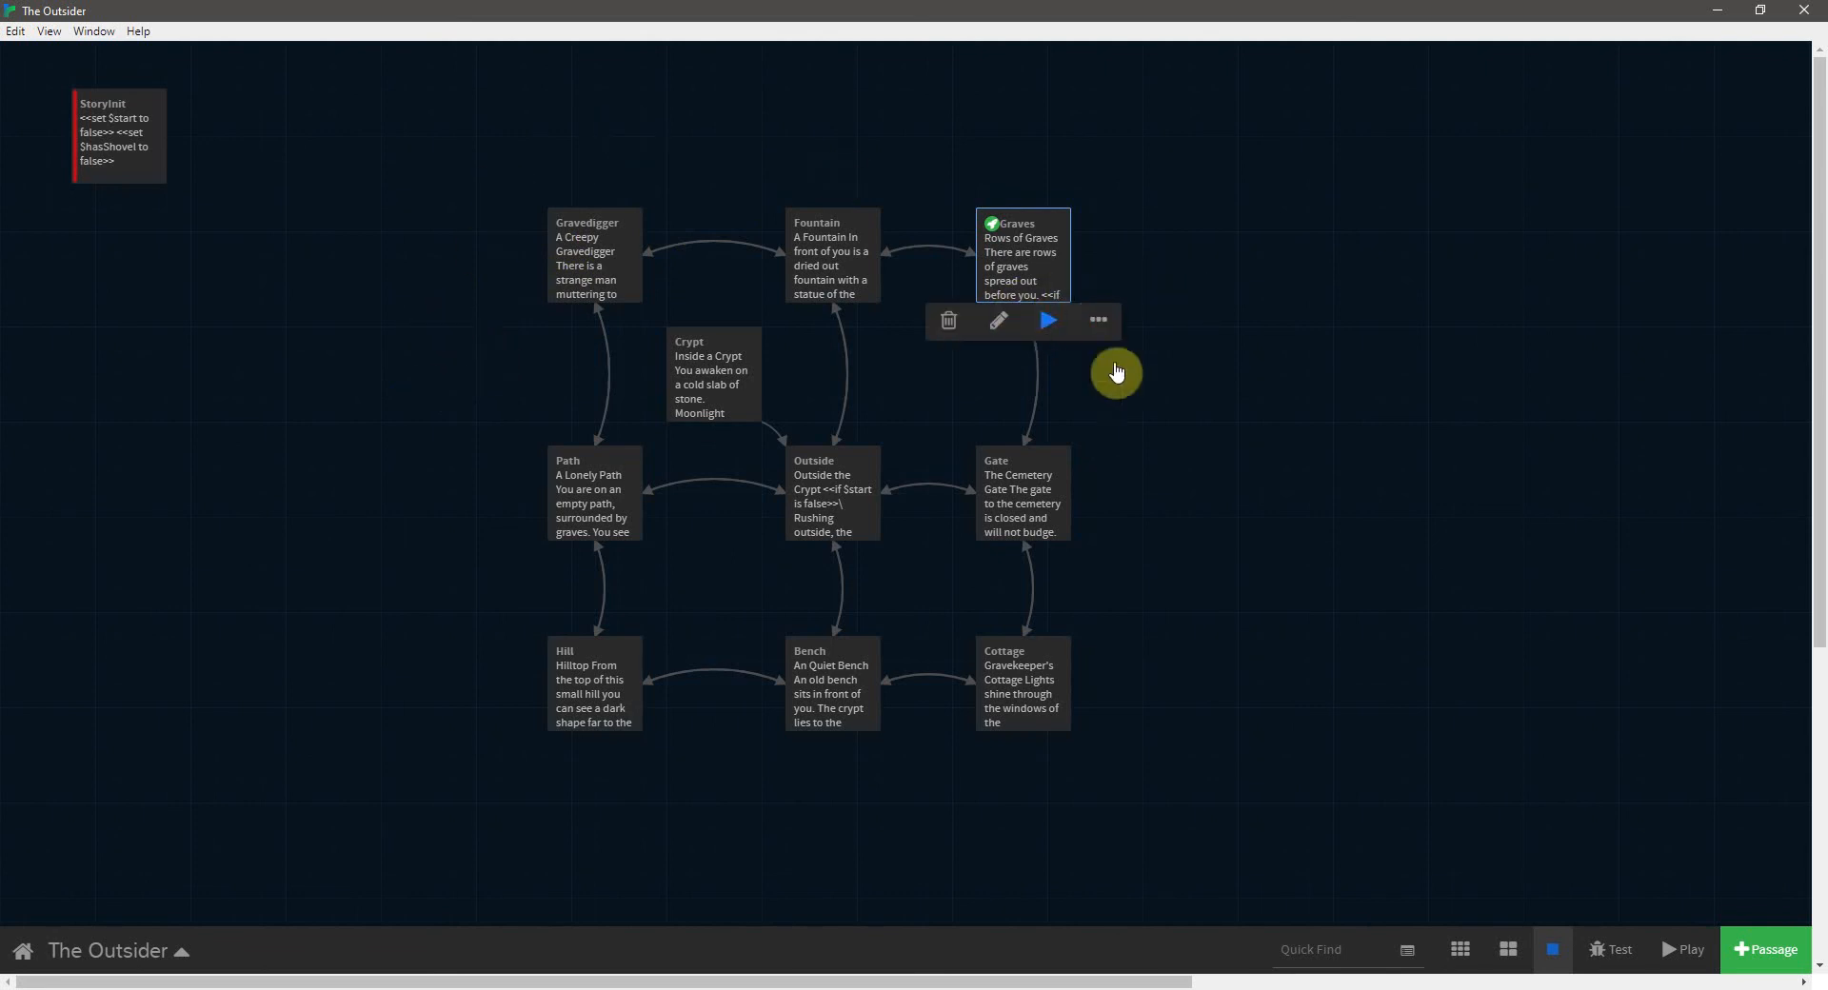